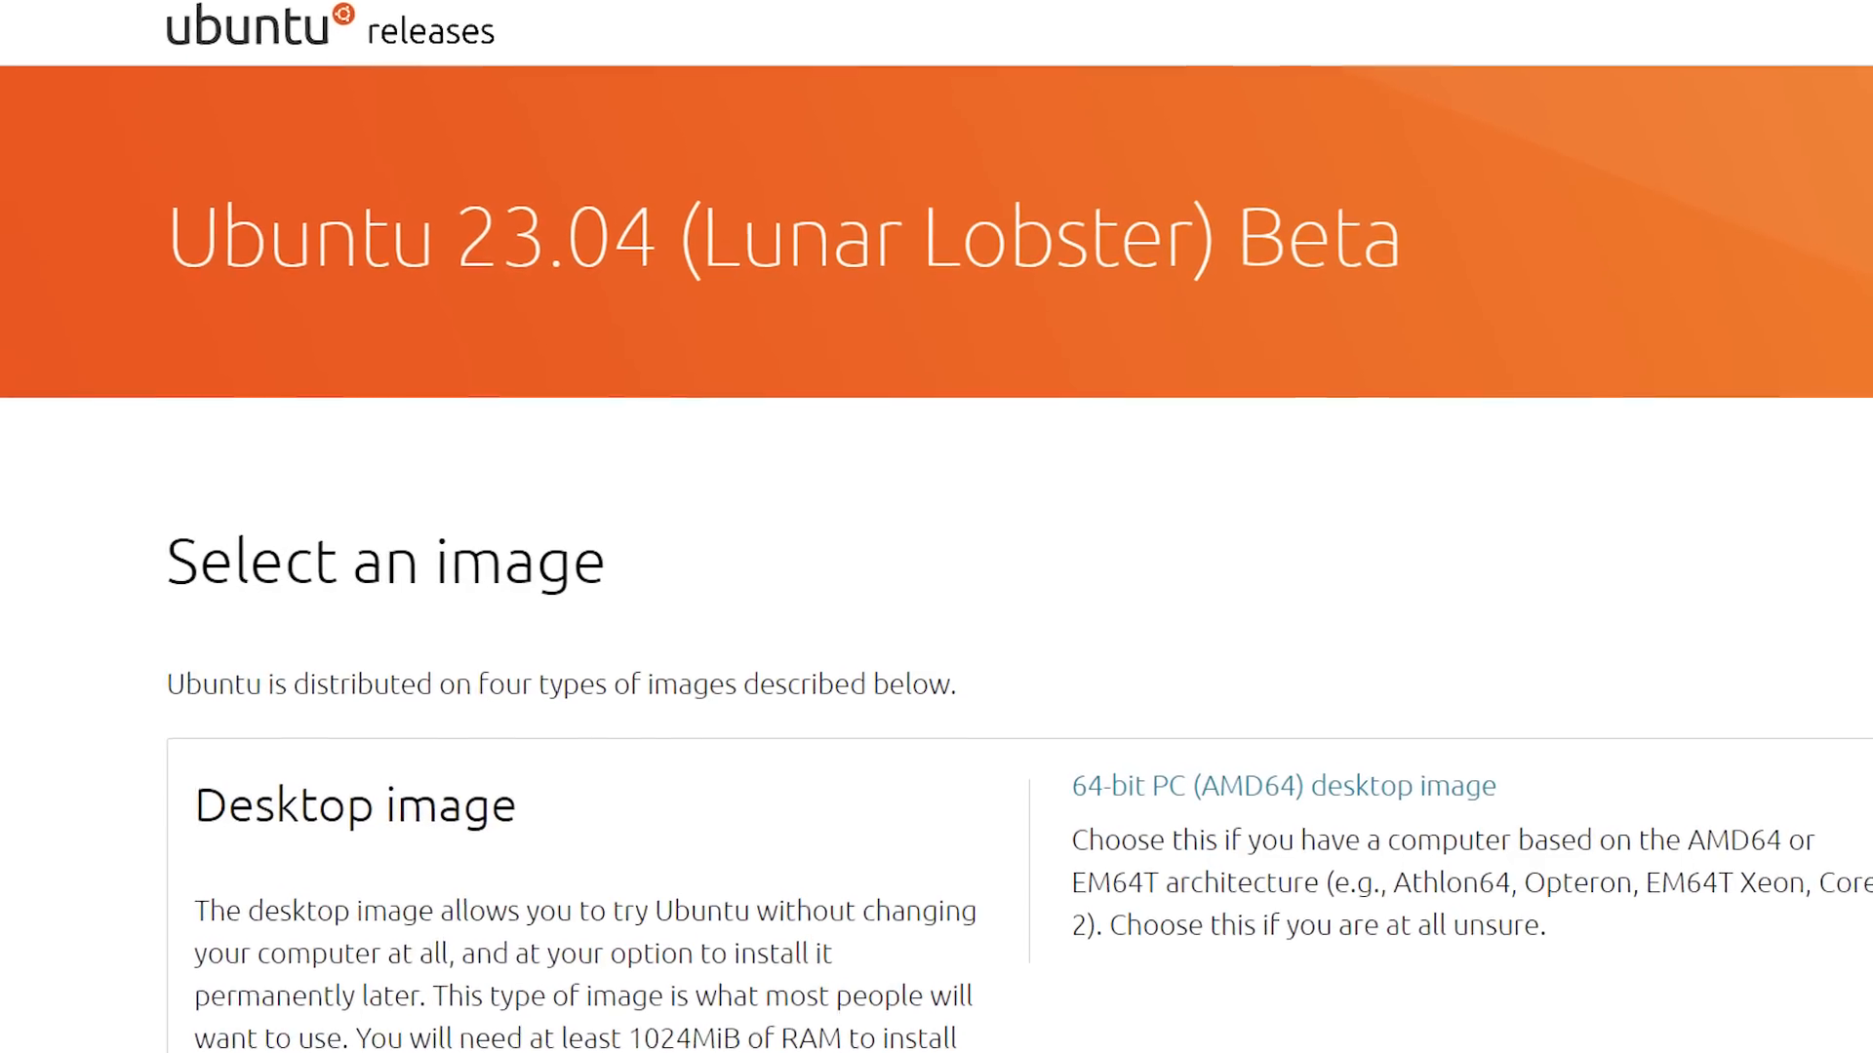
Open the quick settings panel from the top bar and view the connected Bluetooth devices
{"action": "scroll", "scroll_direction": "down", "scroll_amount": 3}
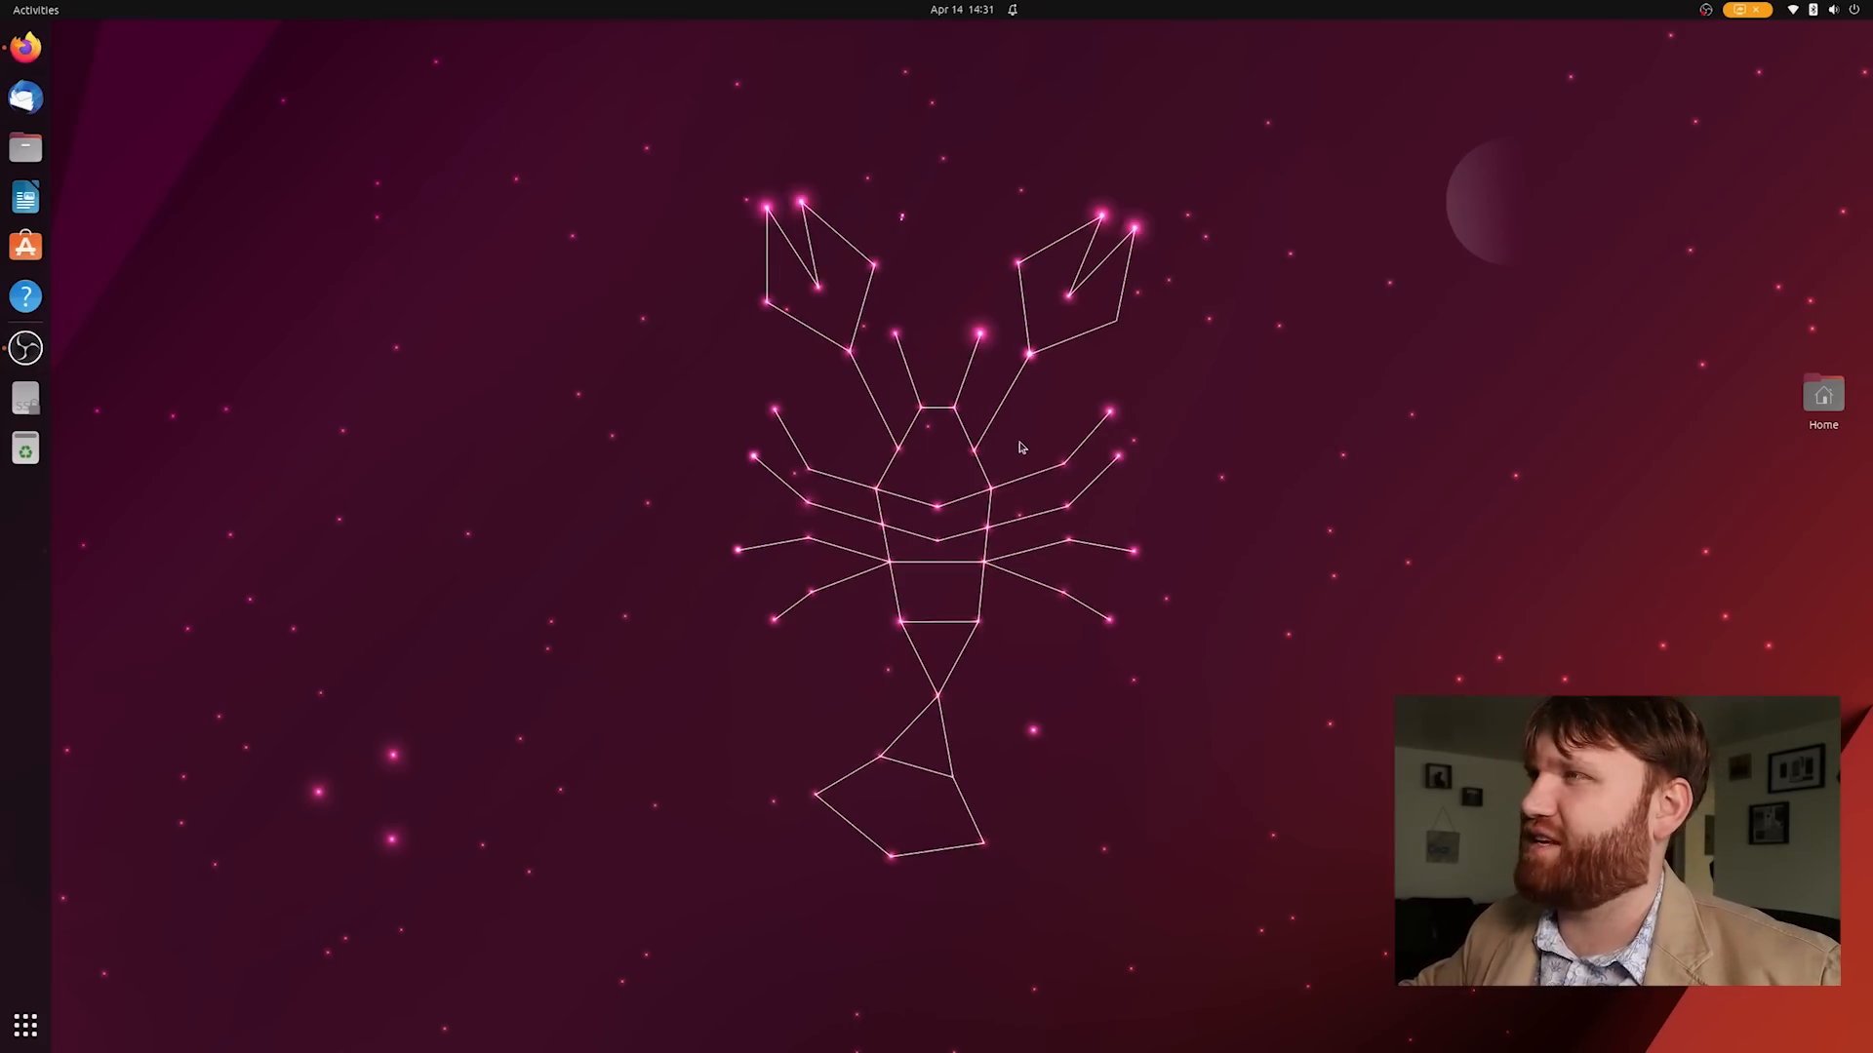
{"action": "mouse_move", "coordinate": [614, 396]}
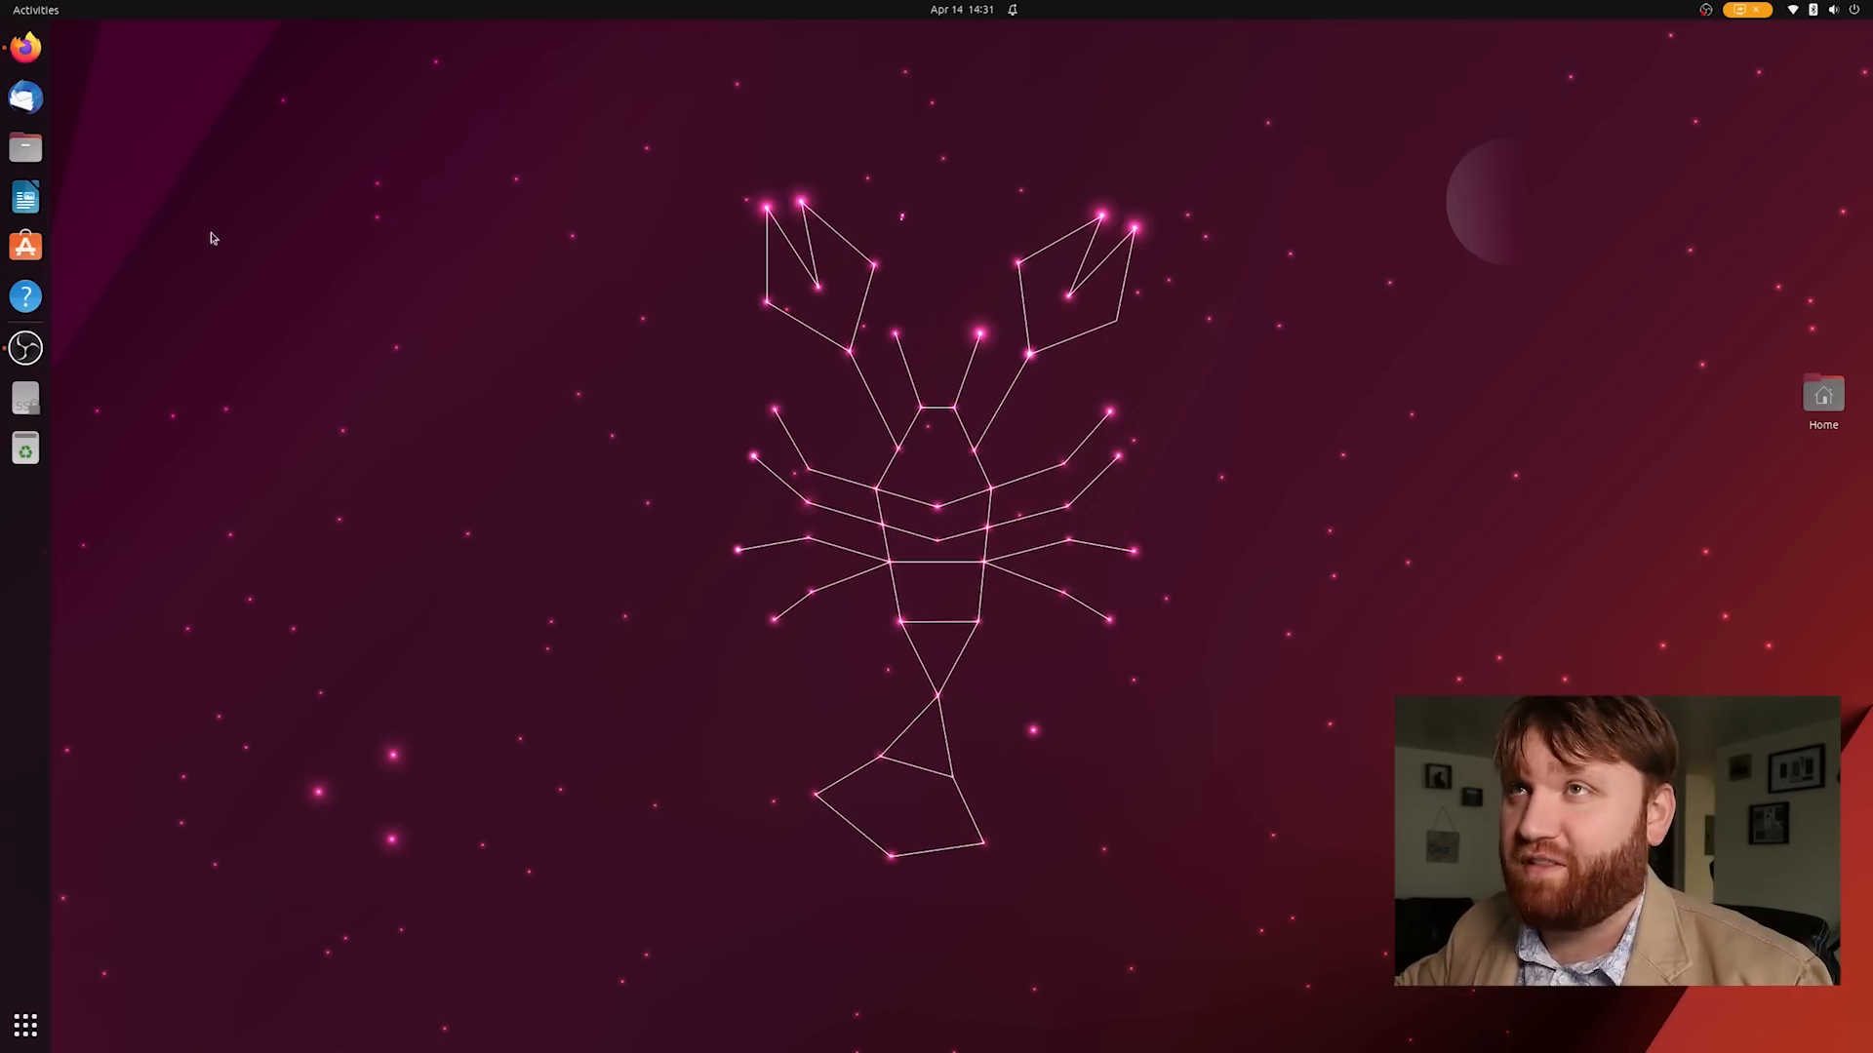
{"action": "mouse_move", "coordinate": [966, 347]}
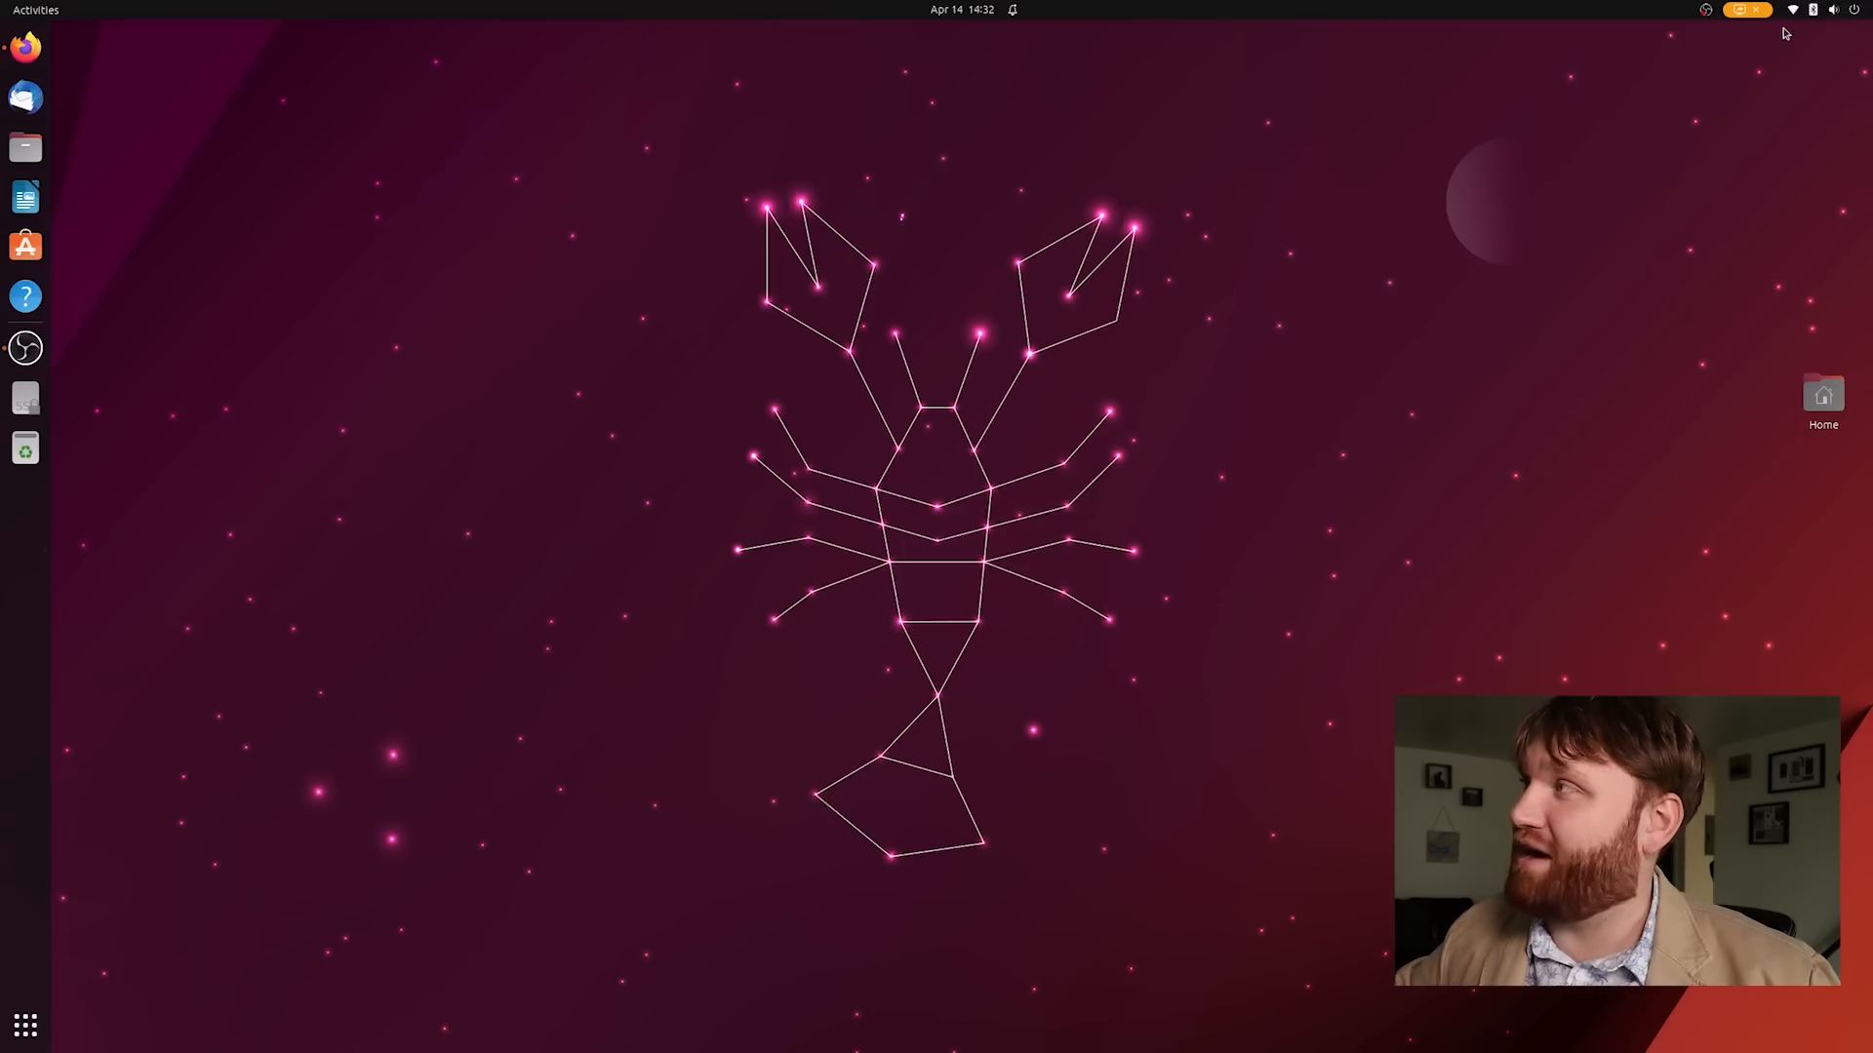
{"action": "left_click", "coordinate": [1817, 9]}
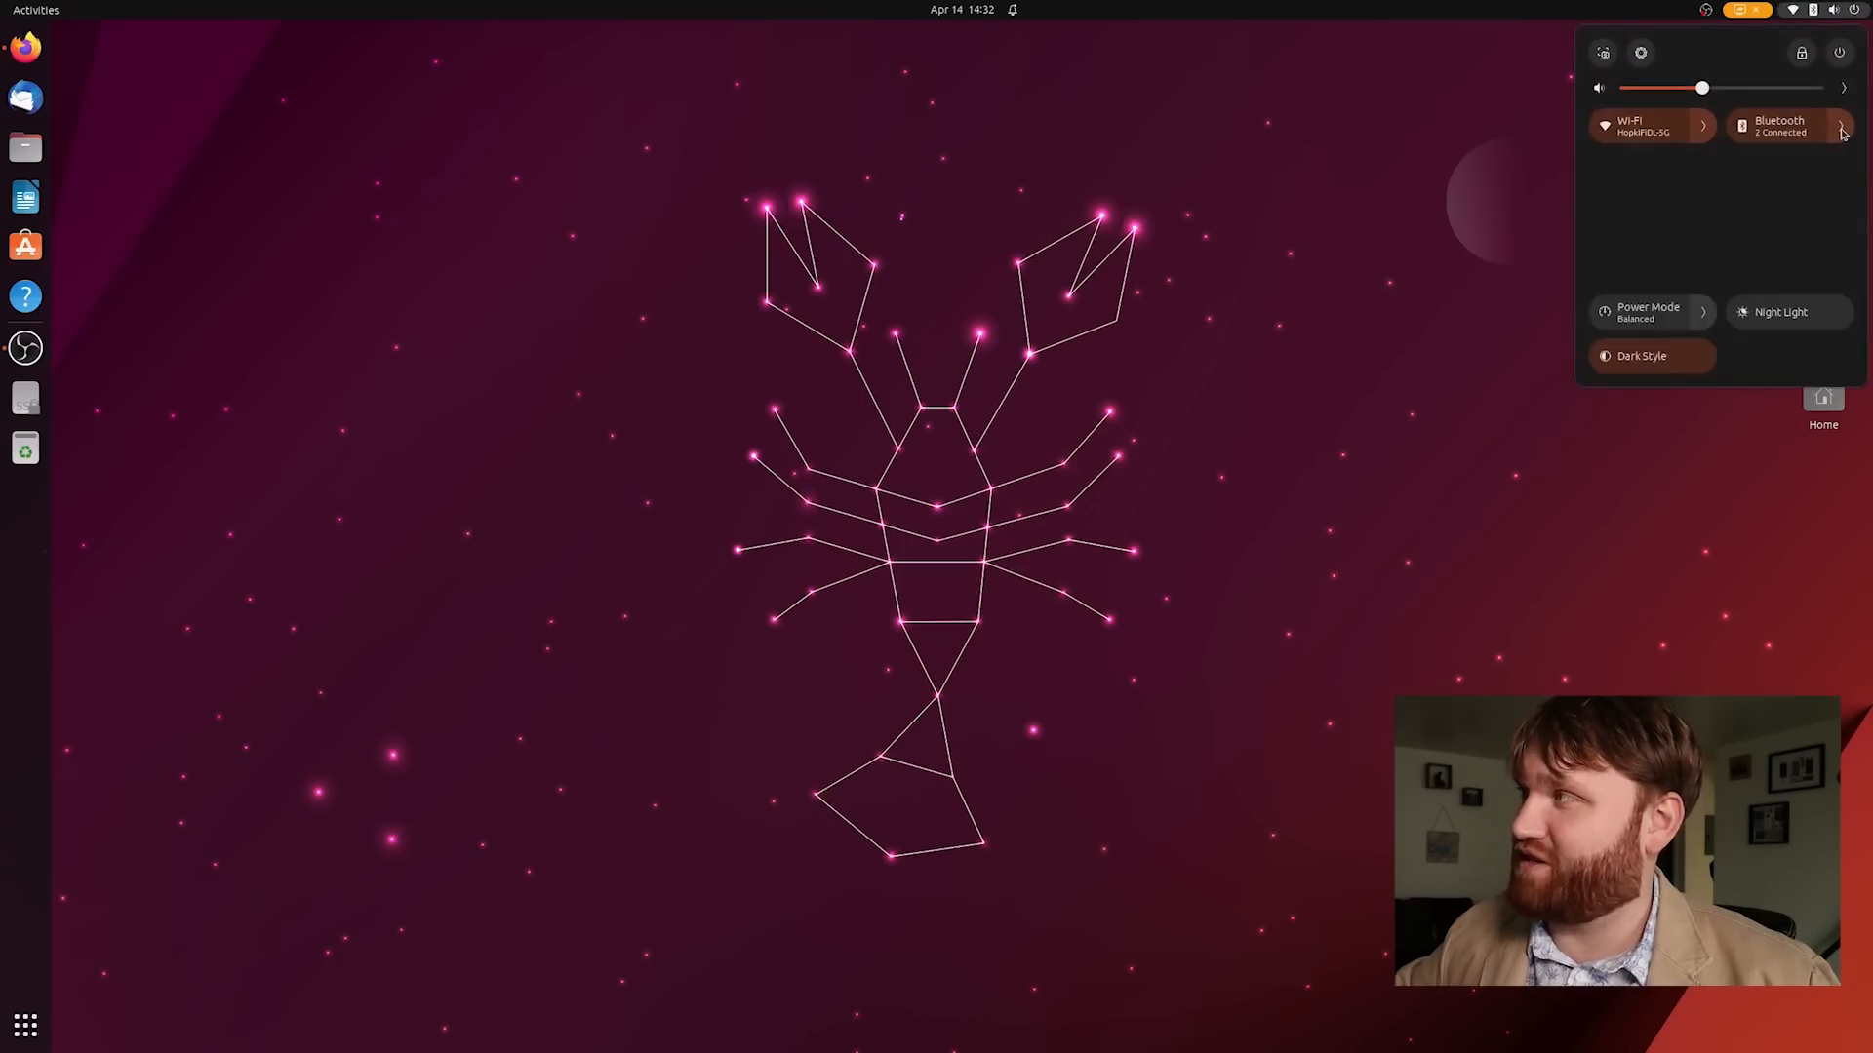
{"action": "left_click", "coordinate": [1779, 125]}
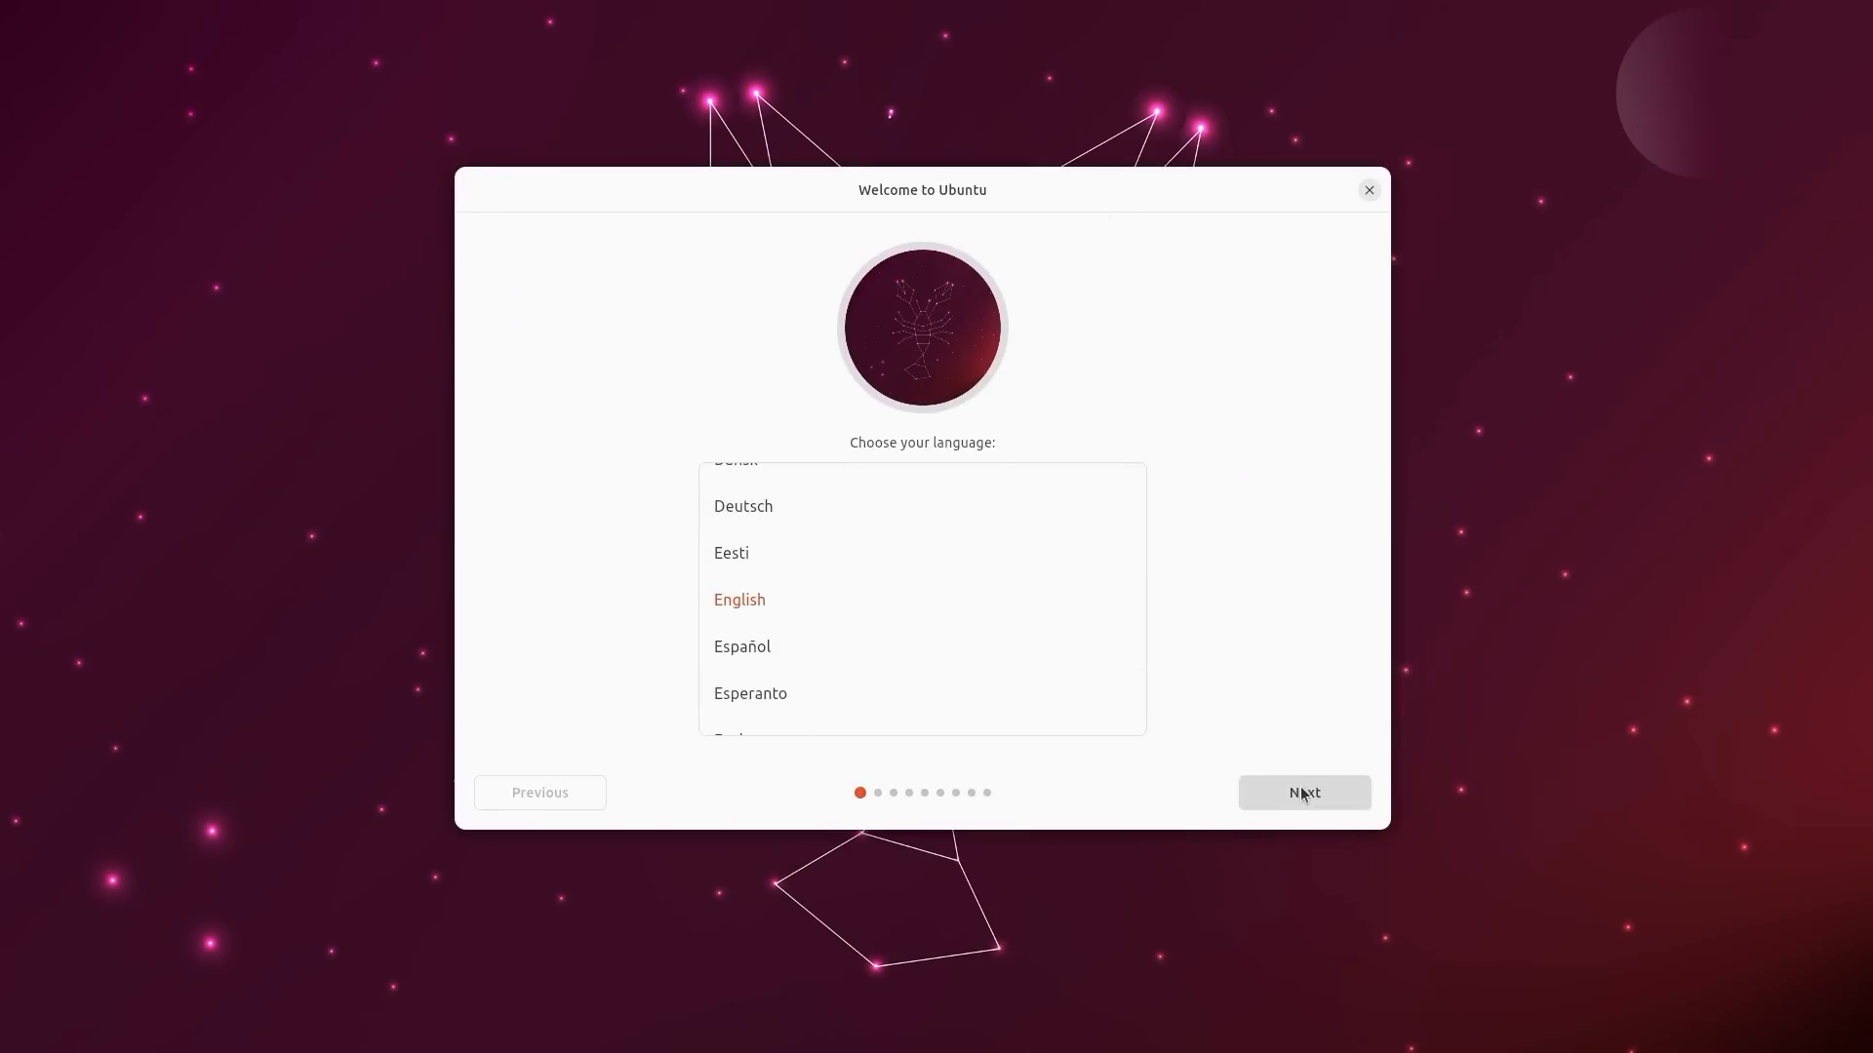
Accept English and choose Install Ubuntu, continuing past networking to the partition review
{"action": "left_click", "coordinate": [1303, 792]}
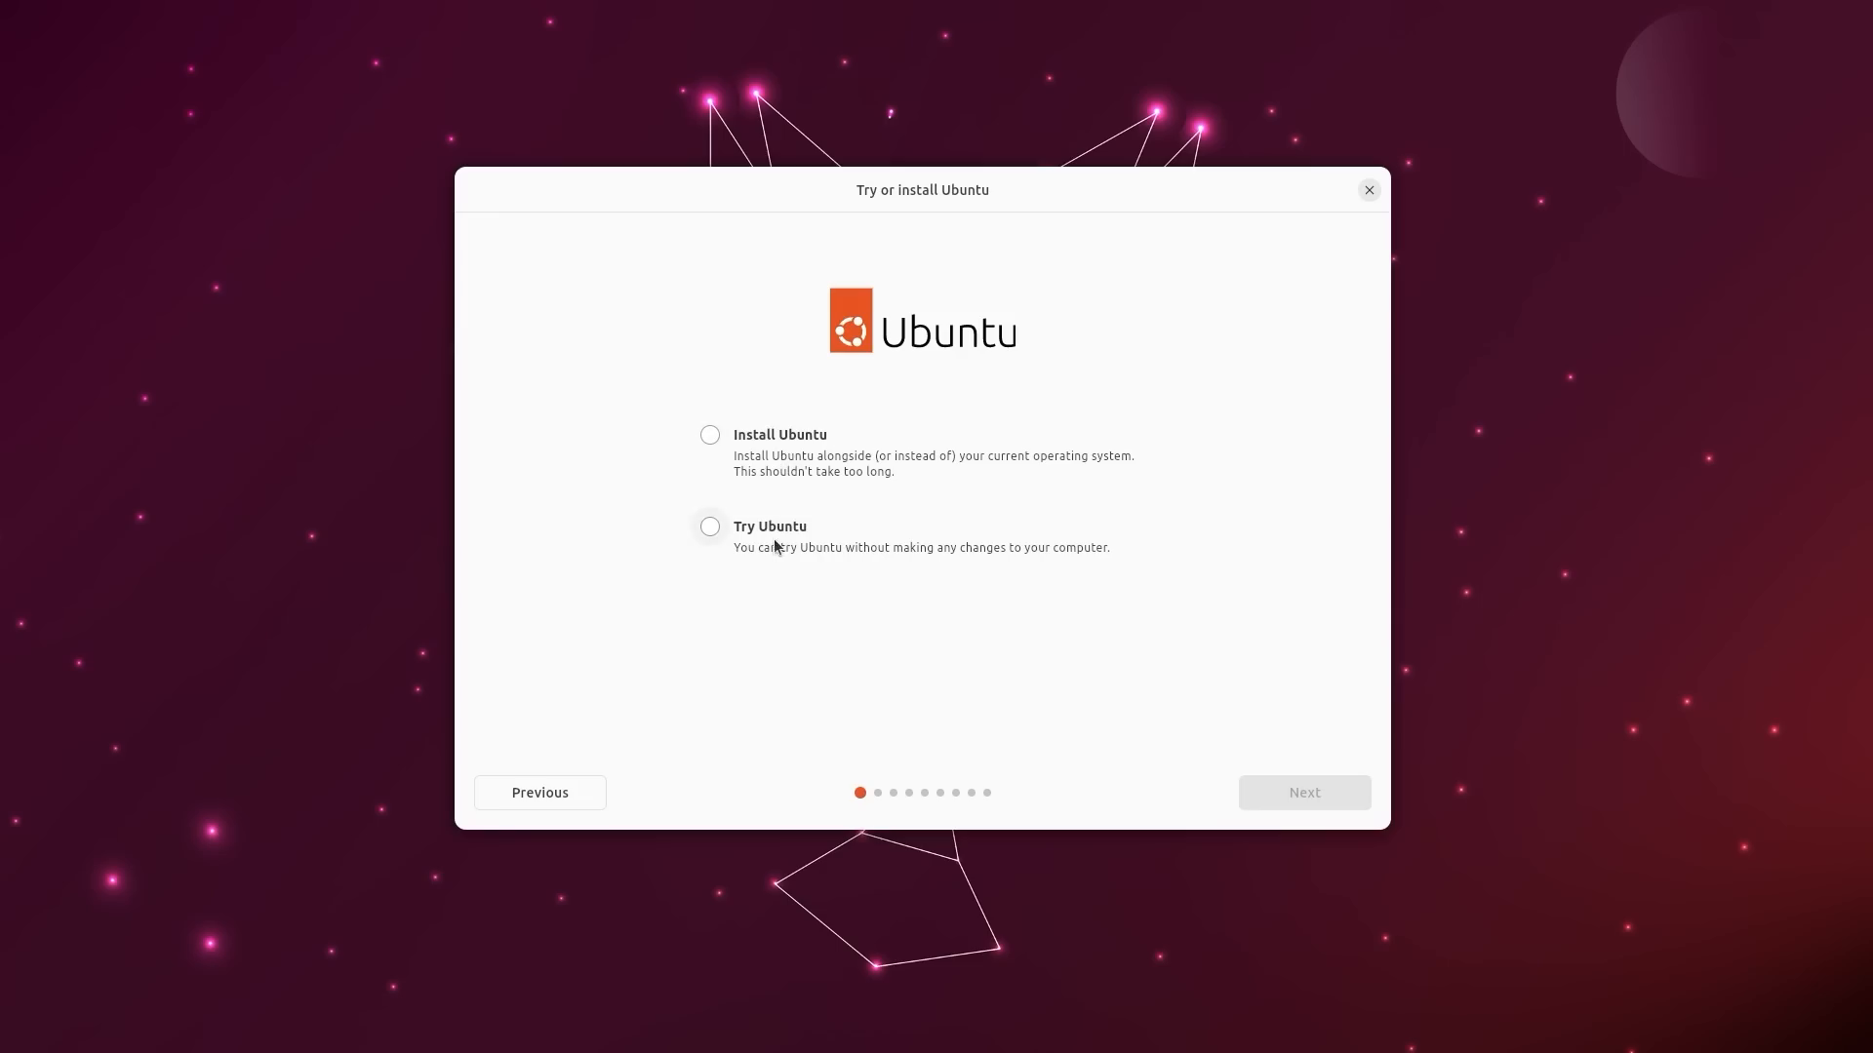
{"action": "left_click", "coordinate": [710, 433]}
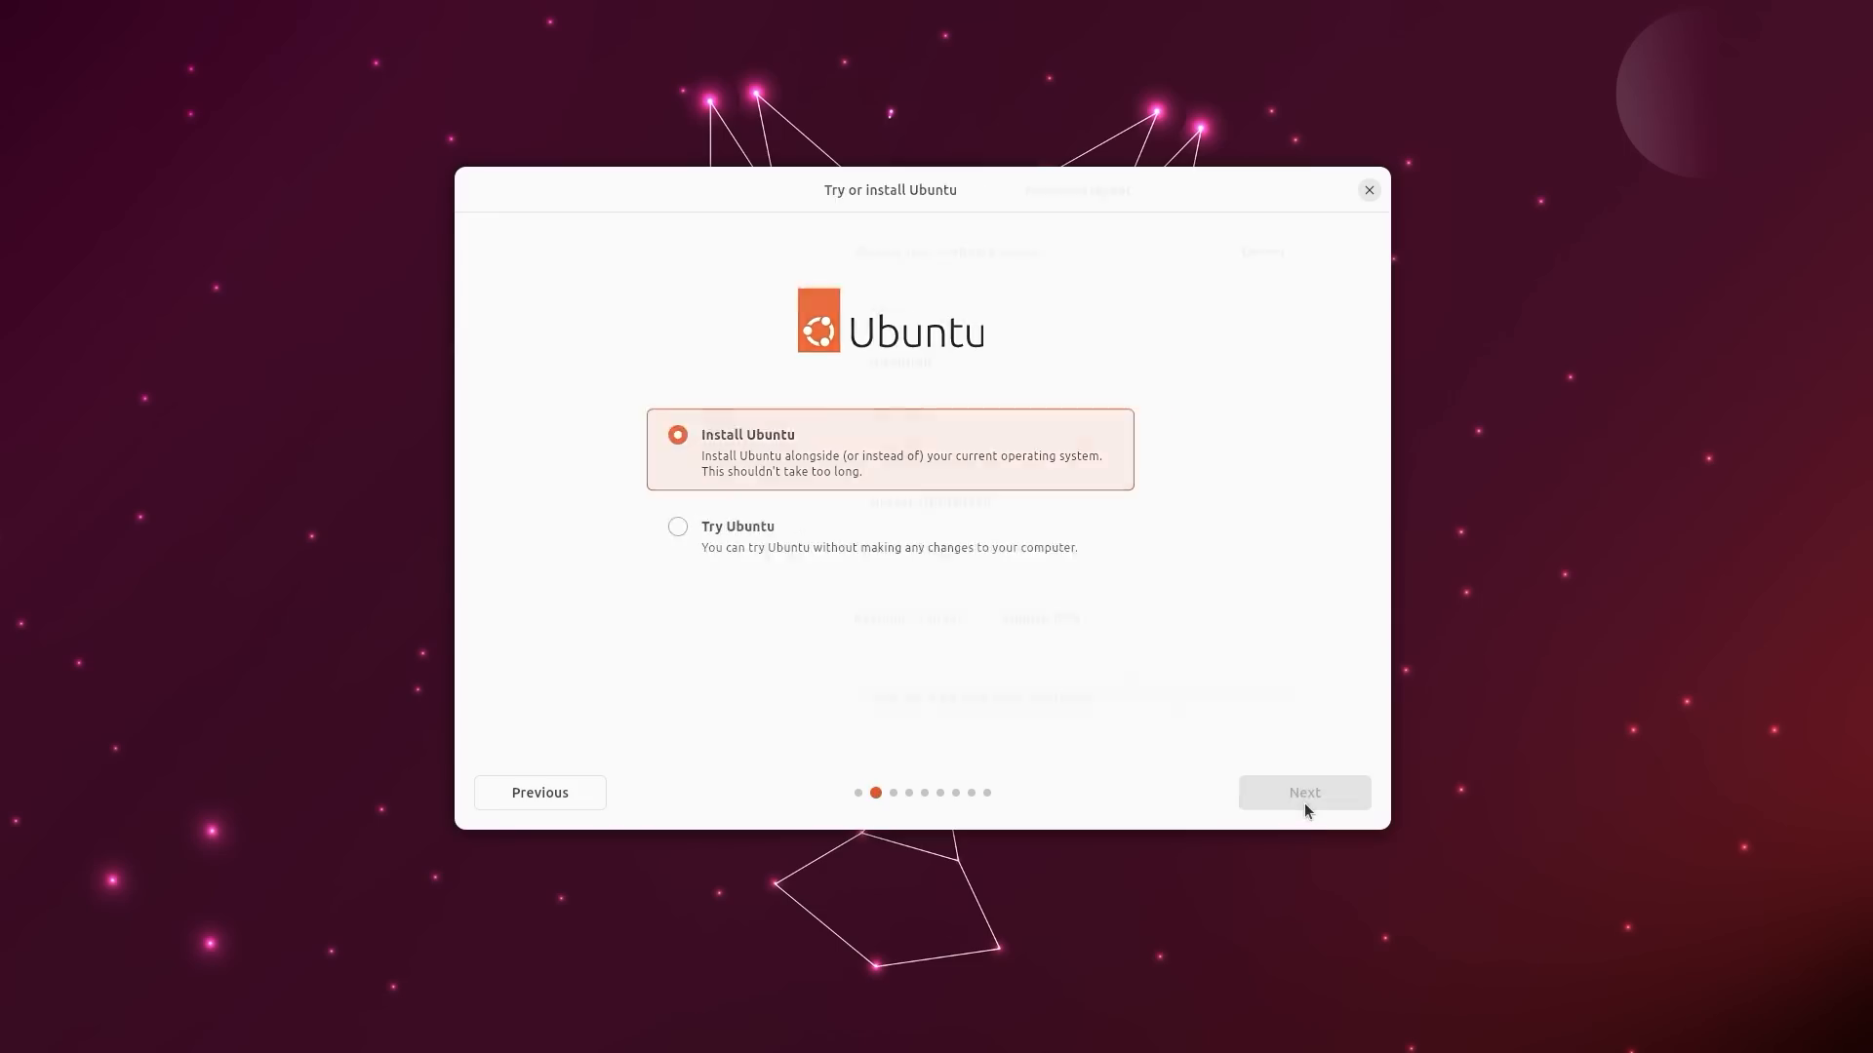
{"action": "left_click", "coordinate": [1304, 792]}
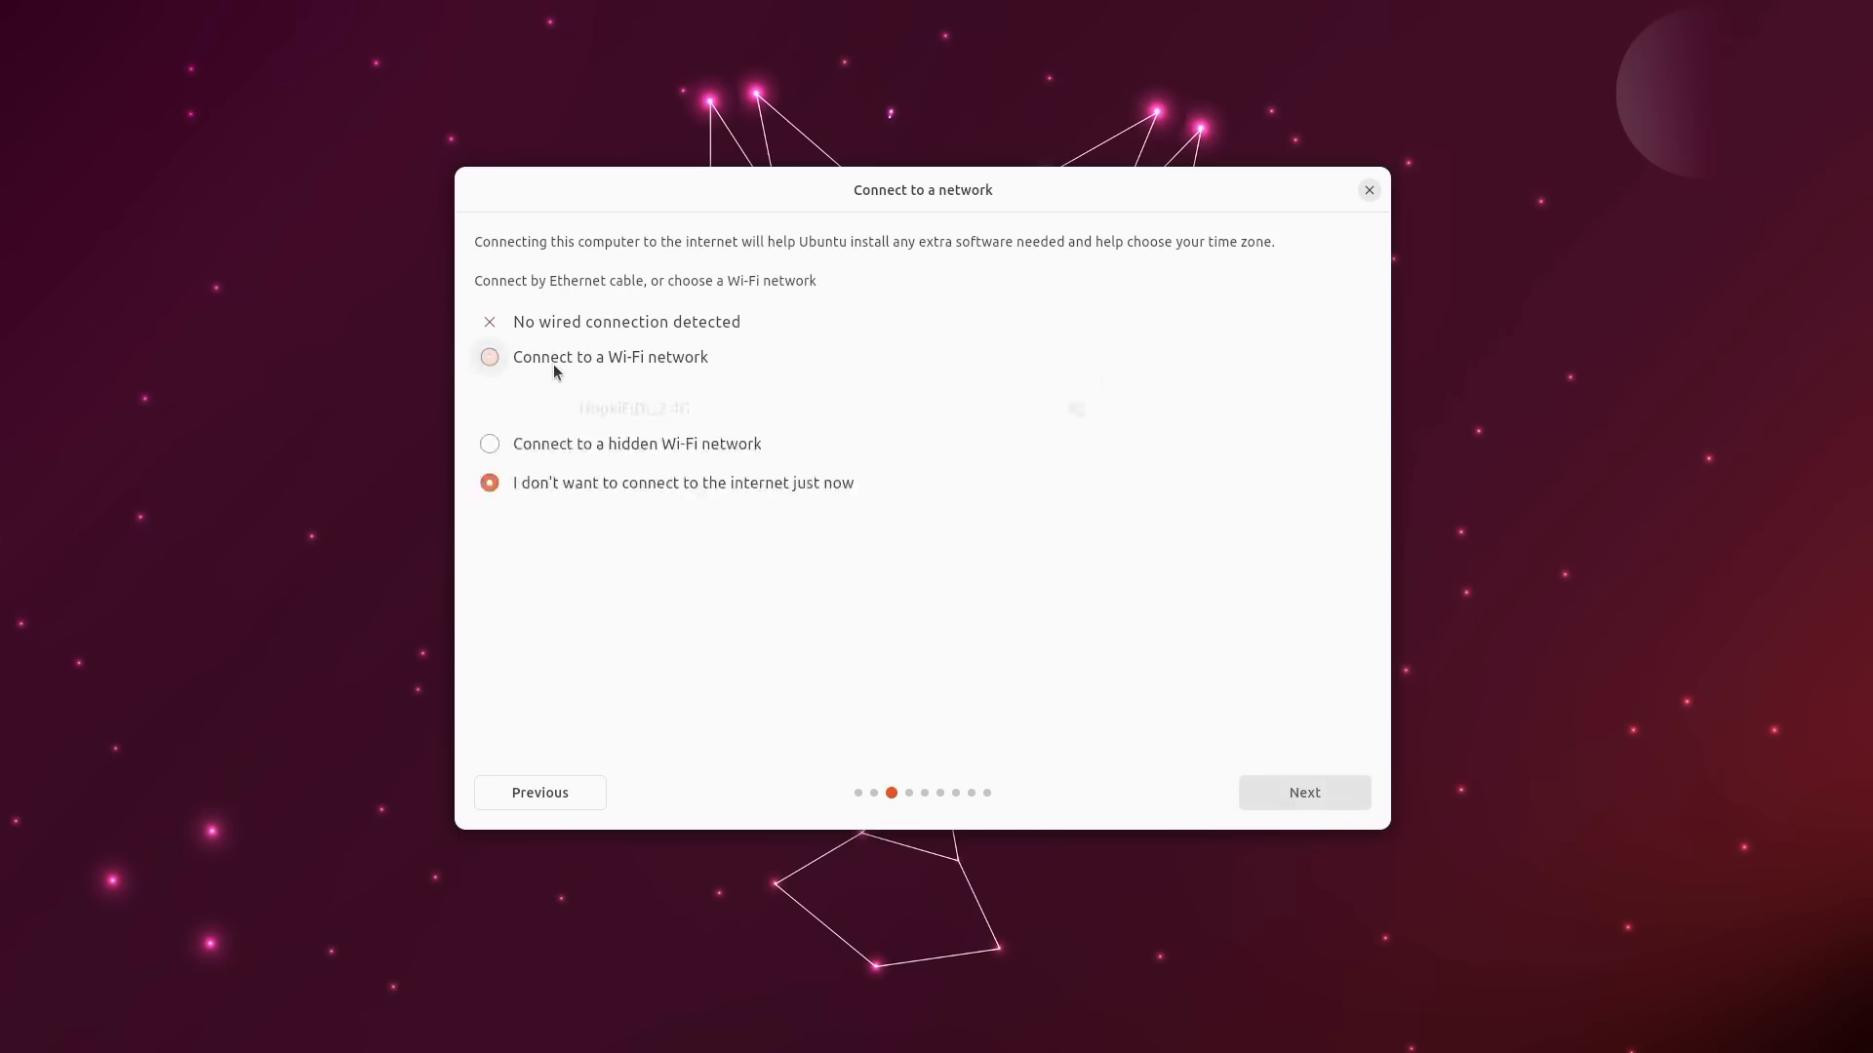
{"action": "left_click", "coordinate": [487, 355]}
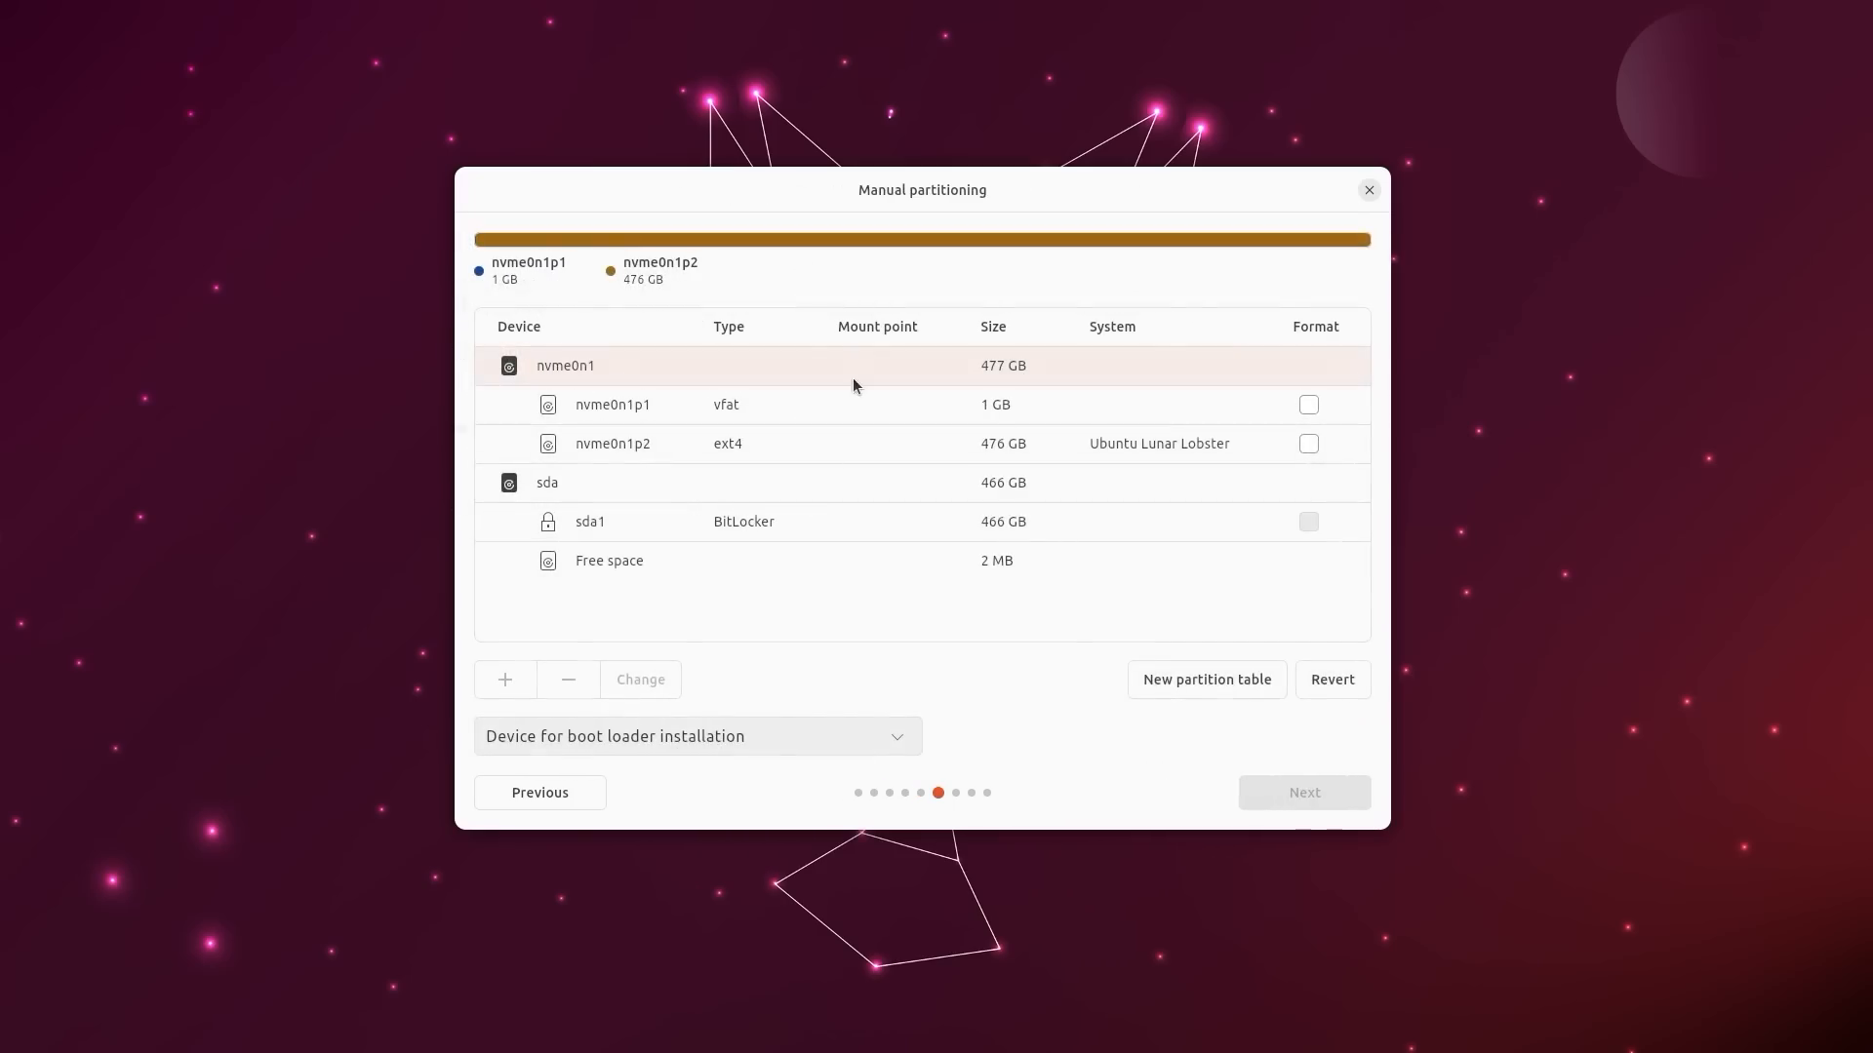
Inspect the vfat and ext4 partitions, keep nvme0n1 as the install drive and start installing
{"action": "left_click", "coordinate": [613, 404]}
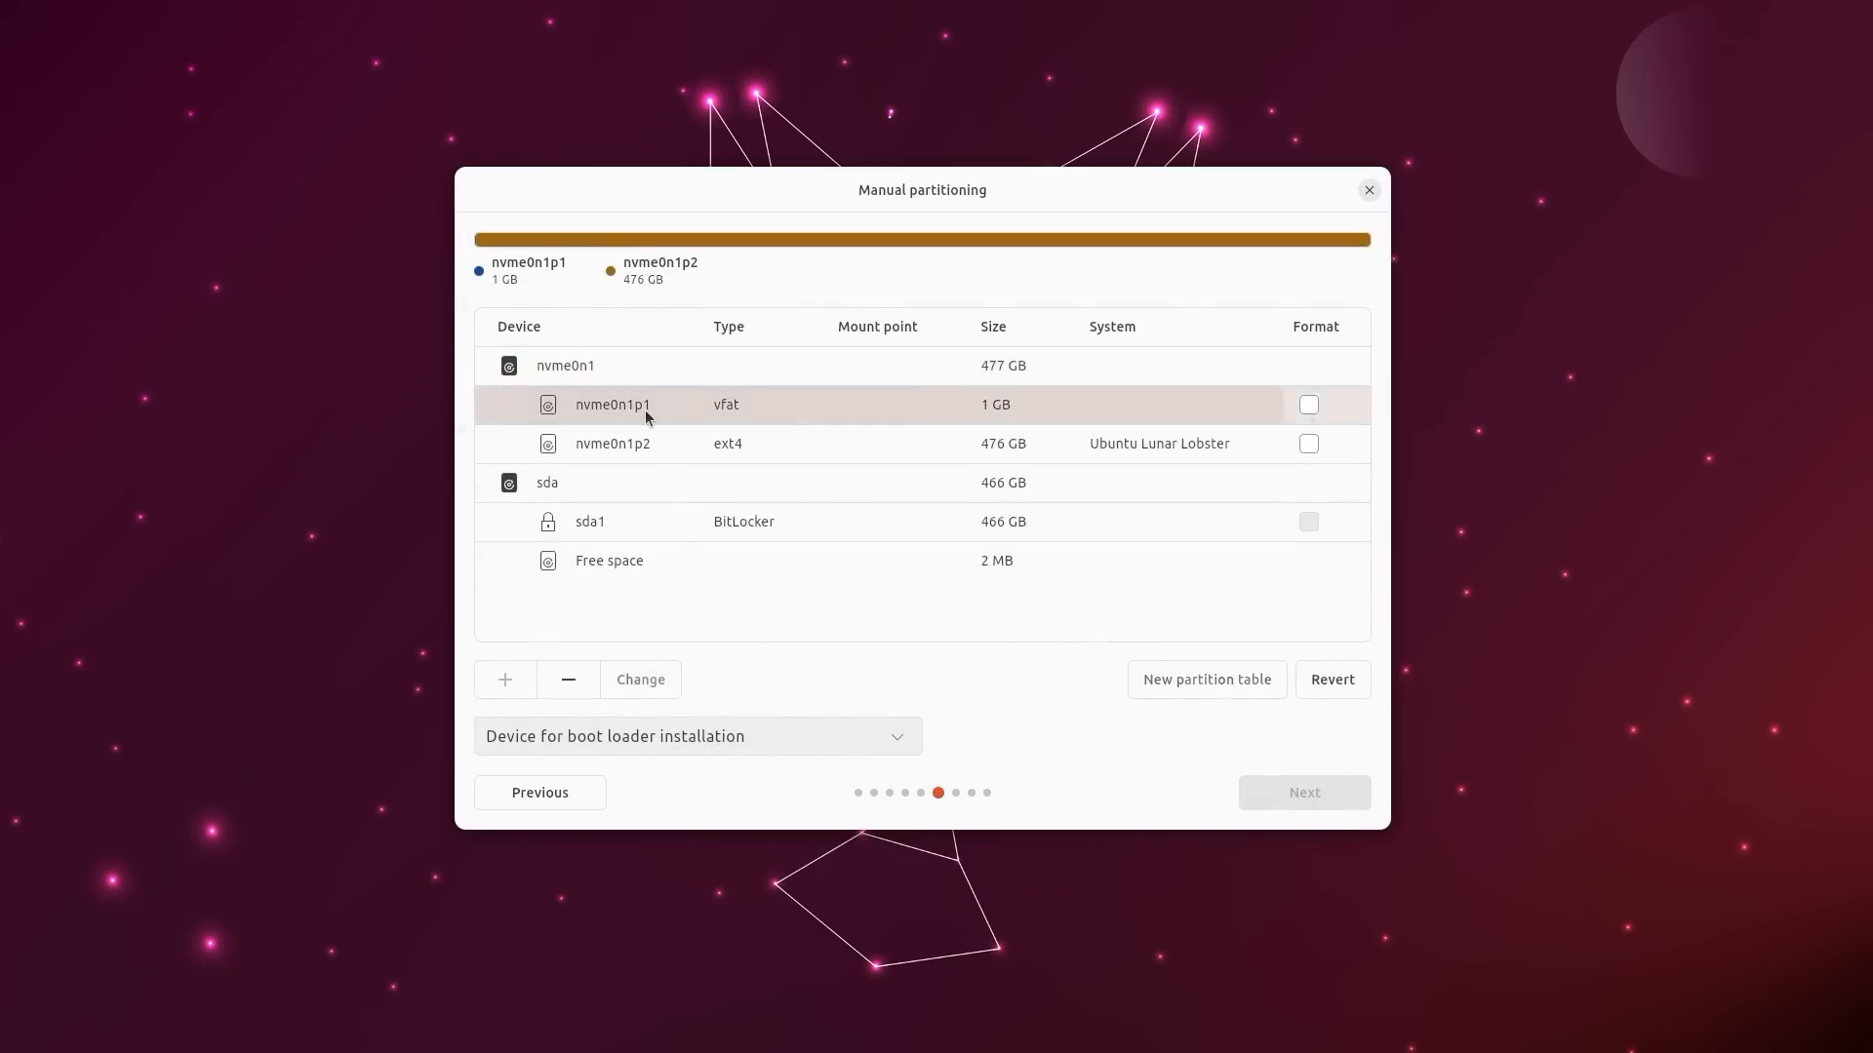
{"action": "left_click", "coordinate": [612, 443]}
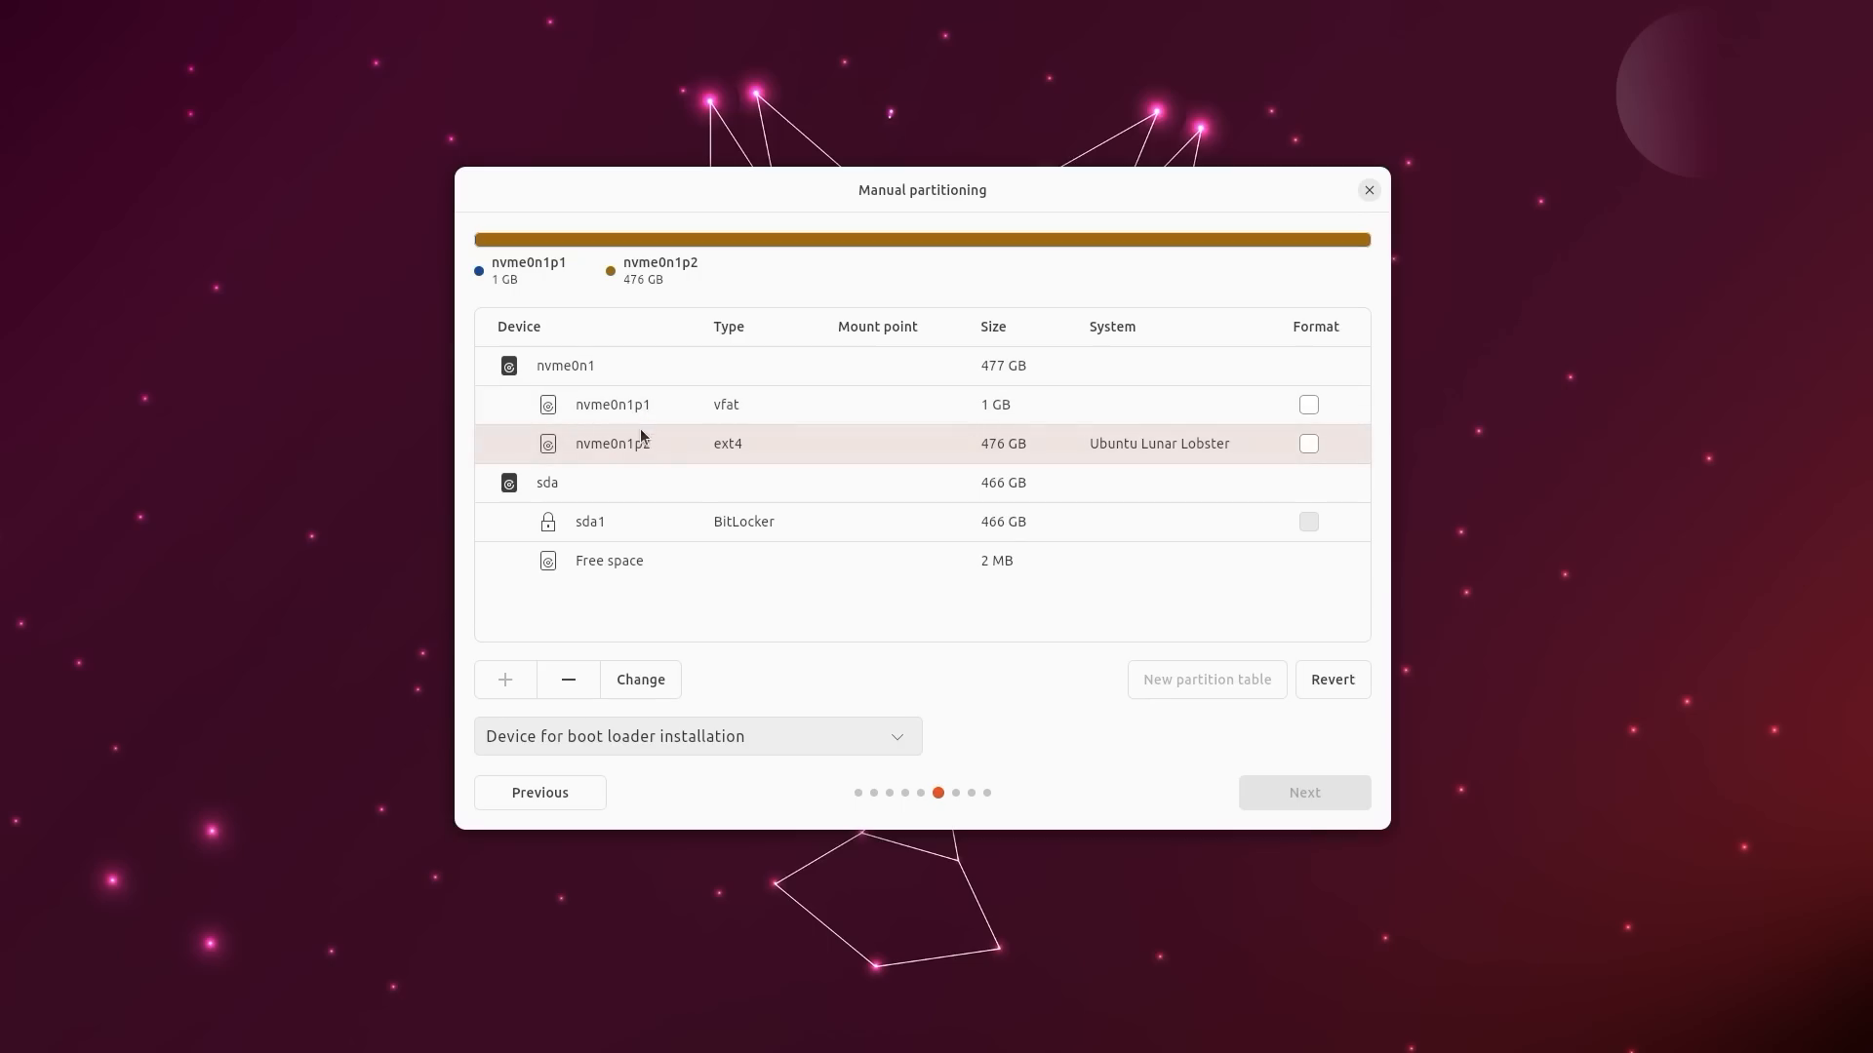
{"action": "mouse_move", "coordinate": [562, 839]}
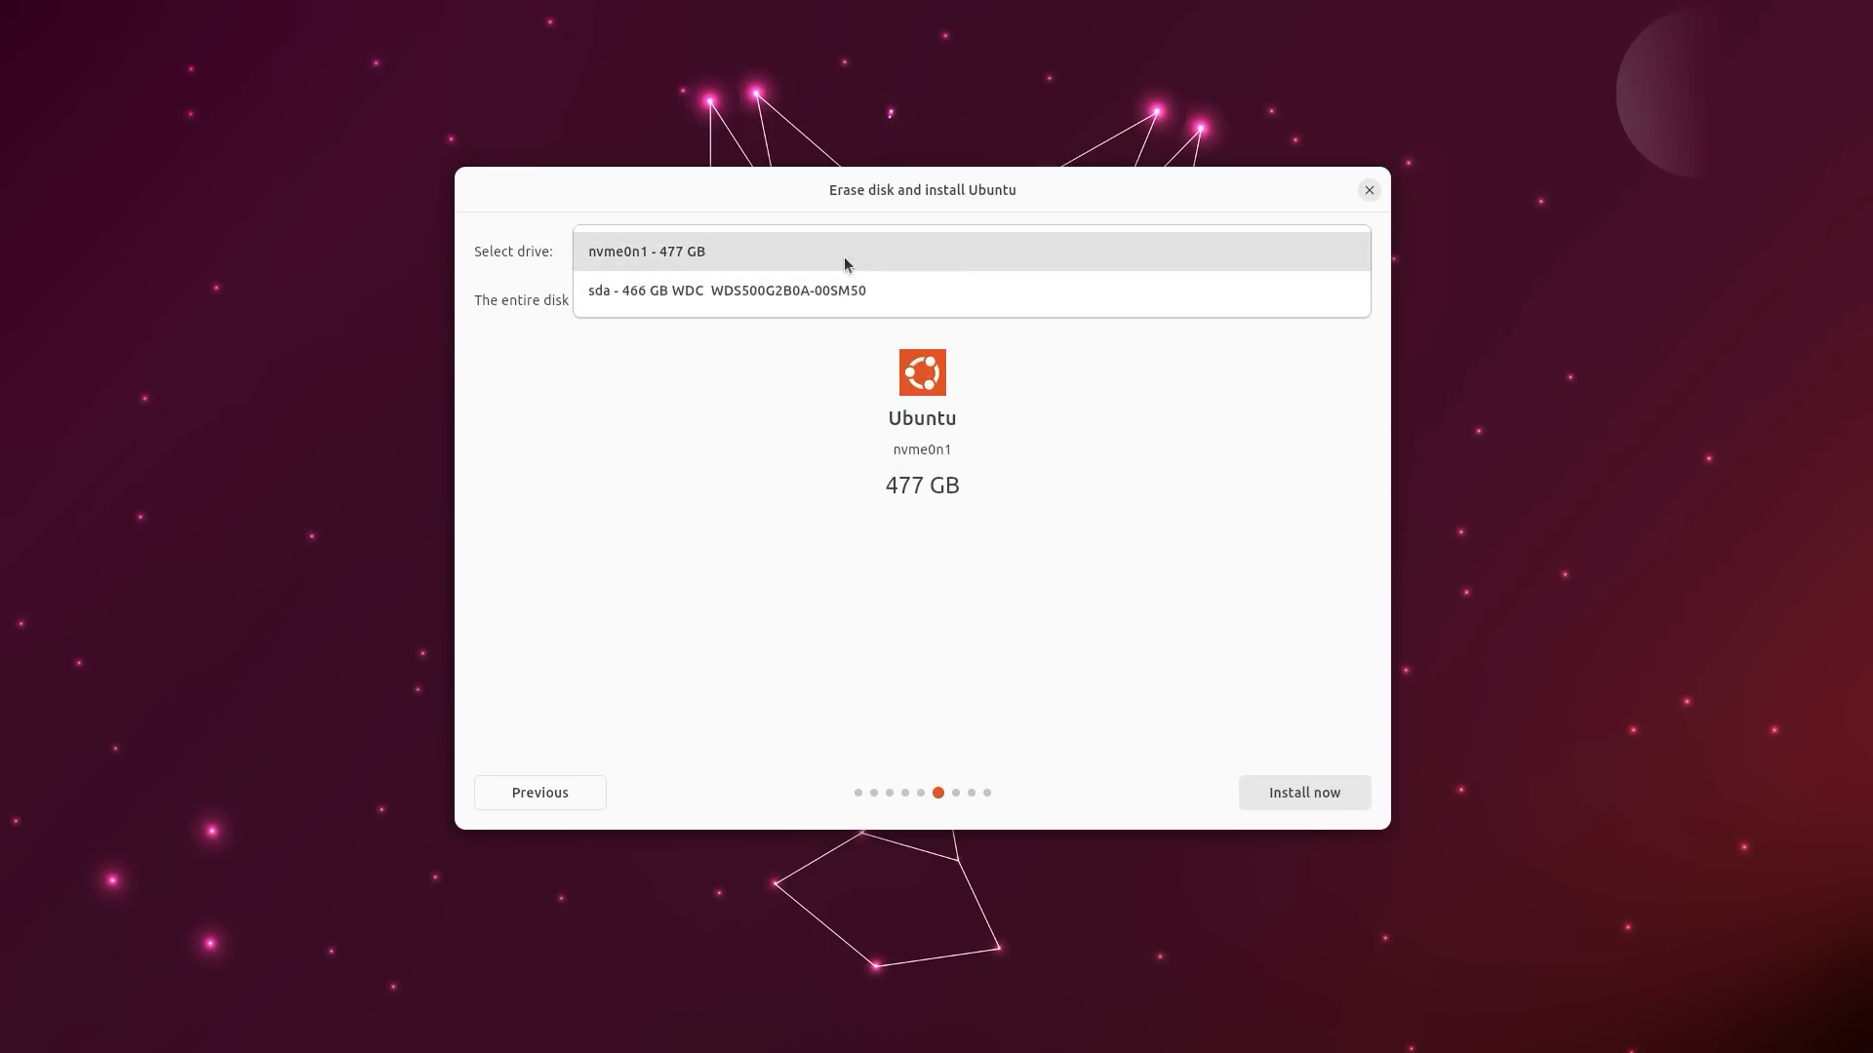
{"action": "left_click", "coordinate": [646, 251]}
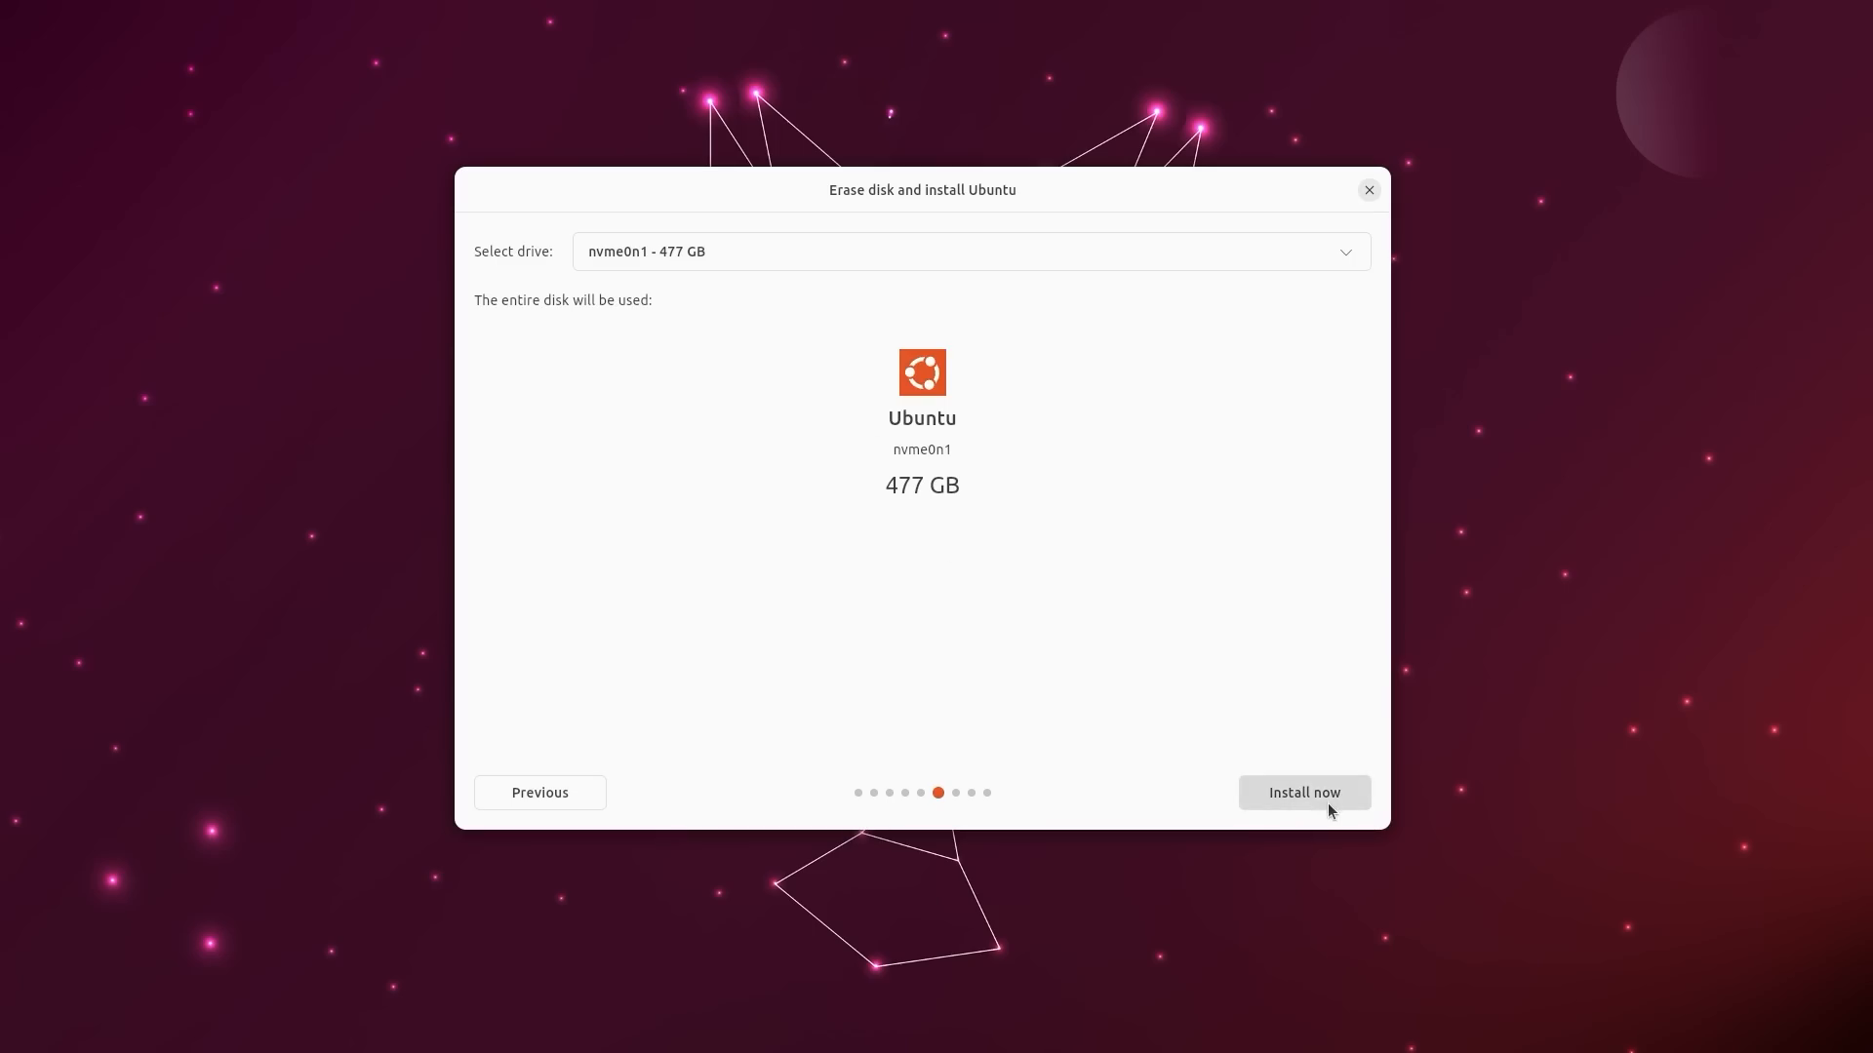
{"action": "left_click", "coordinate": [1303, 792]}
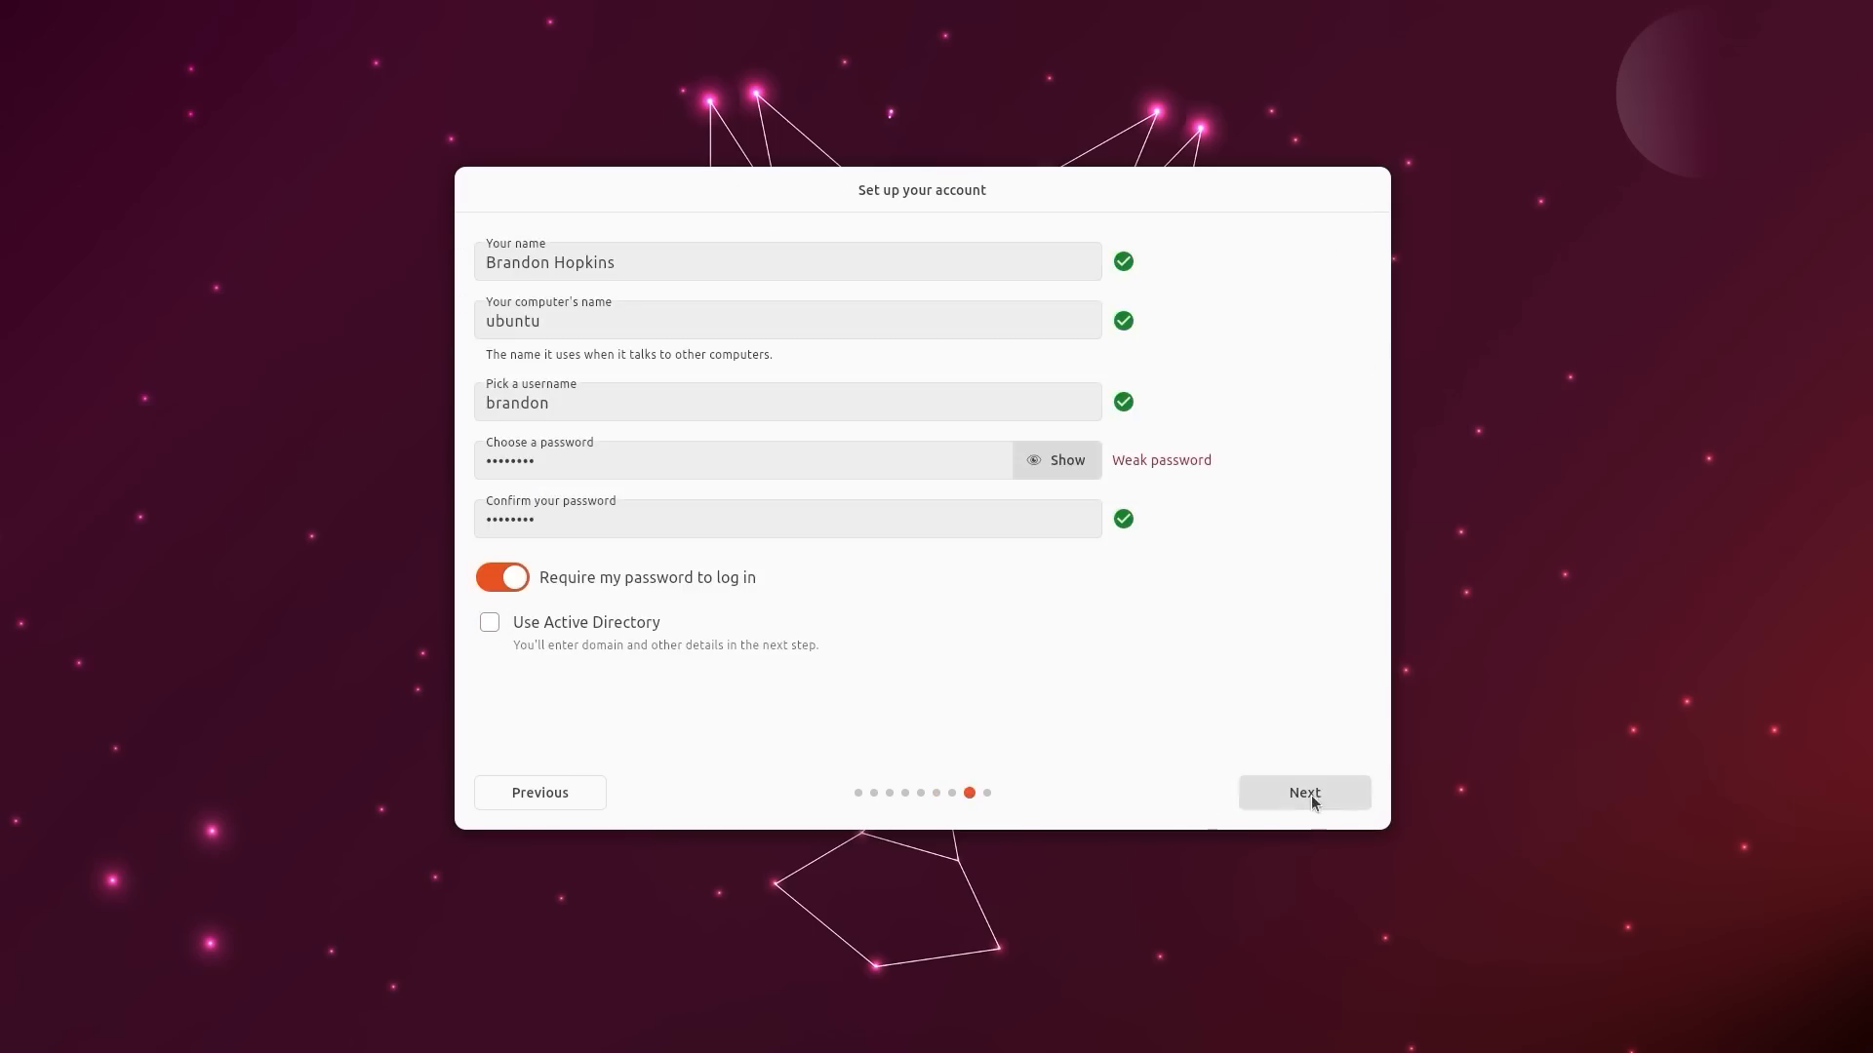
Confirm the account details, switch the system theme to Dark and continue
{"action": "left_click", "coordinate": [1301, 792]}
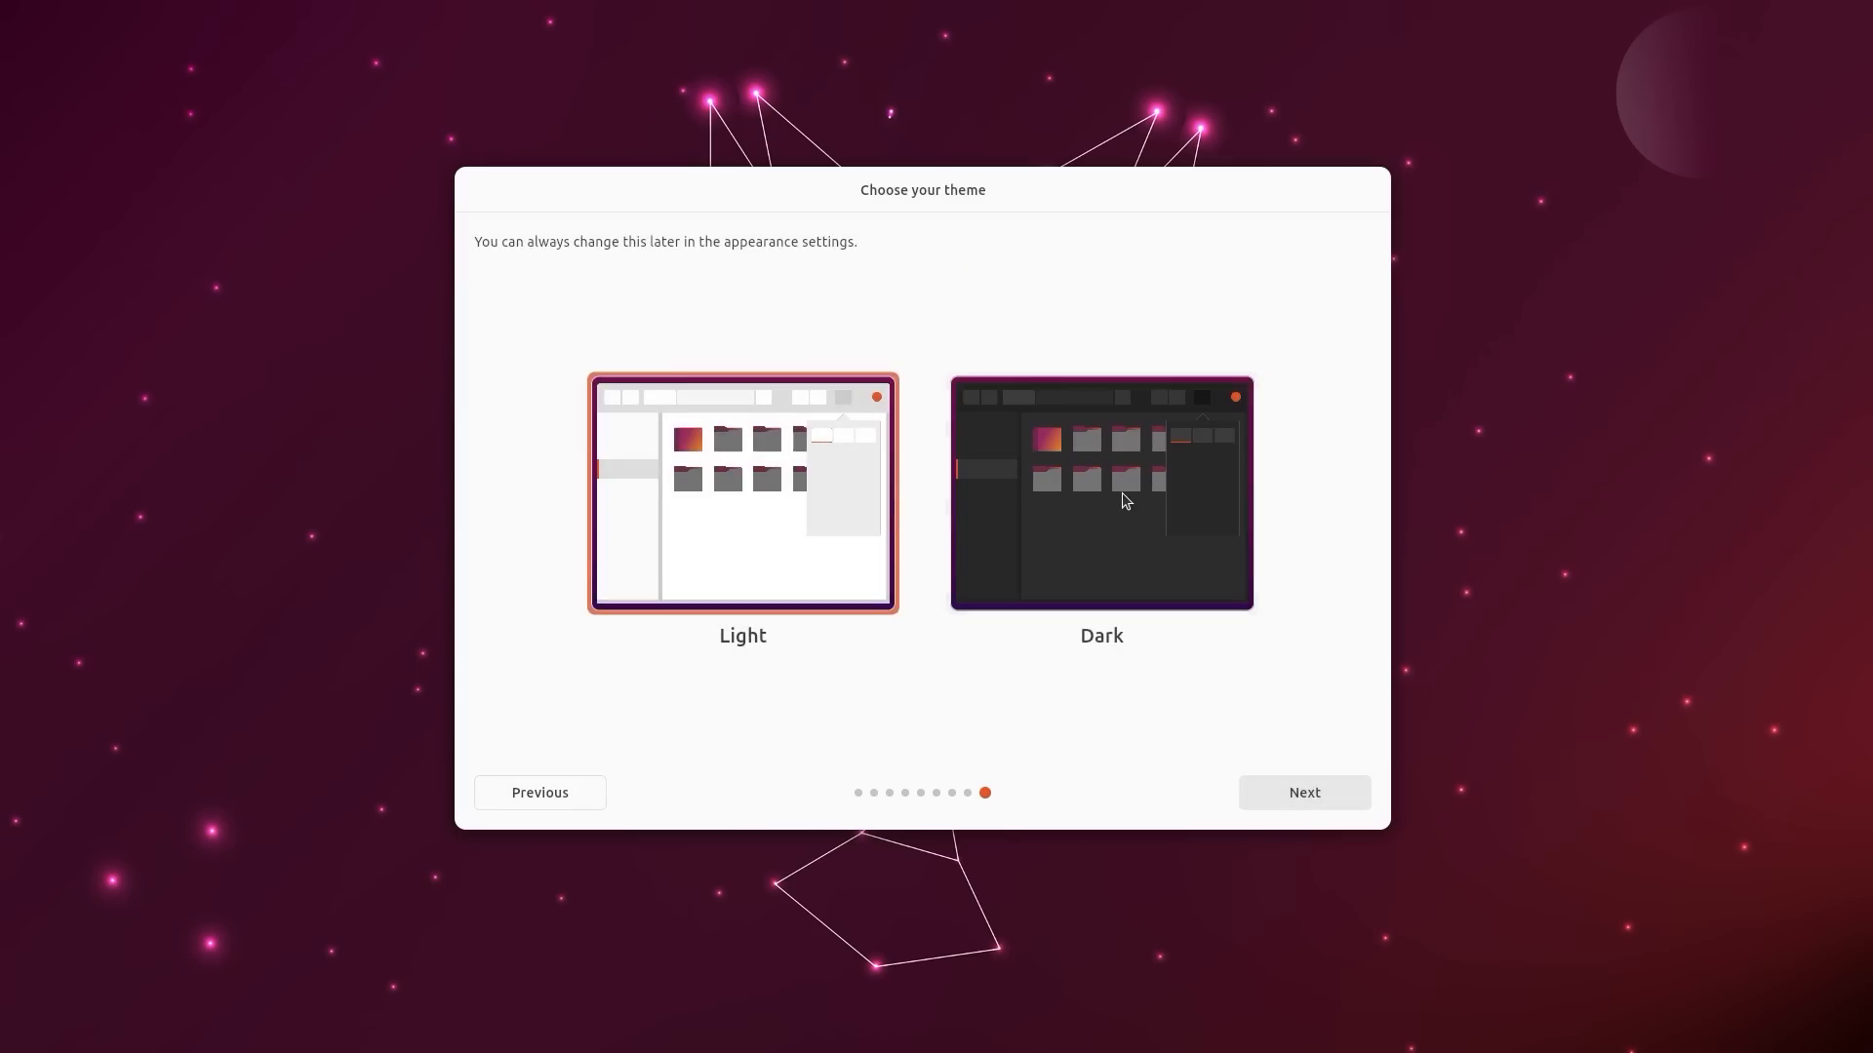
{"action": "left_click", "coordinate": [1098, 494]}
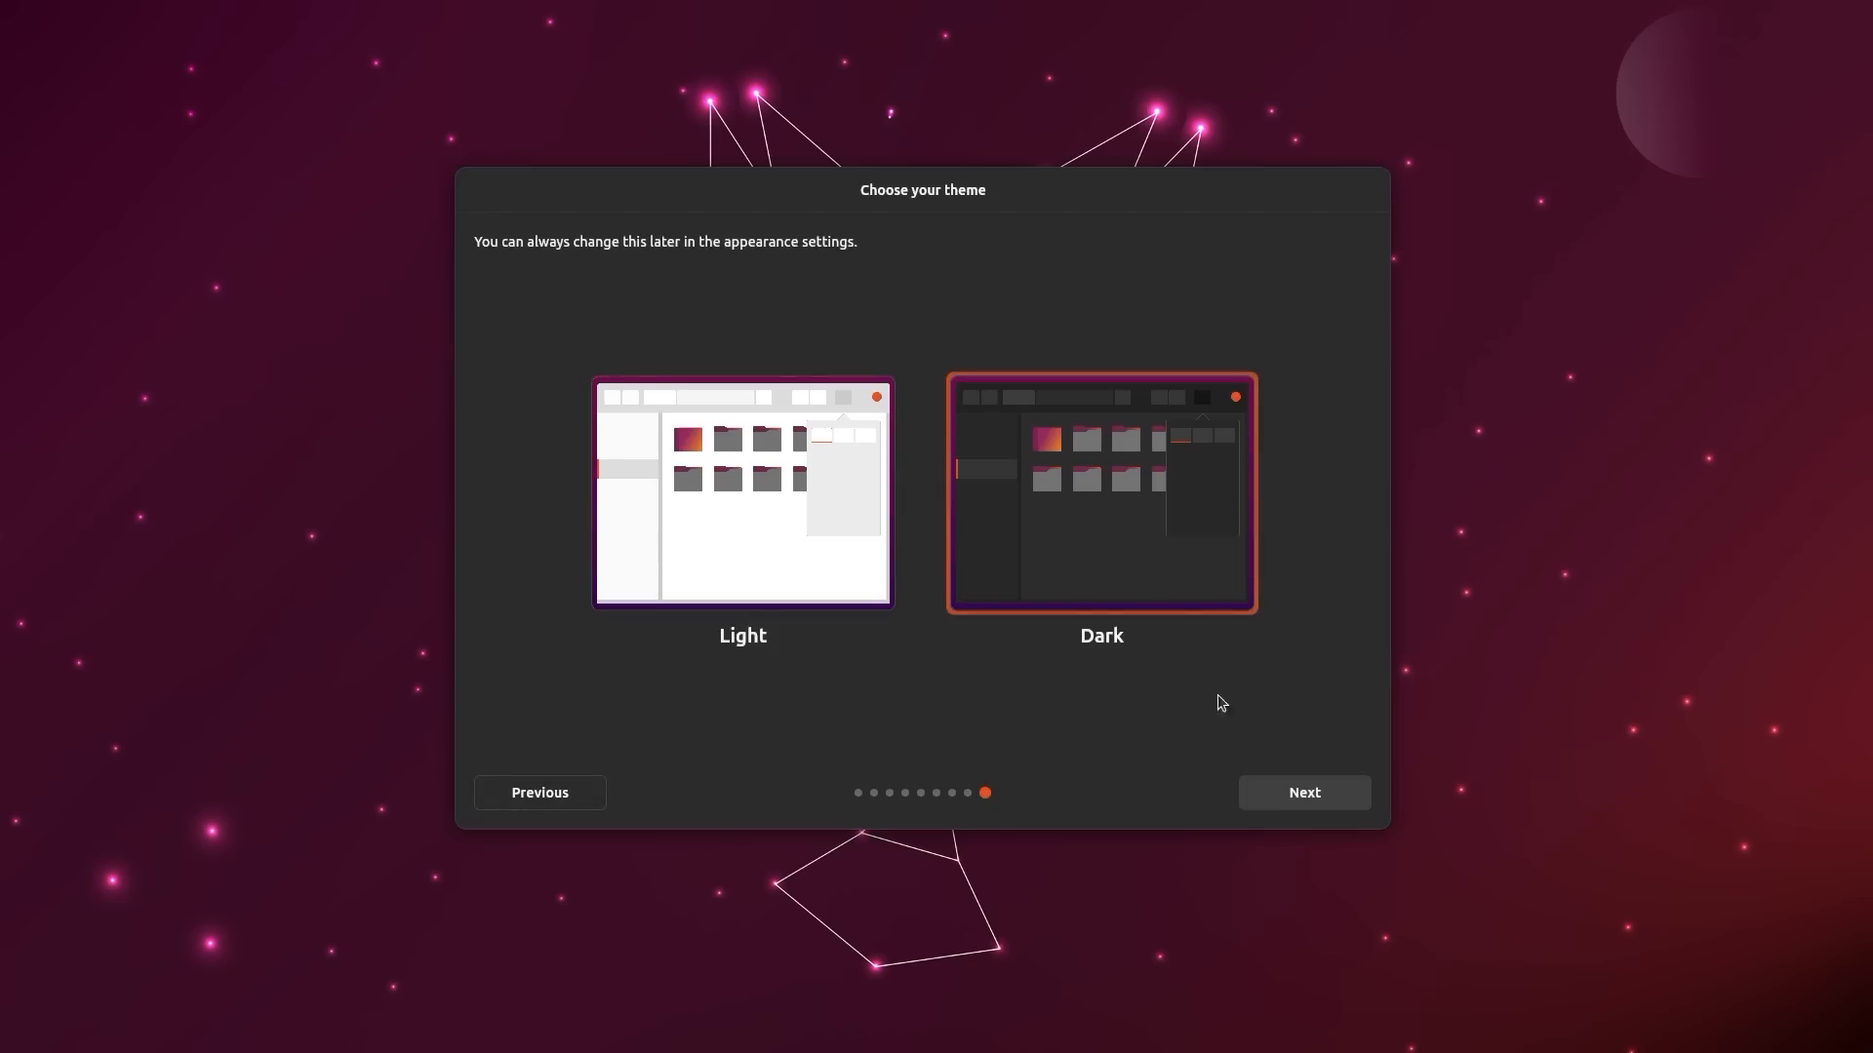
{"action": "mouse_move", "coordinate": [1301, 792]}
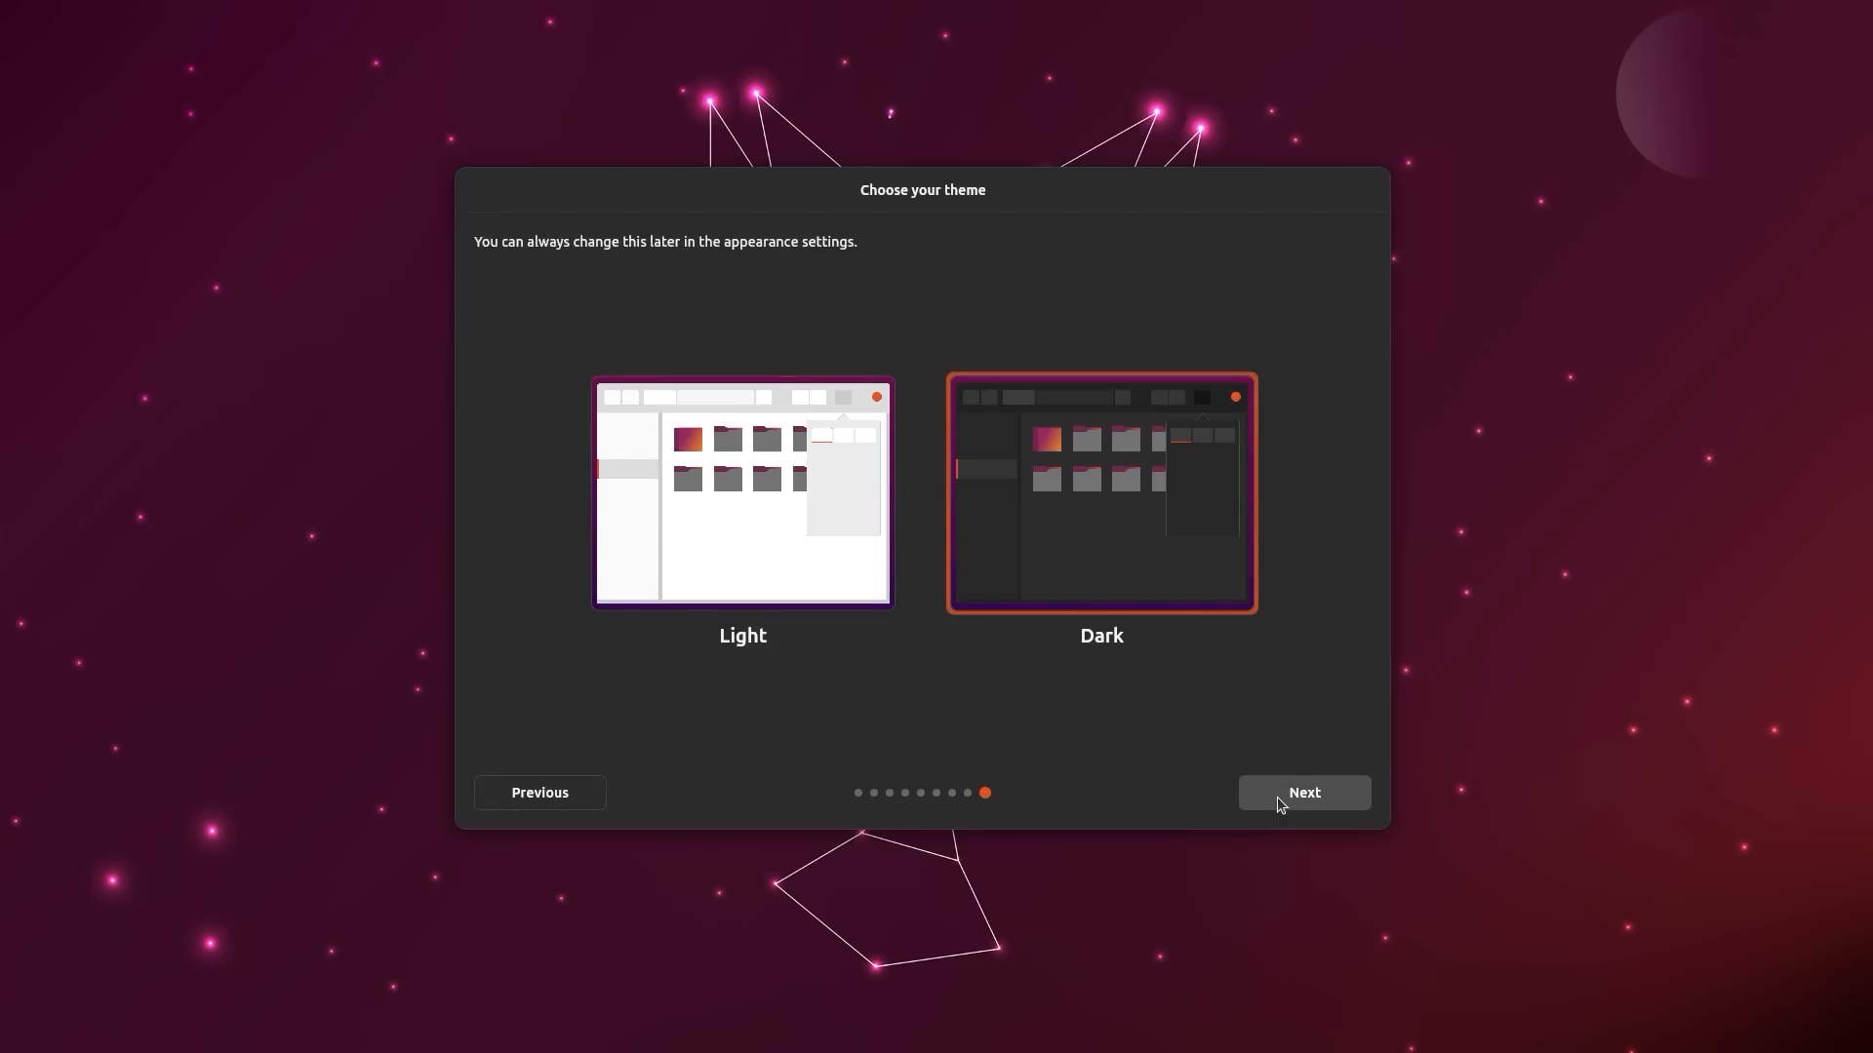
{"action": "left_click", "coordinate": [1301, 792]}
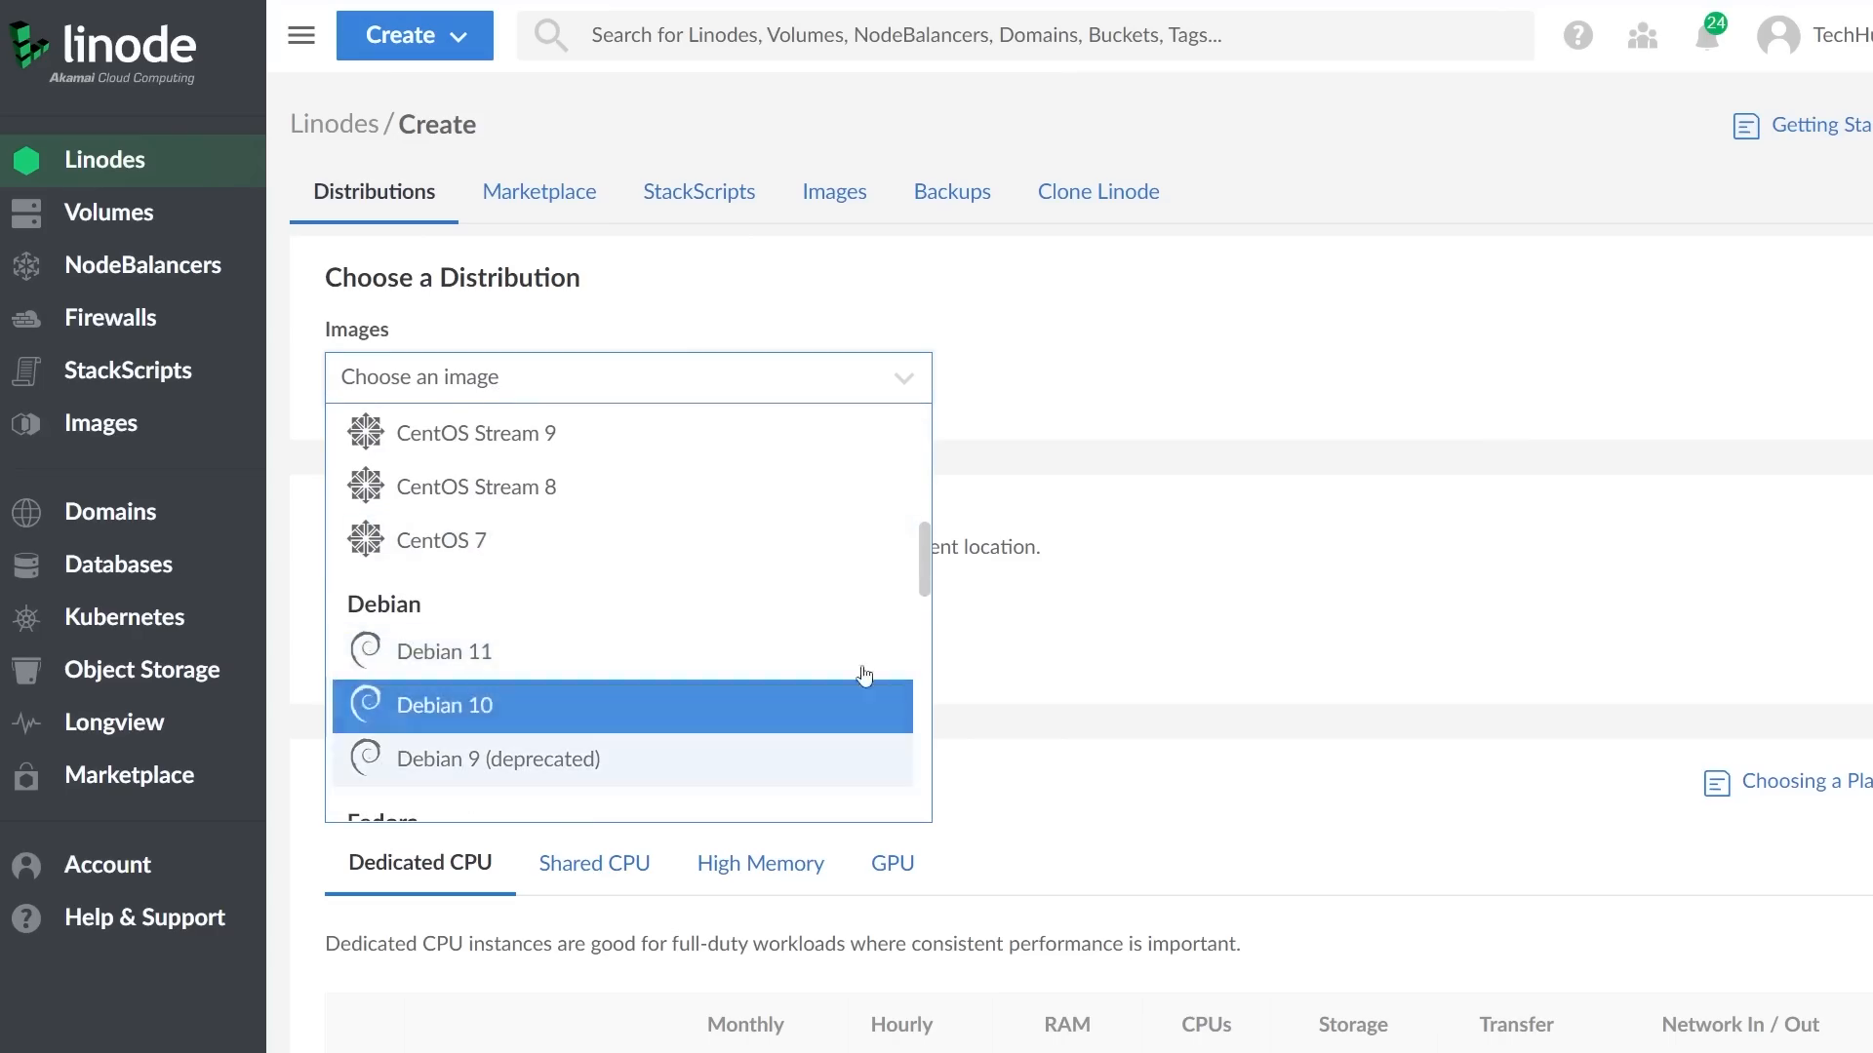
Browse the distribution images, then the Marketplace catalogue of one-click apps
{"action": "scroll", "scroll_direction": "down", "scroll_amount": 3}
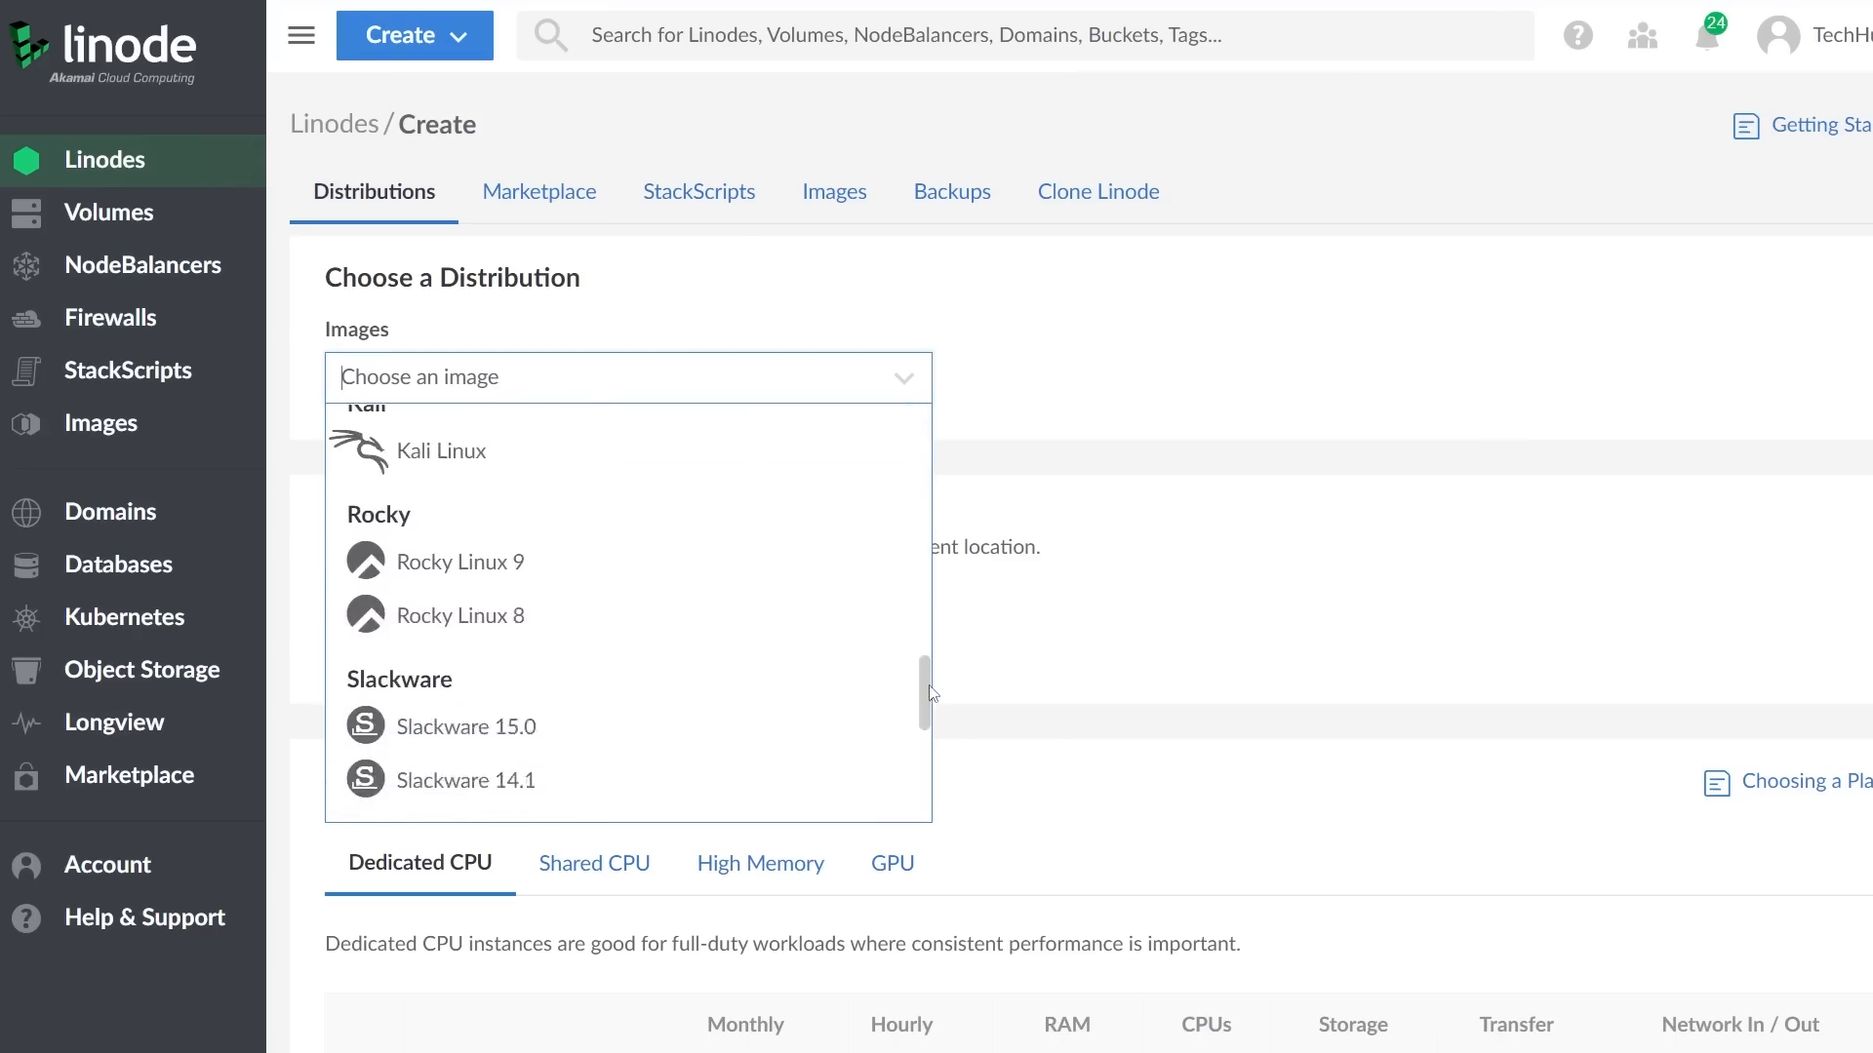
{"action": "left_click", "coordinate": [539, 191]}
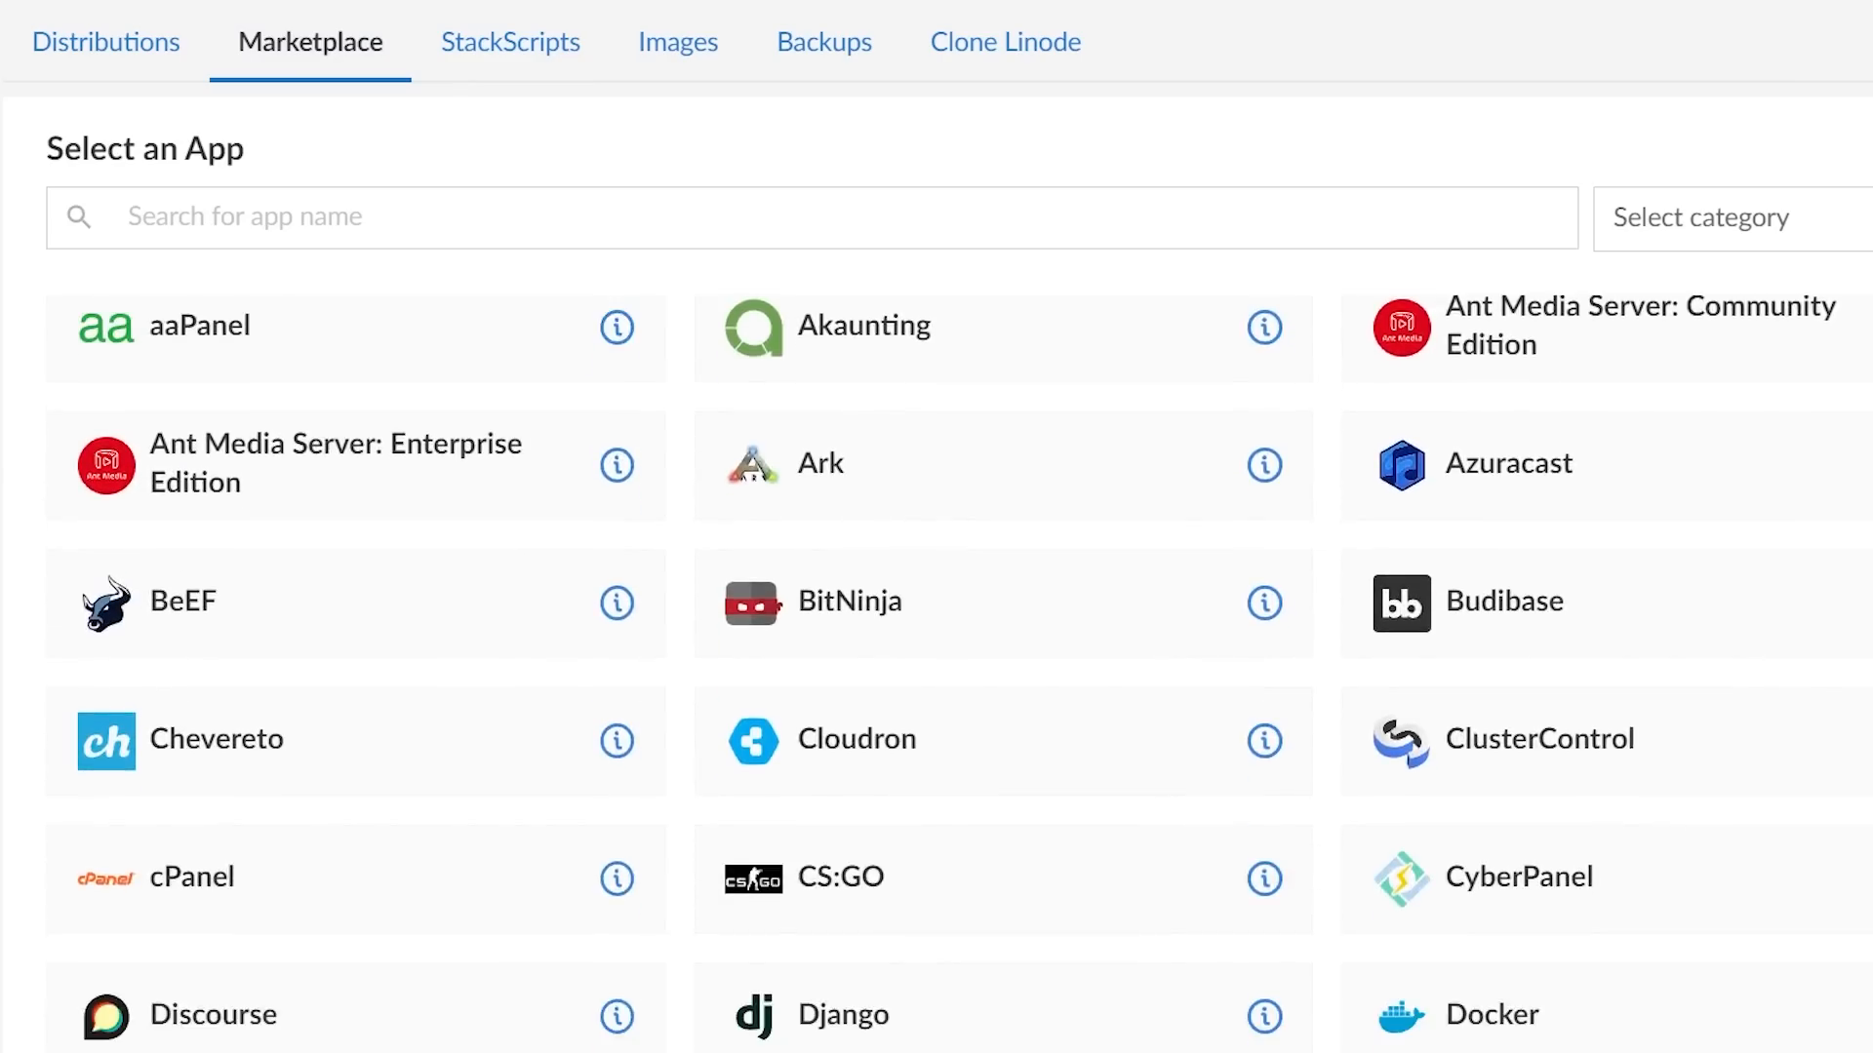
{"action": "scroll", "scroll_direction": "down", "scroll_amount": 3}
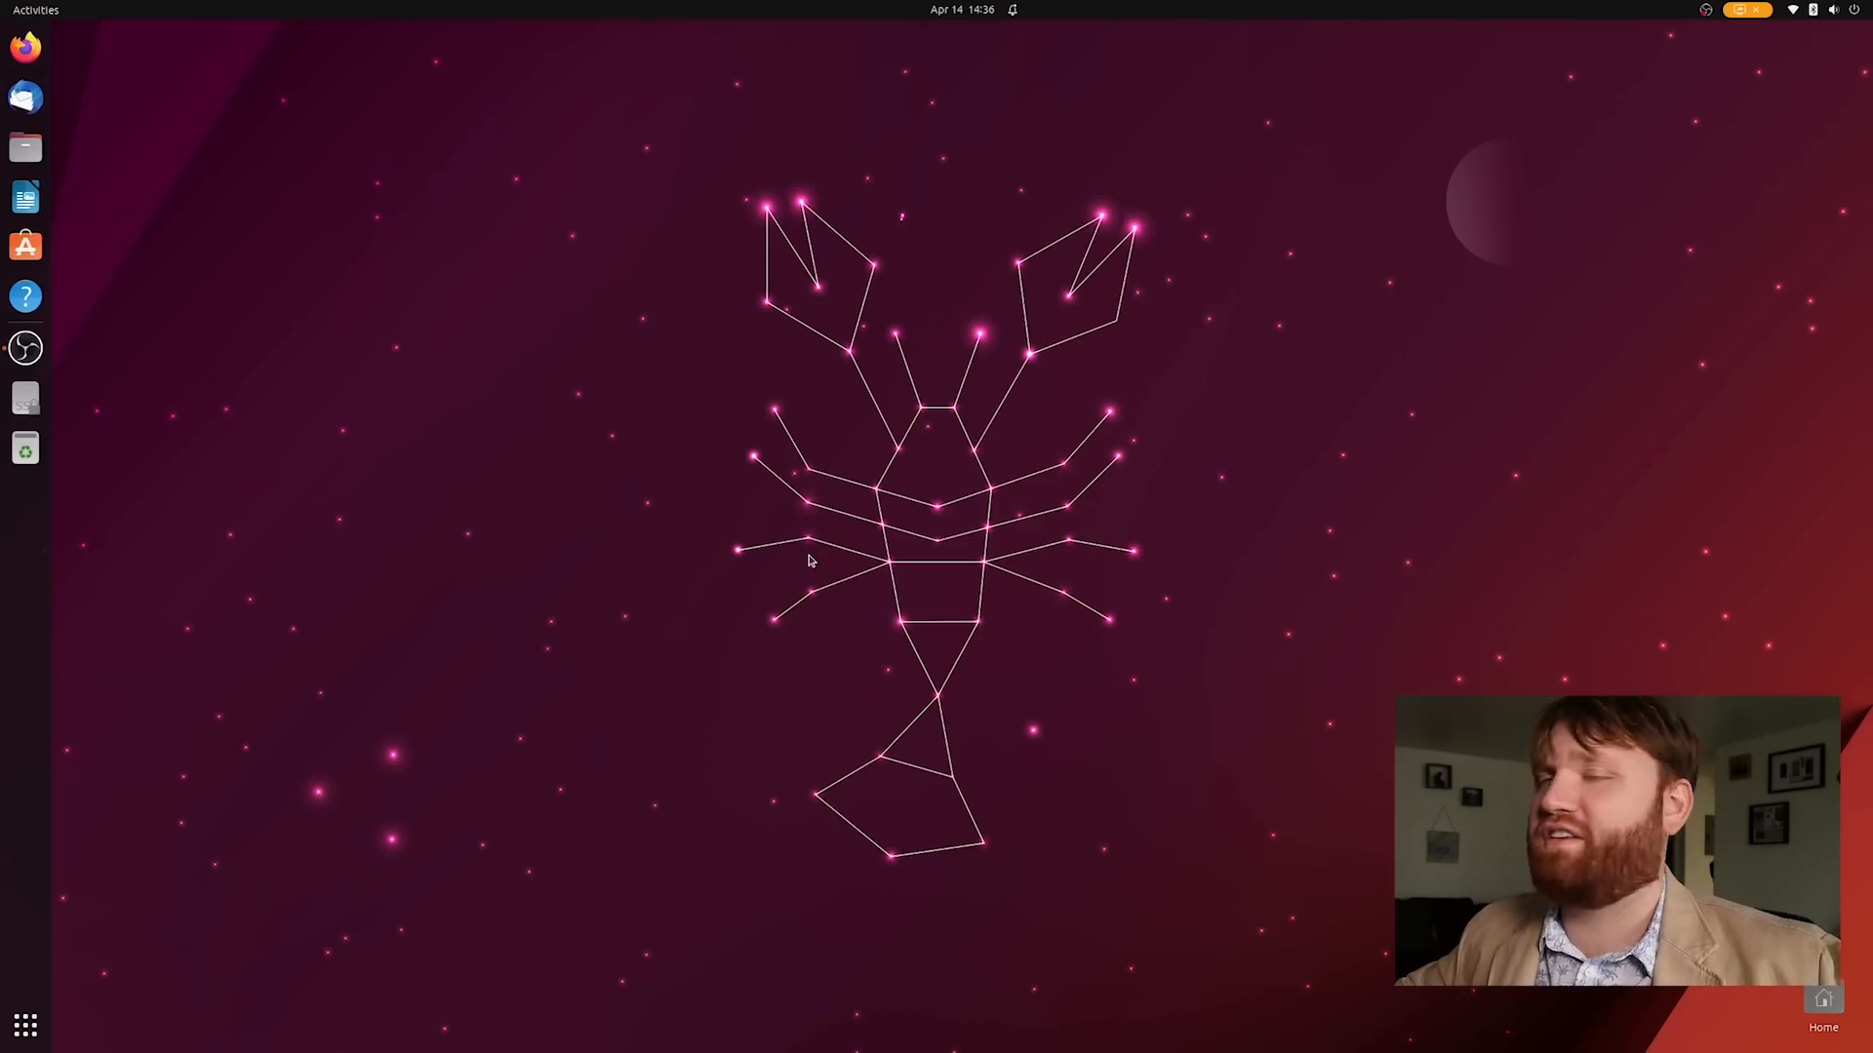
{"action": "mouse_move", "coordinate": [605, 511]}
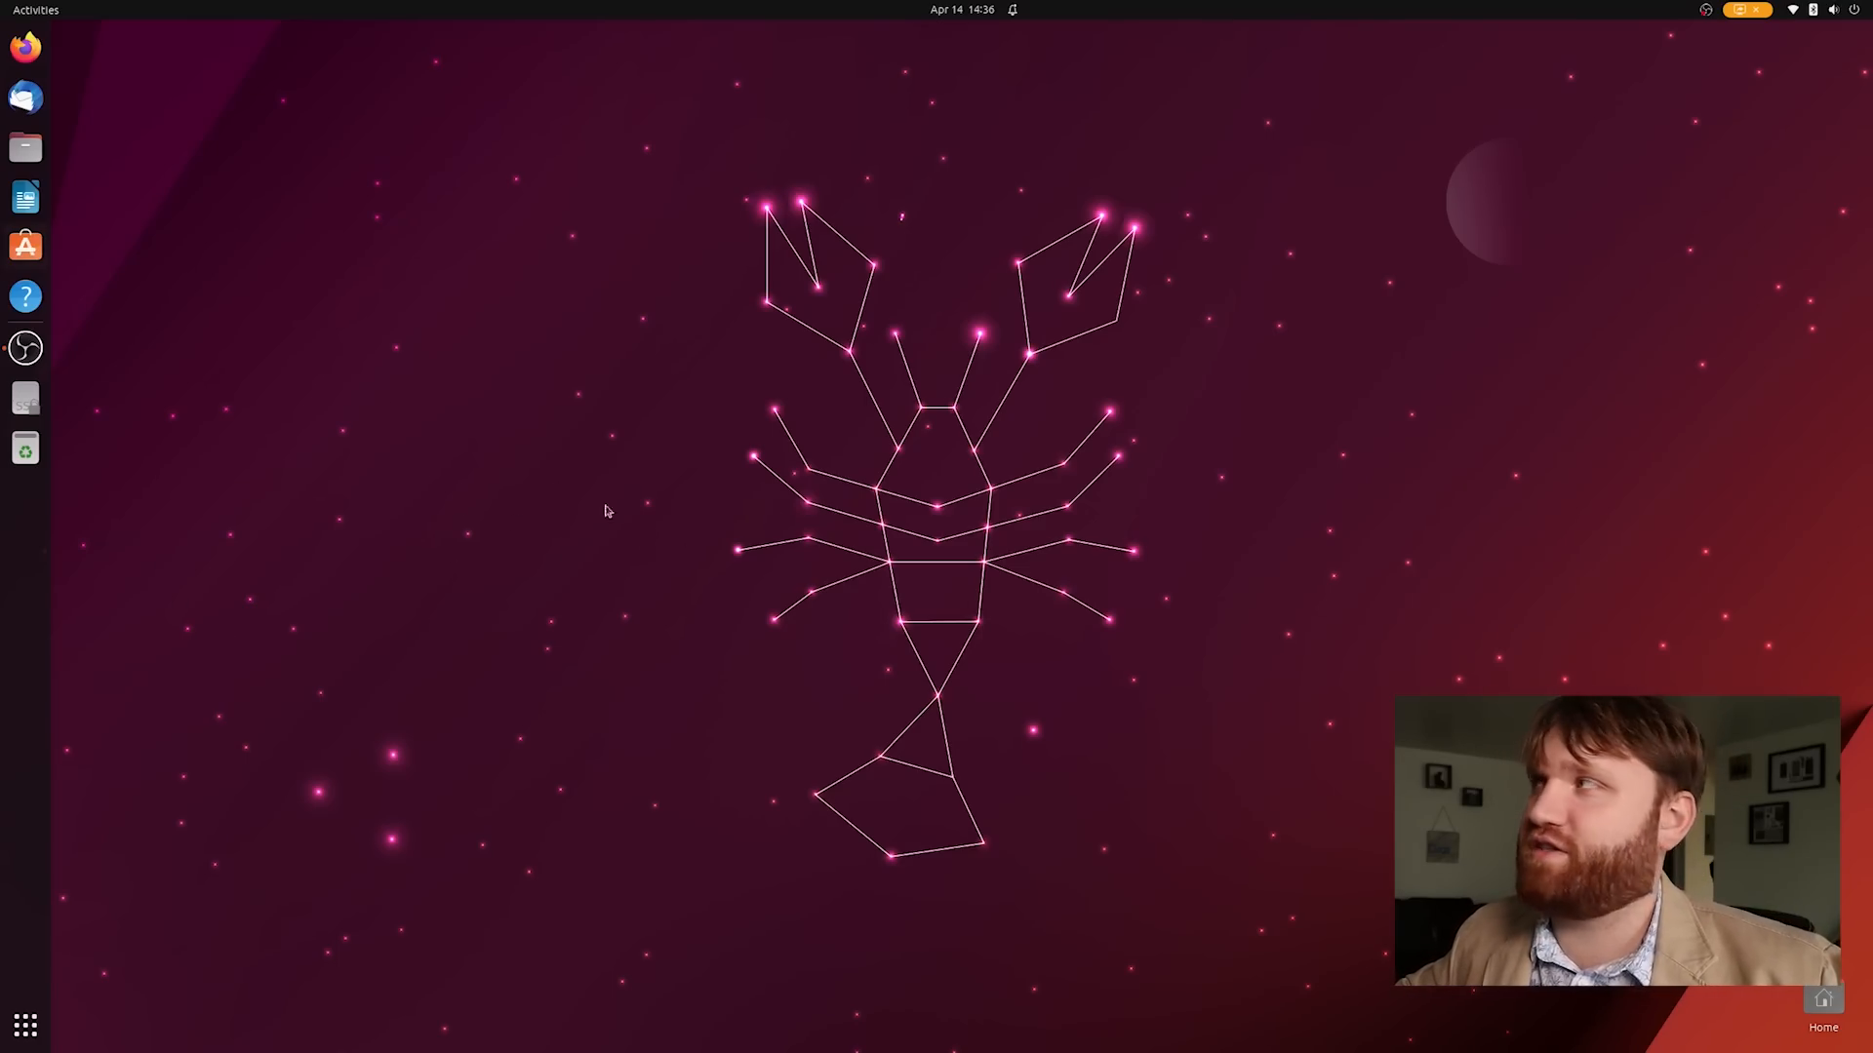
{"action": "mouse_move", "coordinate": [26, 45]}
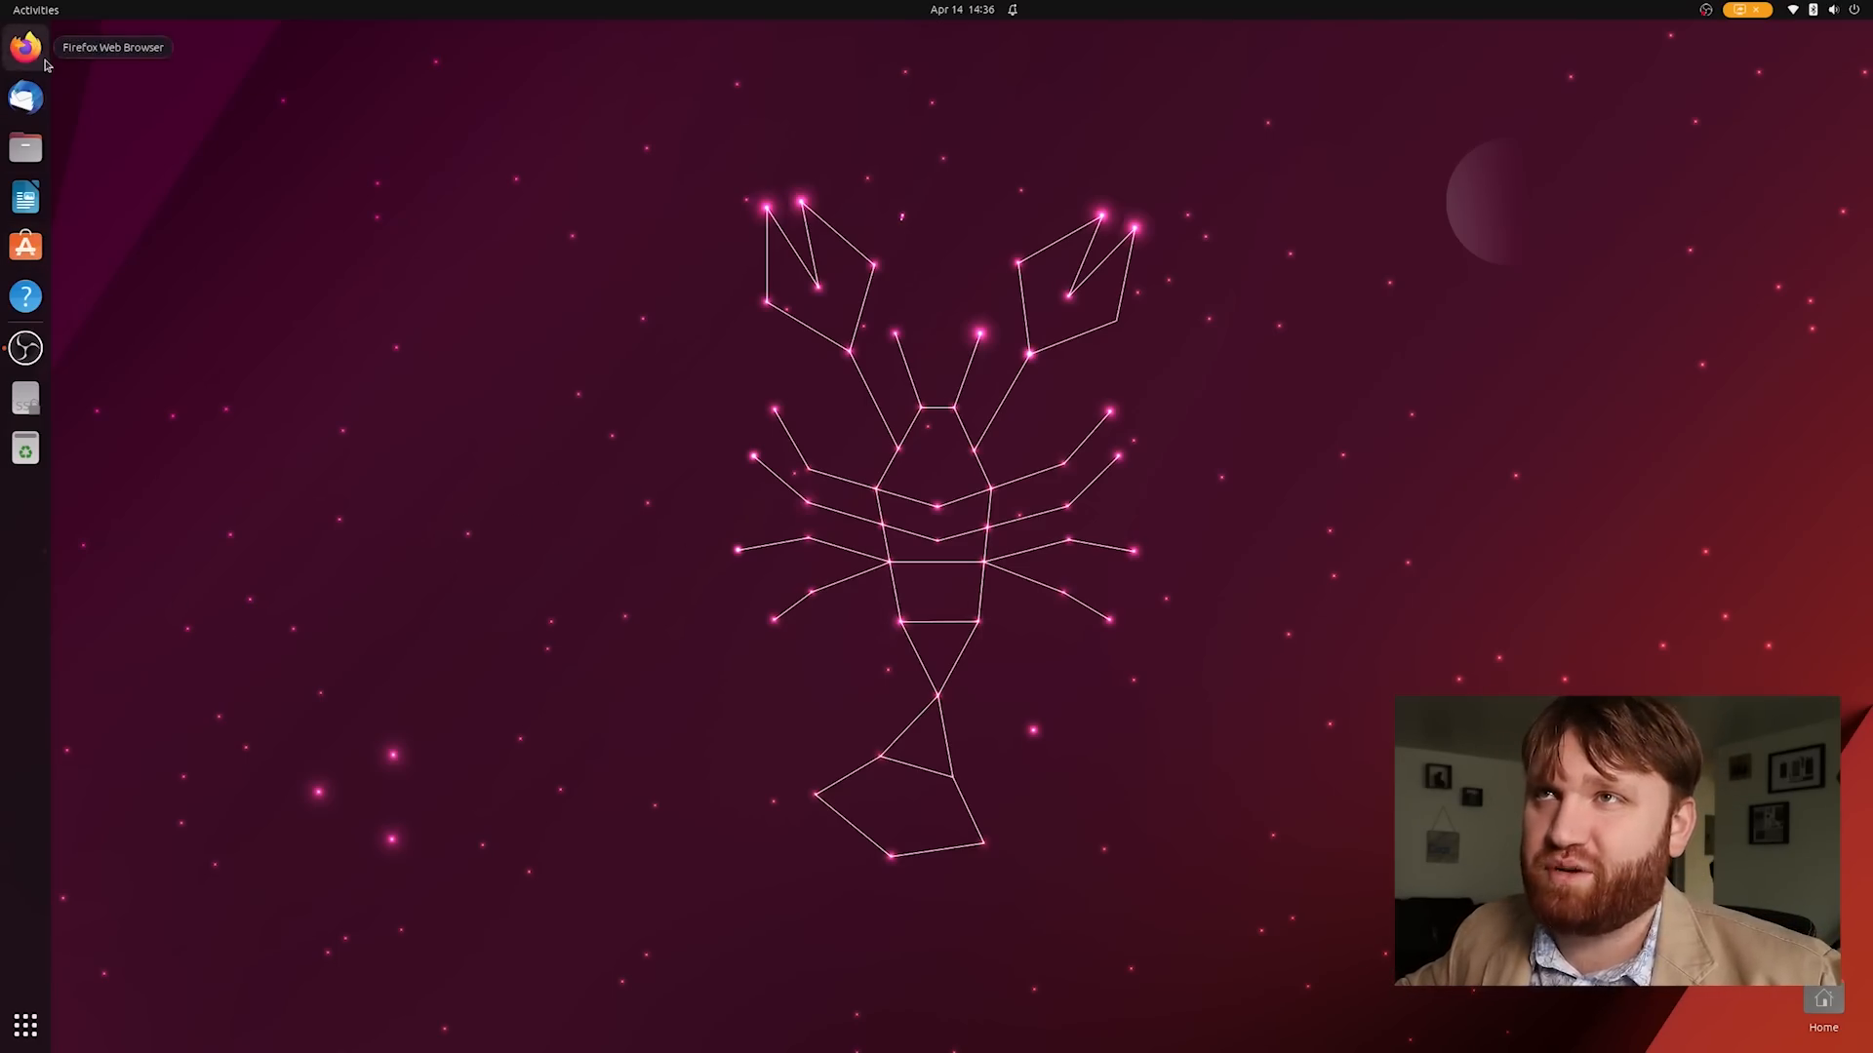
Launch Firefox on the New Tab page and close the window again
{"action": "left_click", "coordinate": [26, 47]}
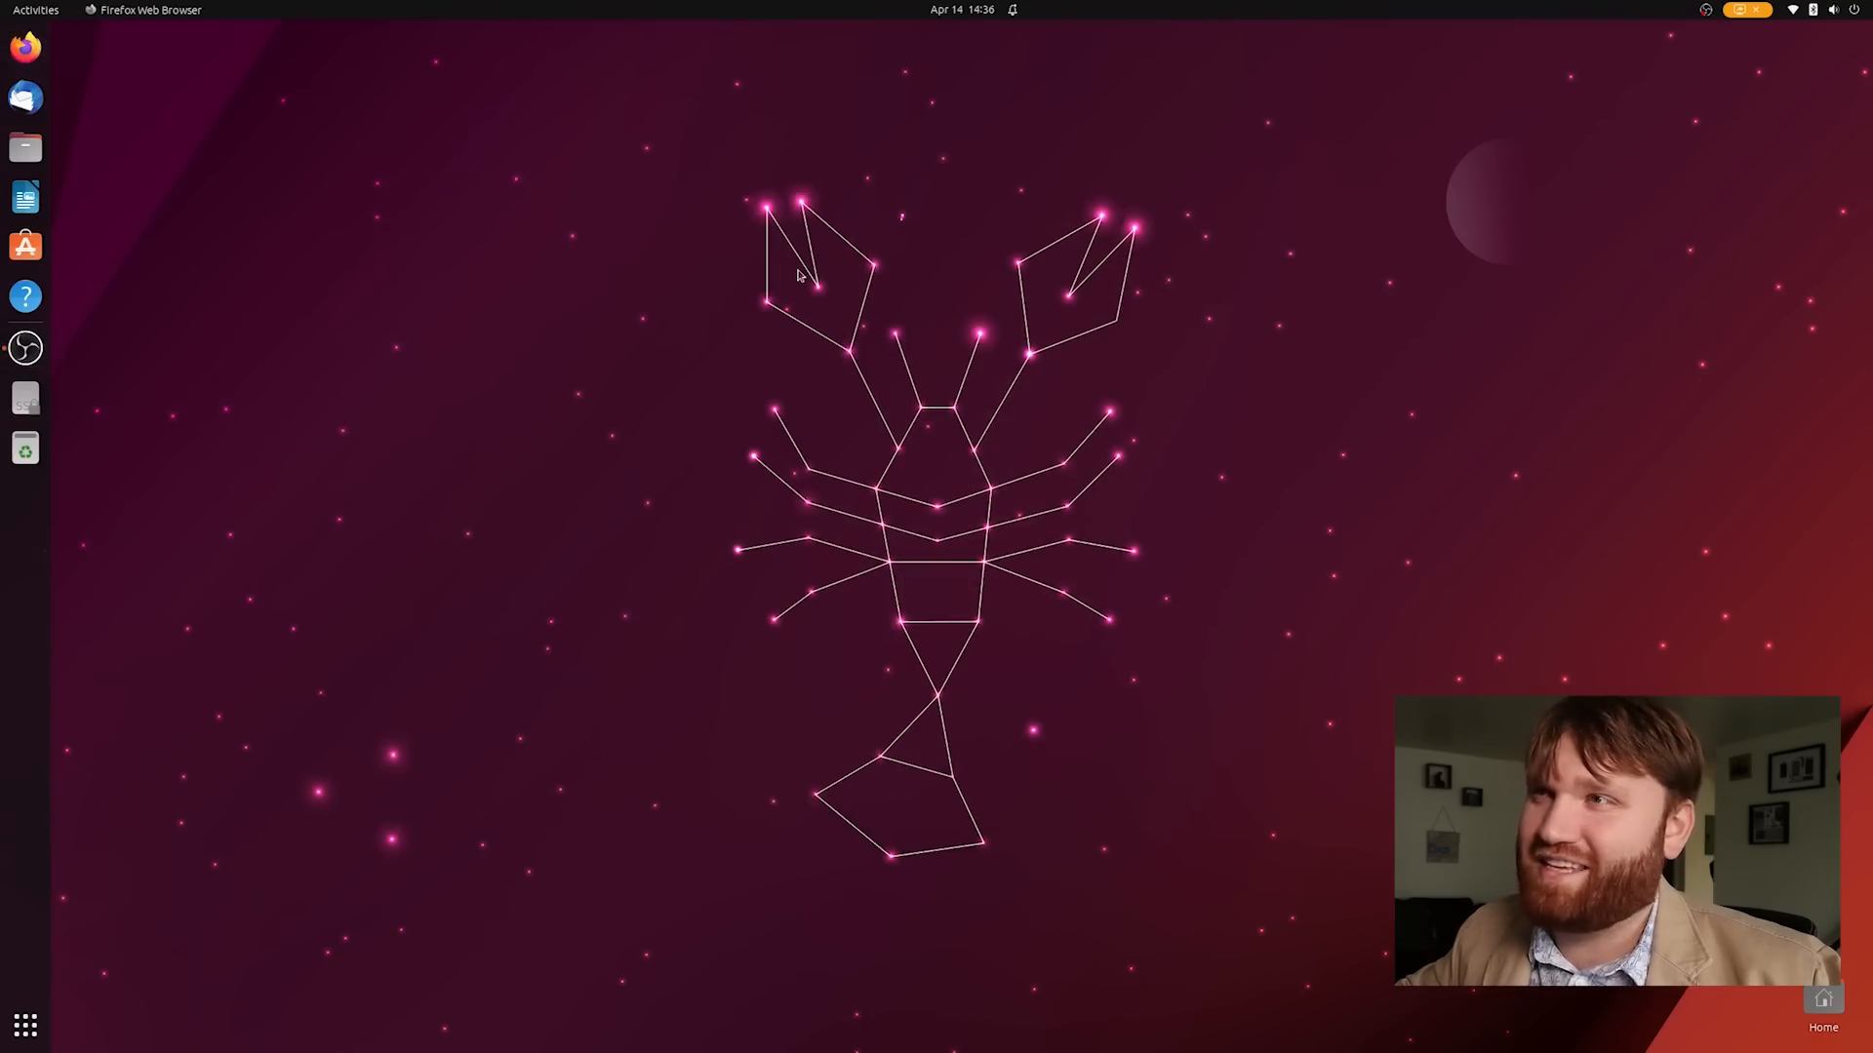
{"action": "left_click", "coordinate": [25, 45]}
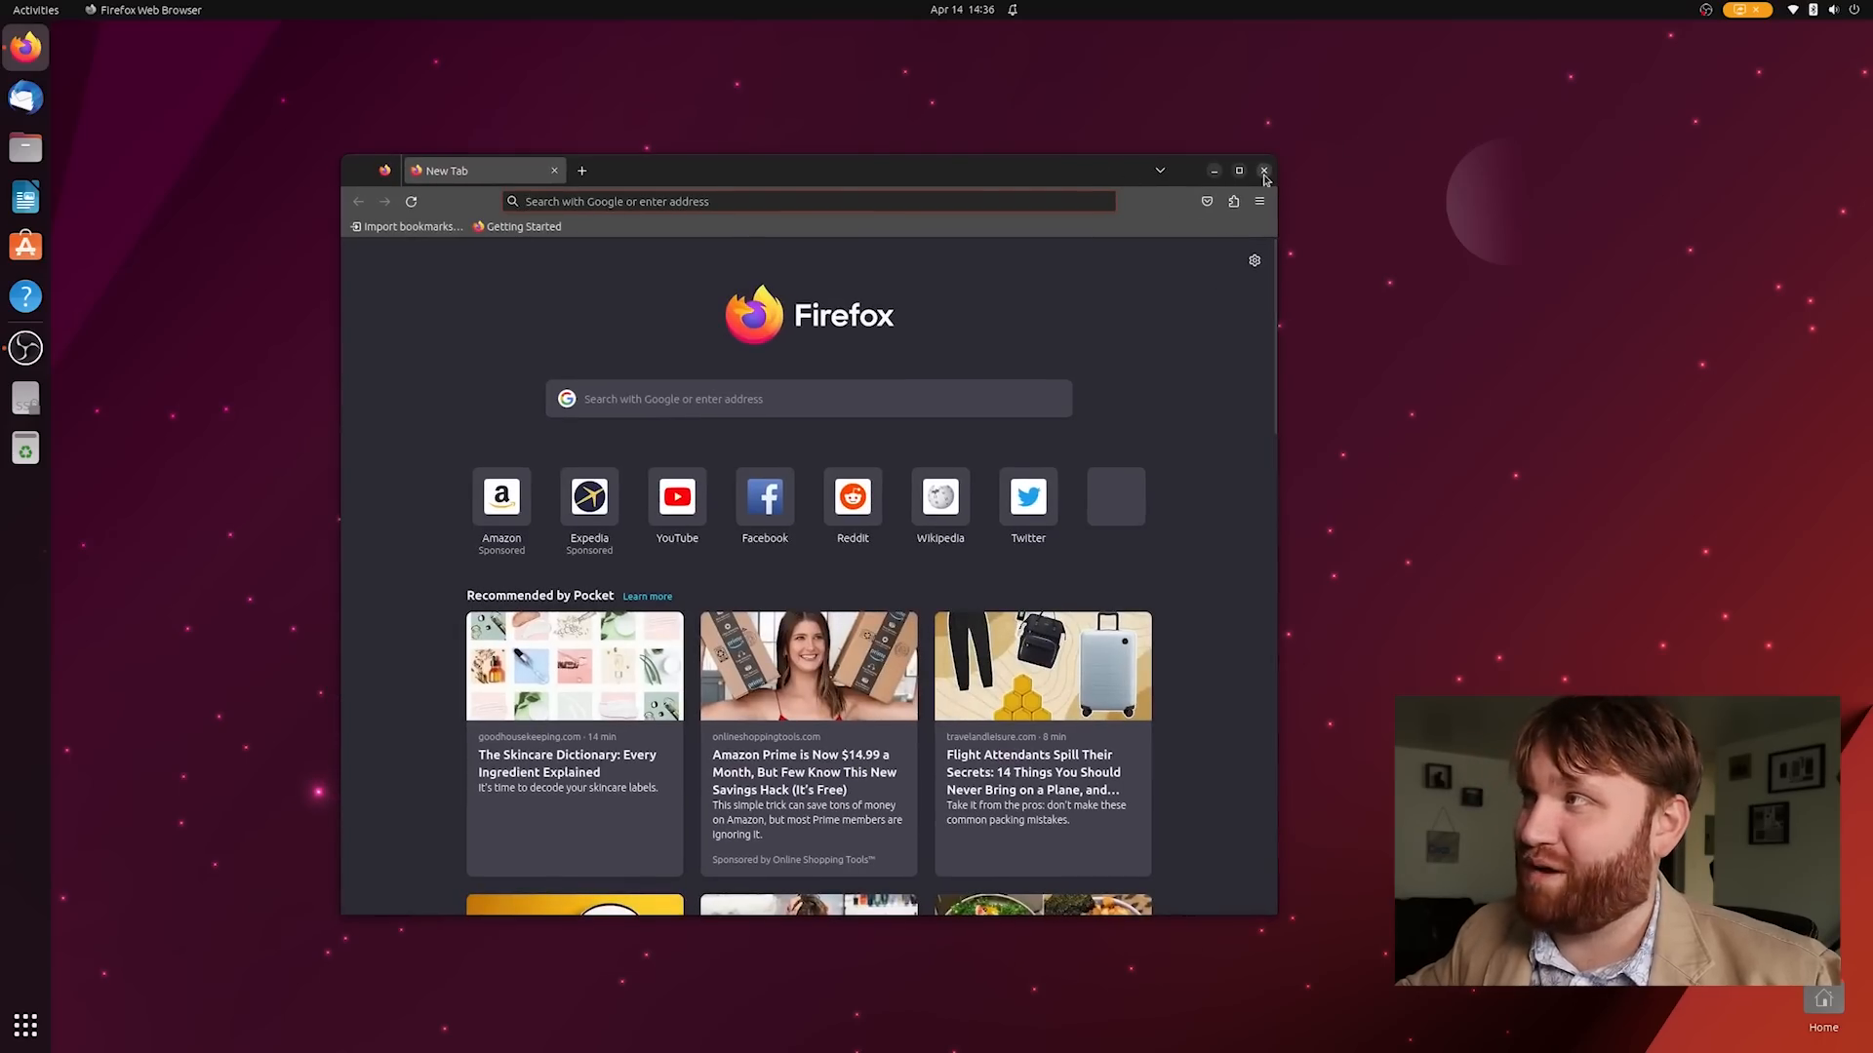
{"action": "left_click", "coordinate": [1262, 172]}
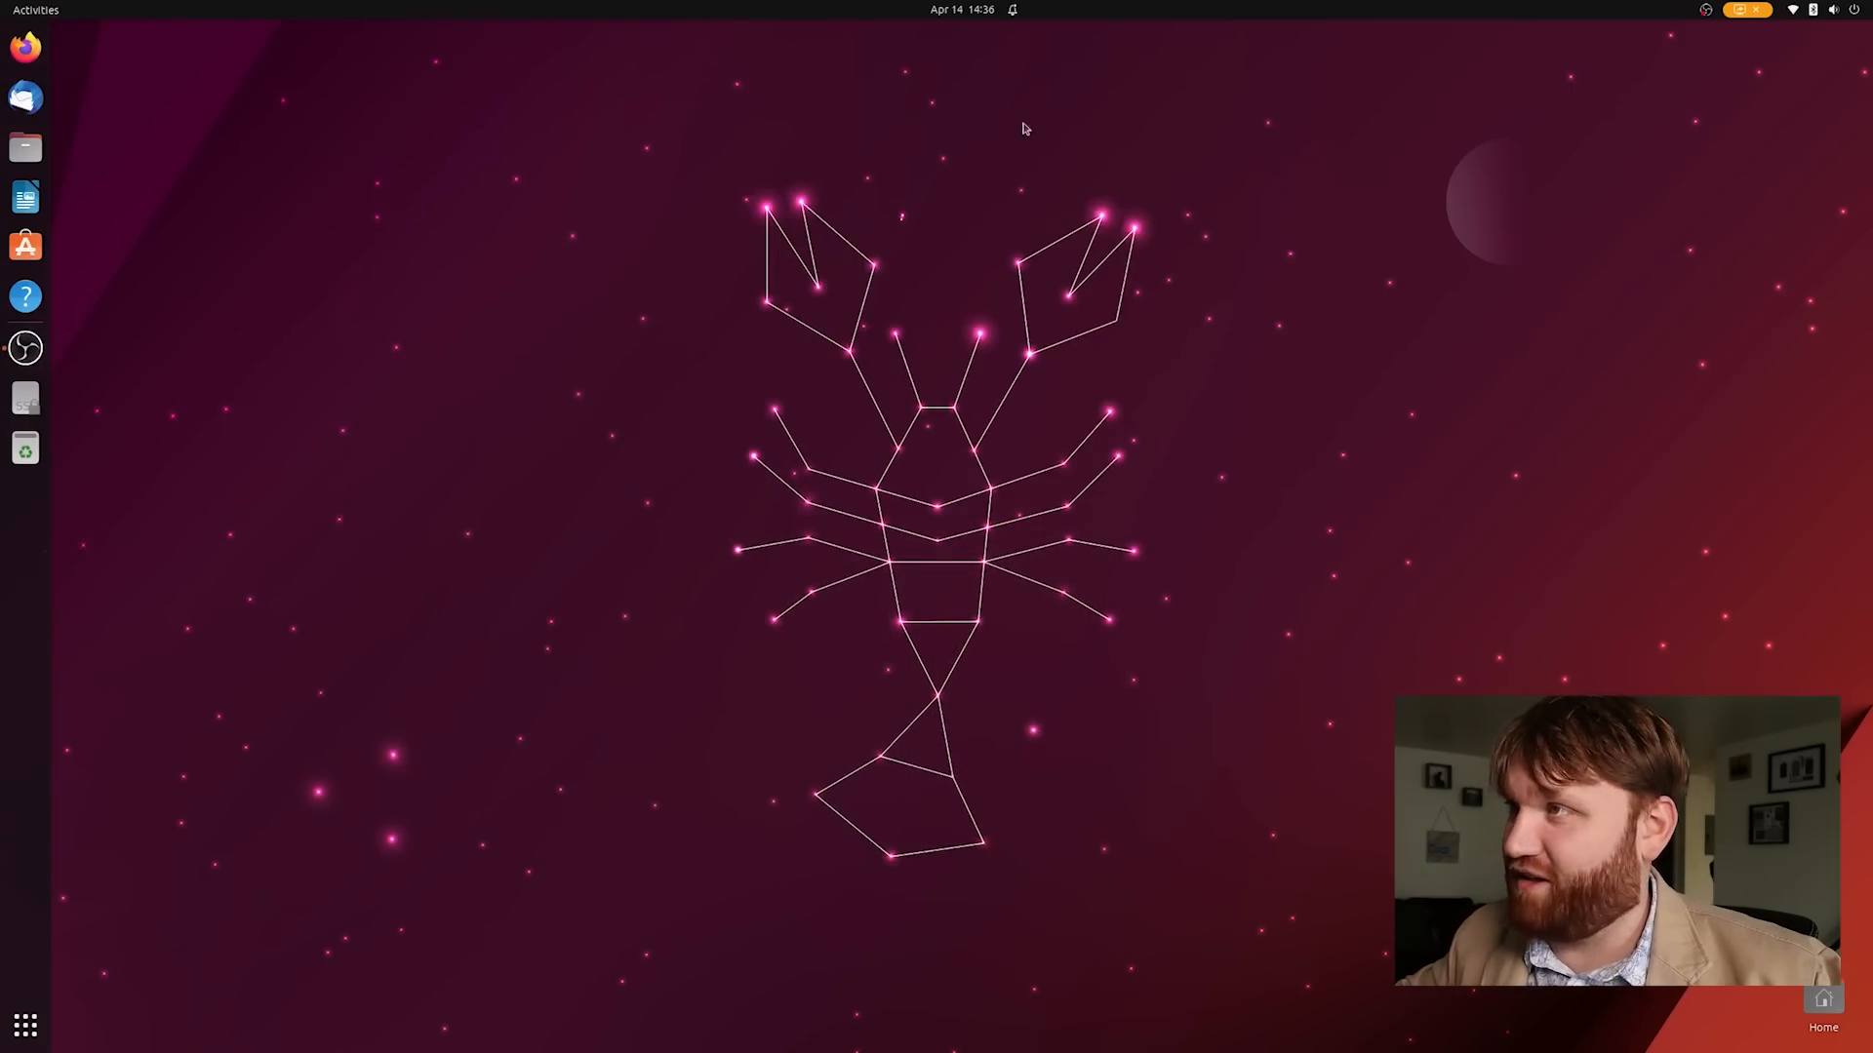
{"action": "mouse_move", "coordinate": [403, 442]}
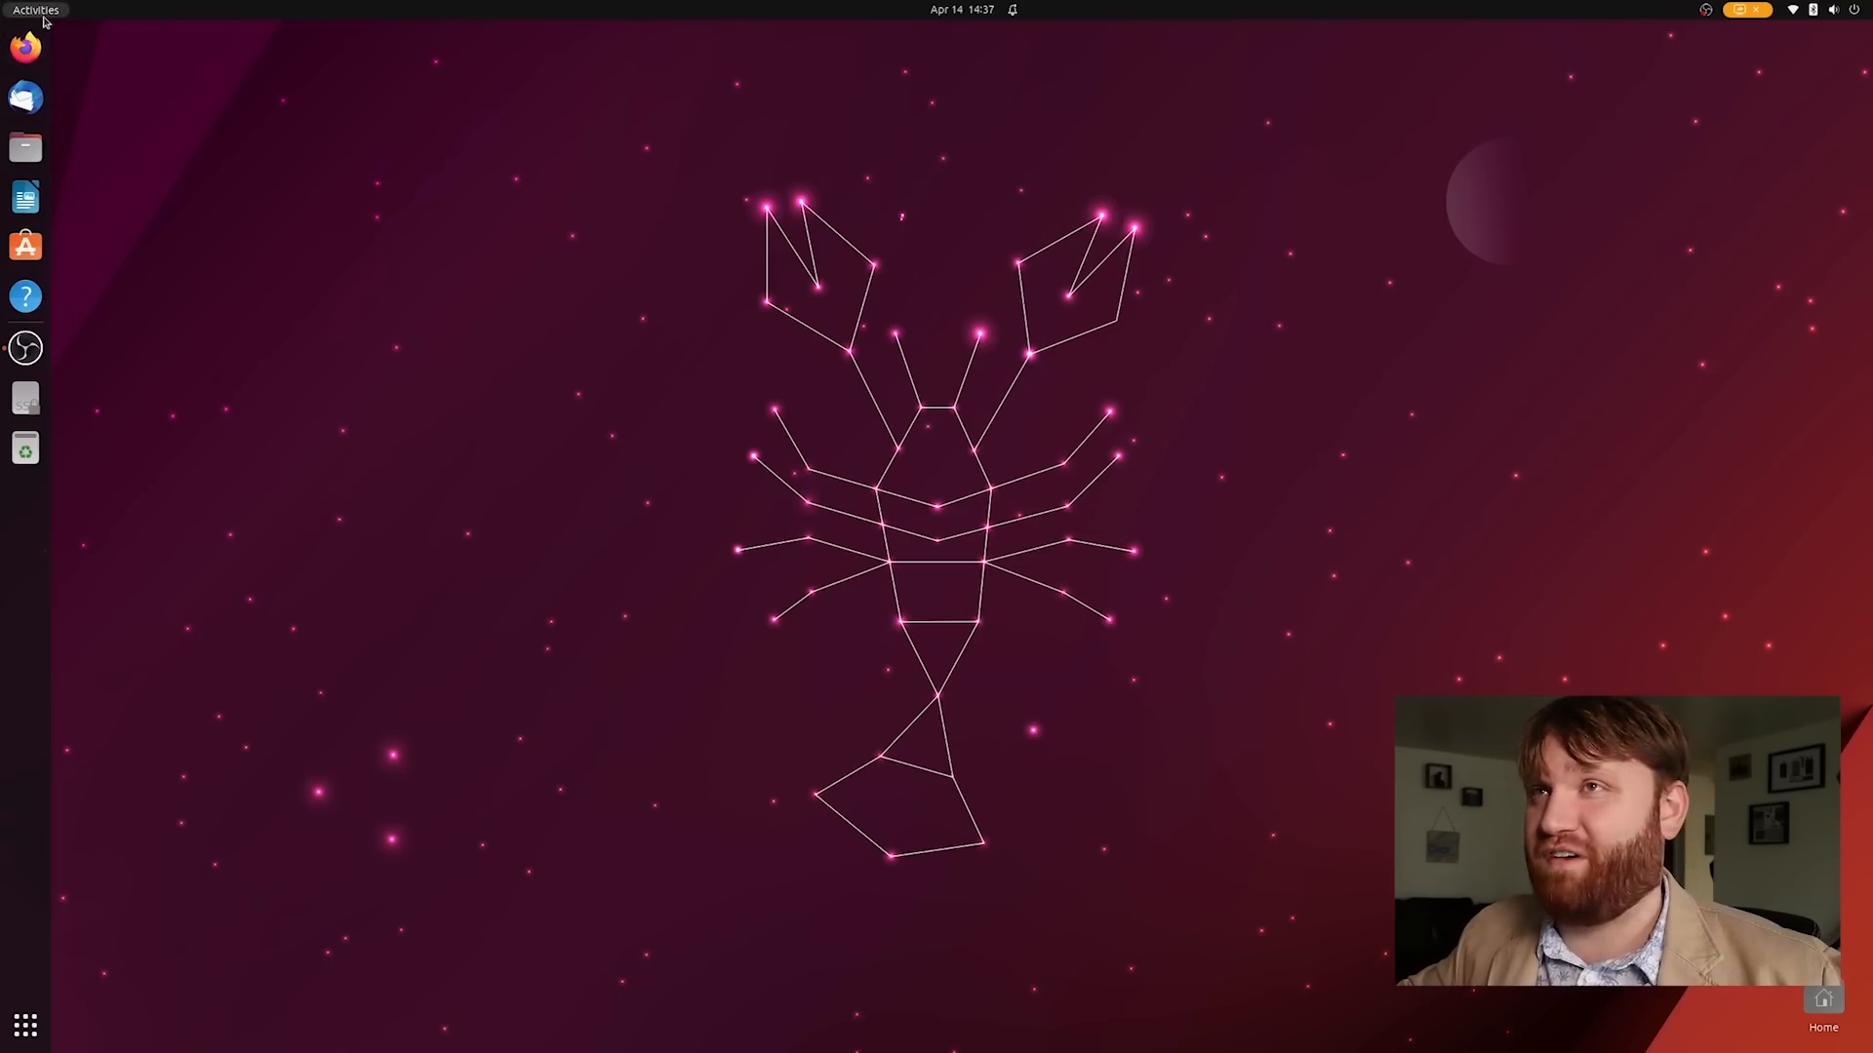
Search 'ter' in Activities and launch Terminal, focusing its window
{"action": "type", "text": "ter"}
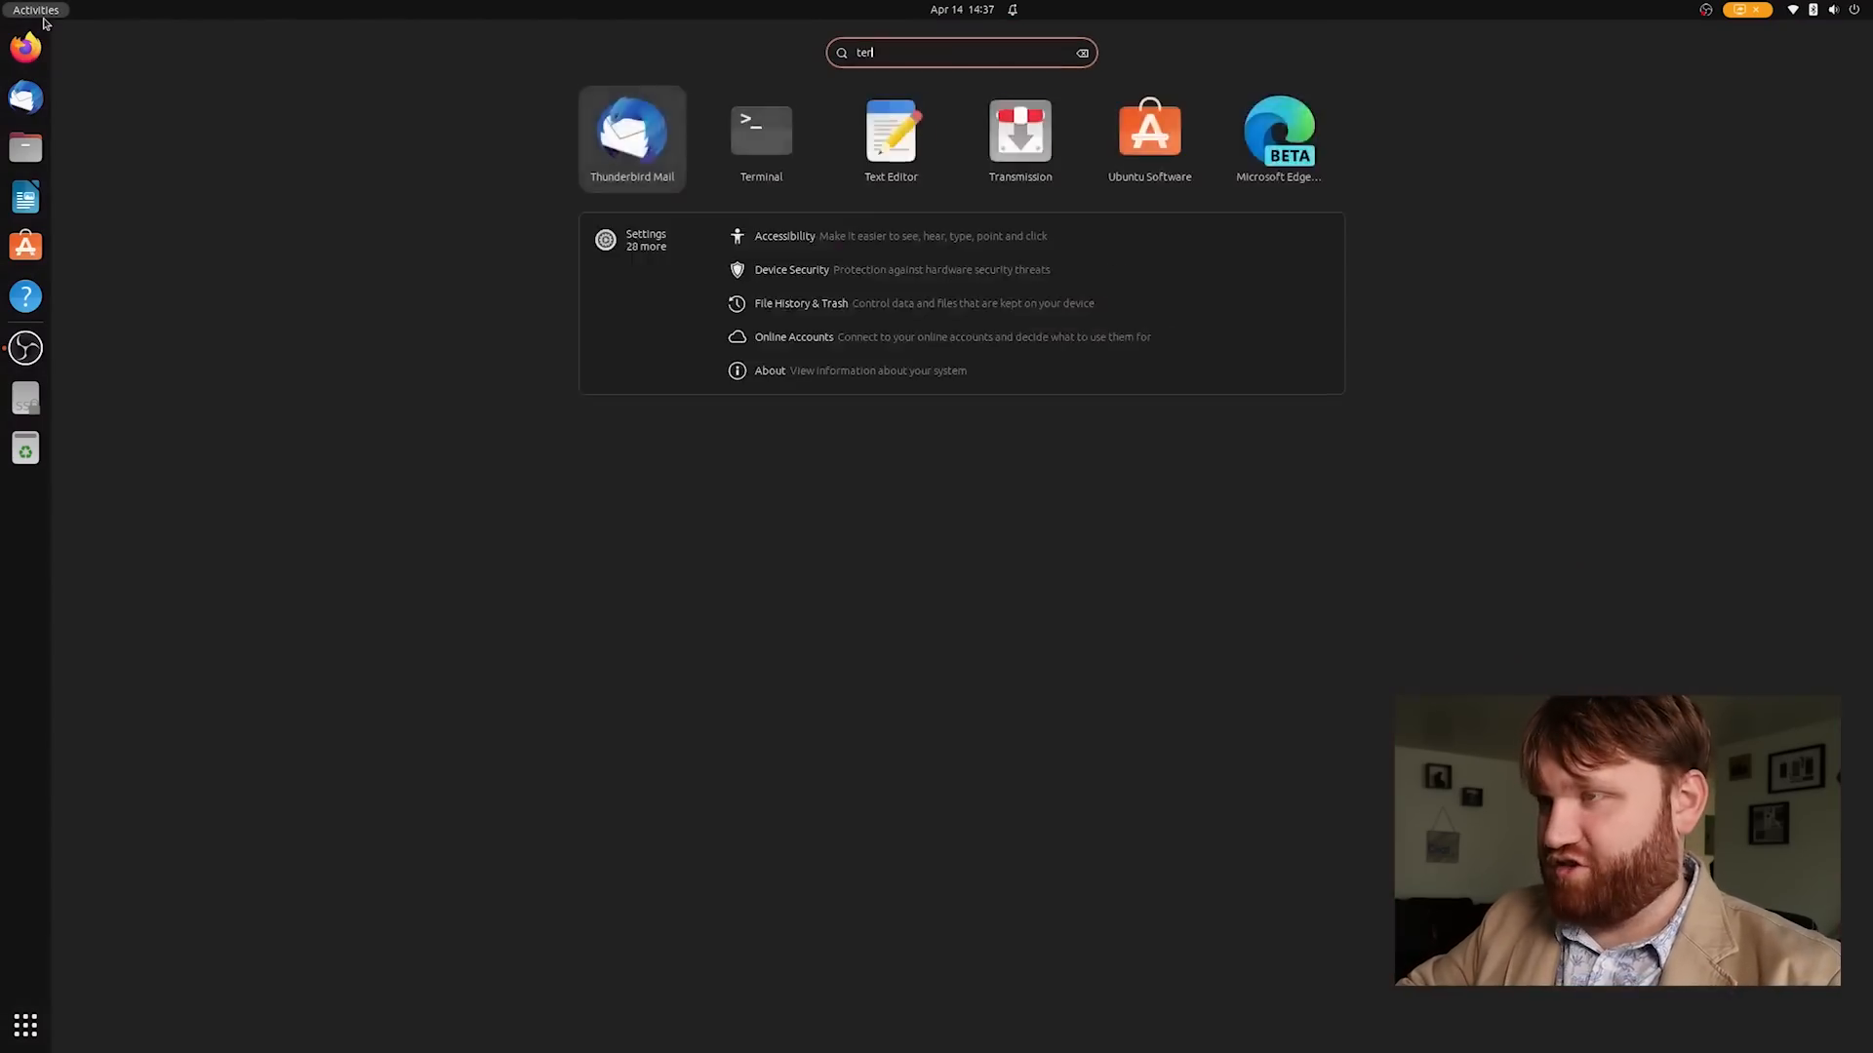
{"action": "left_click", "coordinate": [759, 139]}
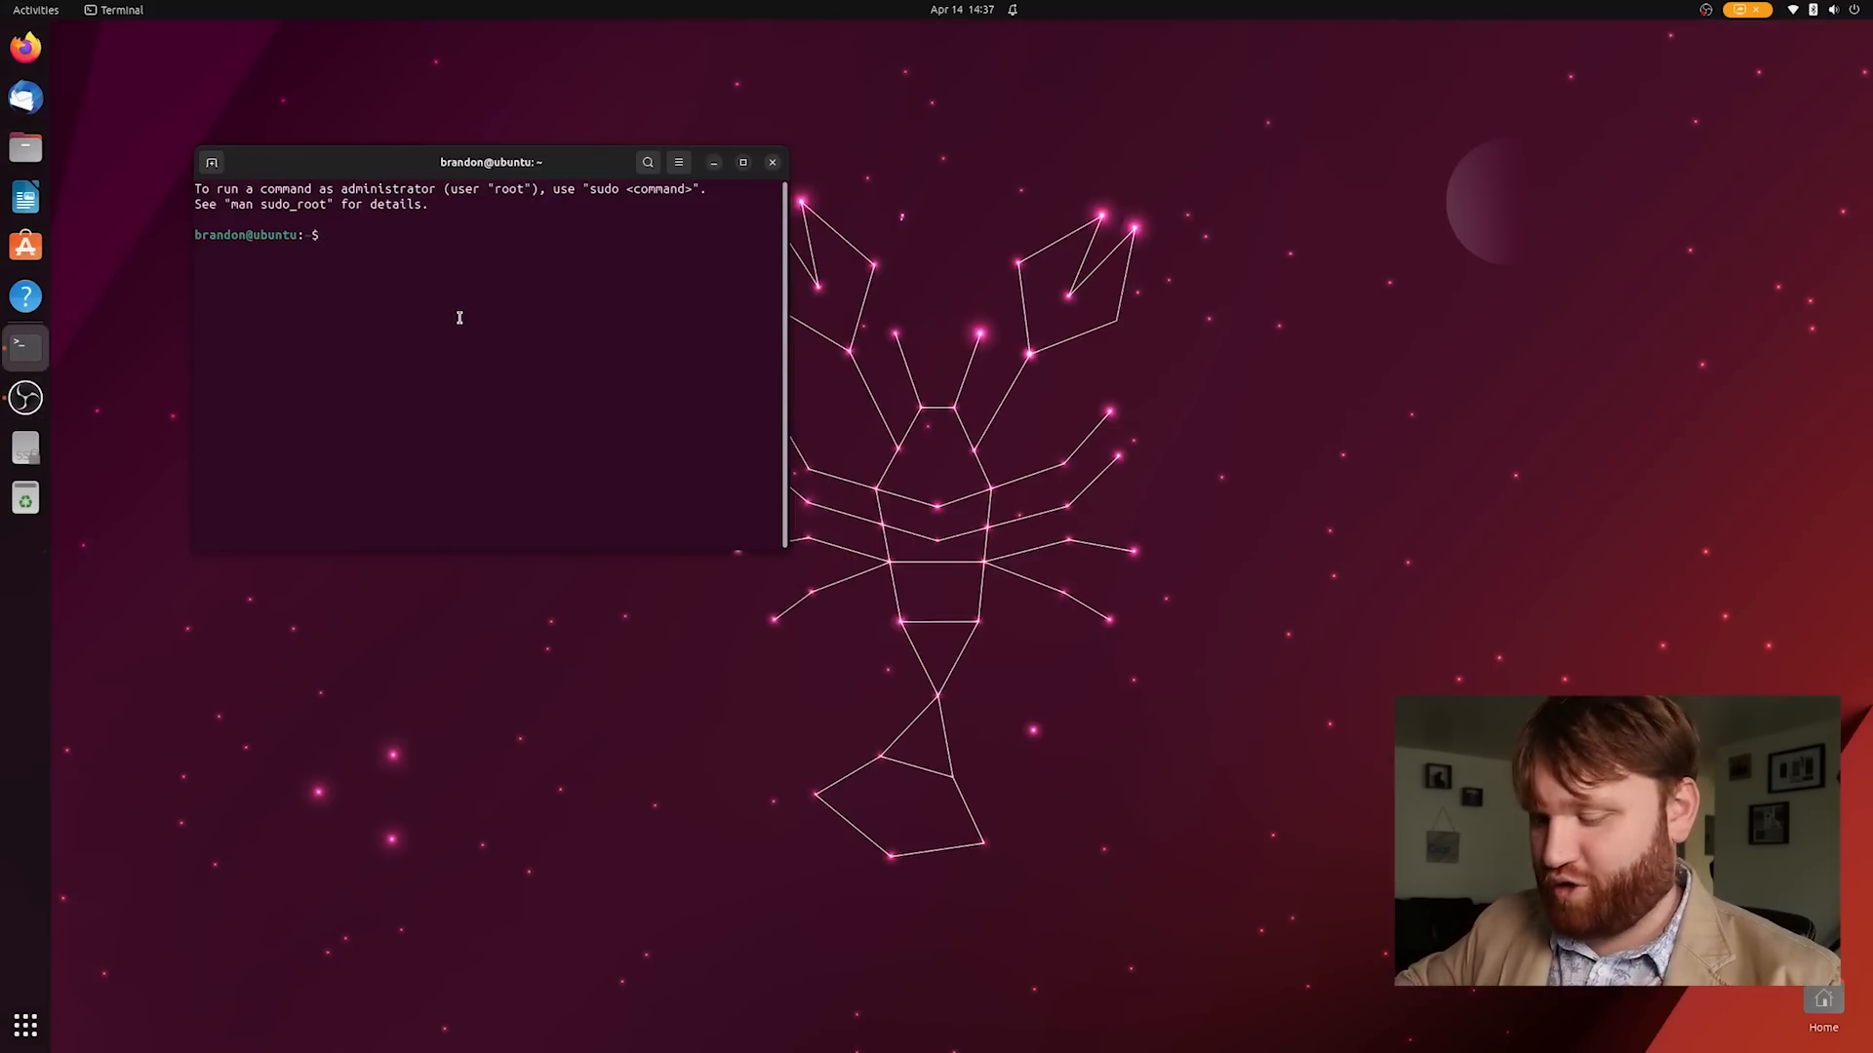
{"action": "left_click", "coordinate": [741, 162]}
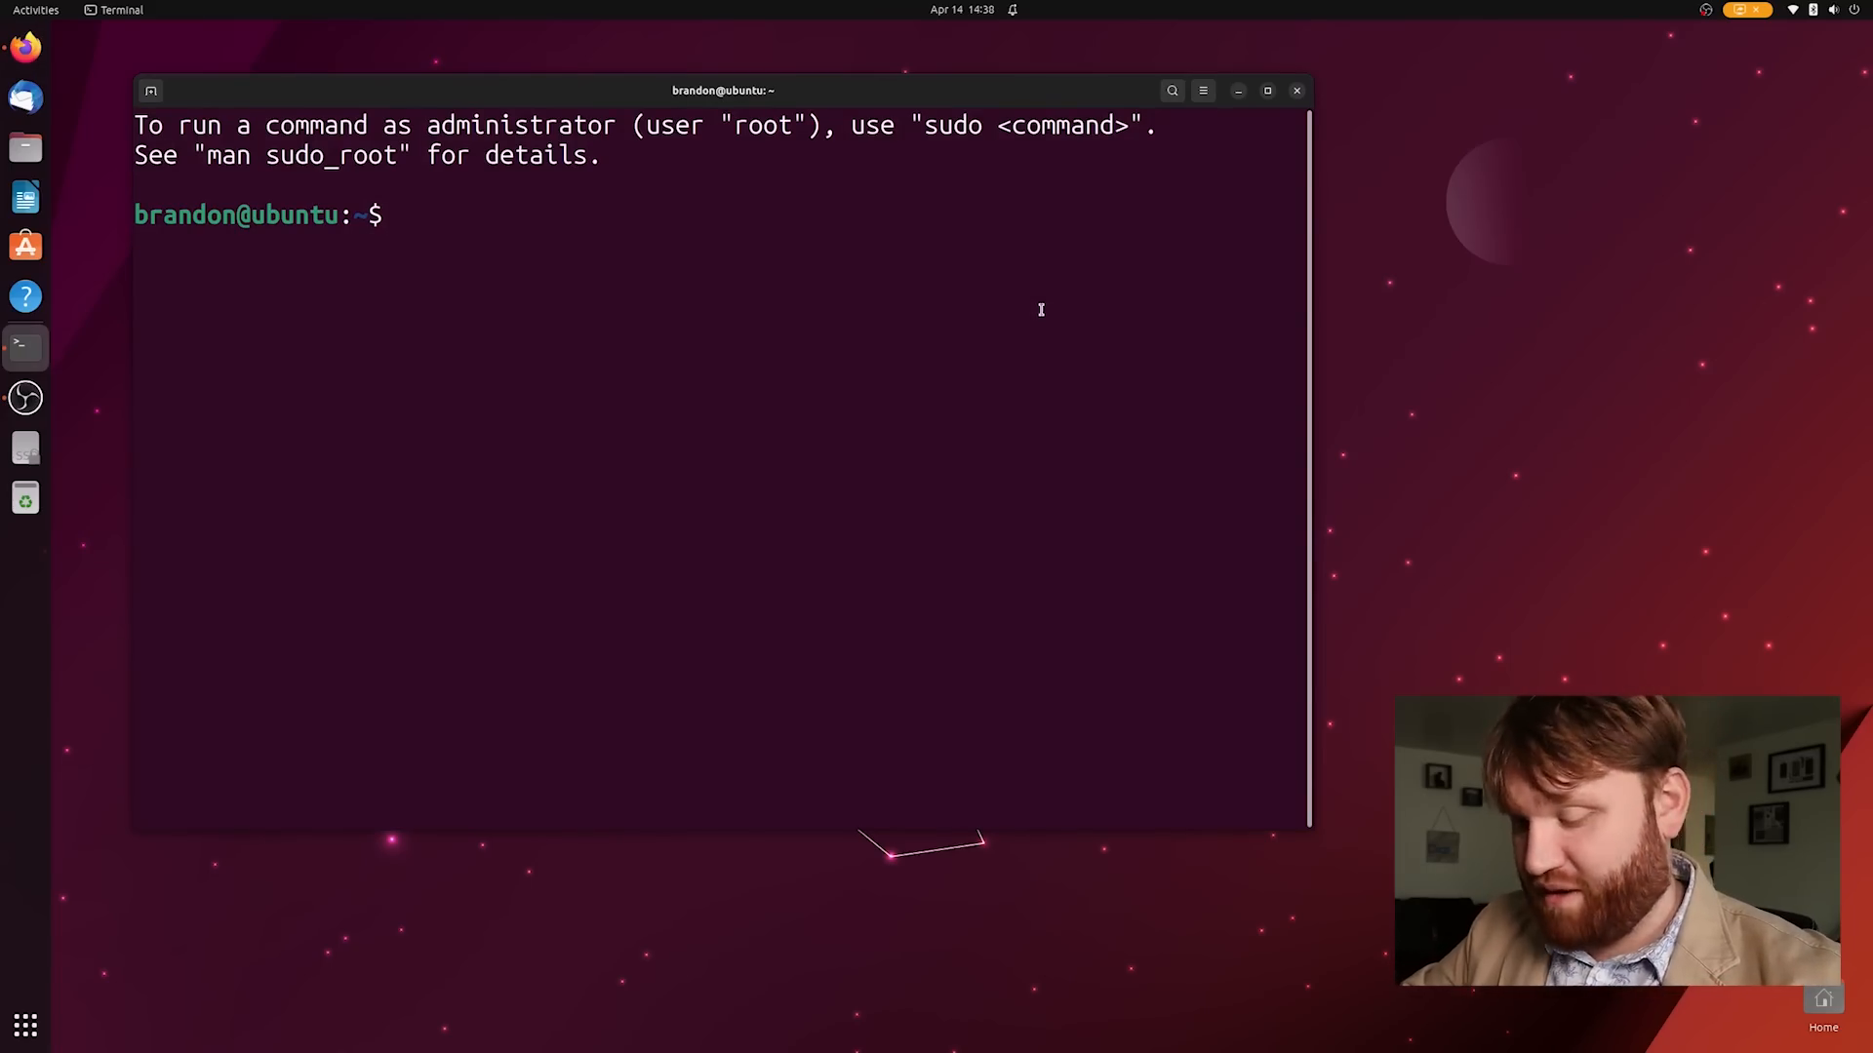
Run sudo apt install telegram-desktop and highlight the 'Unable to locate package' result
{"action": "type", "text": "sudo"}
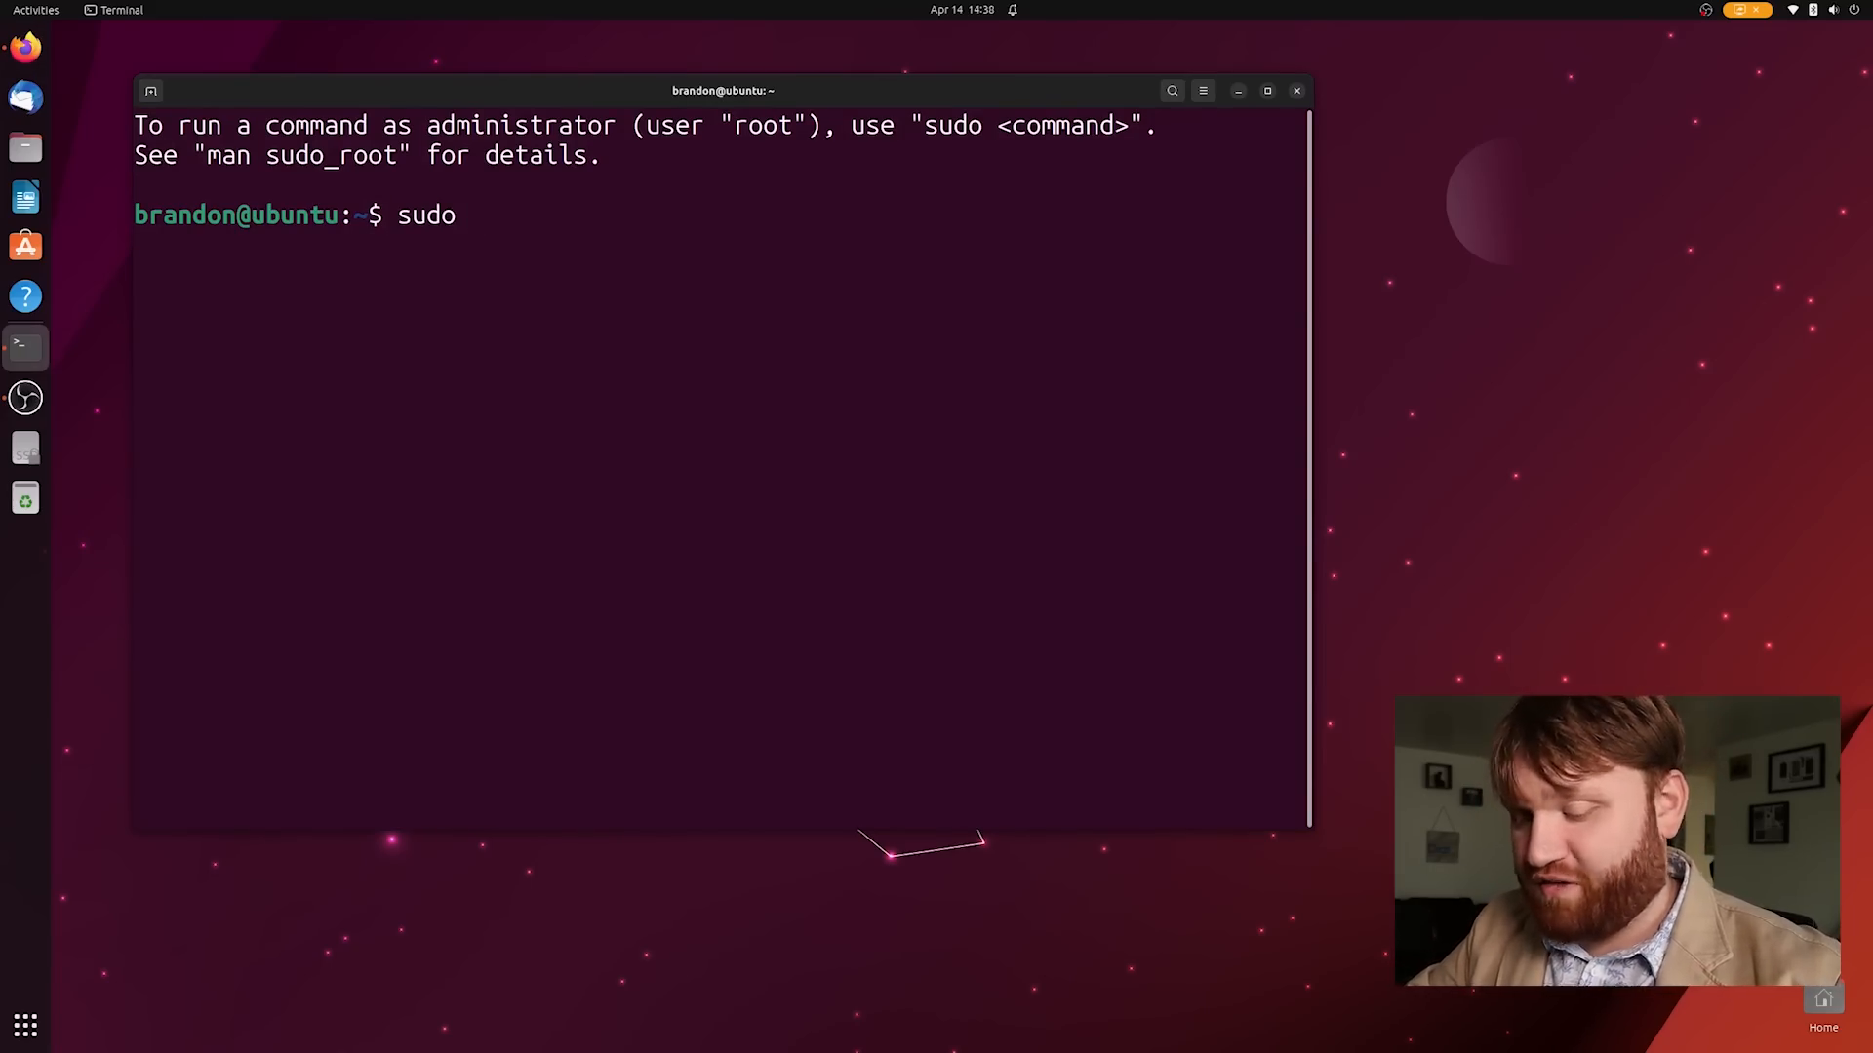
{"action": "type", "text": "apt install te"}
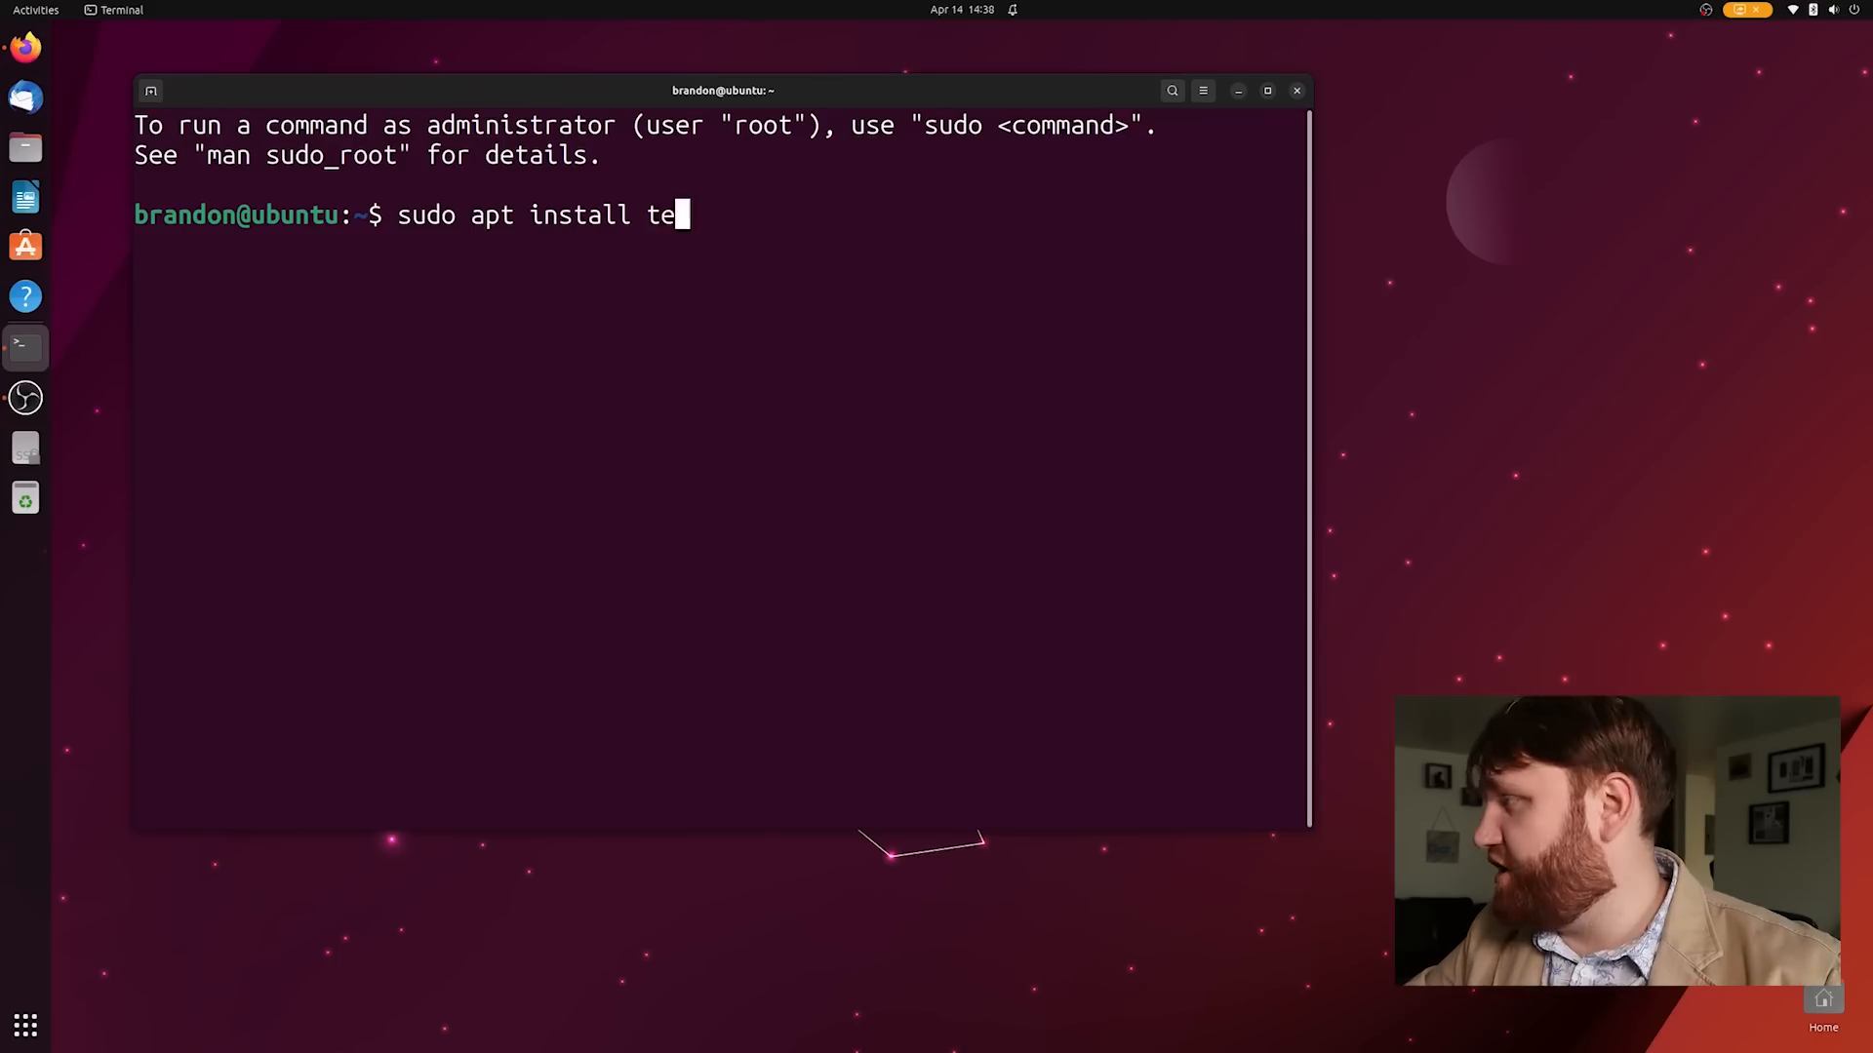
{"action": "type", "text": "legram-desktop"}
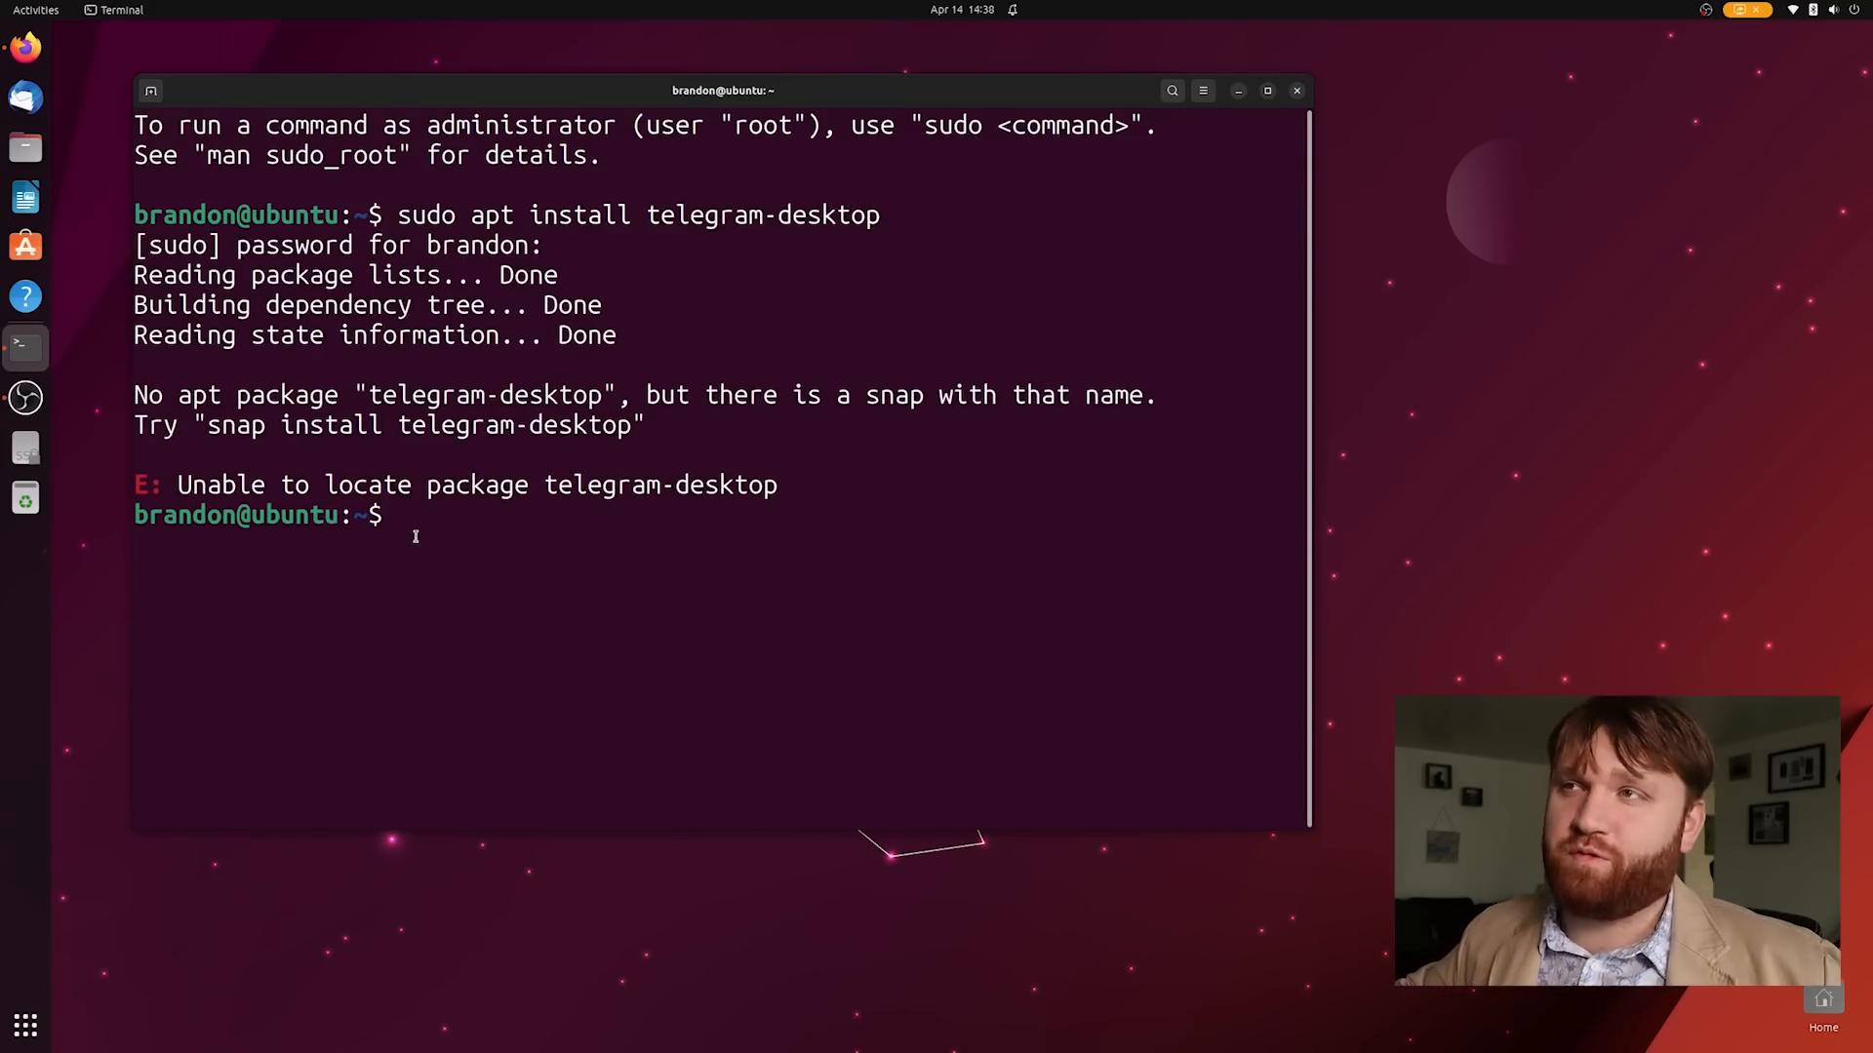
{"action": "left_click_drag", "start_coordinate": [205, 426], "coordinate": [642, 425]}
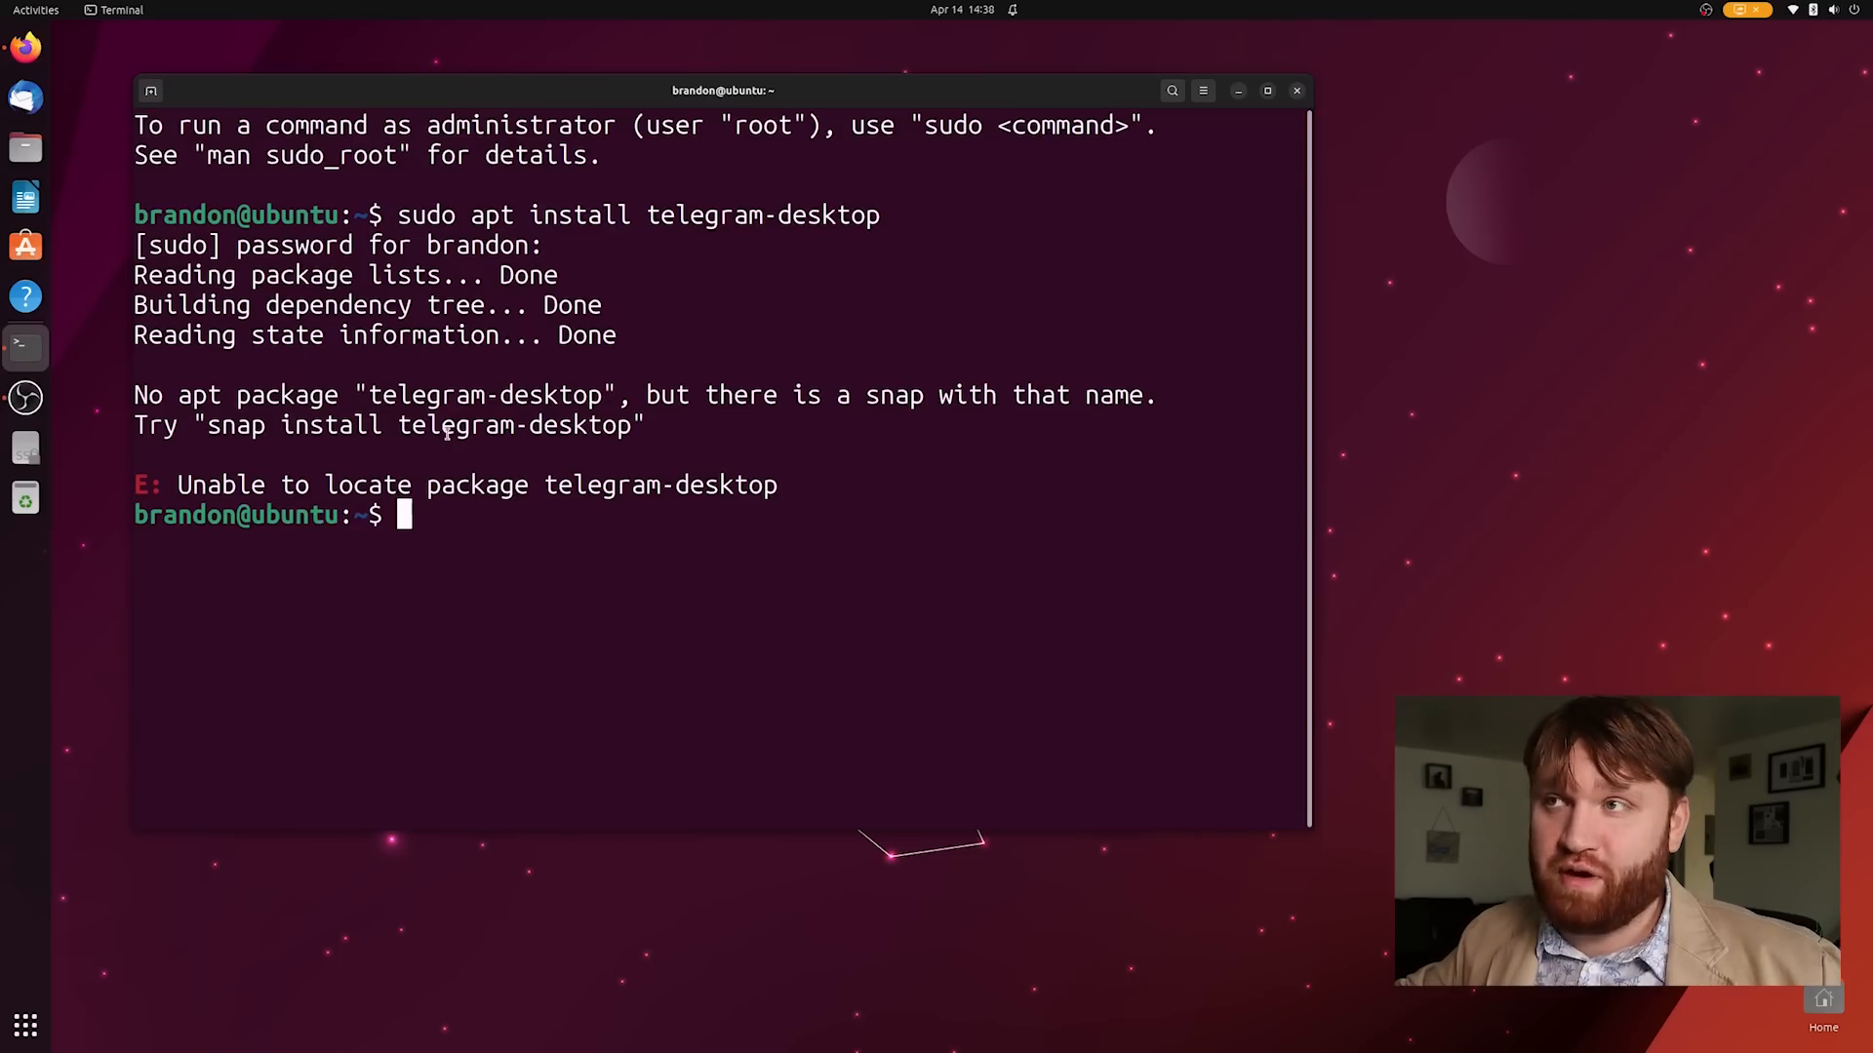
{"action": "double_click", "coordinate": [513, 424]}
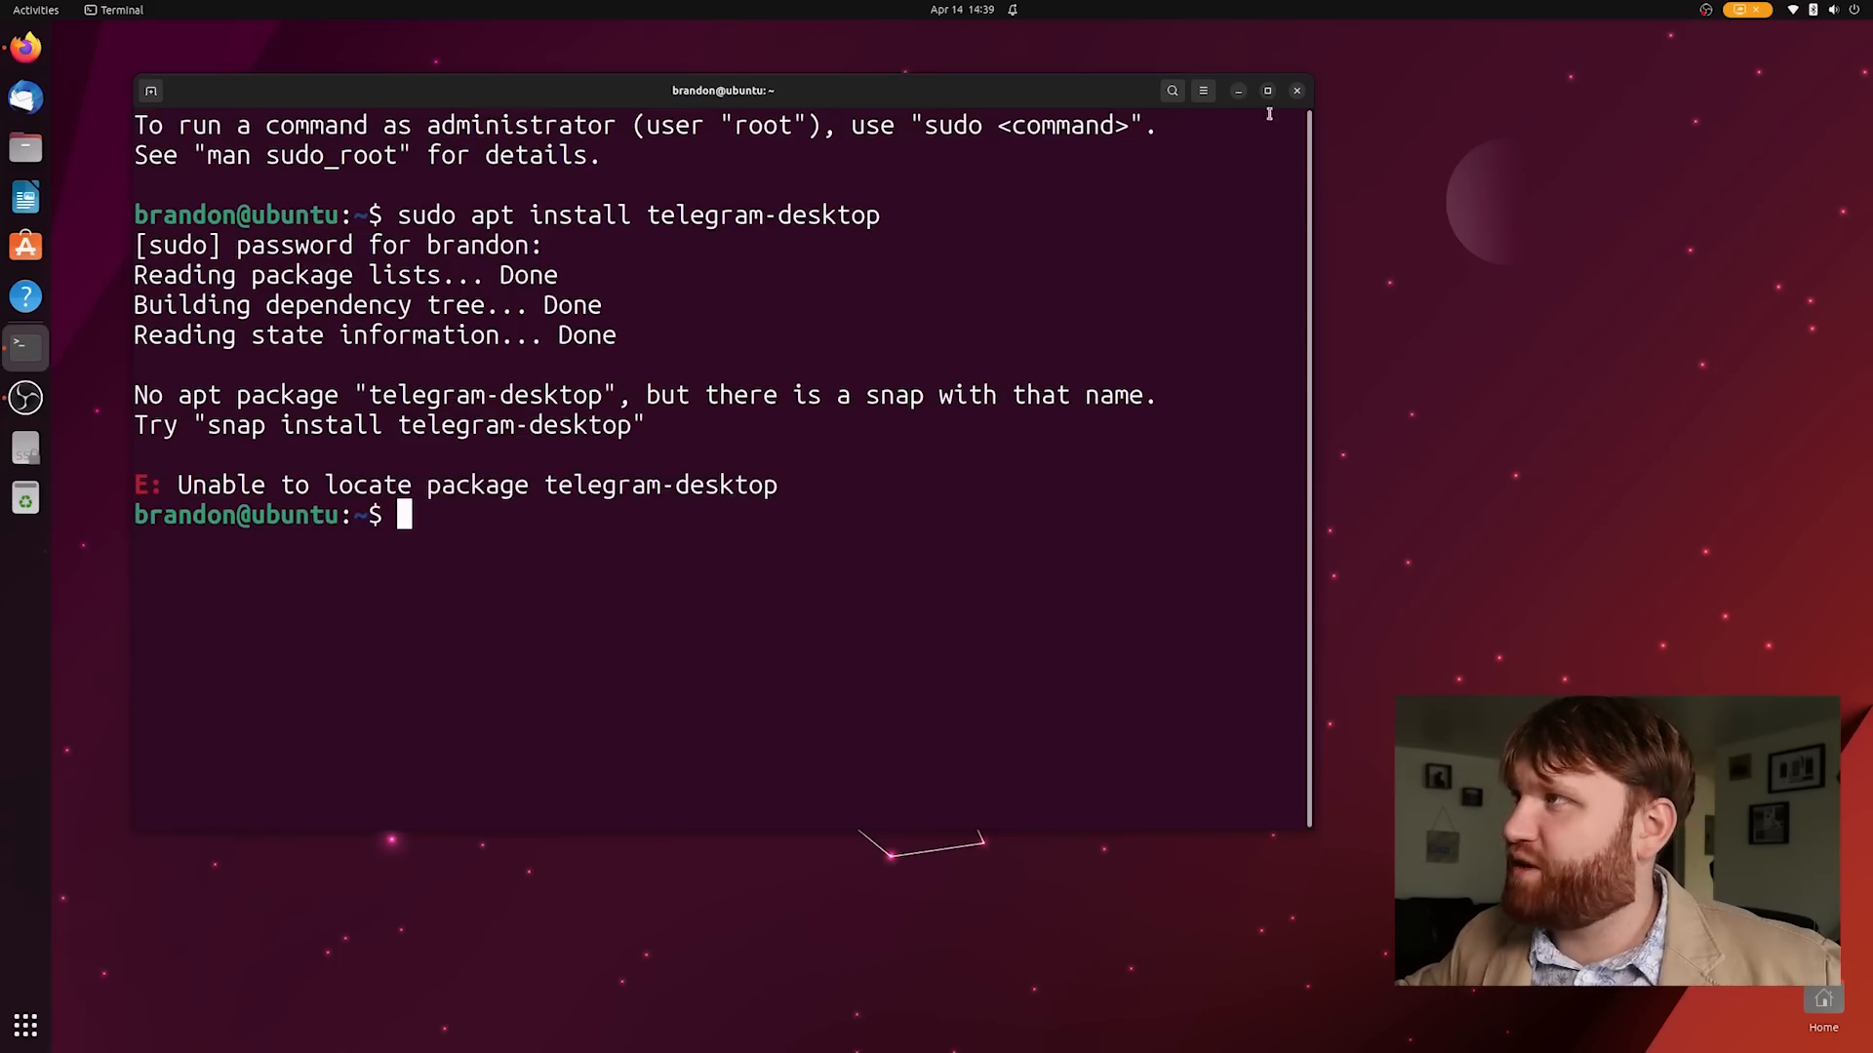
Close the terminal window
{"action": "left_click", "coordinate": [1296, 92]}
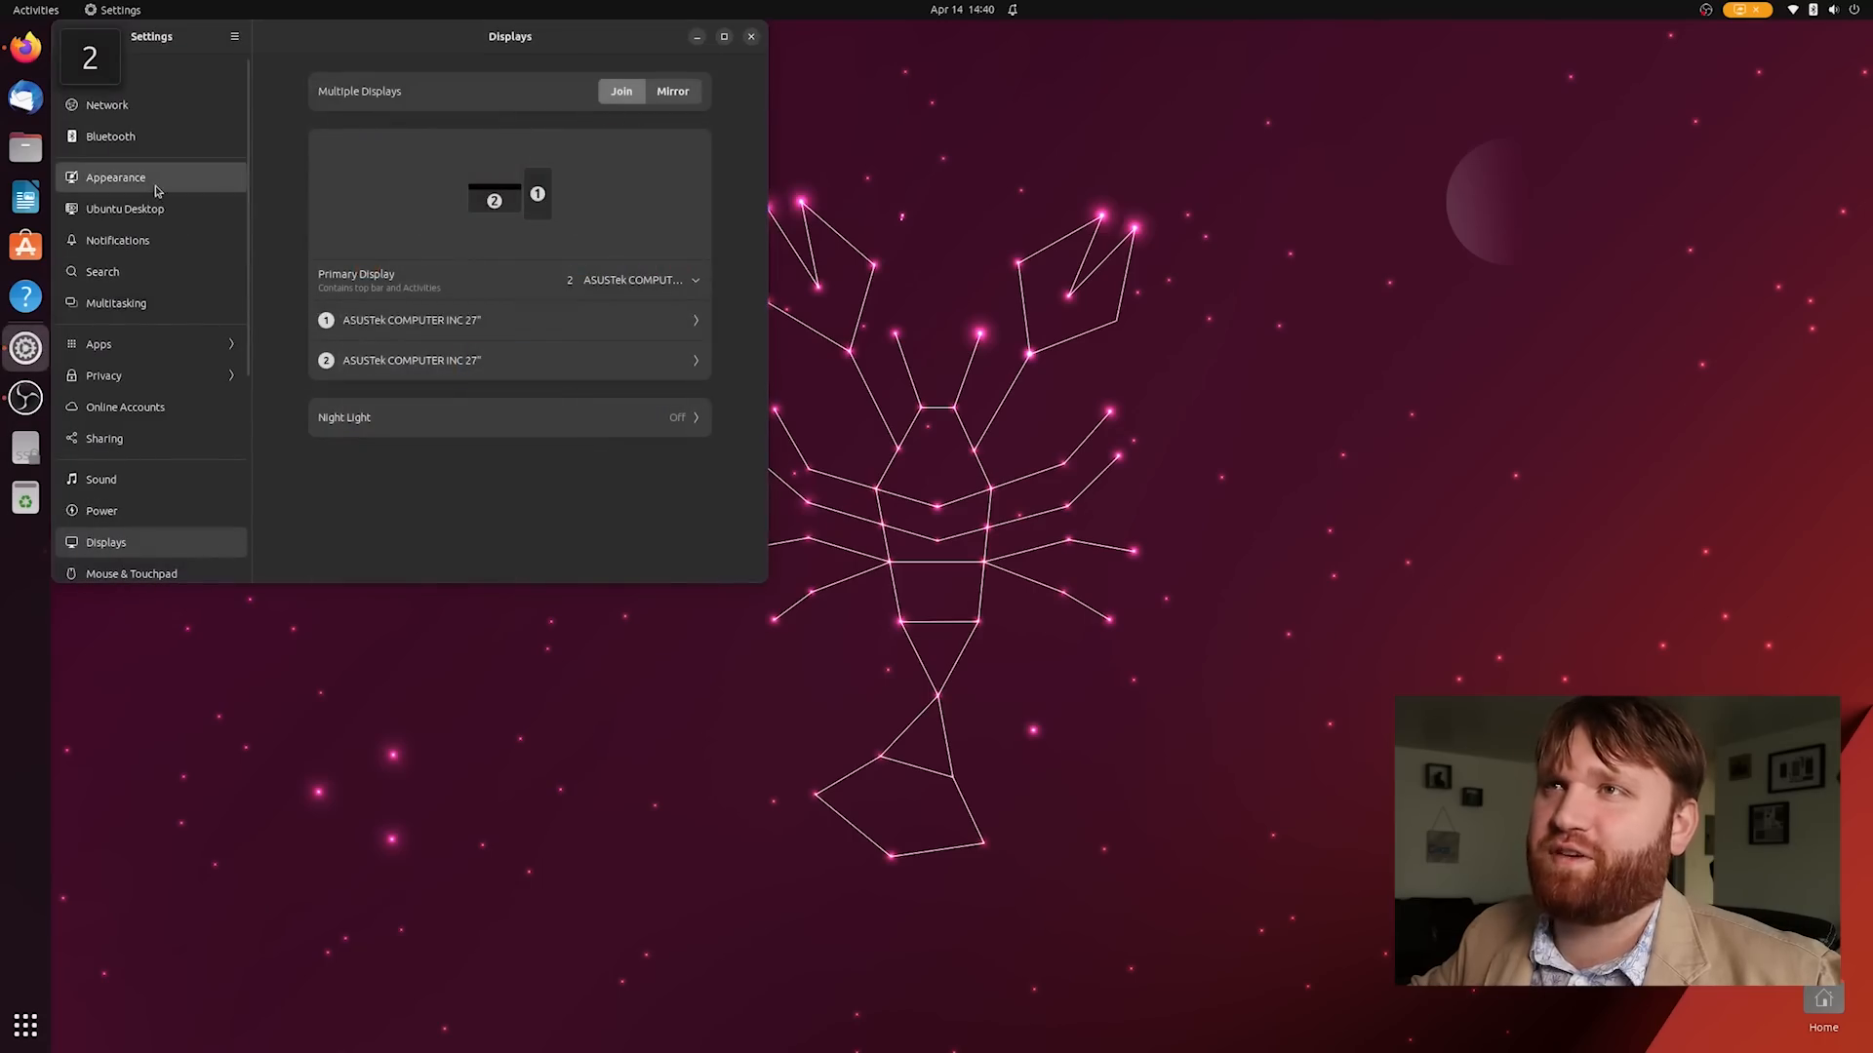
Show the Appearance settings and move the Settings window further left
{"action": "left_click", "coordinate": [115, 177]}
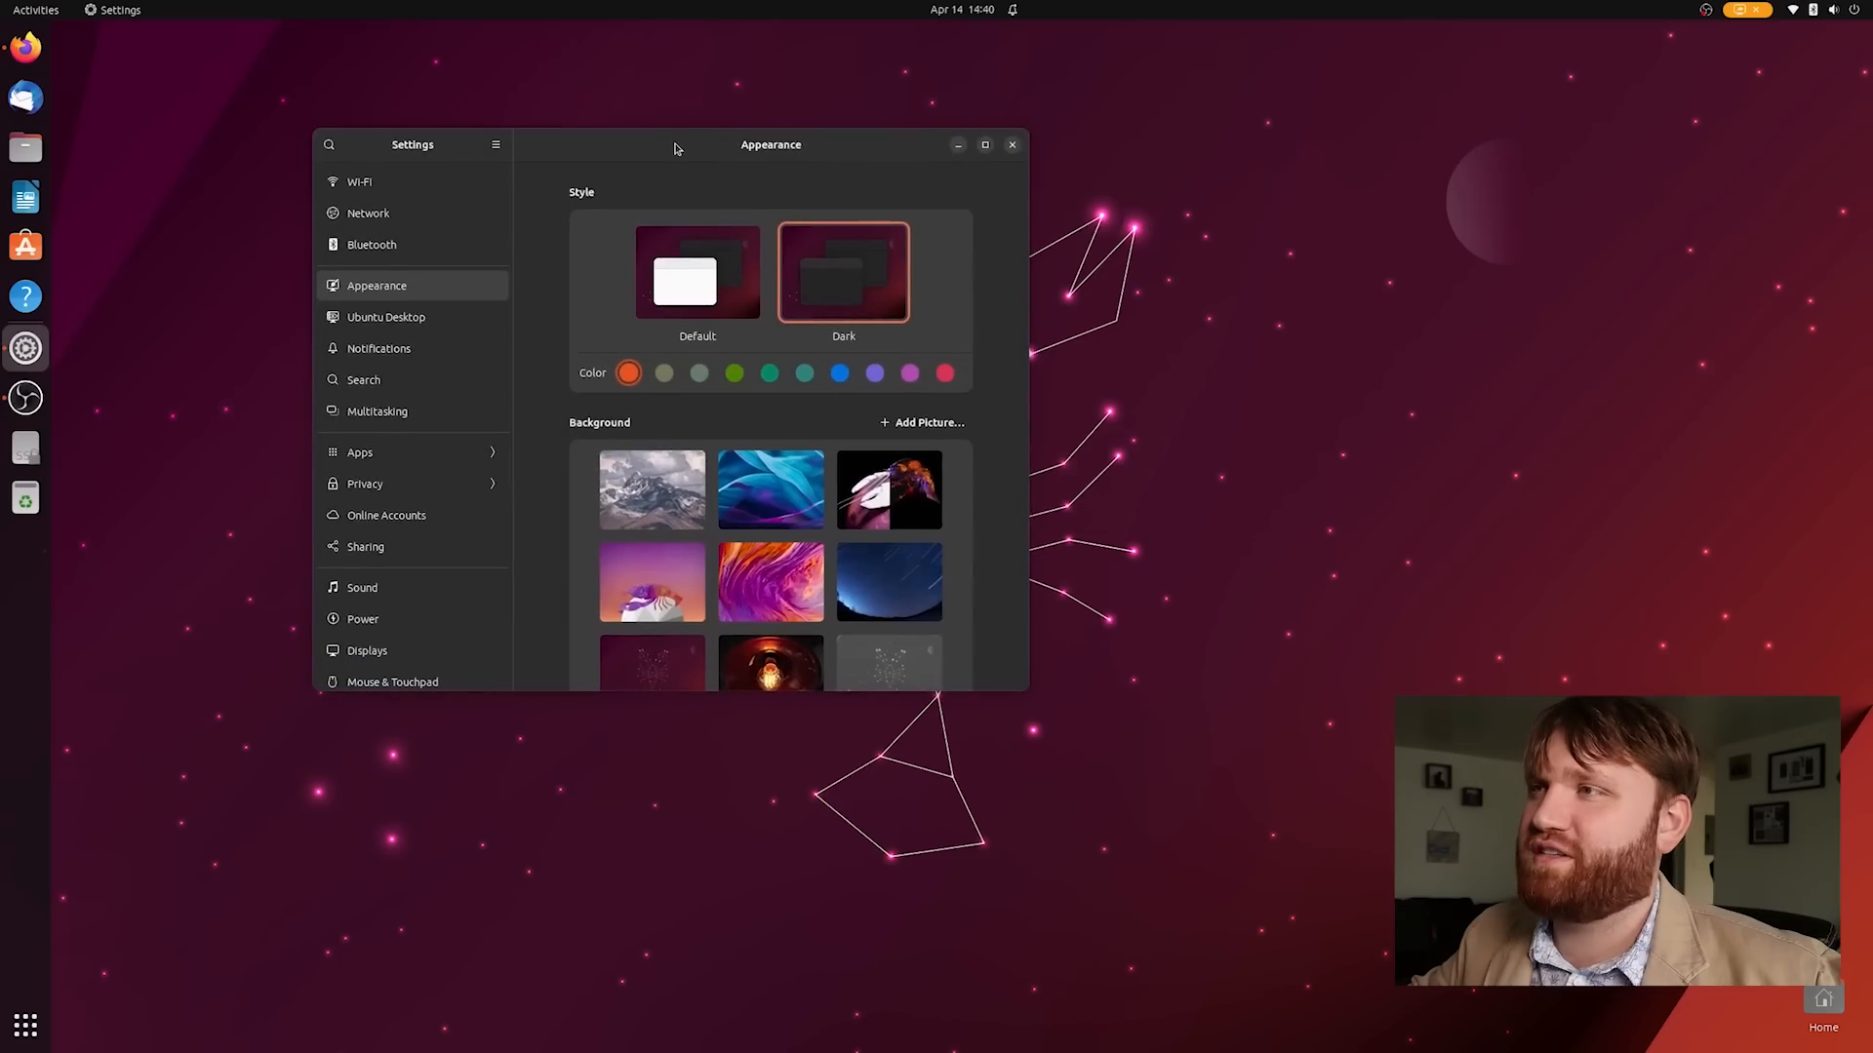
{"action": "left_click_drag", "start_coordinate": [771, 144], "coordinate": [644, 104]}
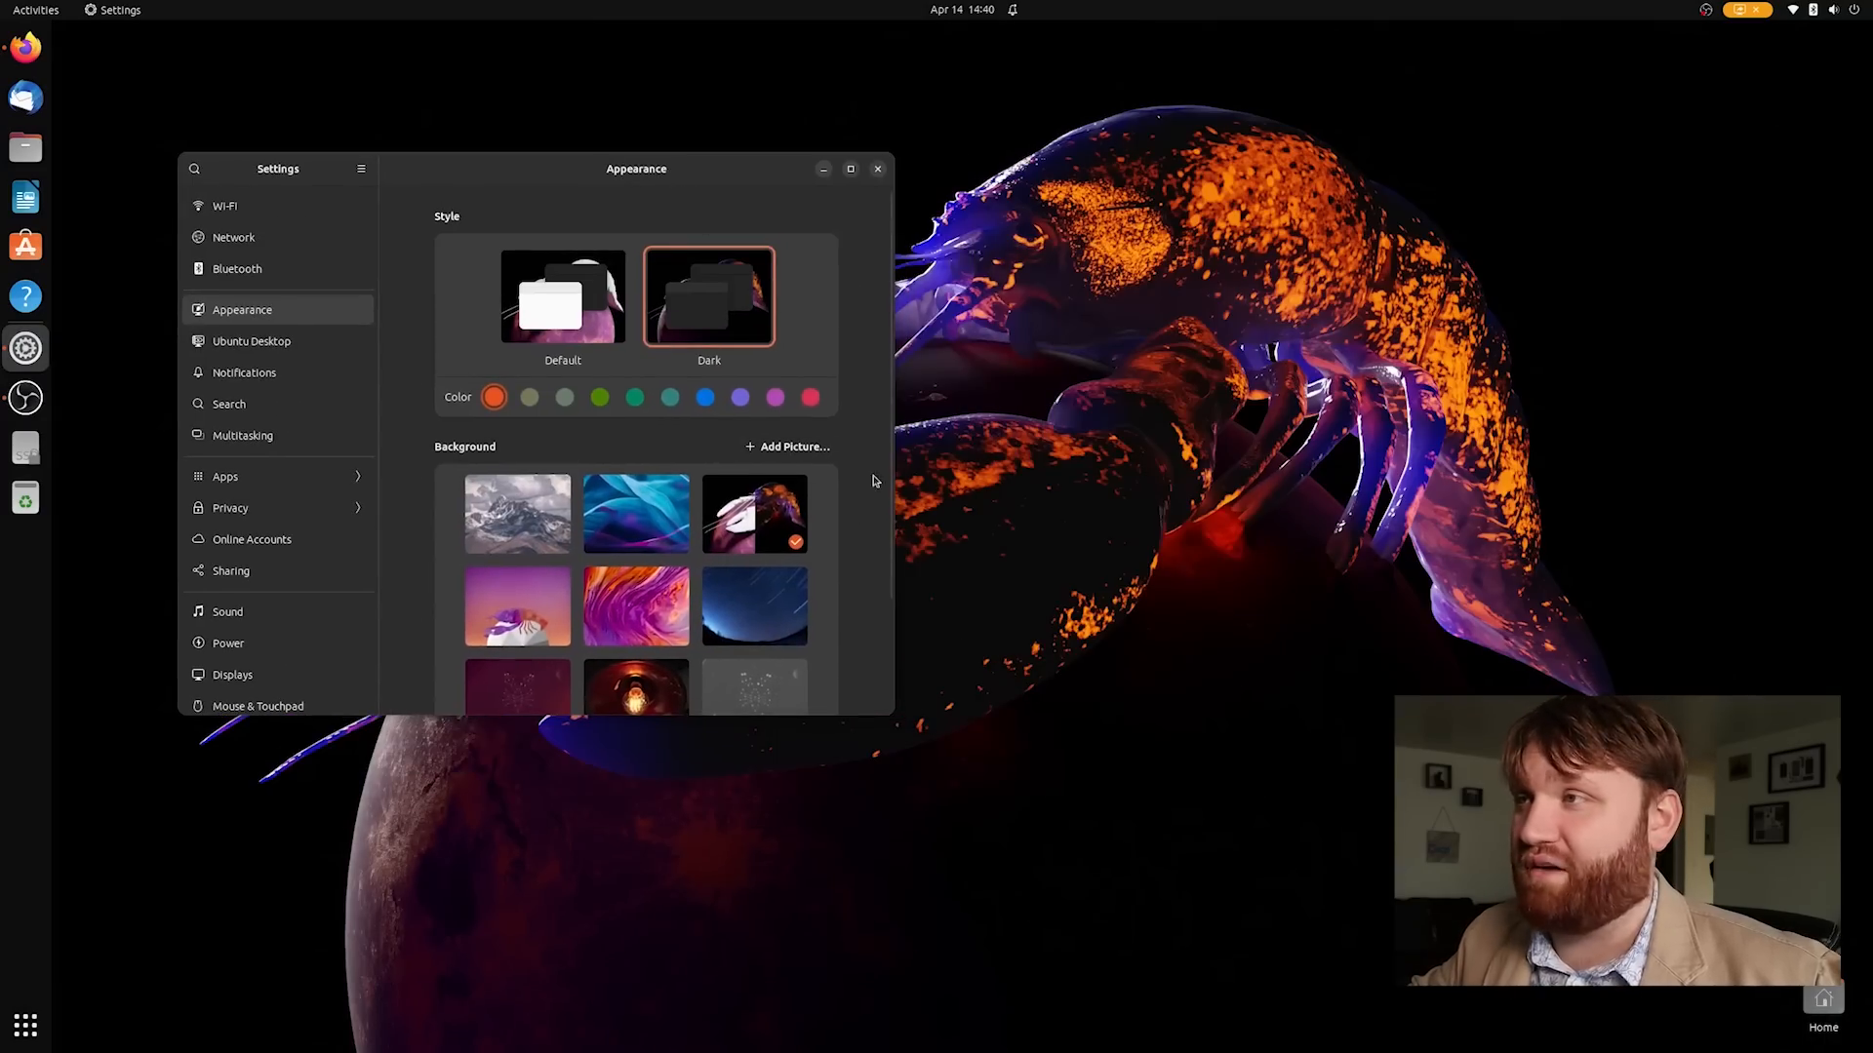
{"action": "mouse_move", "coordinate": [882, 669]}
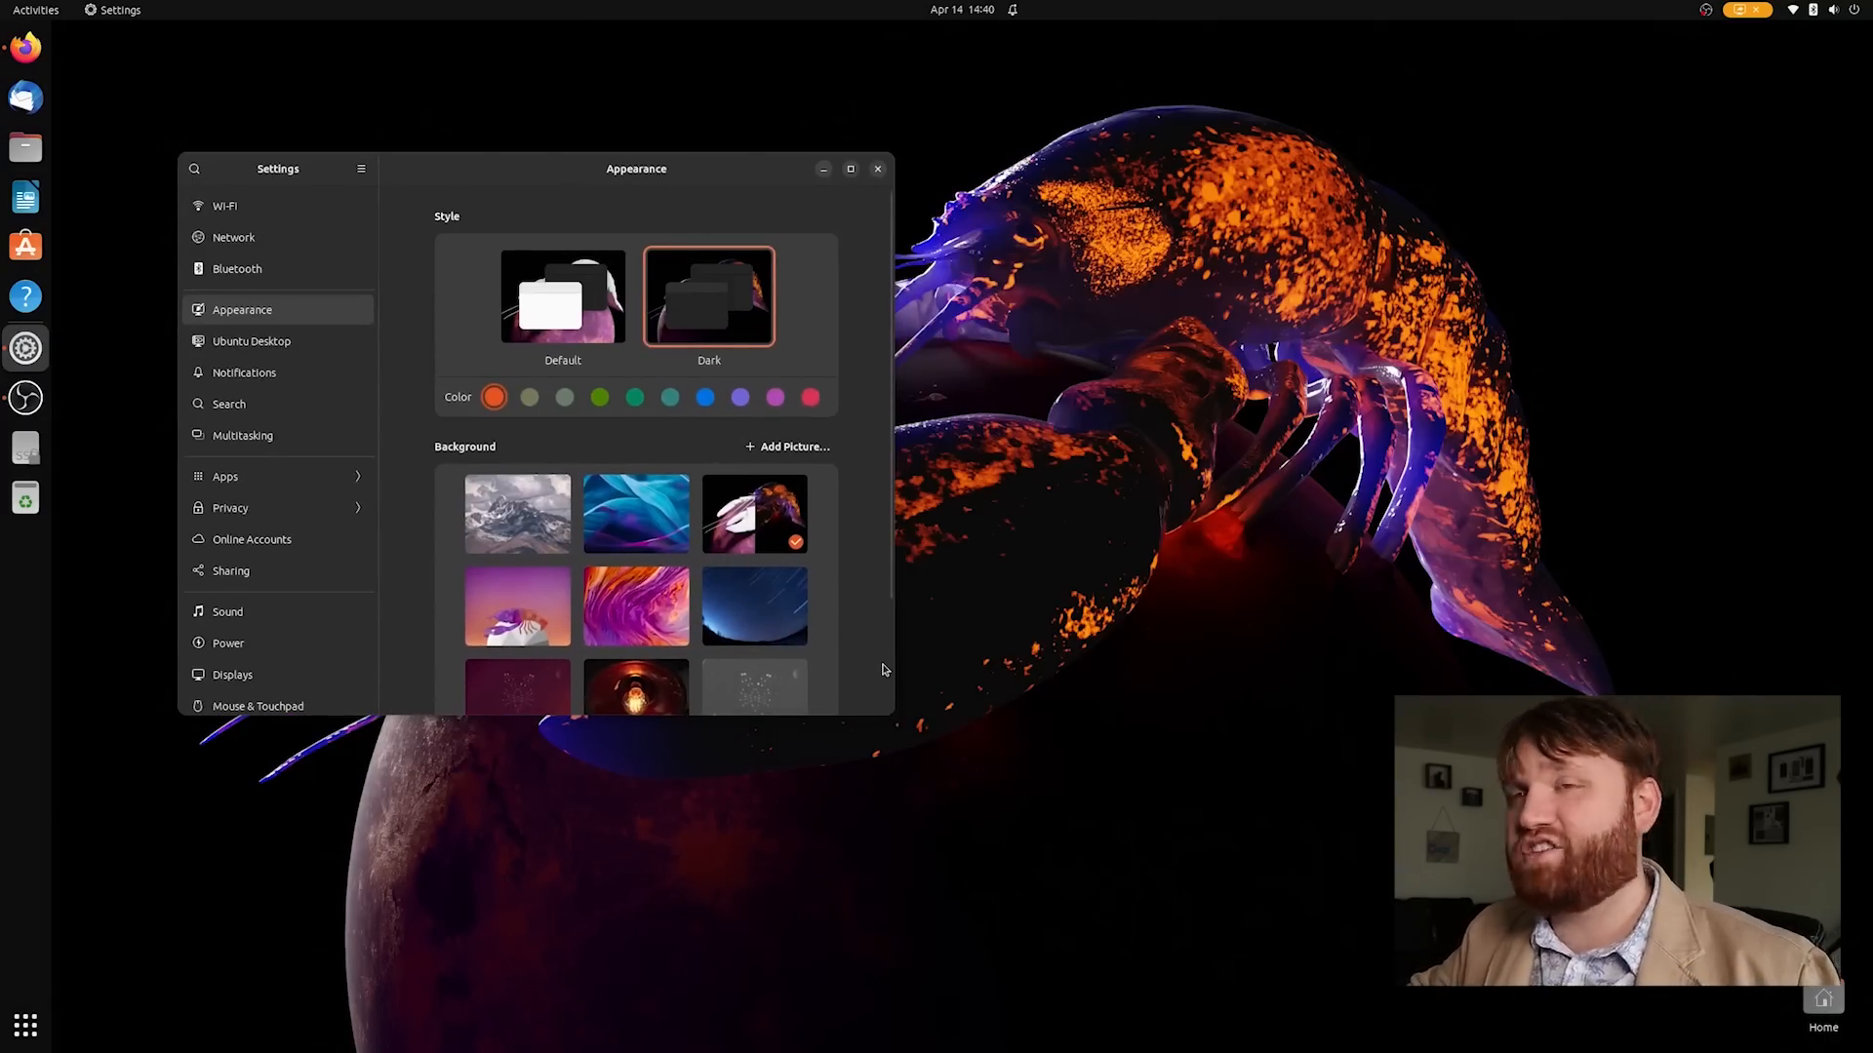
{"action": "mouse_move", "coordinate": [271, 646]}
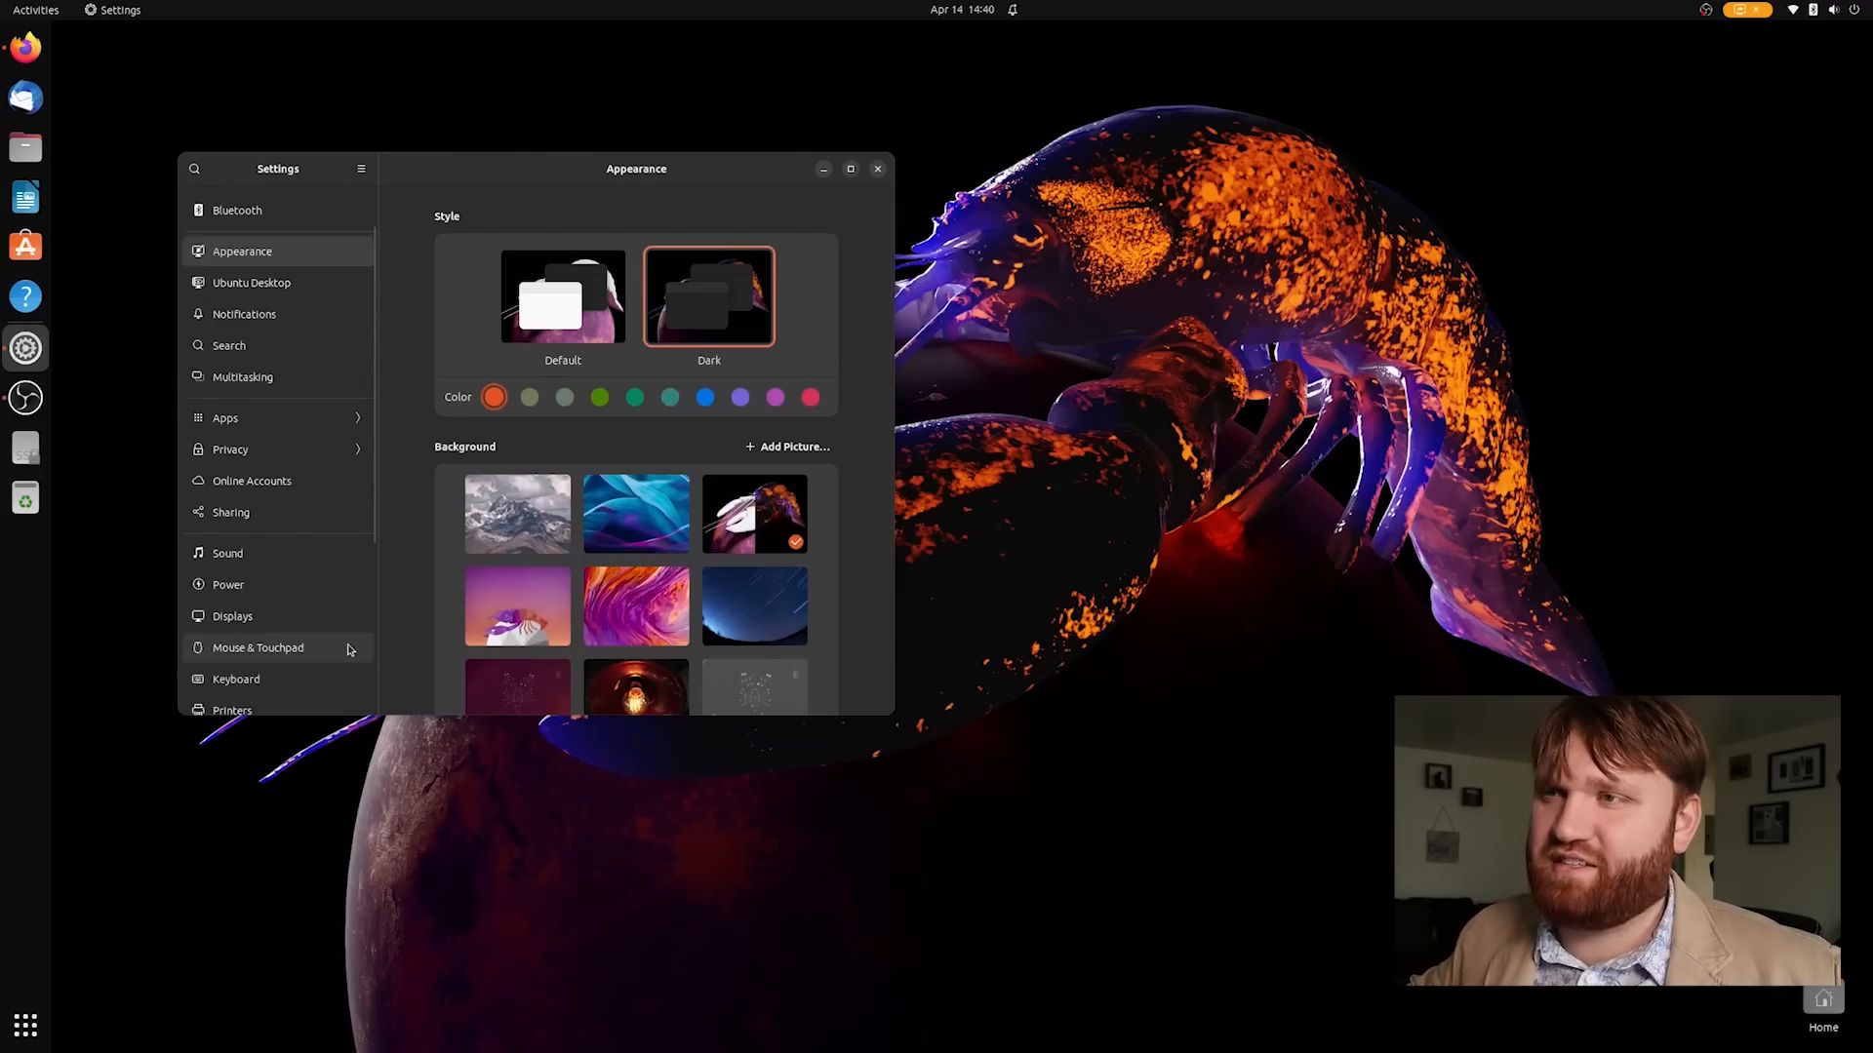
Browse Mouse & Touchpad and scroll to Accessibility, then close Settings
{"action": "left_click", "coordinate": [257, 648]}
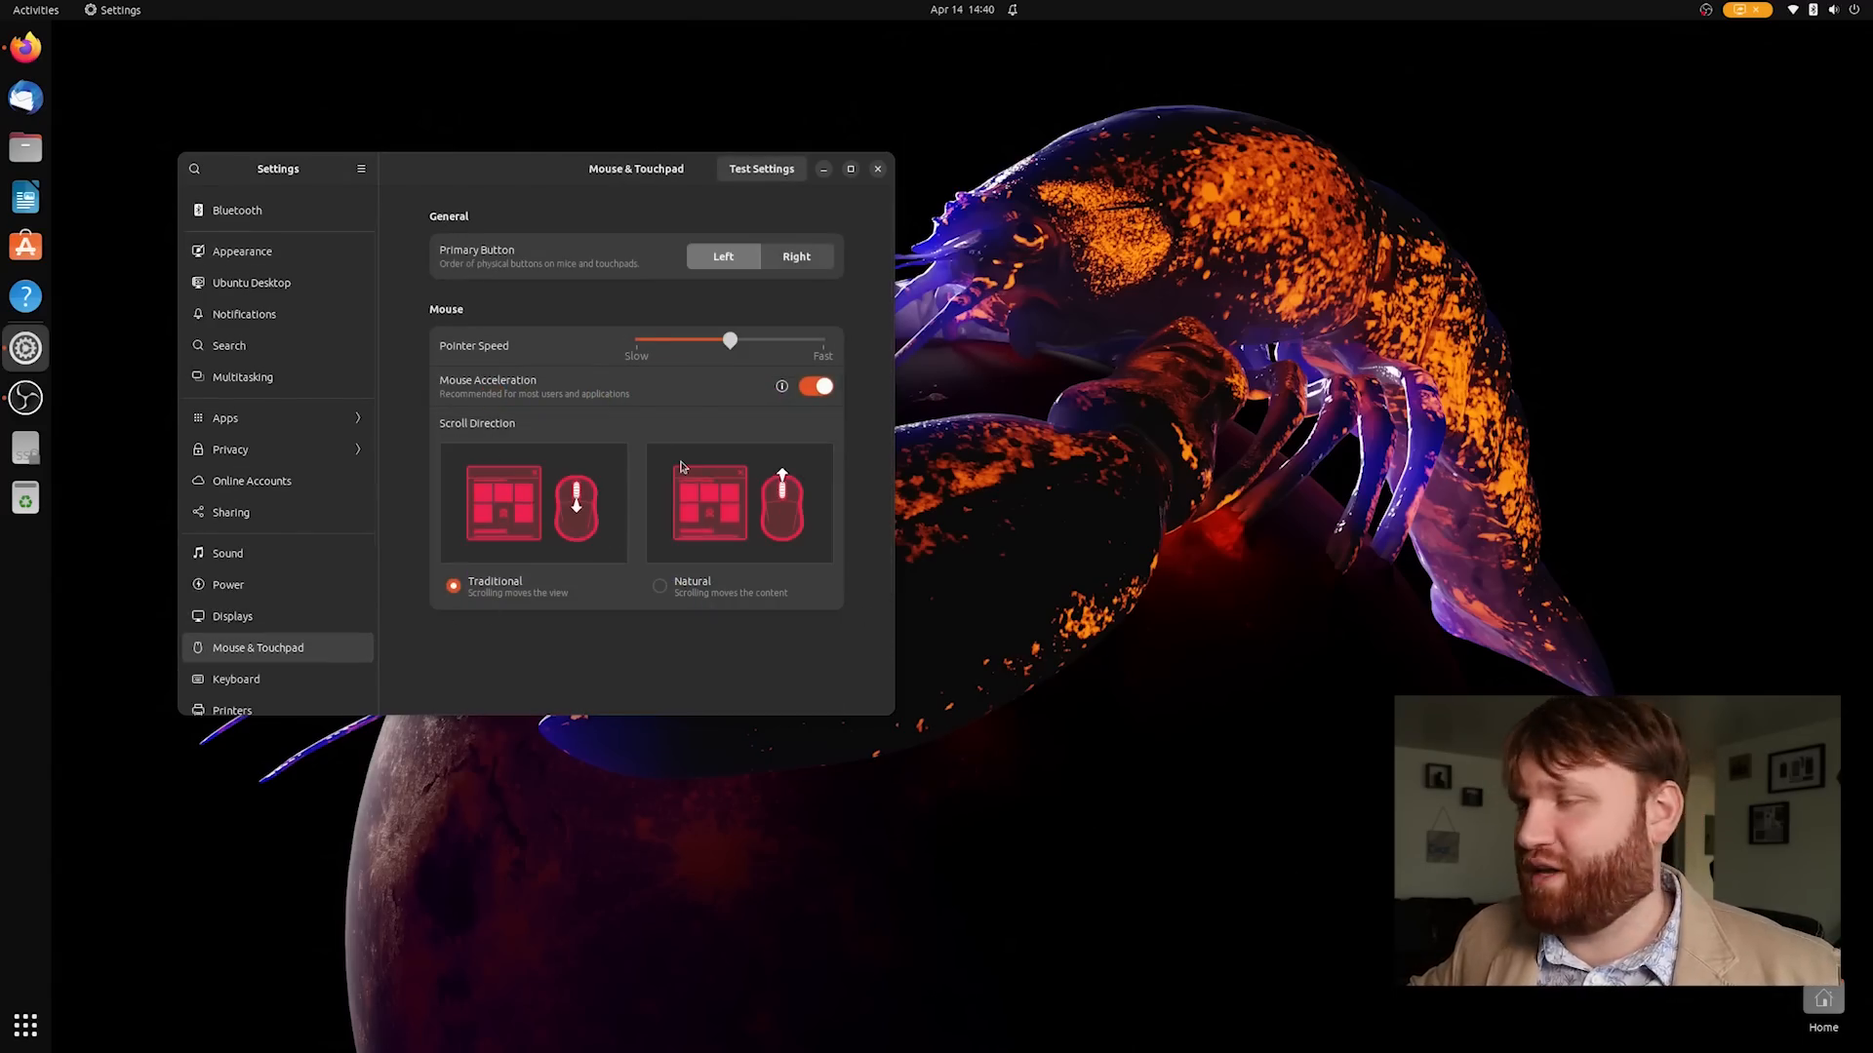
{"action": "scroll", "scroll_direction": "down", "scroll_amount": 3}
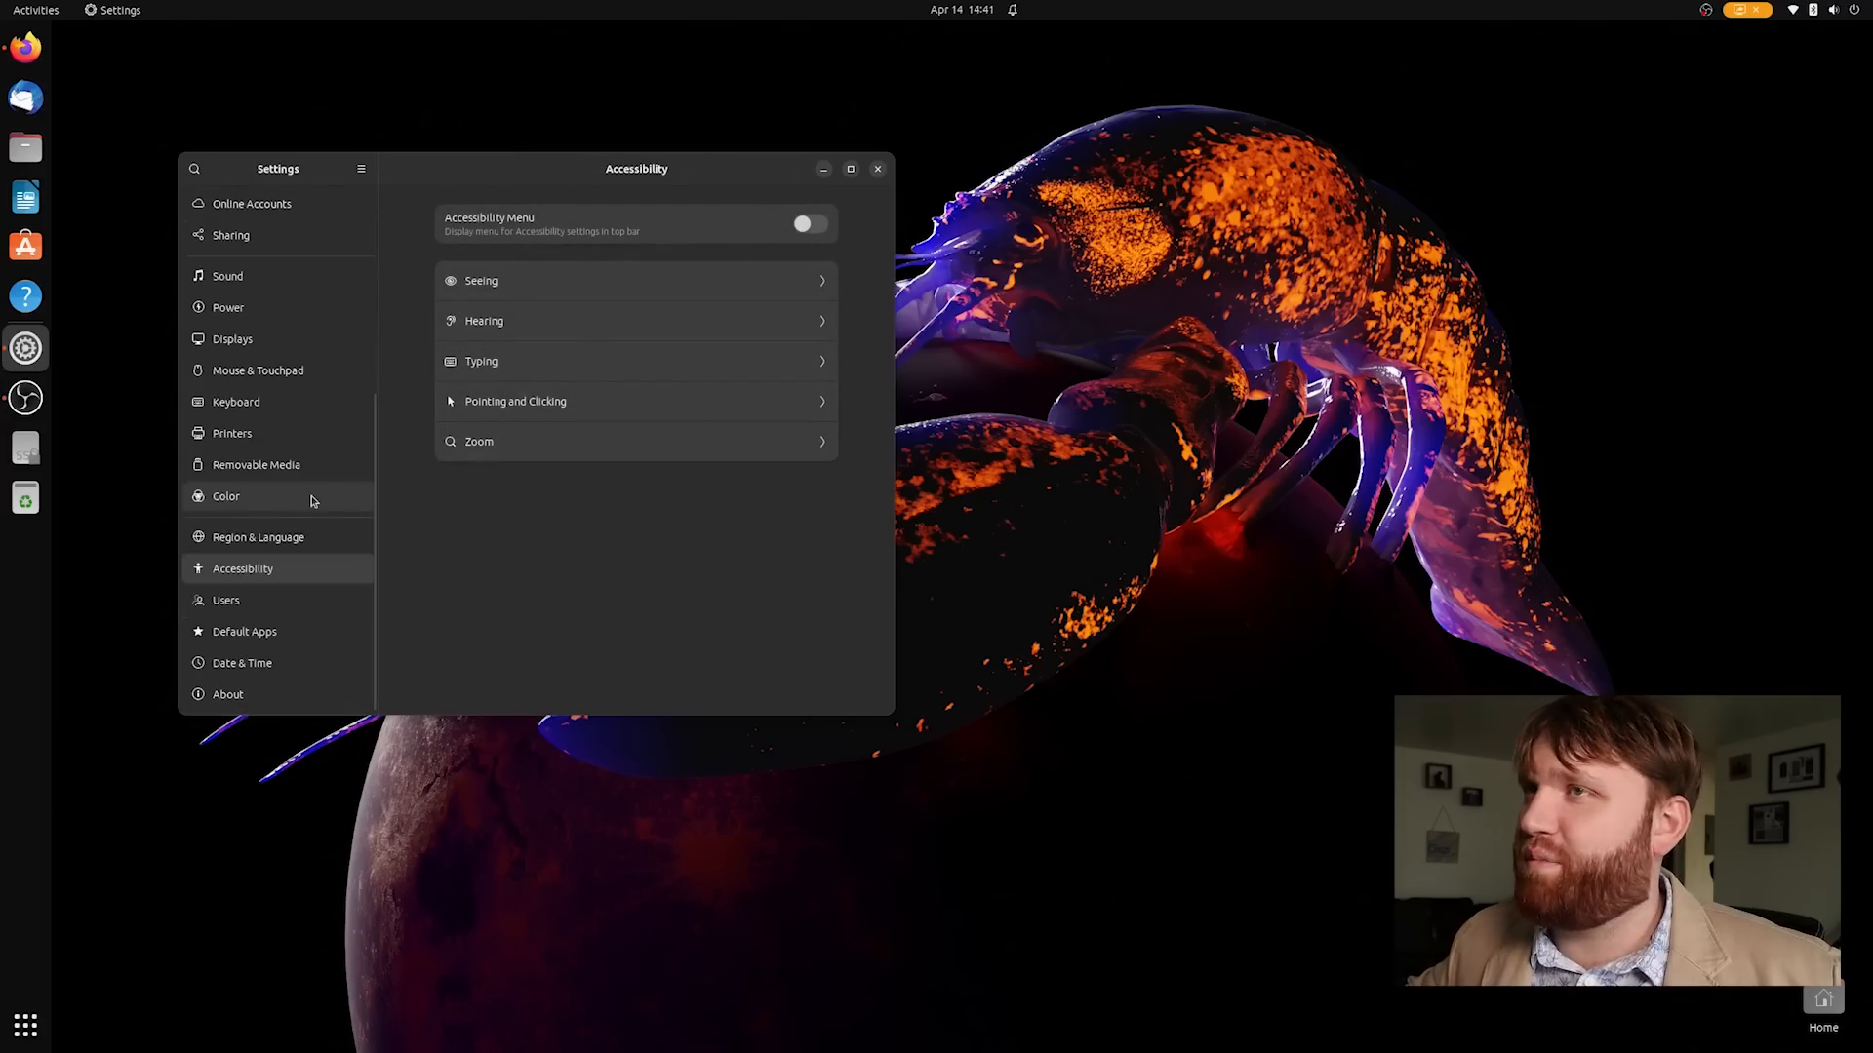
{"action": "left_click", "coordinate": [878, 168]}
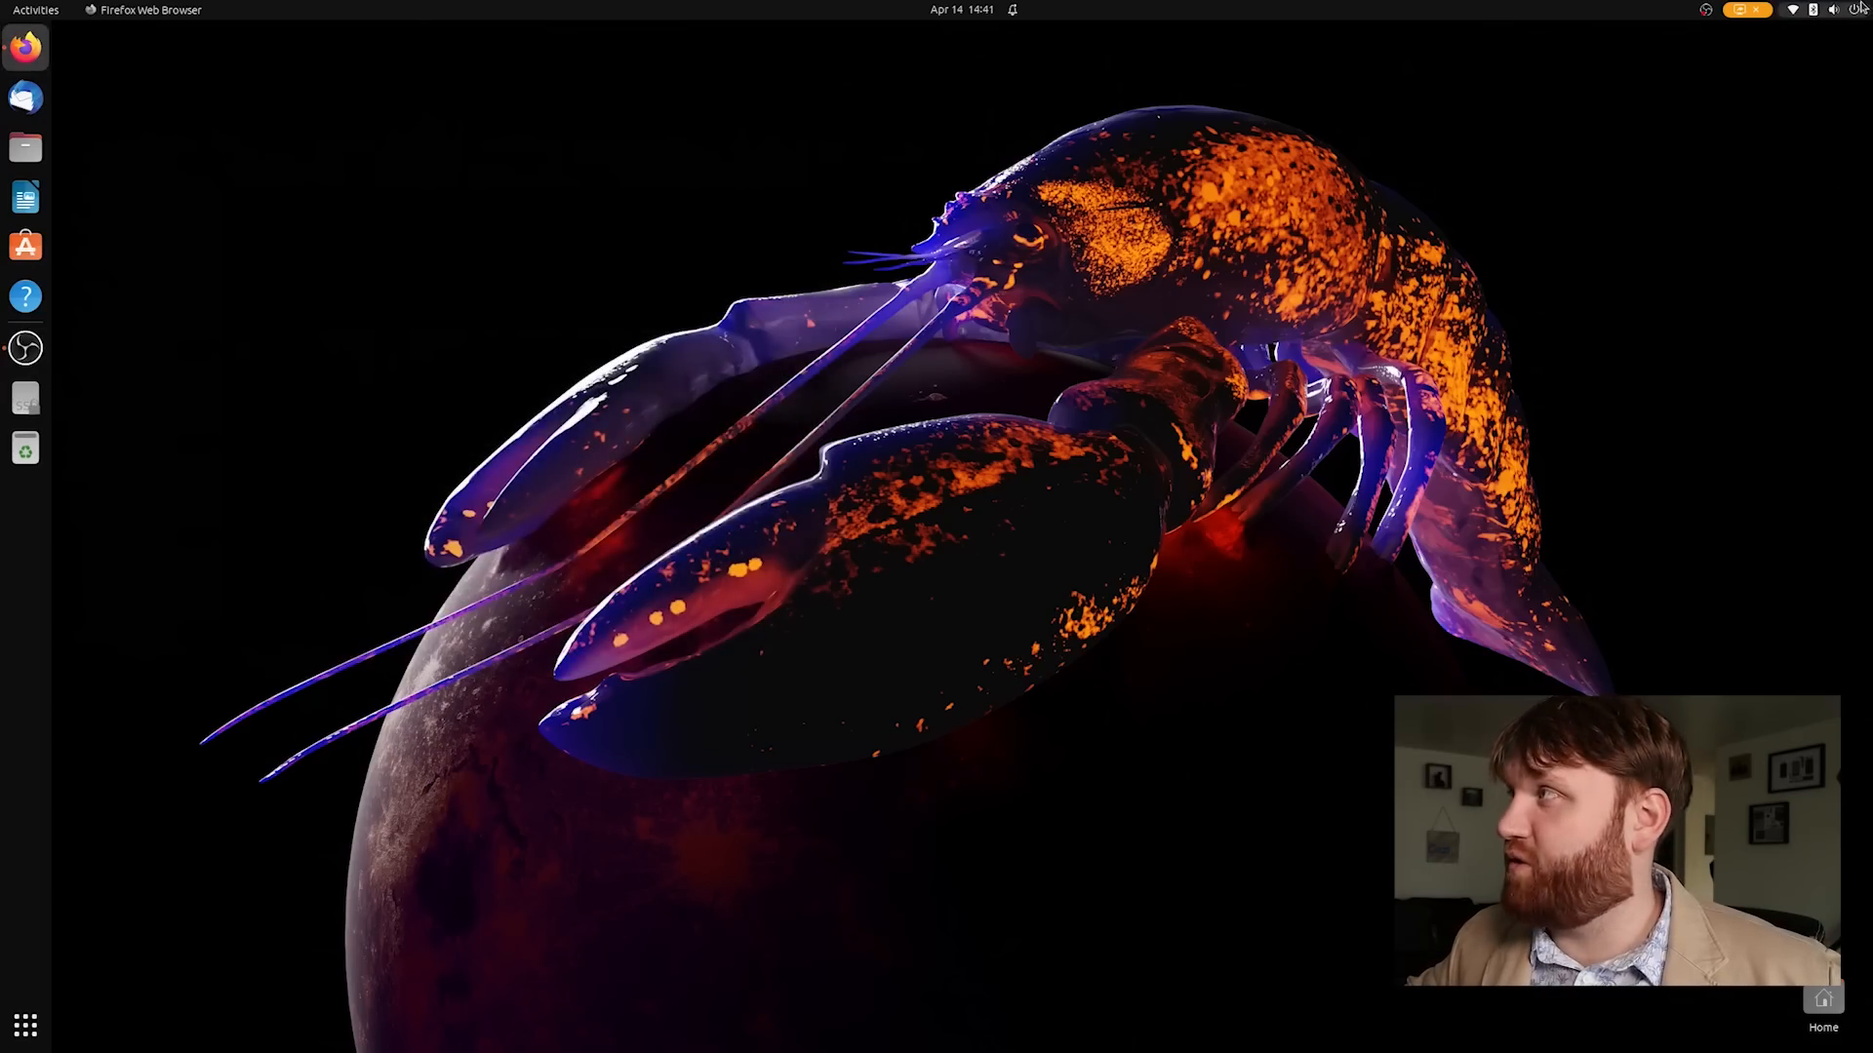
Open quick settings and expand the Bluetooth tile to list the ProtoArc EKM01 devices
{"action": "left_click", "coordinate": [1812, 10]}
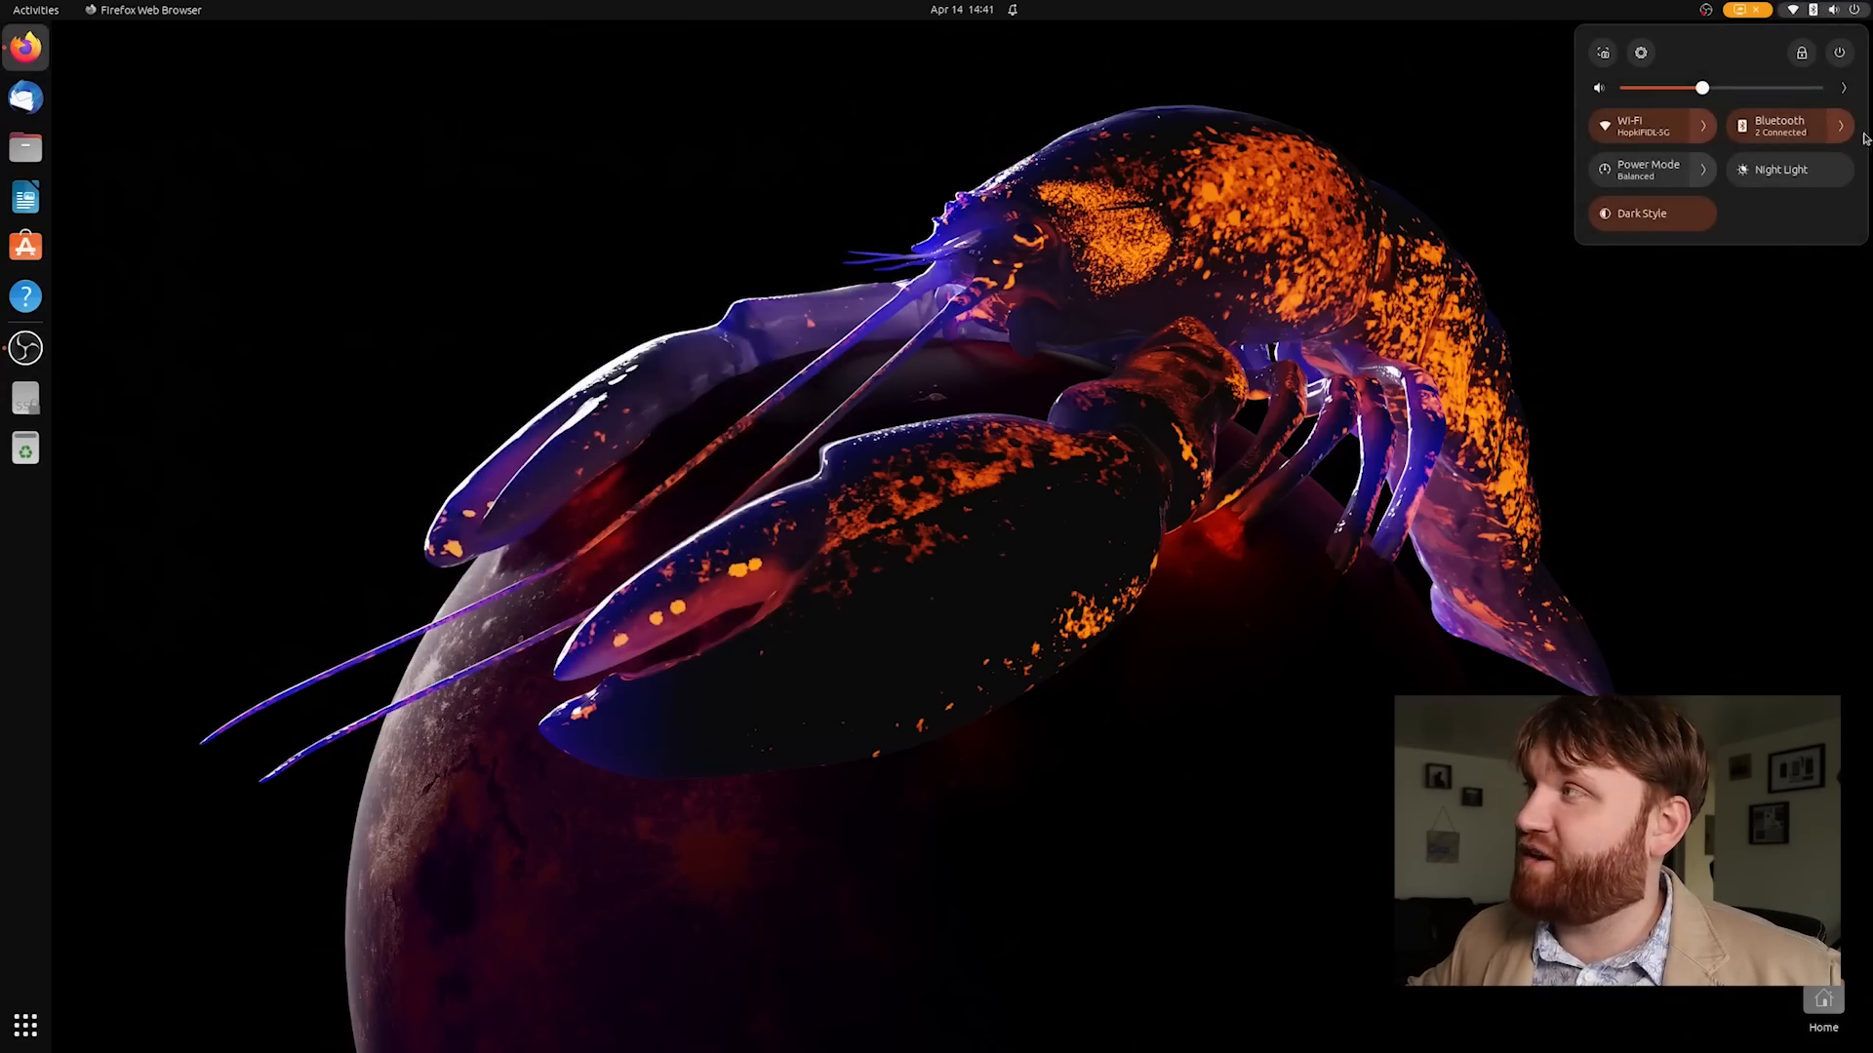
{"action": "left_click", "coordinate": [1839, 125]}
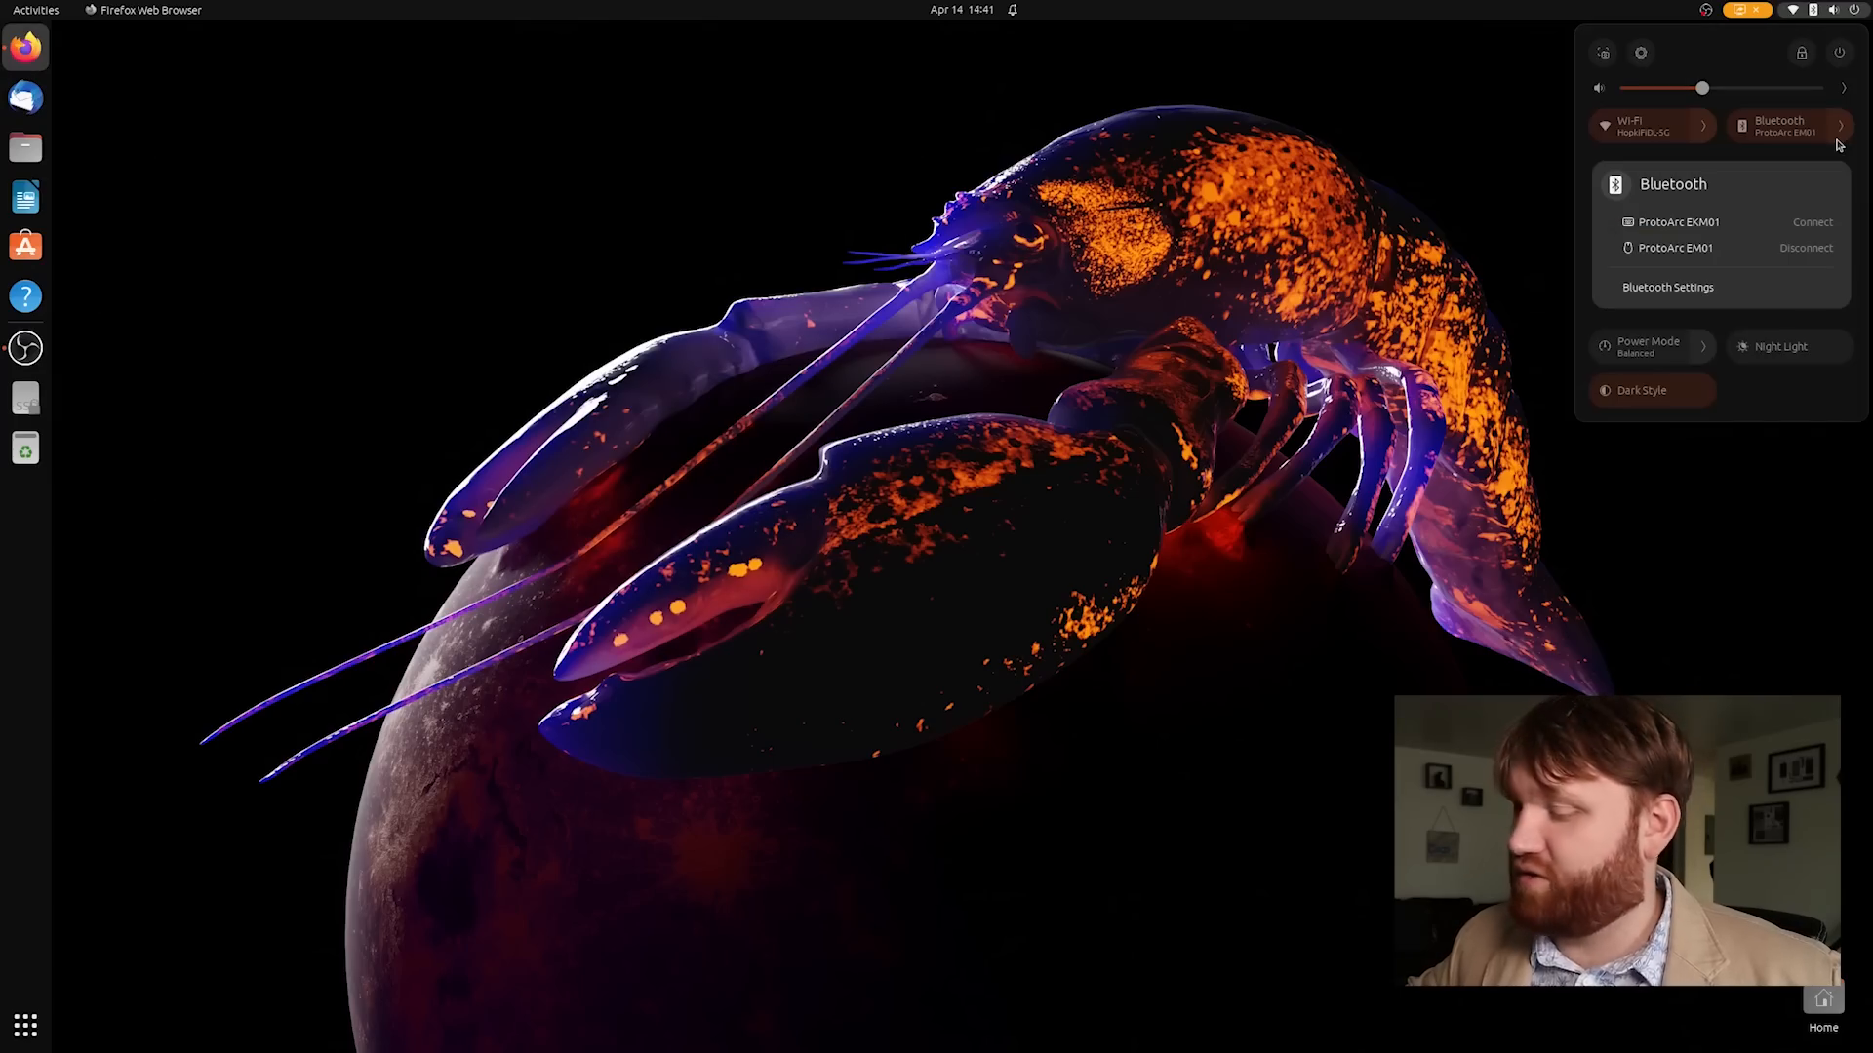
{"action": "left_click", "coordinate": [1779, 125]}
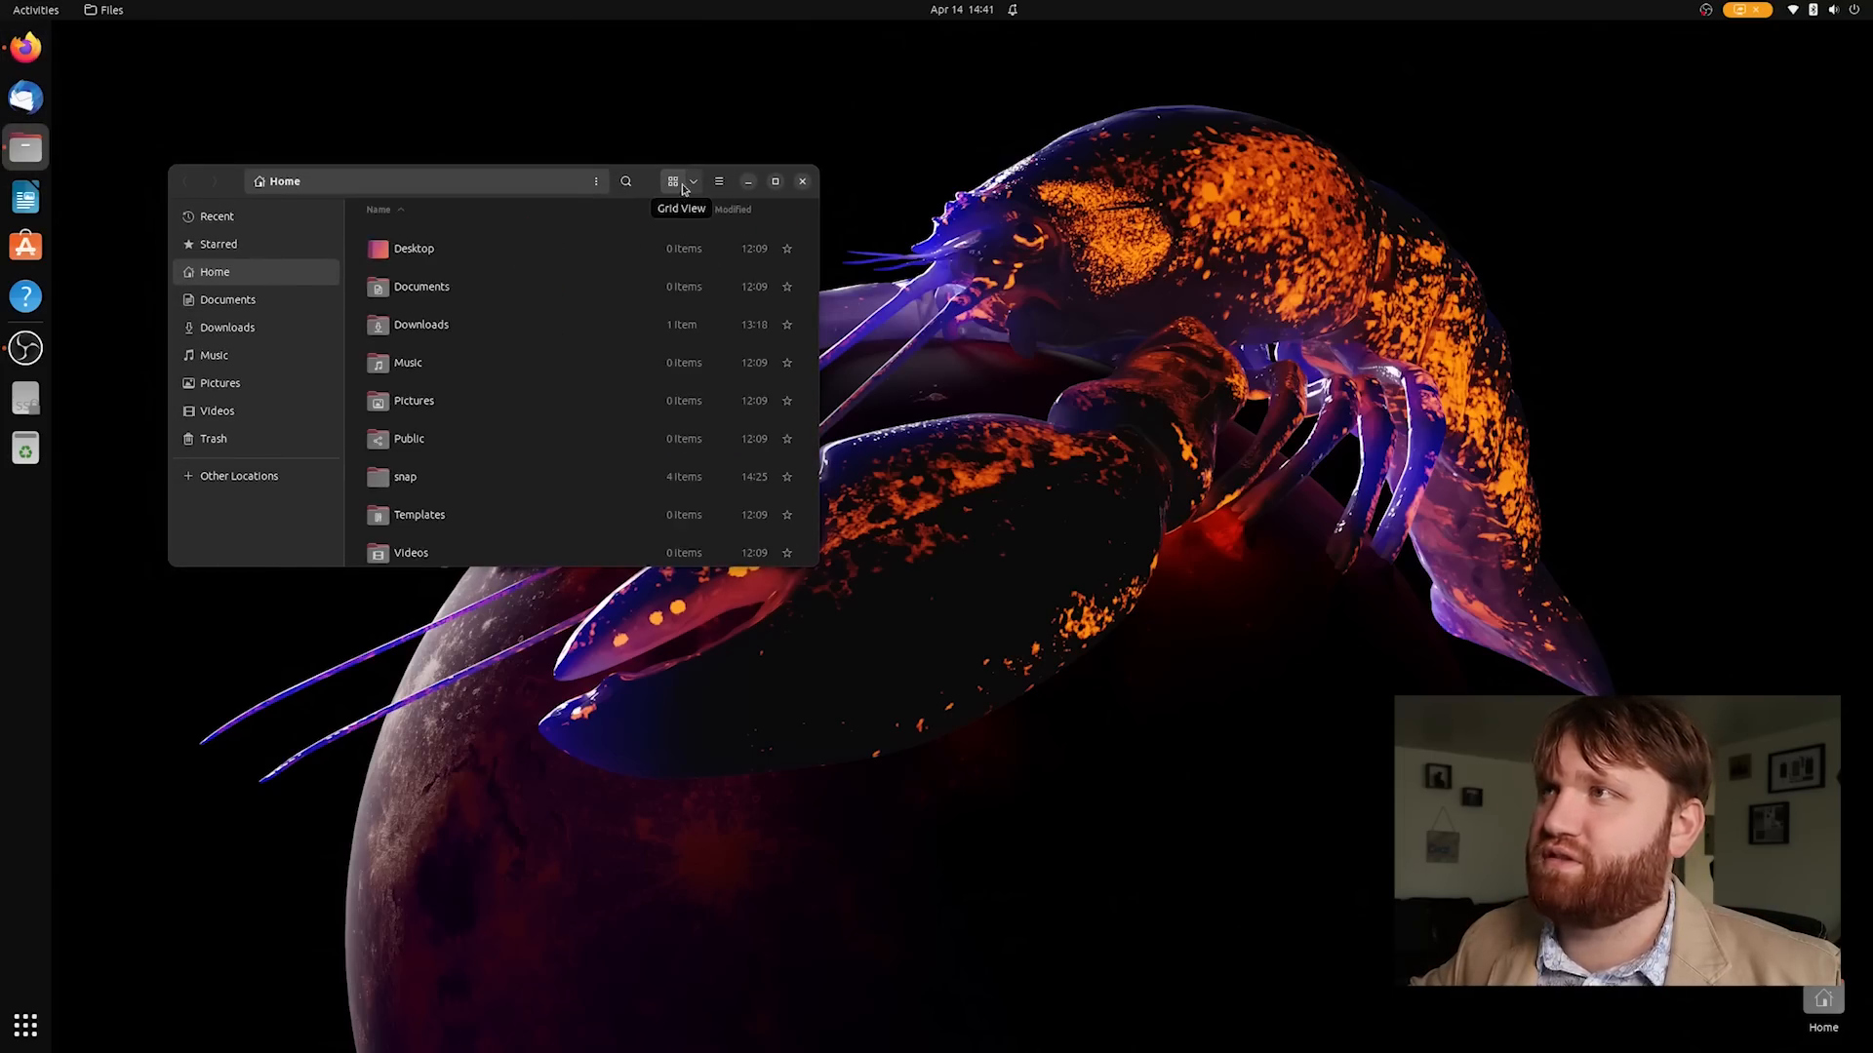
Turn on expandable folders in list view from the Files preferences
{"action": "left_click", "coordinate": [718, 180]}
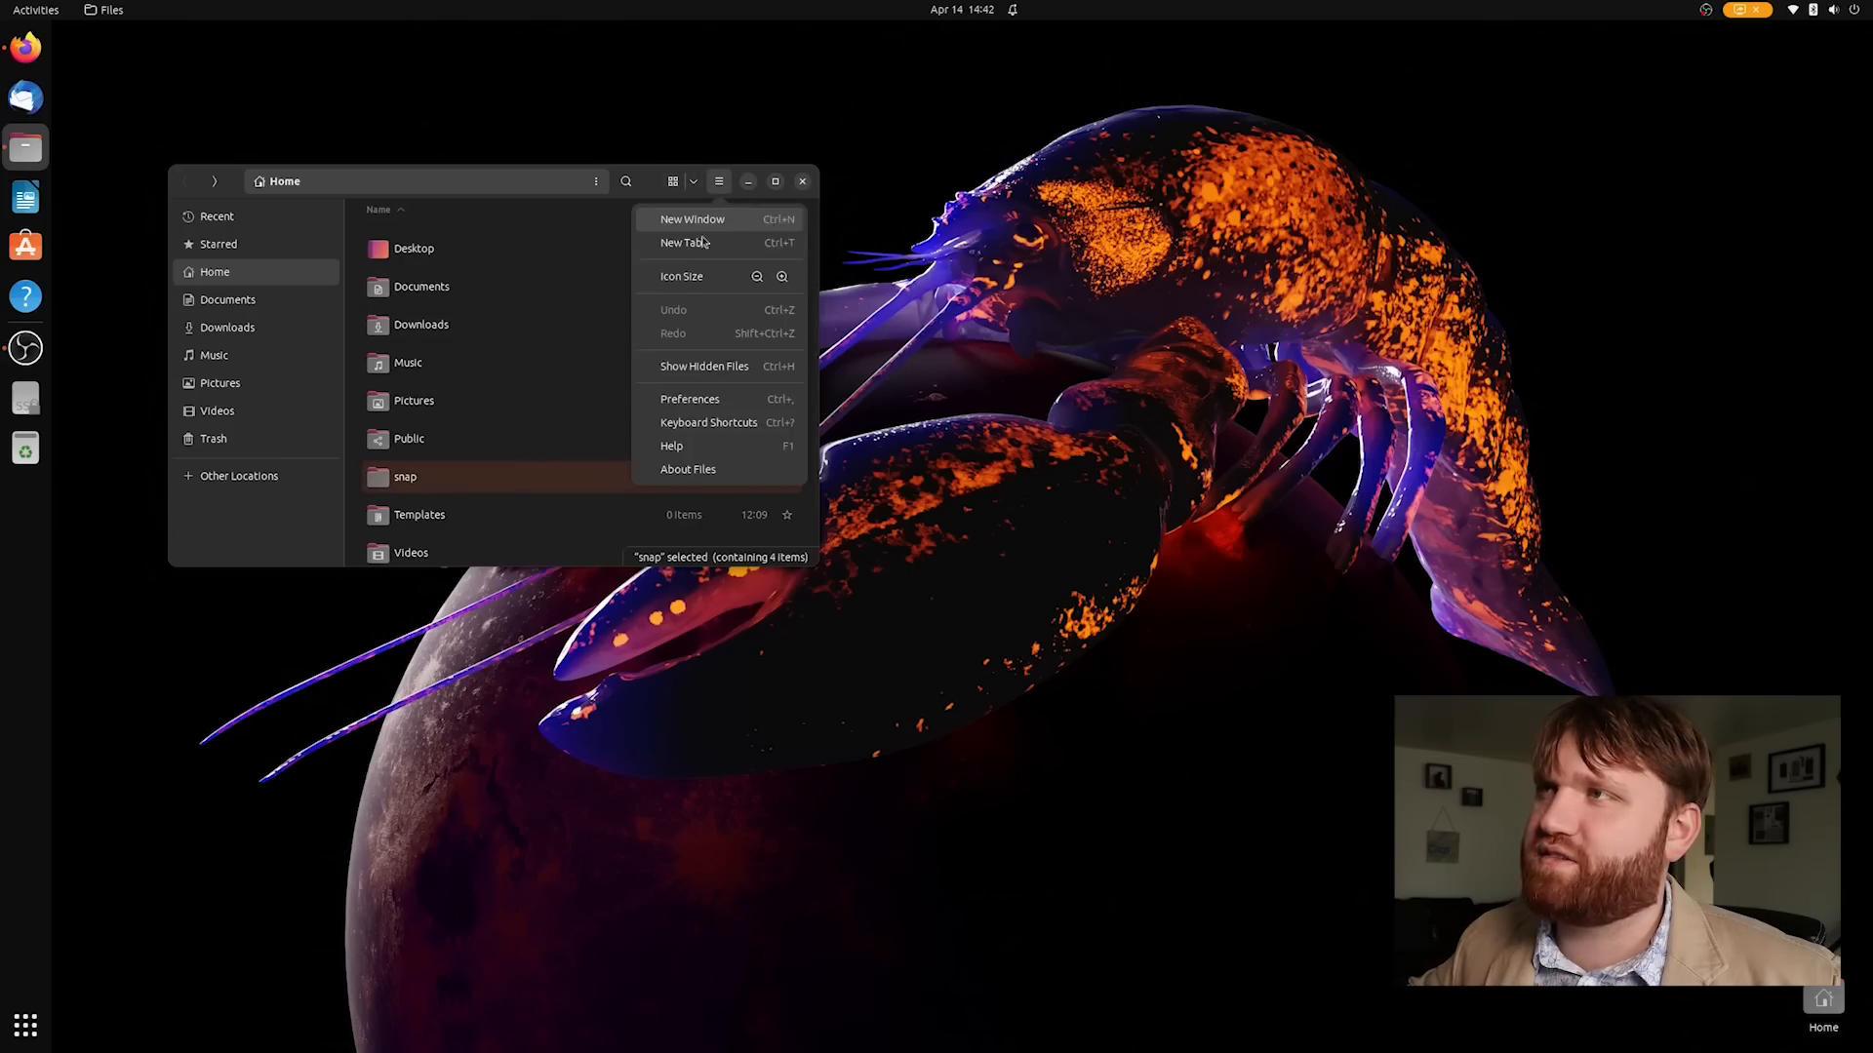
{"action": "left_click", "coordinate": [688, 398]}
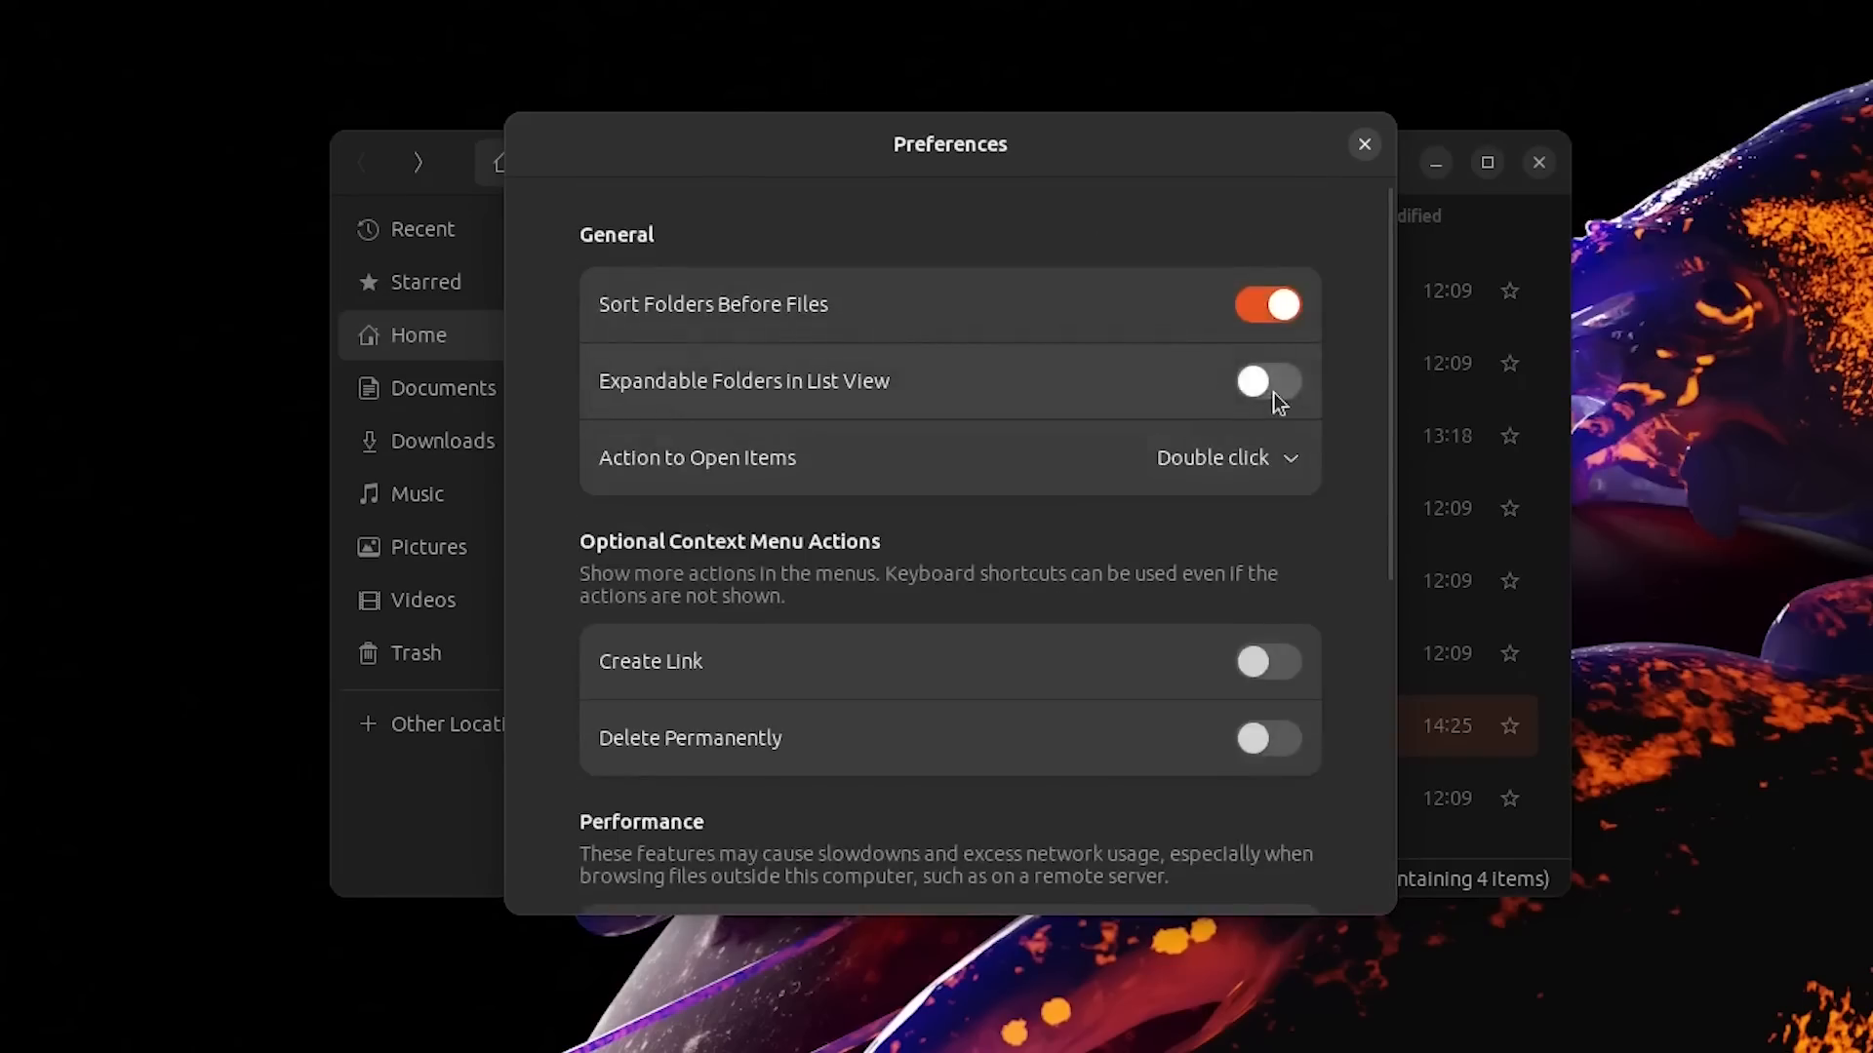
{"action": "left_click", "coordinate": [1364, 143]}
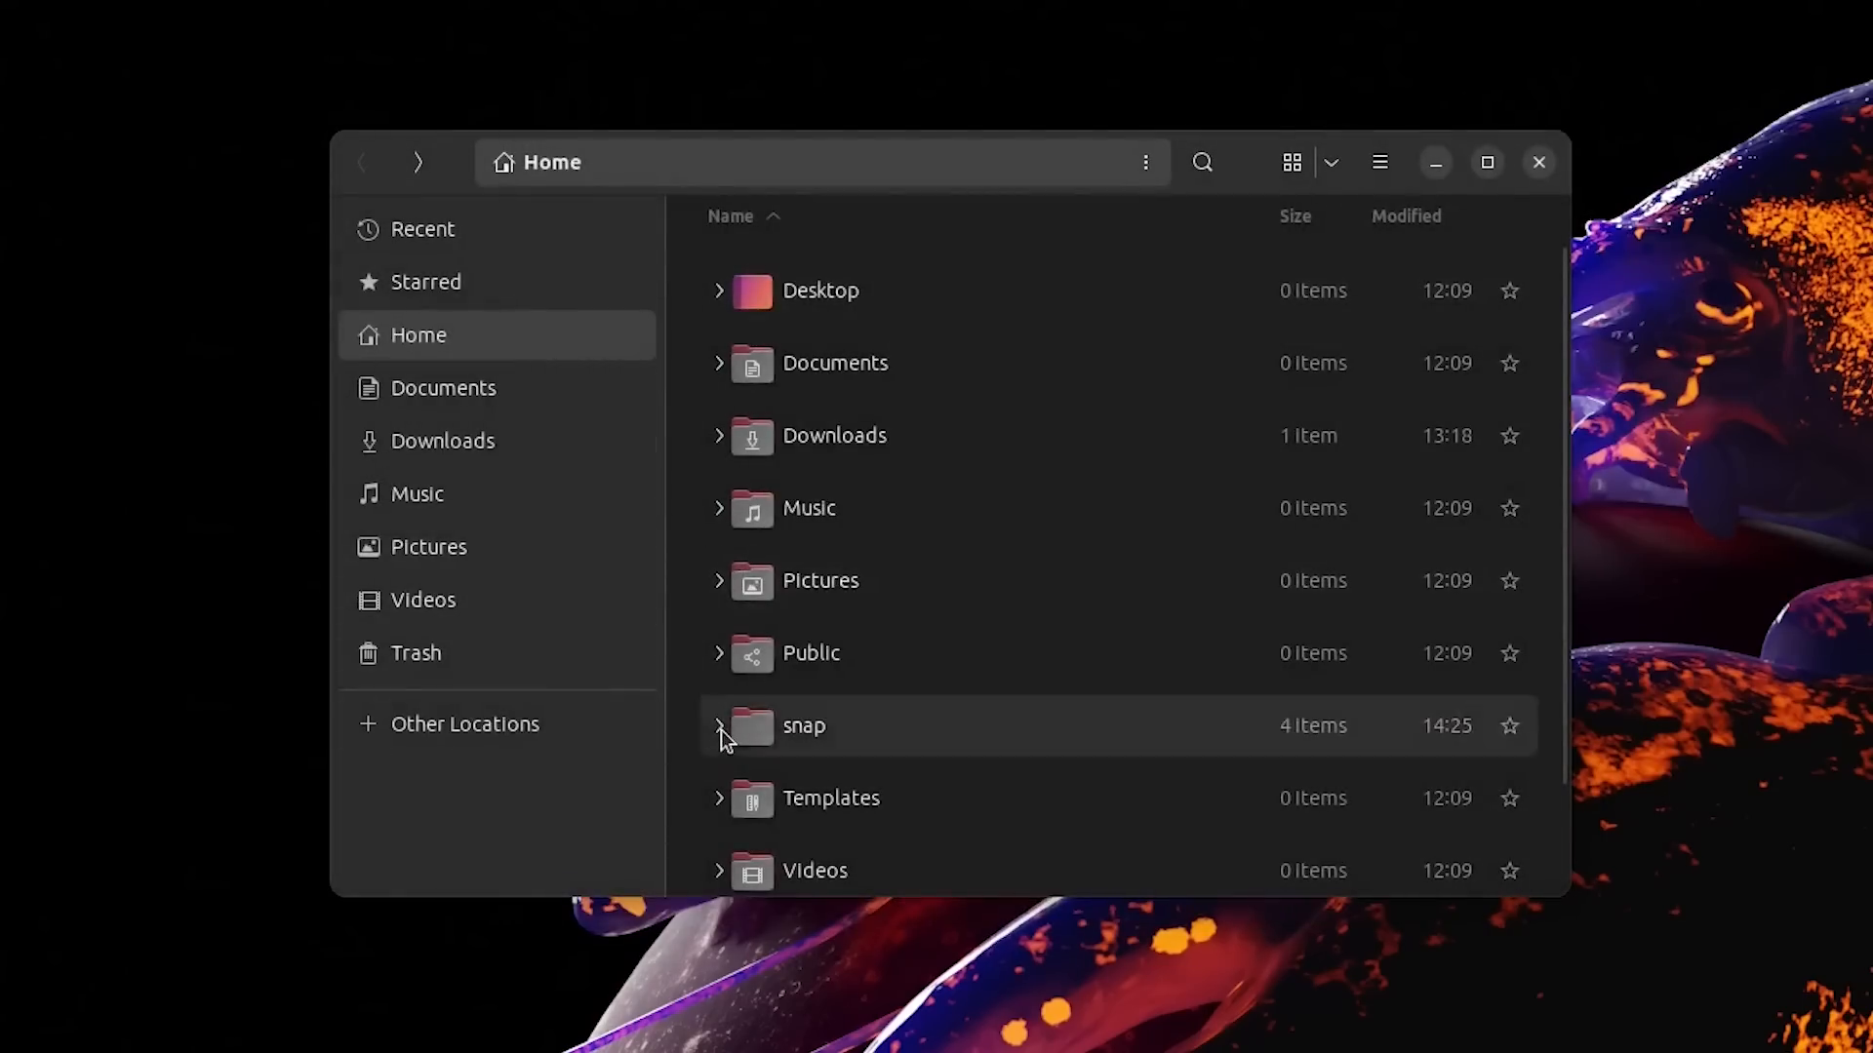
Expand the snap folder and its obs-studio subfolder, then close Files
{"action": "left_click", "coordinate": [720, 726]}
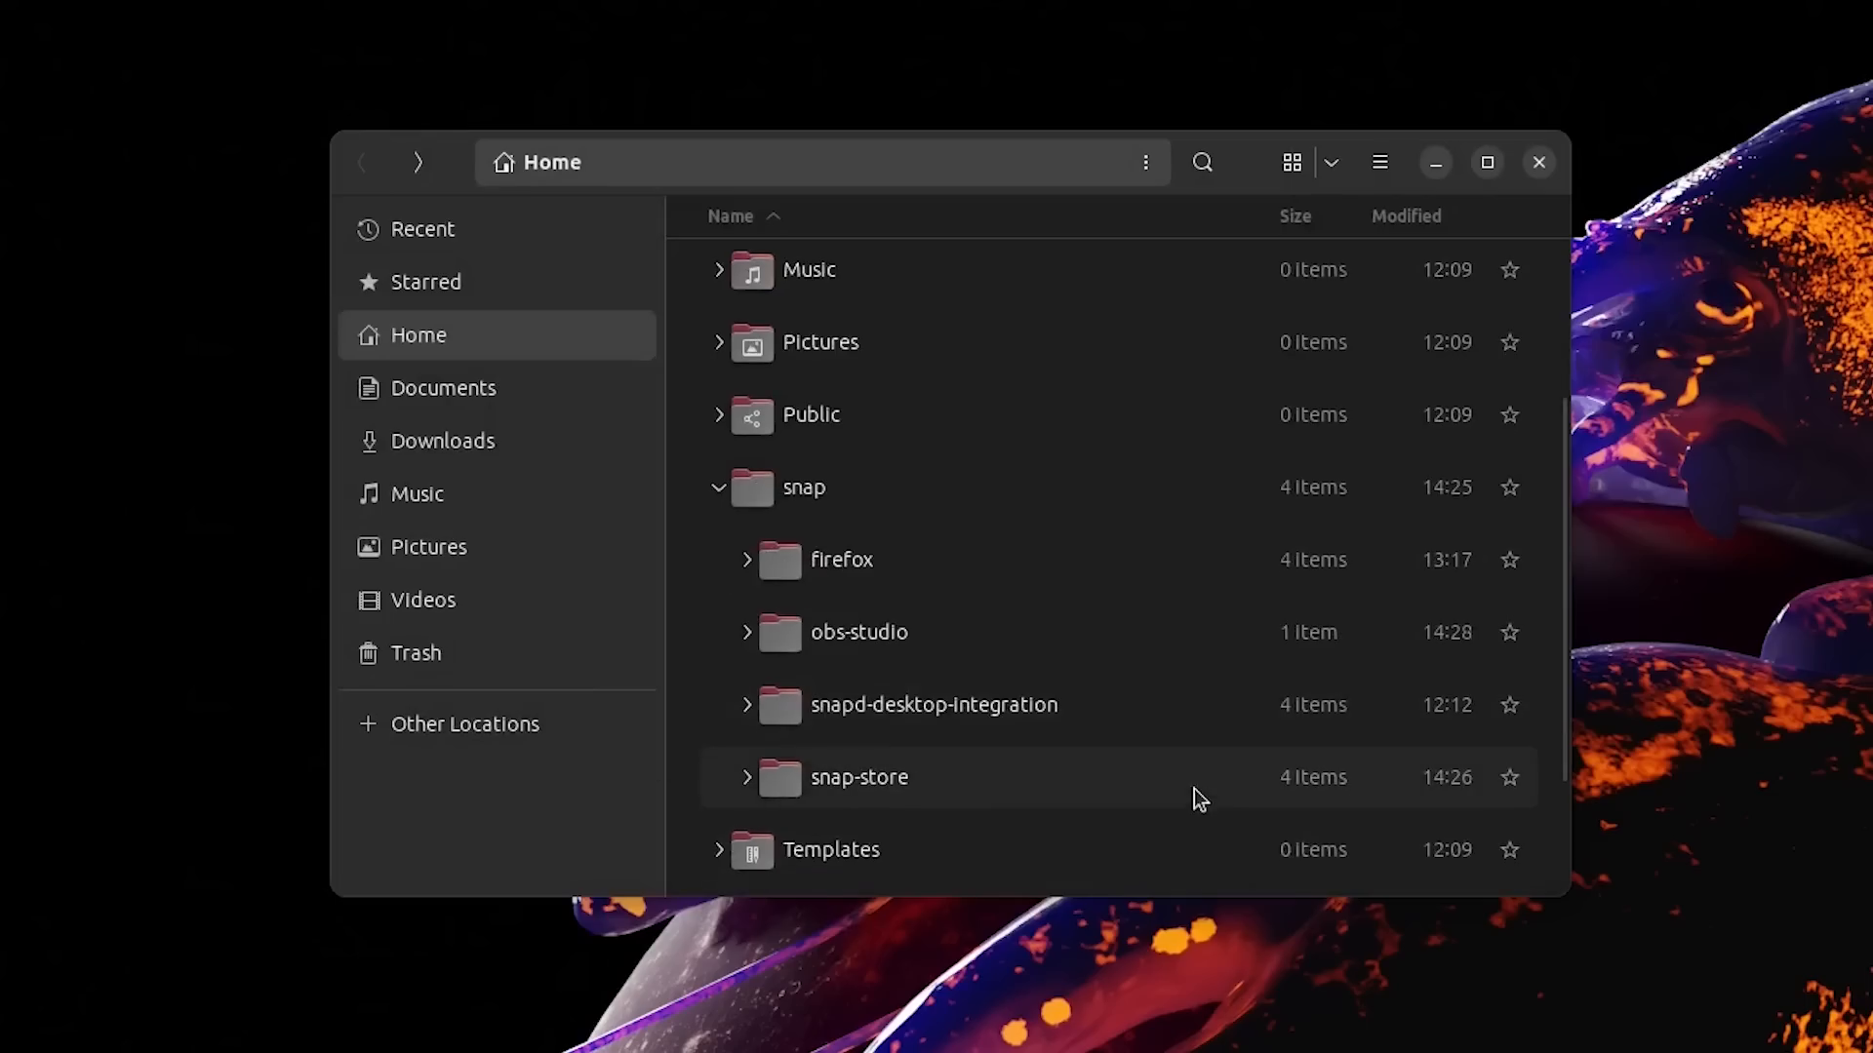
{"action": "left_click", "coordinate": [745, 632]}
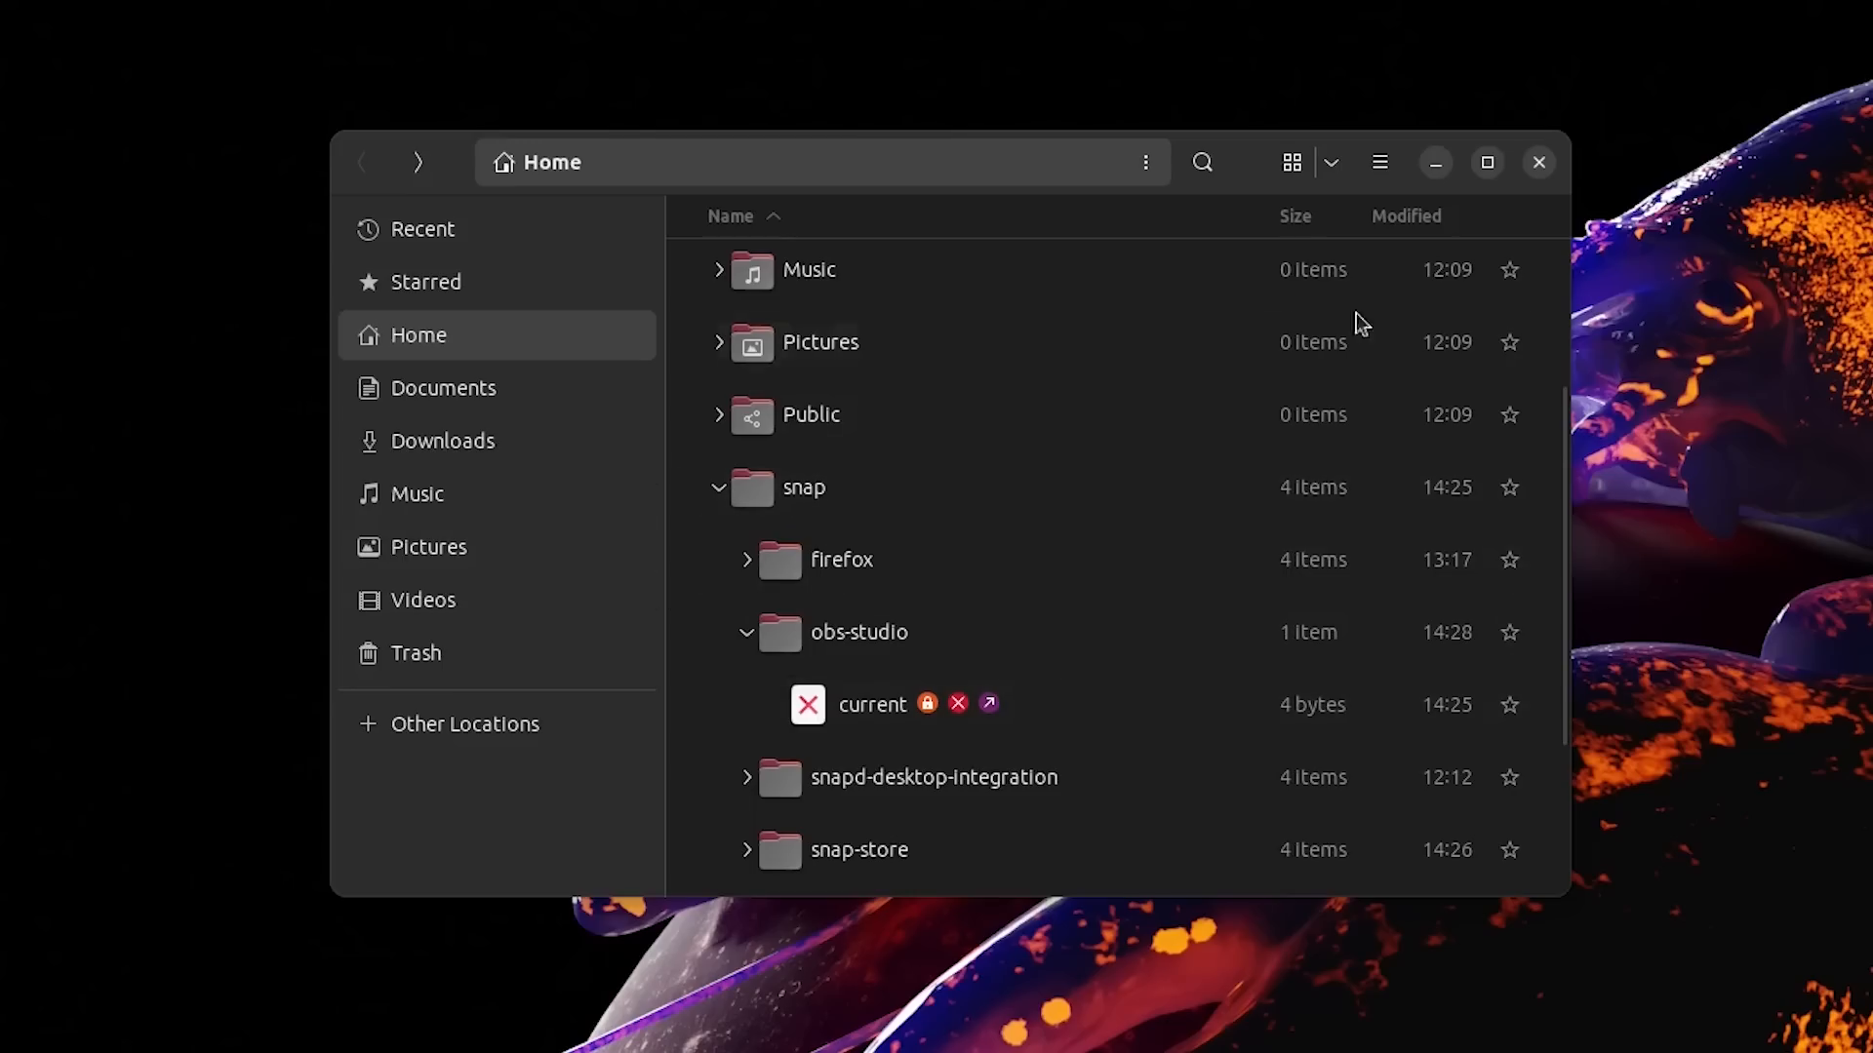
{"action": "mouse_move", "coordinate": [1524, 191]}
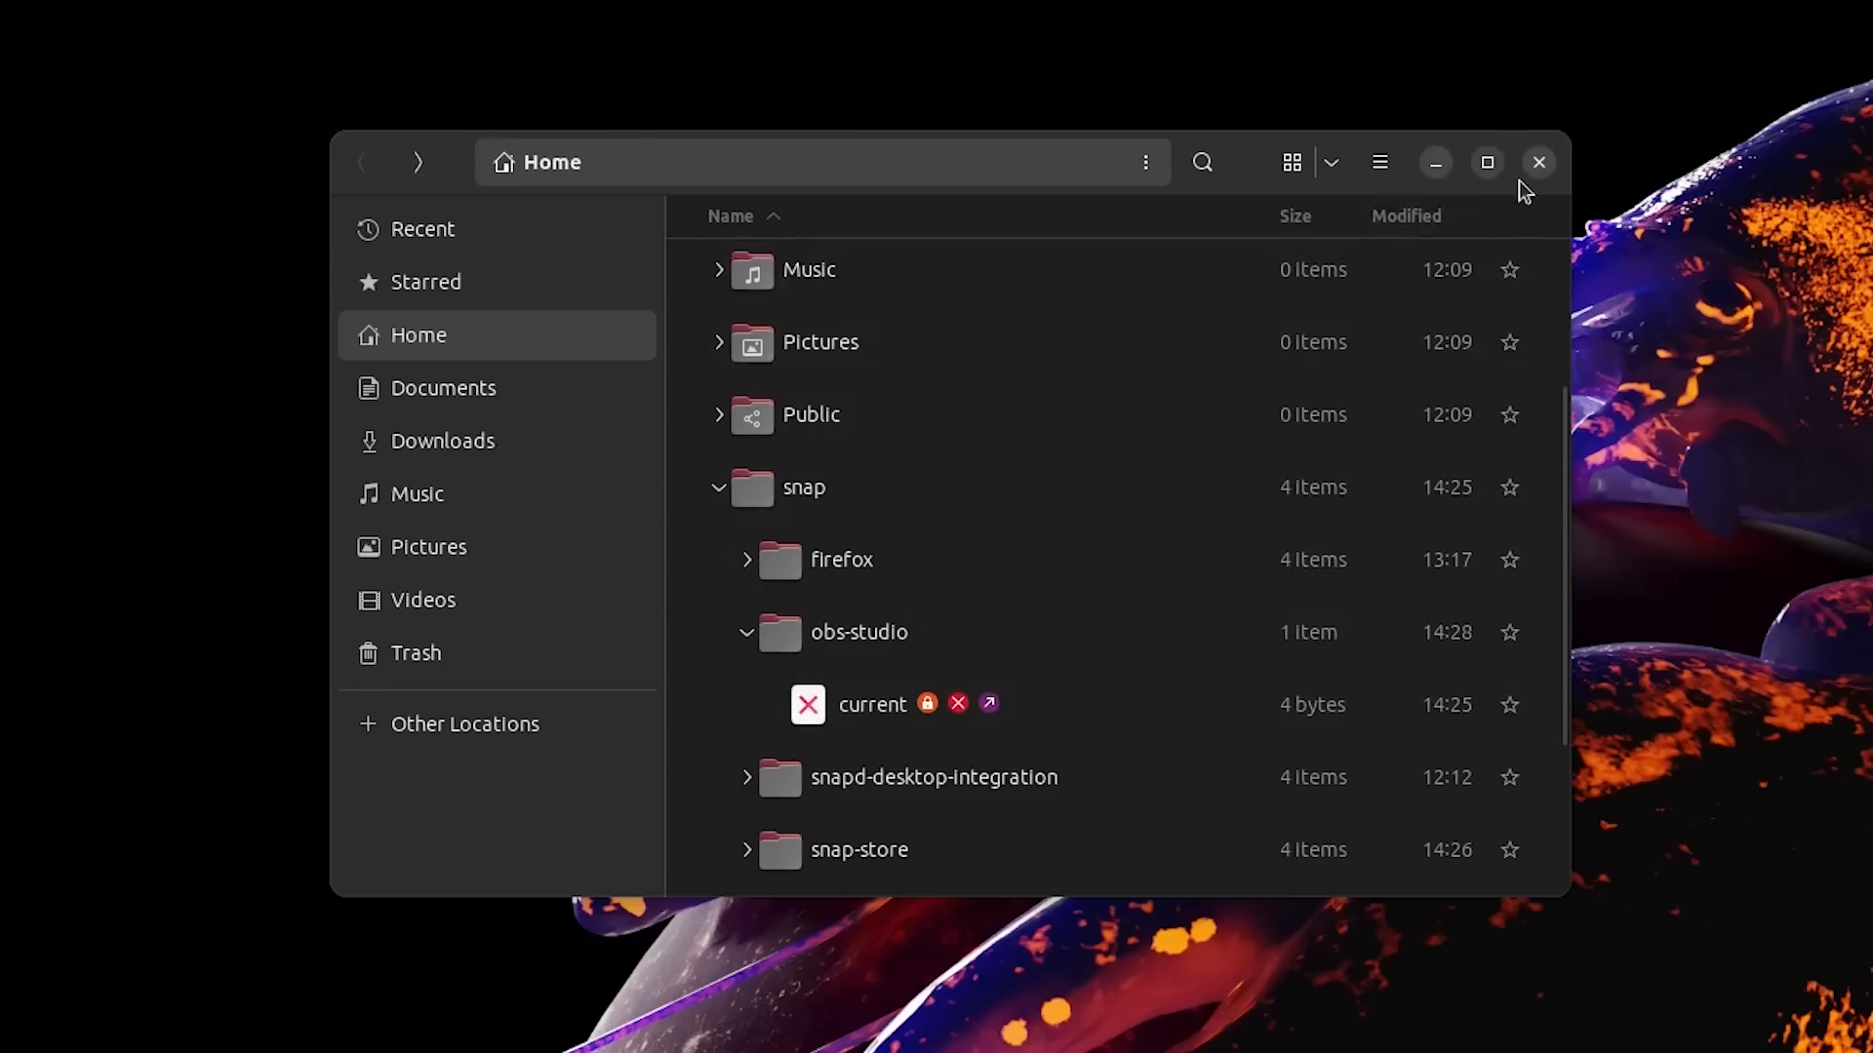
{"action": "left_click", "coordinate": [1539, 162]}
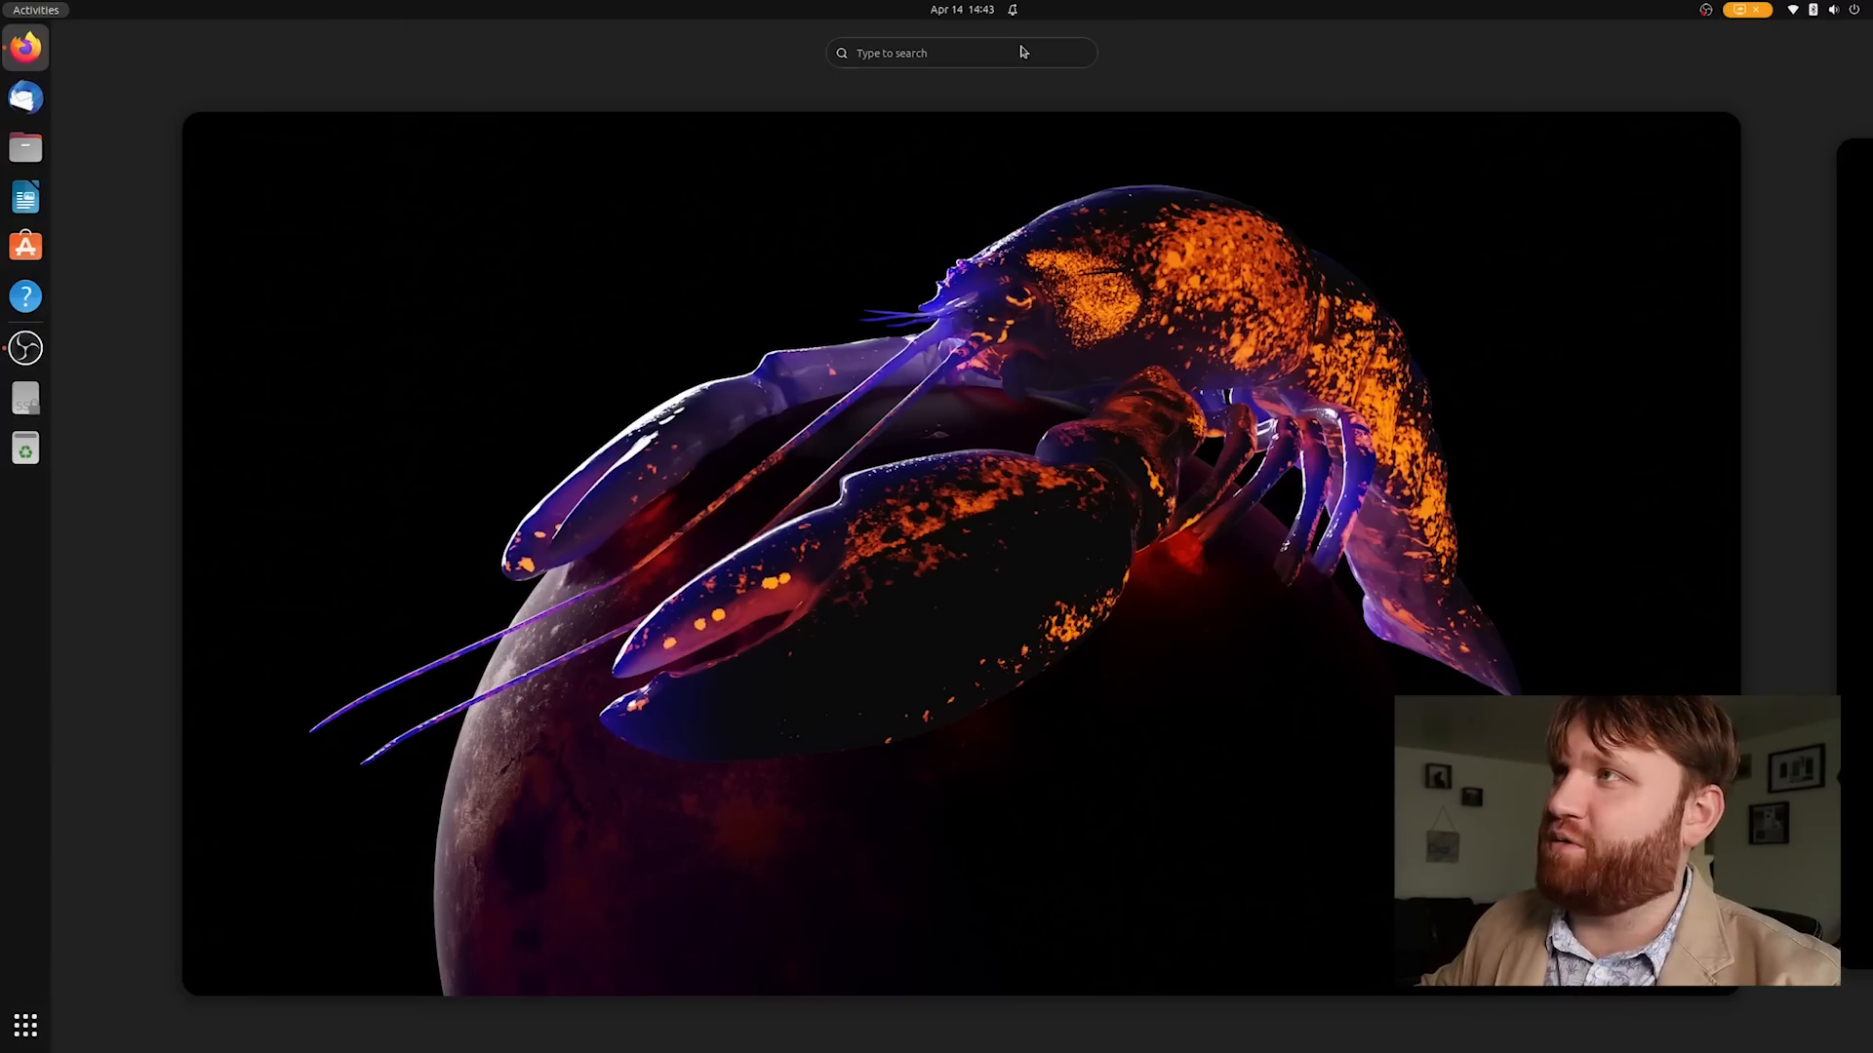
Run neofetch in Terminal to show Ubuntu 23.04, kernel 6.2.0-20 and GNOME 44.0, then close it
{"action": "left_click", "coordinate": [25, 347]}
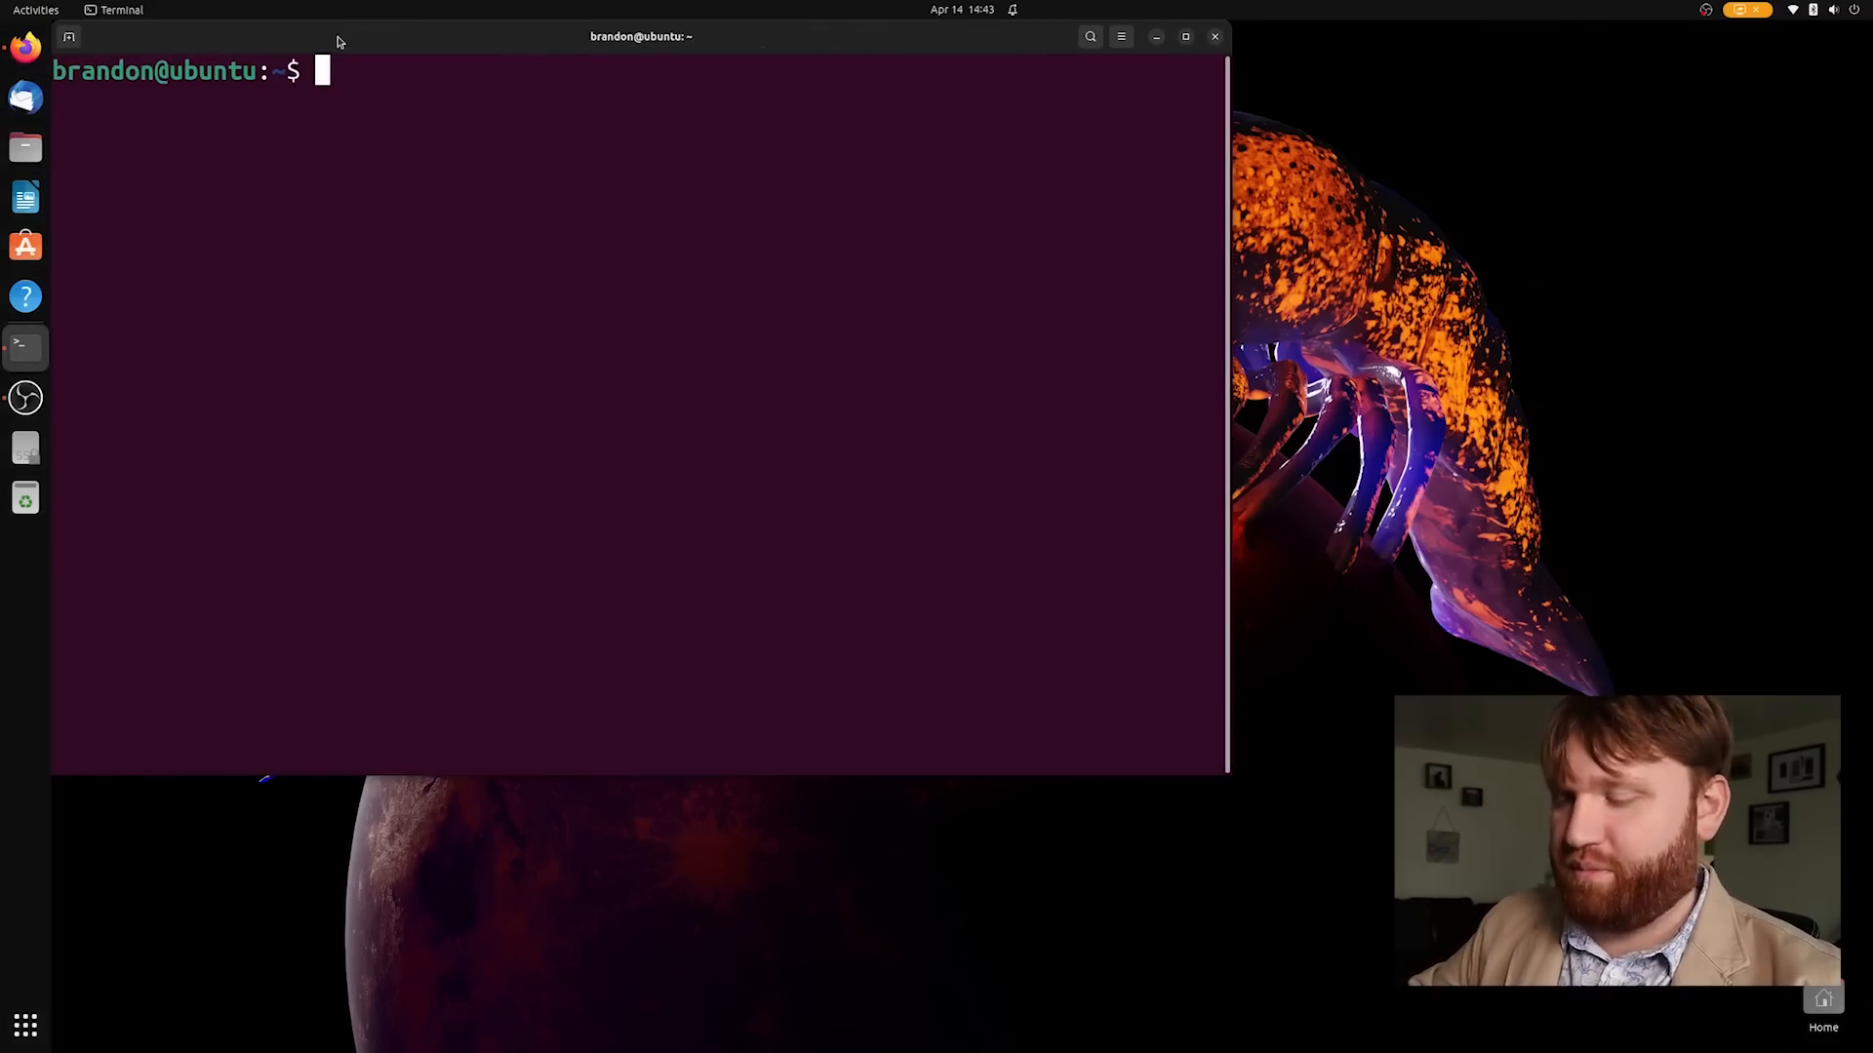
{"action": "type", "text": "neofet"}
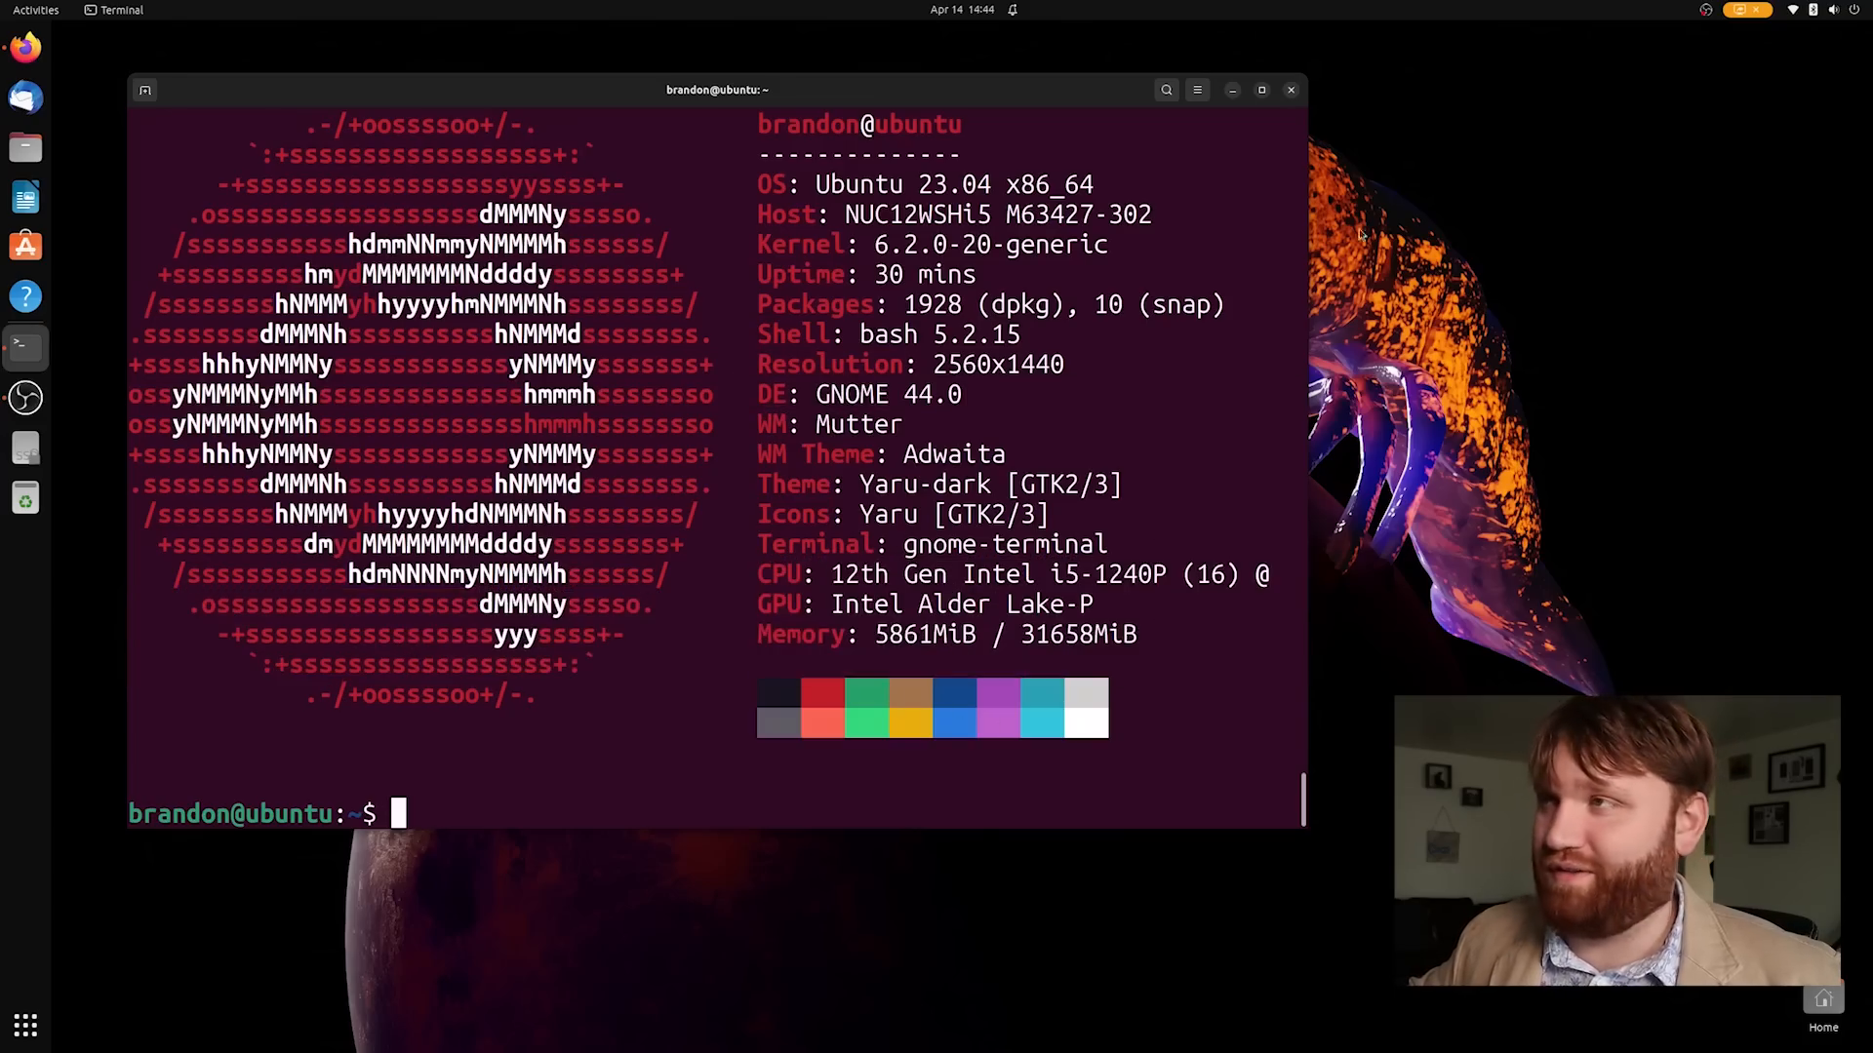
{"action": "left_click", "coordinate": [1290, 90]}
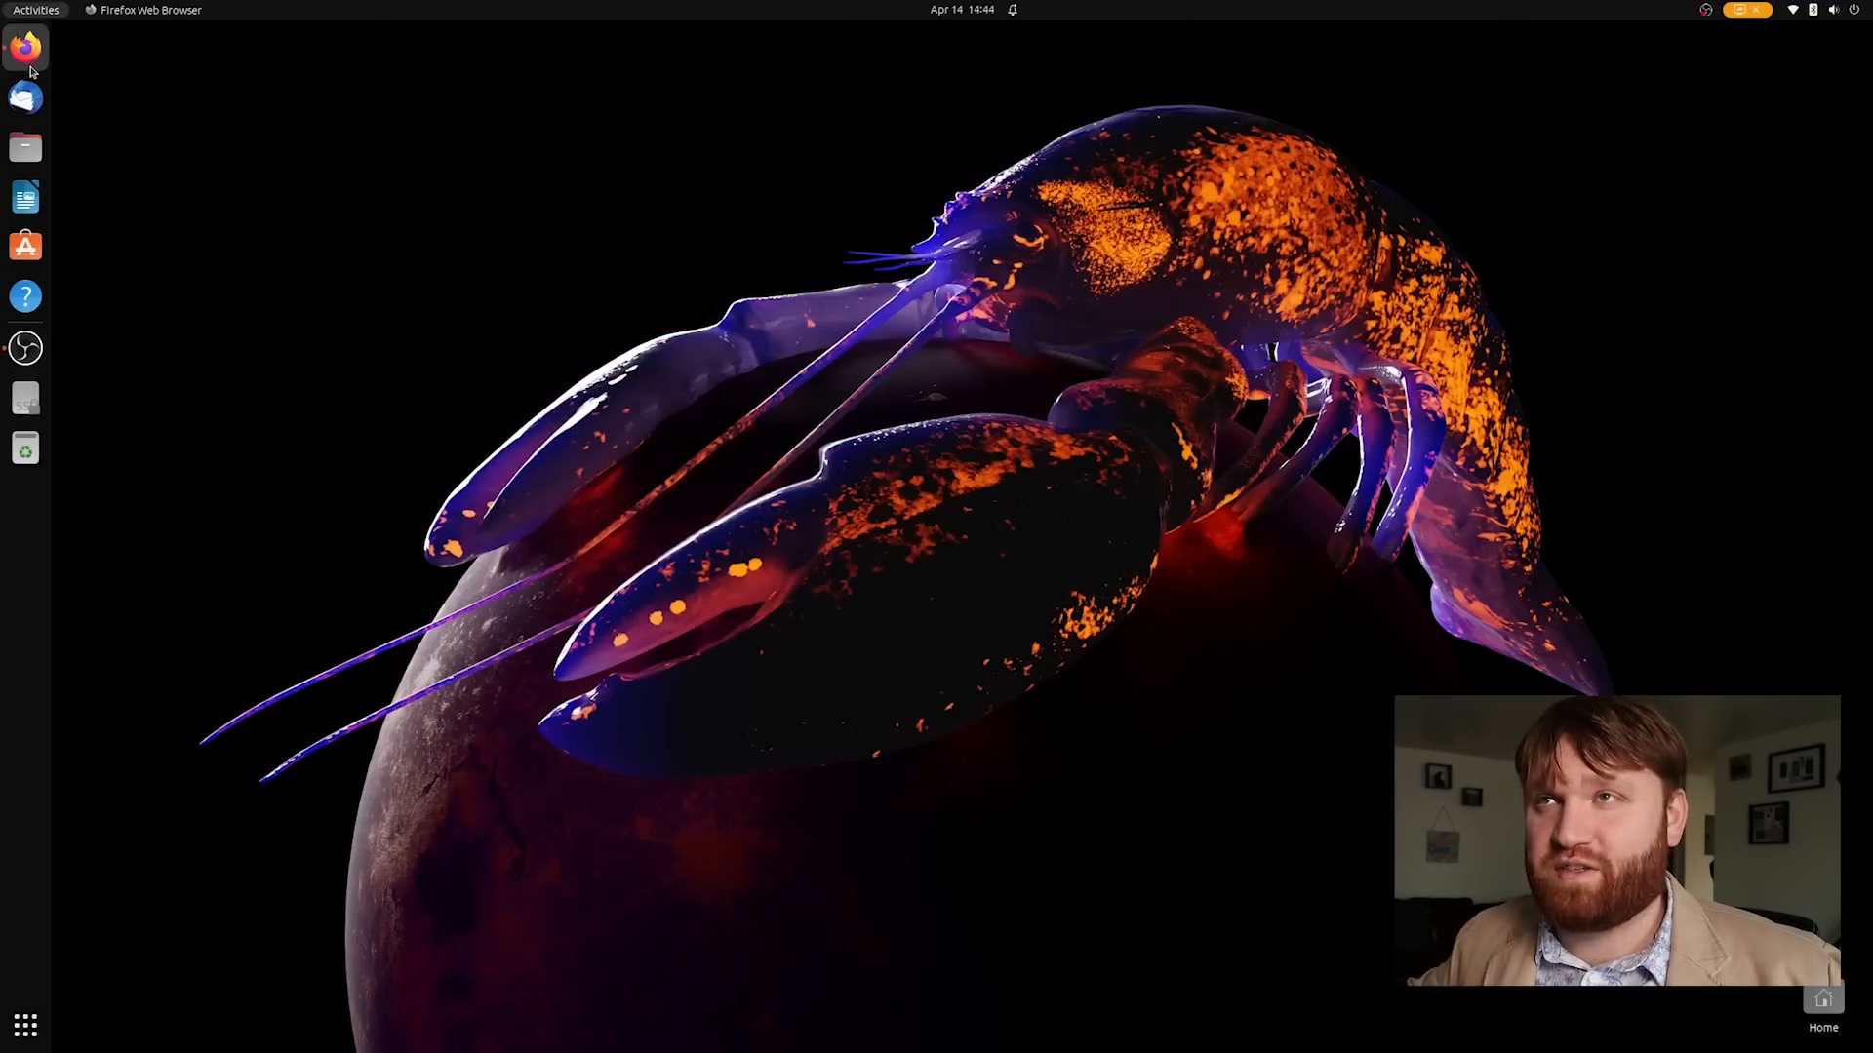
Launch Firefox and load techhut.tv from the address bar
{"action": "left_click", "coordinate": [25, 47]}
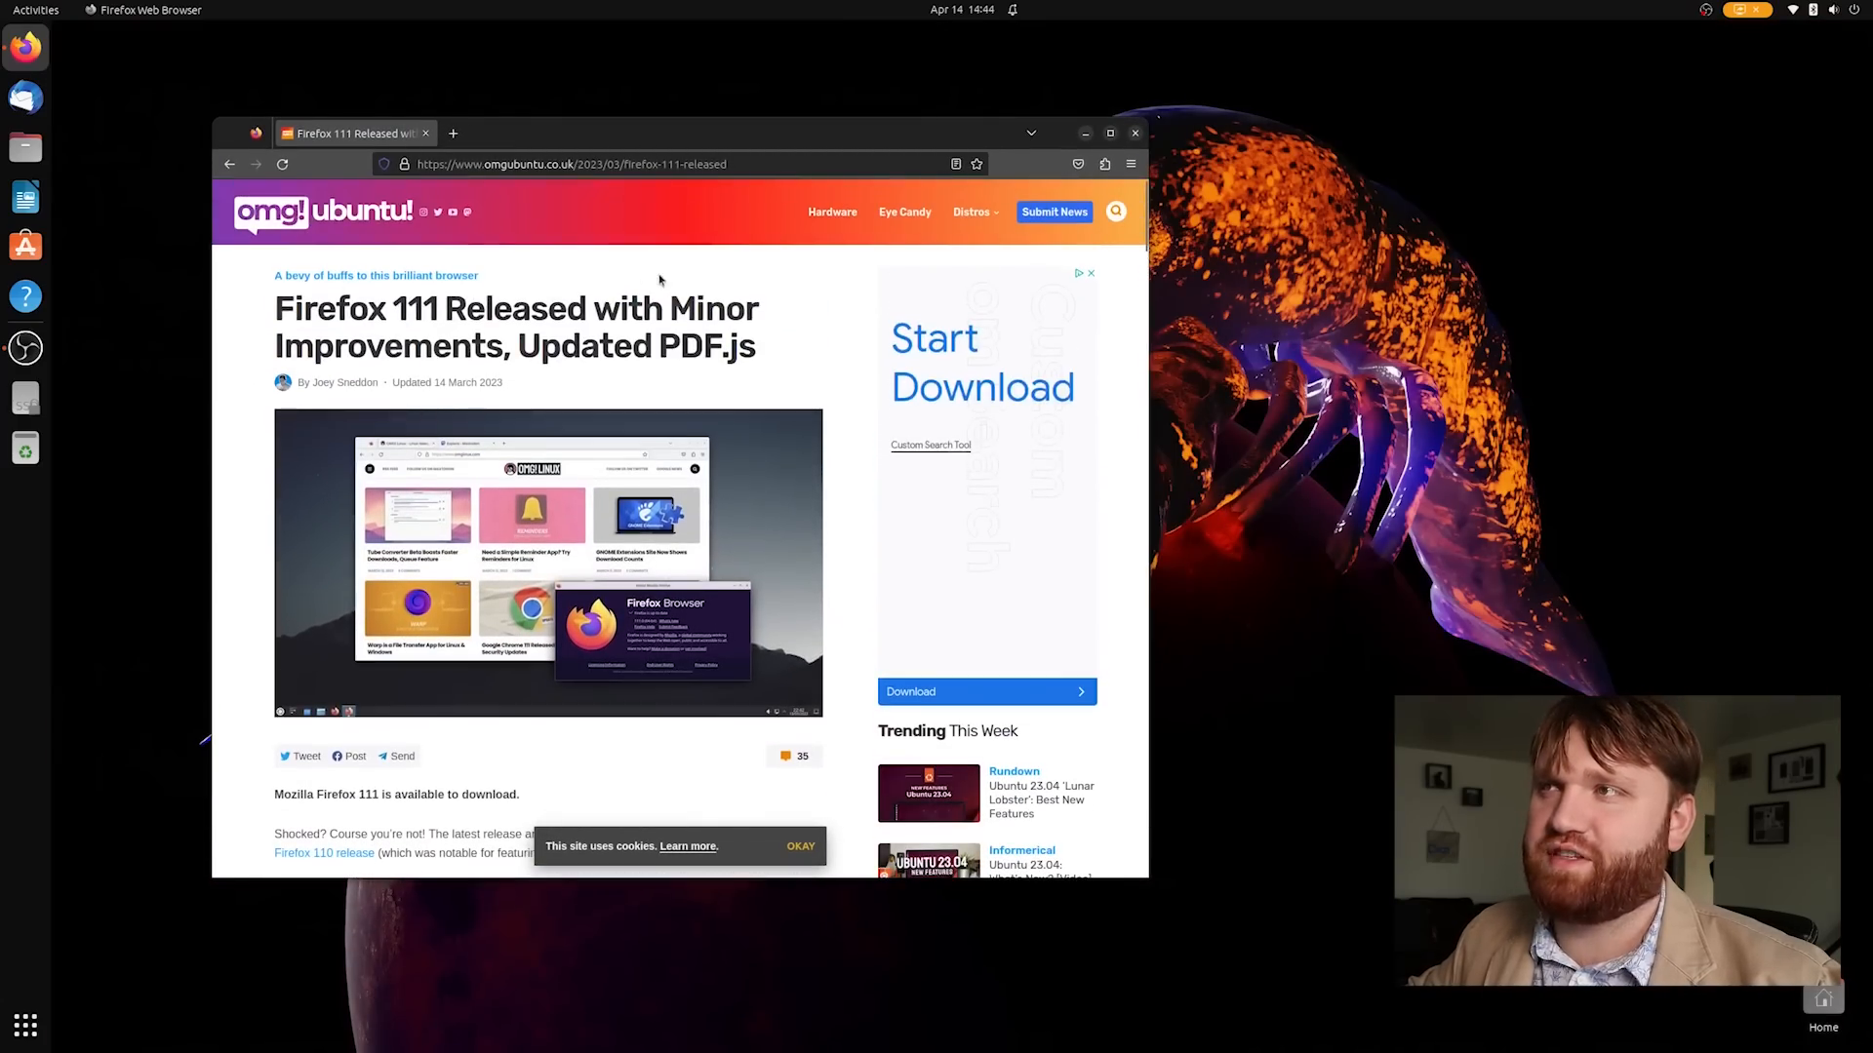
{"action": "mouse_move", "coordinate": [737, 376]}
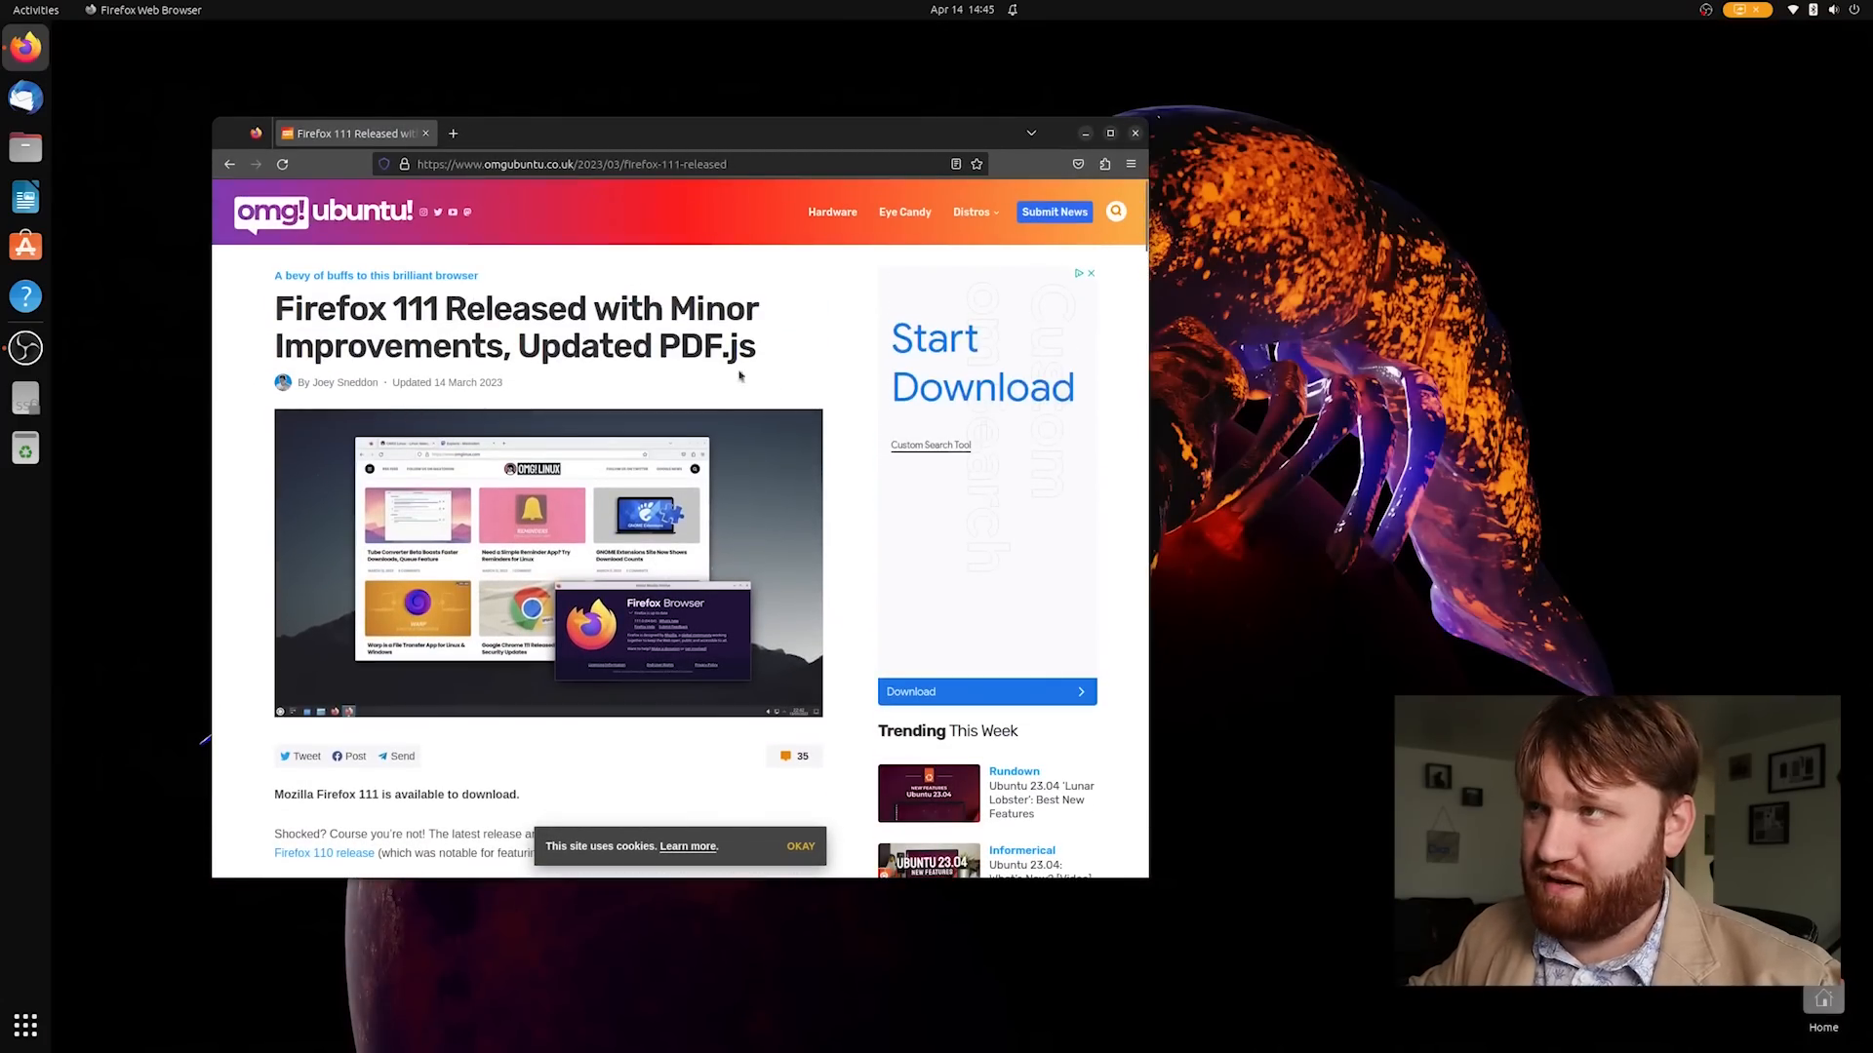
{"action": "scroll", "scroll_direction": "down", "scroll_amount": 3}
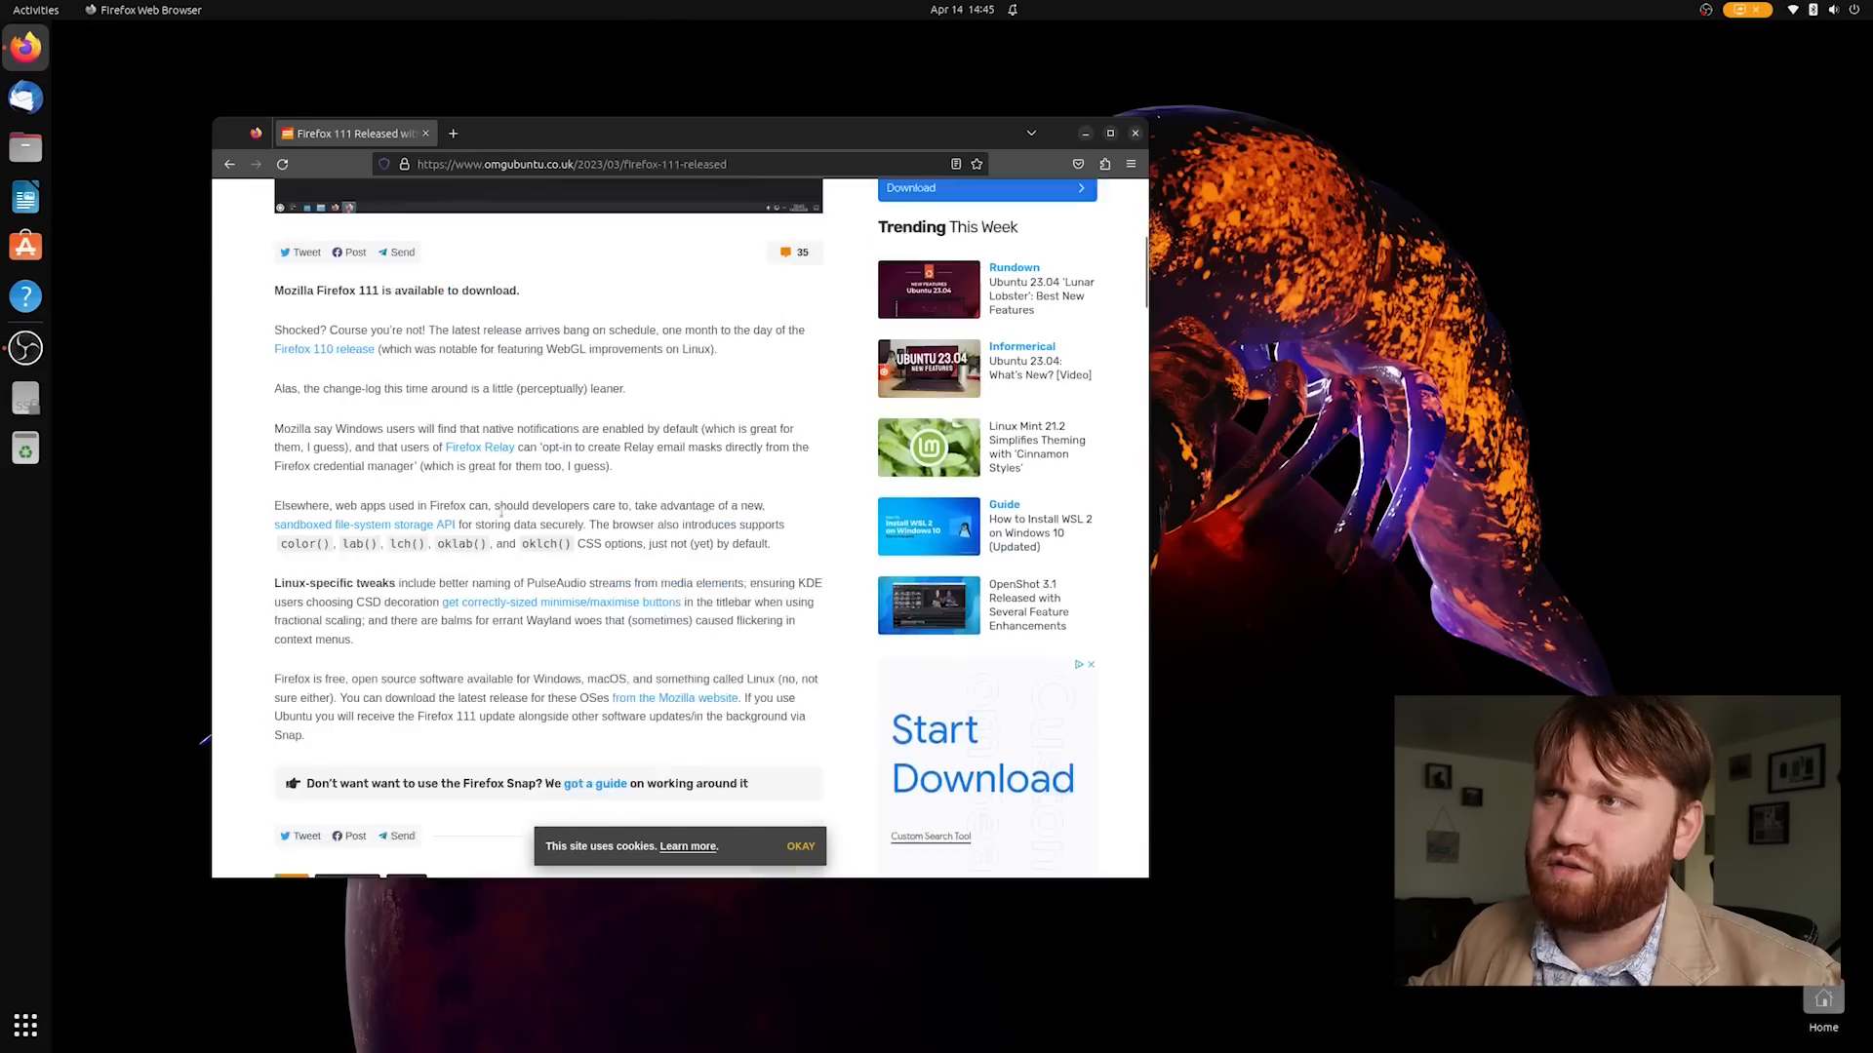
{"action": "type", "text": "techhut.t"}
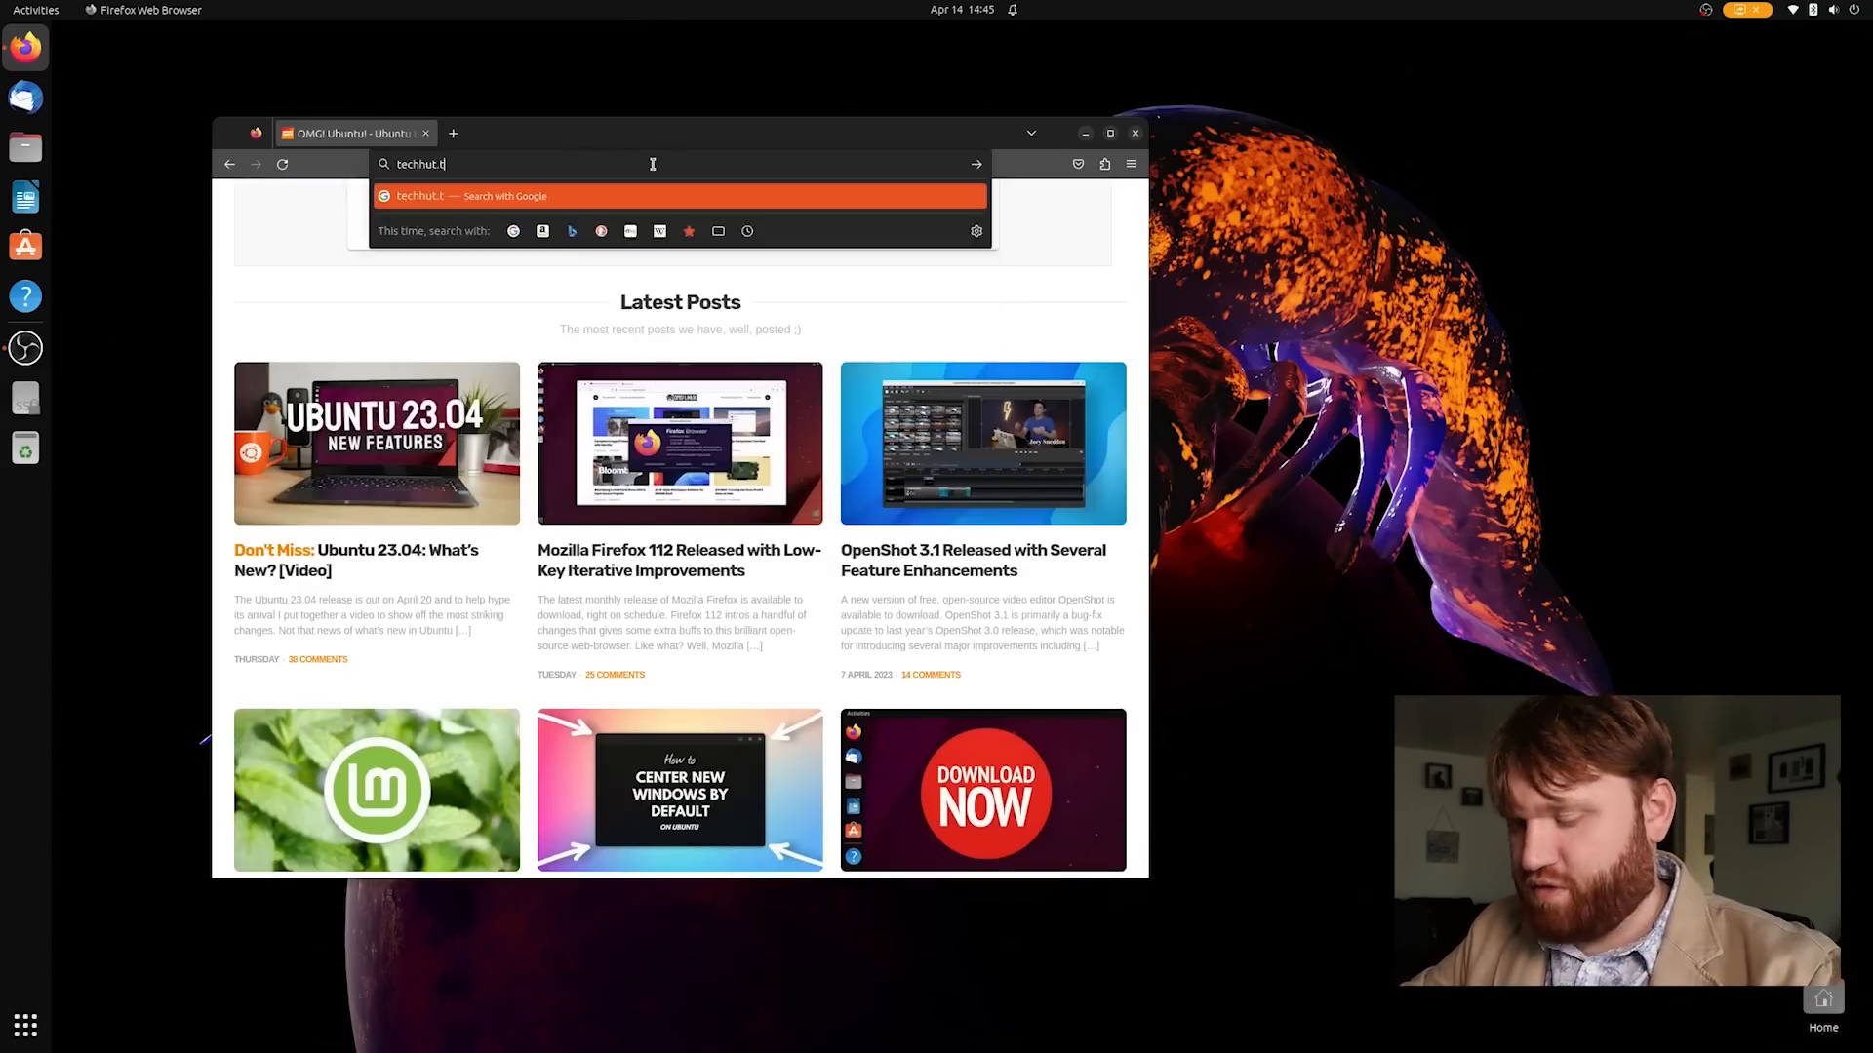
{"action": "key", "text": "Return"}
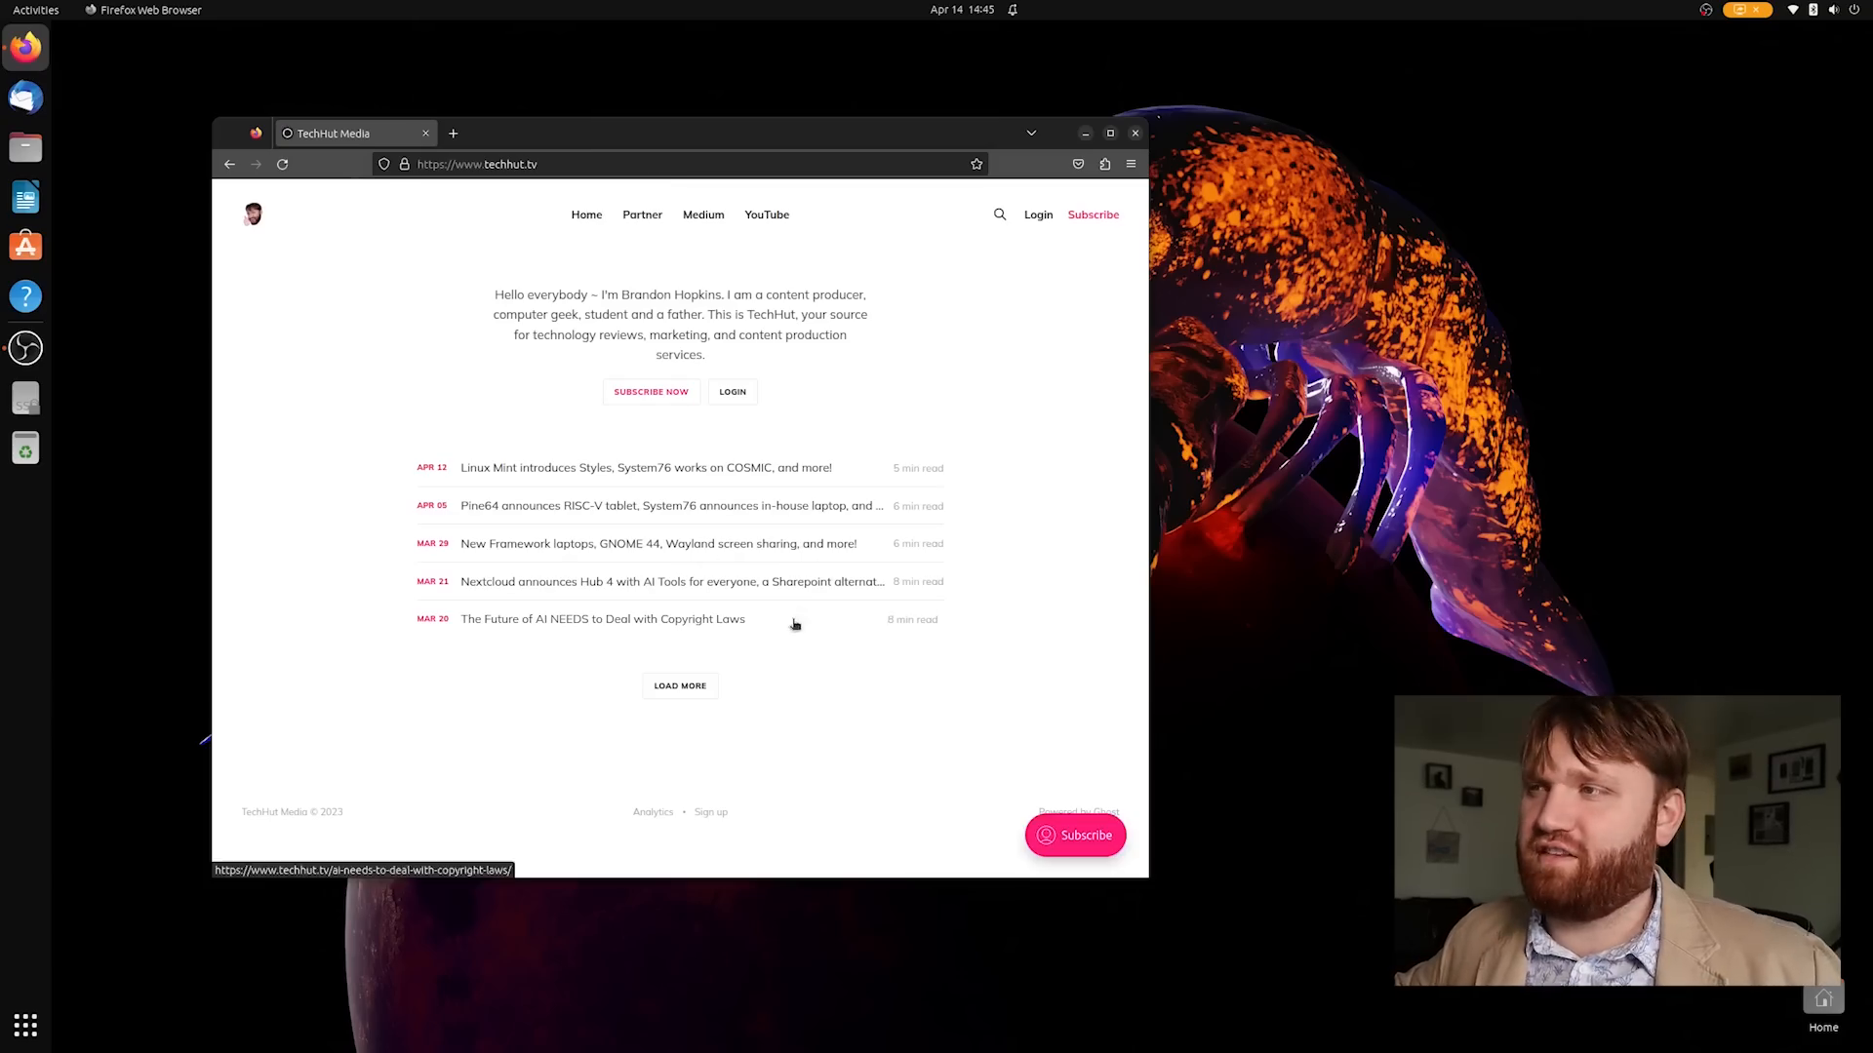
{"action": "mouse_move", "coordinate": [657, 435]}
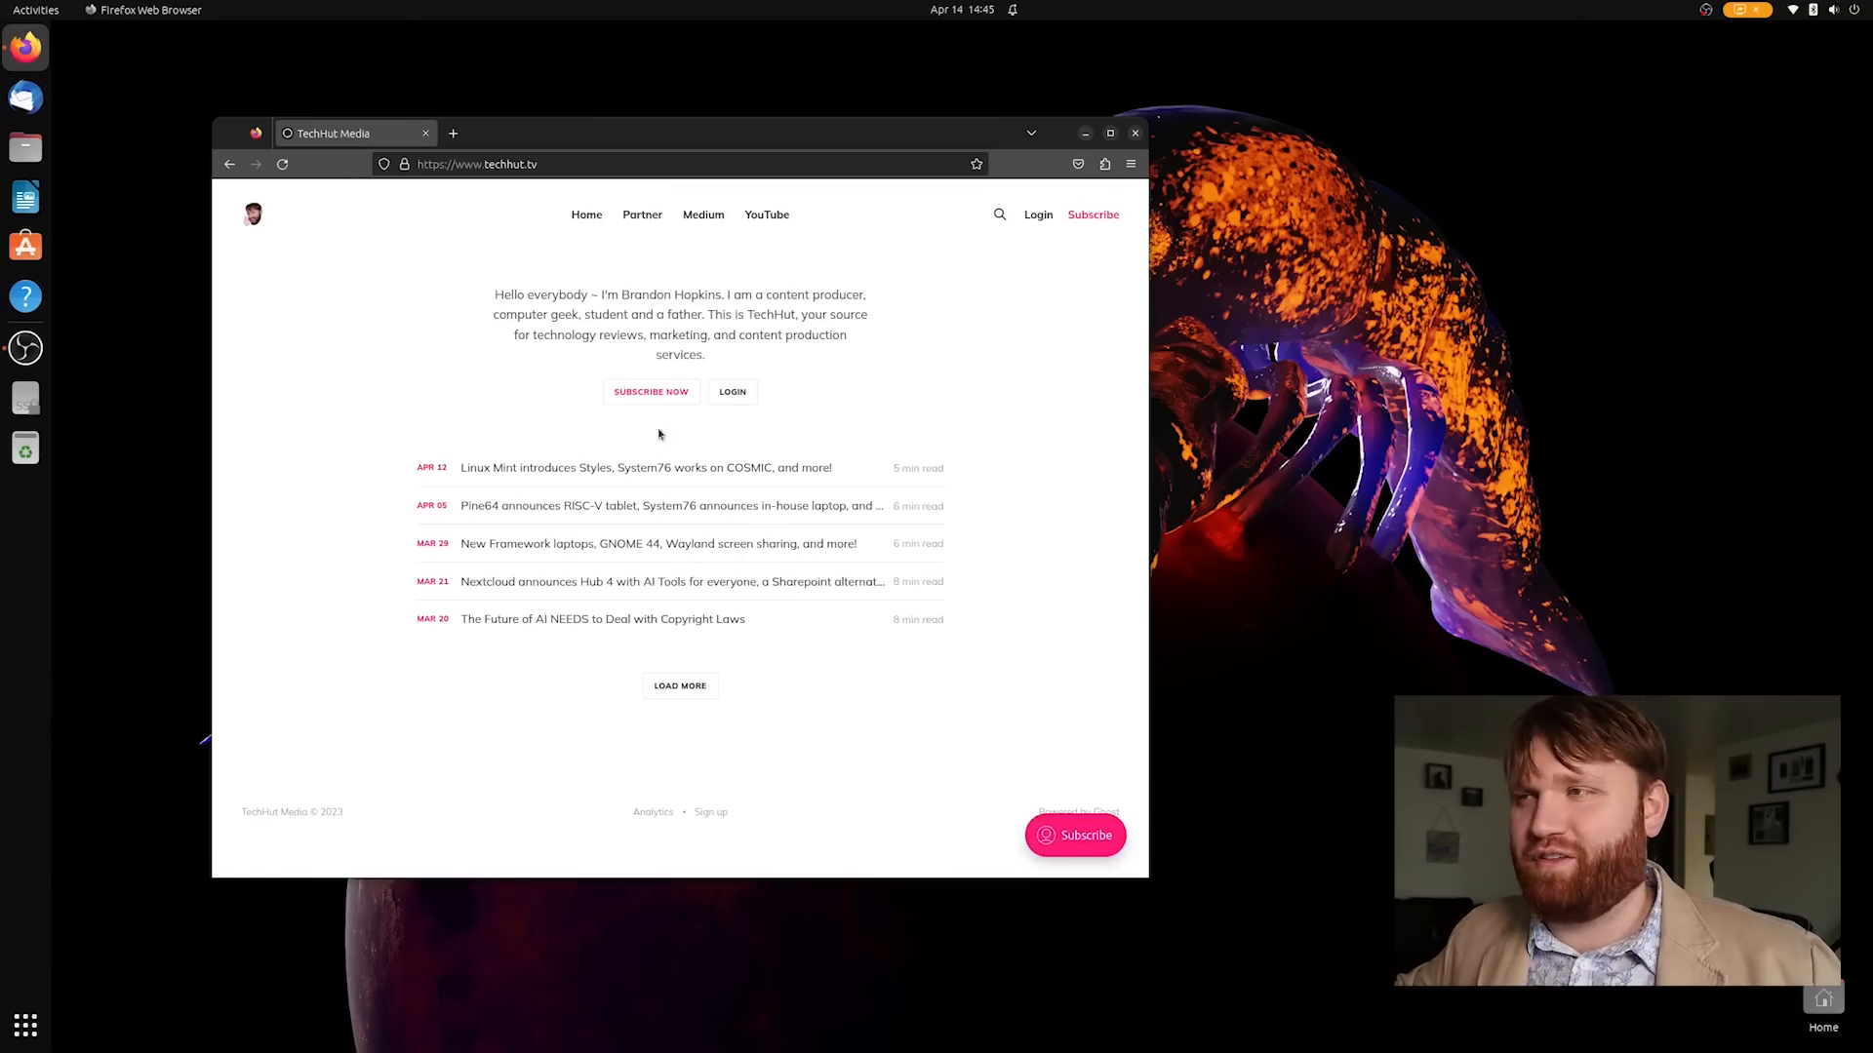
Read the TechHut article on Linux Mint Styles and System76's COSMIC
{"action": "left_click", "coordinate": [646, 466]}
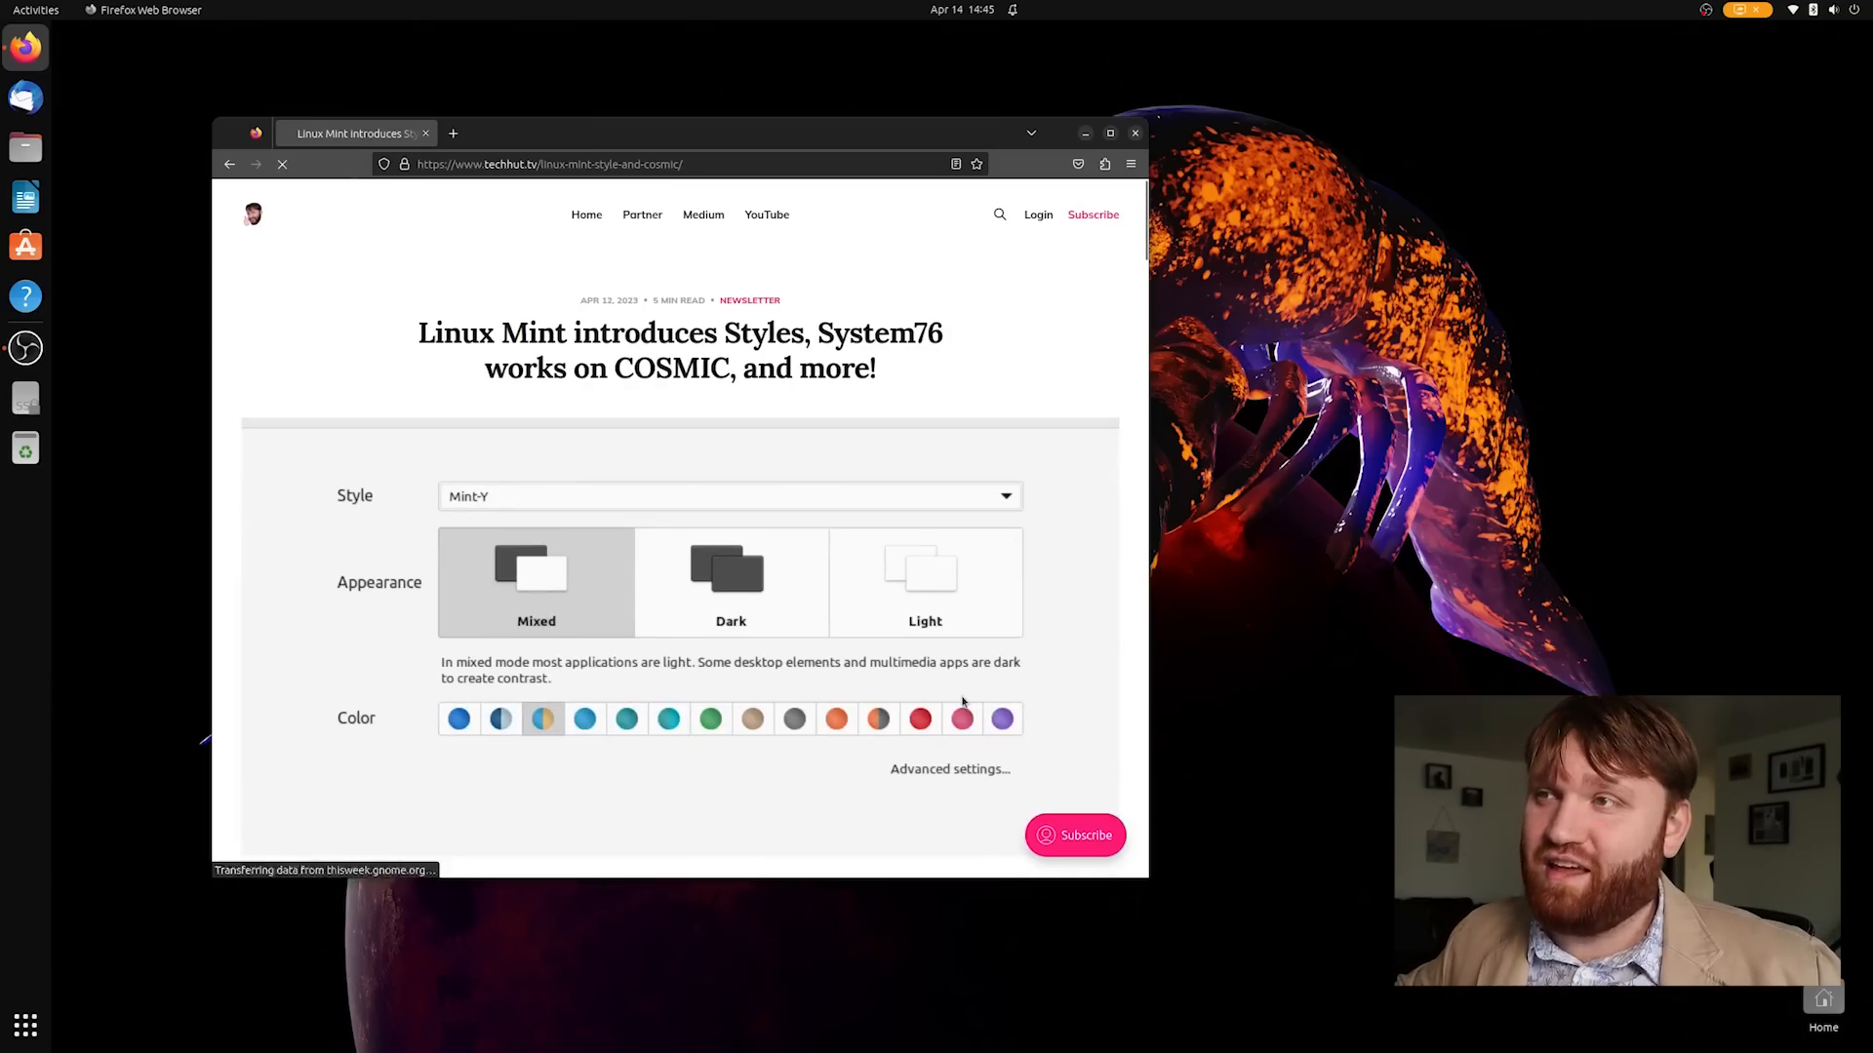
{"action": "scroll", "scroll_direction": "down", "scroll_amount": 3}
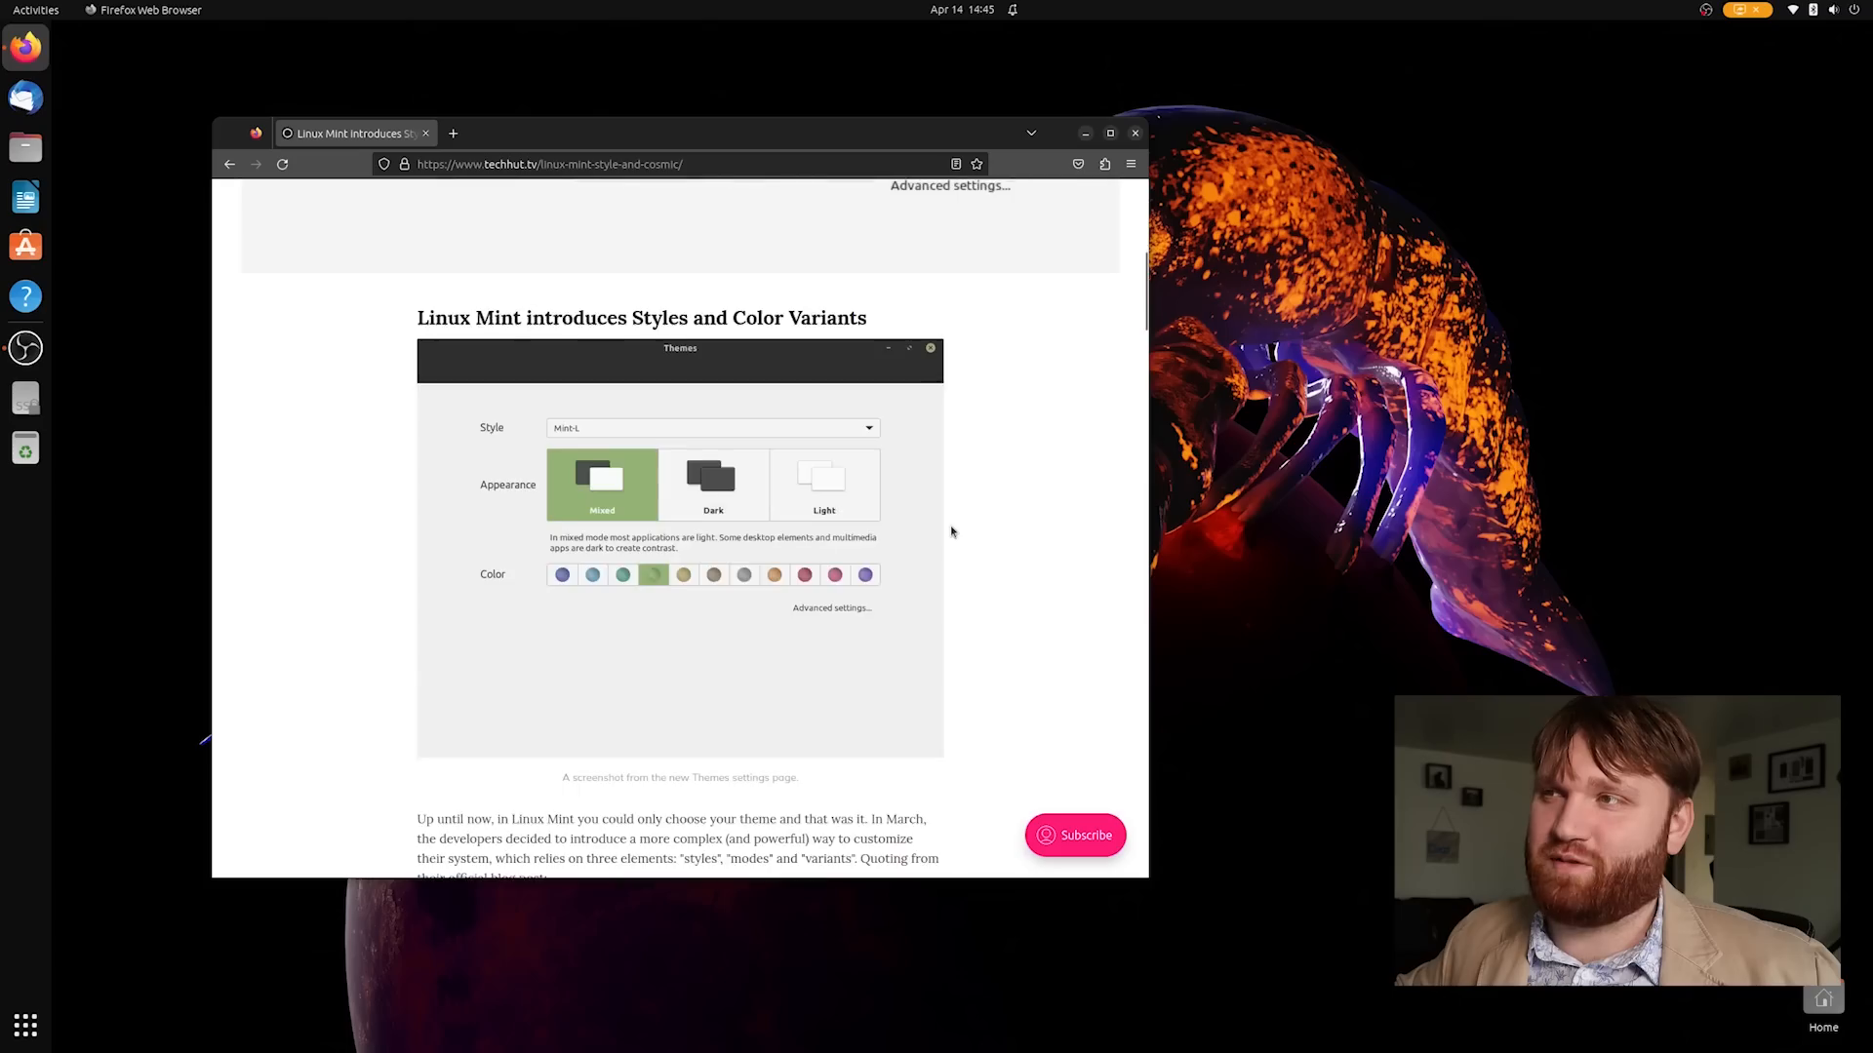
{"action": "scroll", "scroll_direction": "down", "scroll_amount": 3}
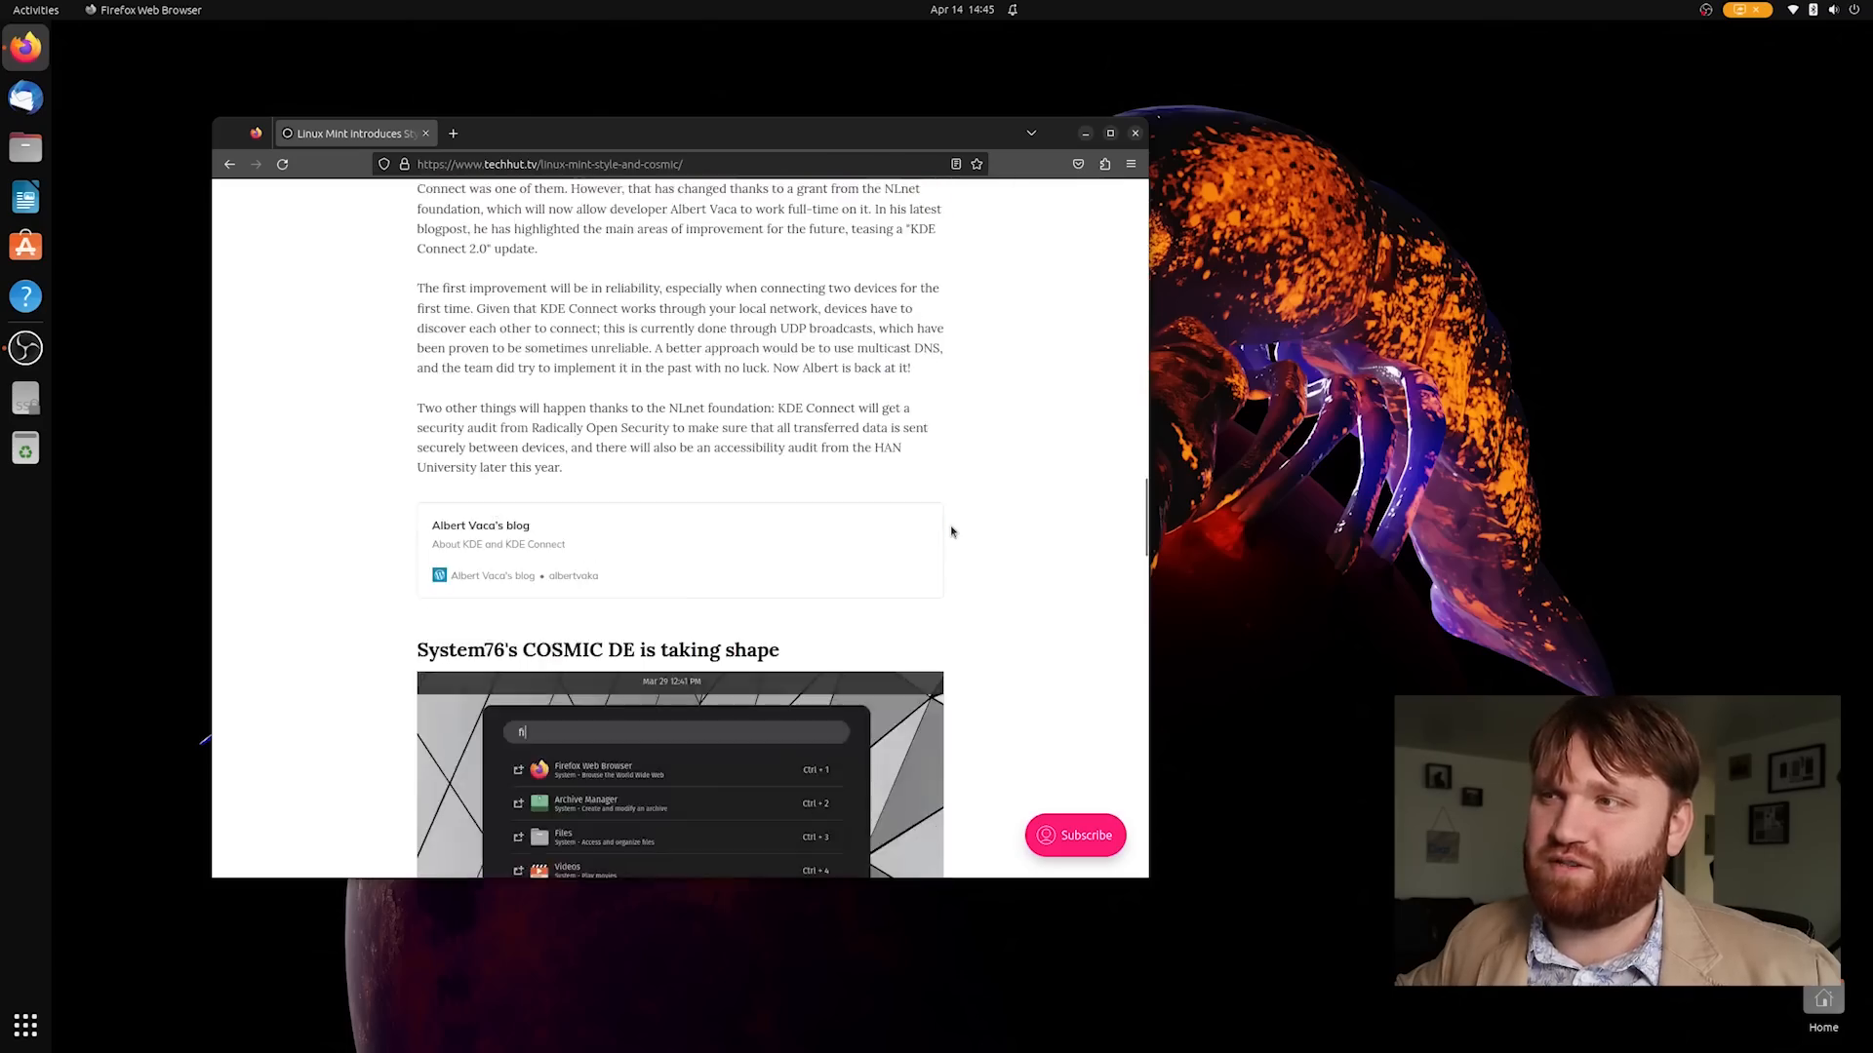
{"action": "scroll", "scroll_direction": "down", "scroll_amount": 3}
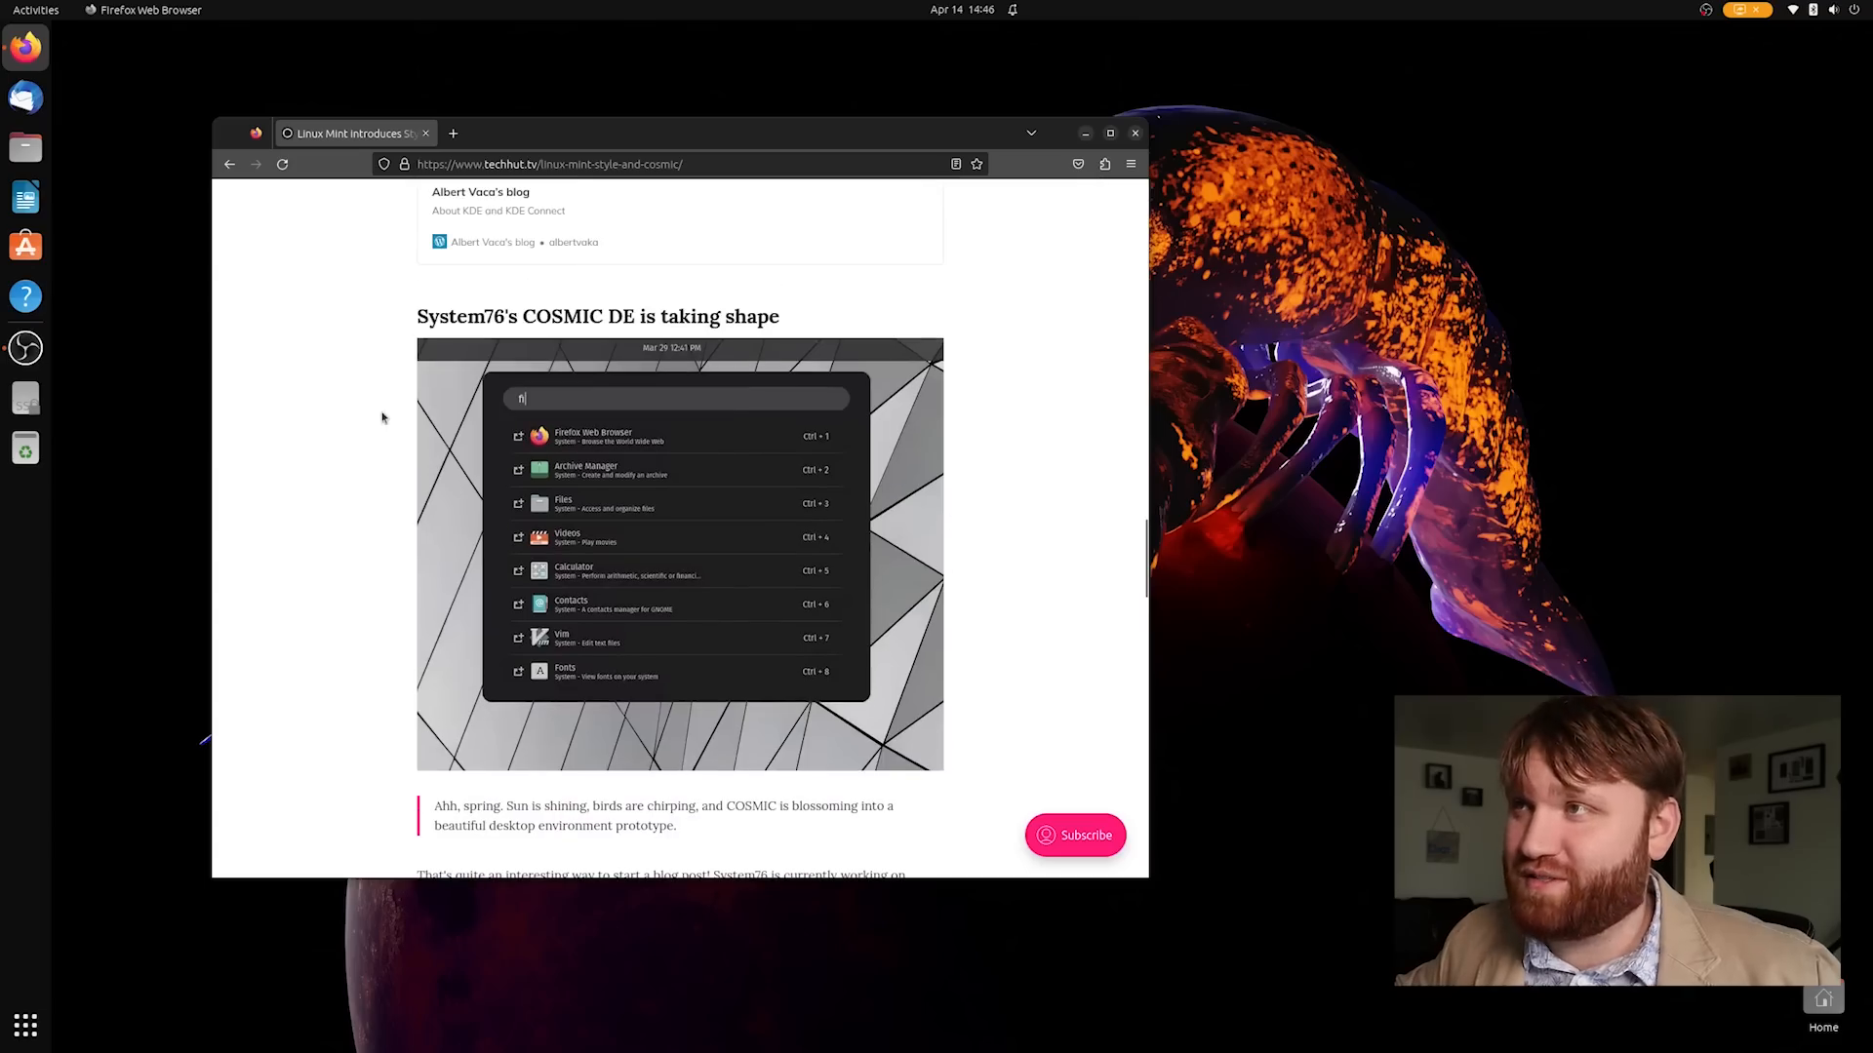
{"action": "left_click_drag", "start_coordinate": [509, 316], "coordinate": [691, 316]}
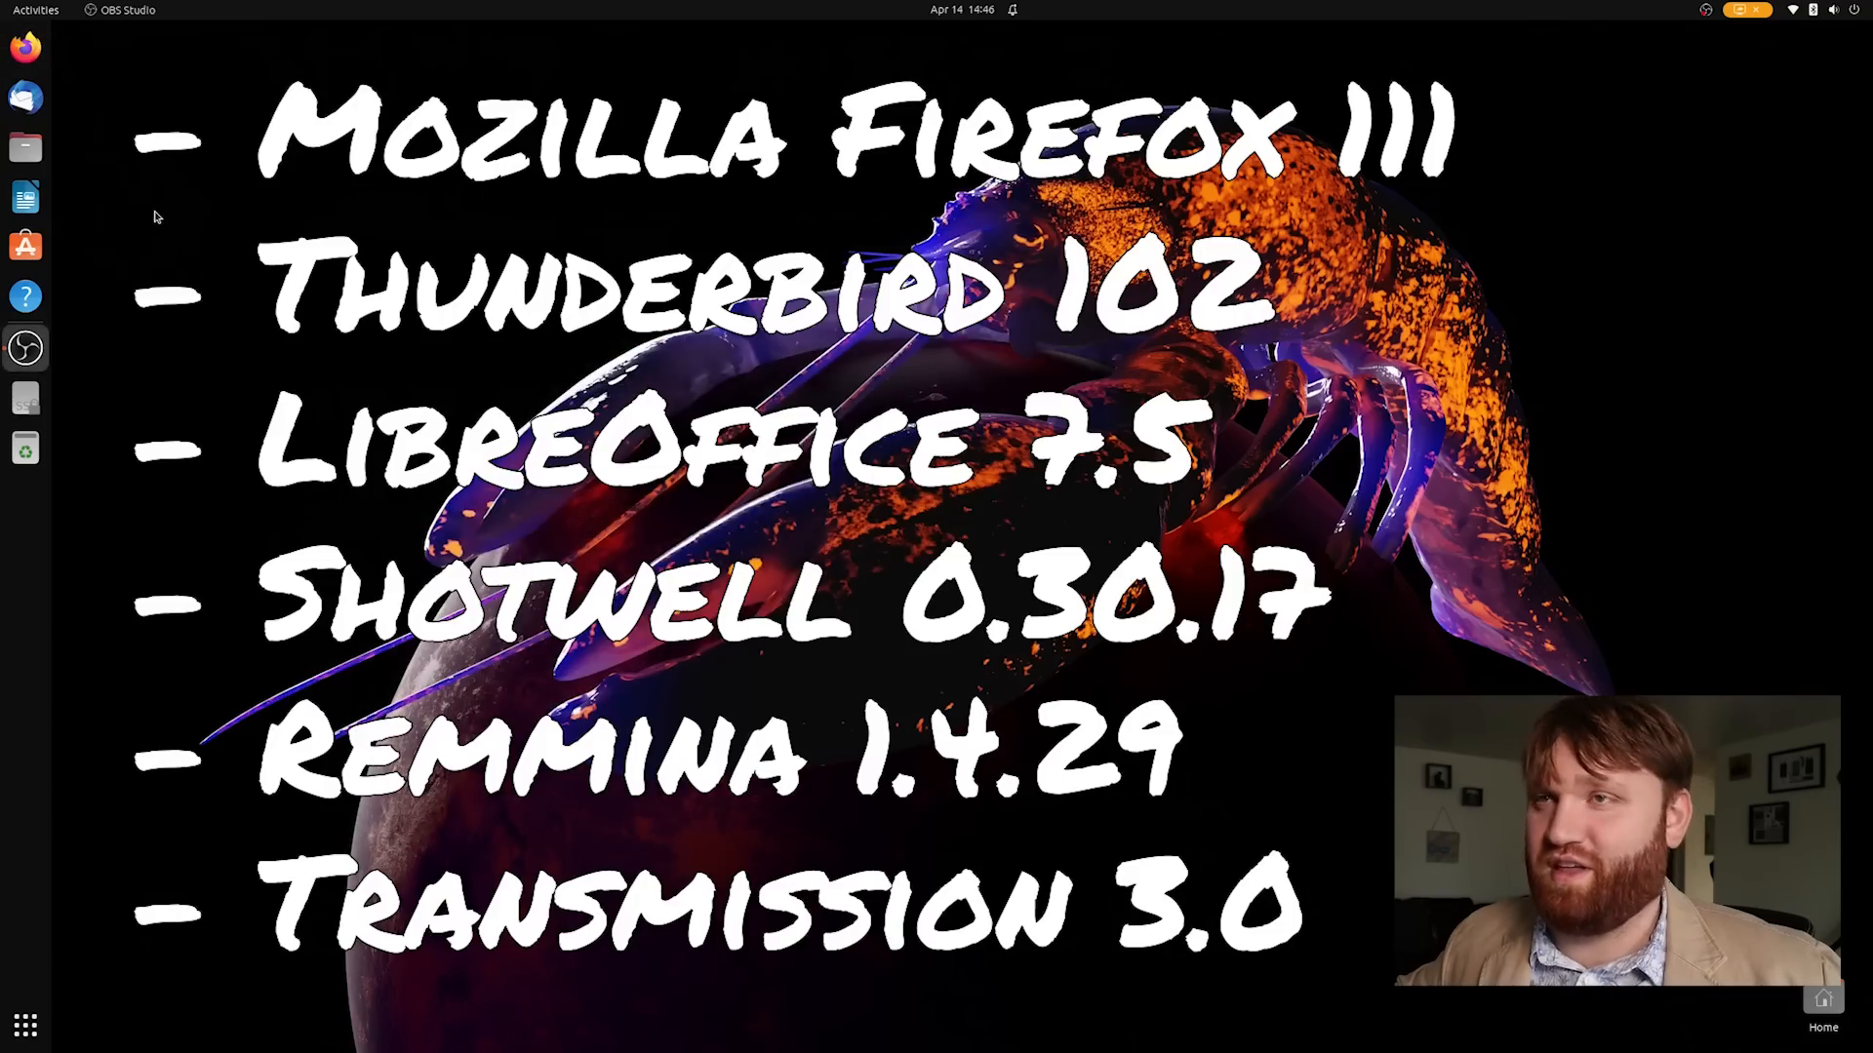
{"action": "mouse_move", "coordinate": [129, 209]}
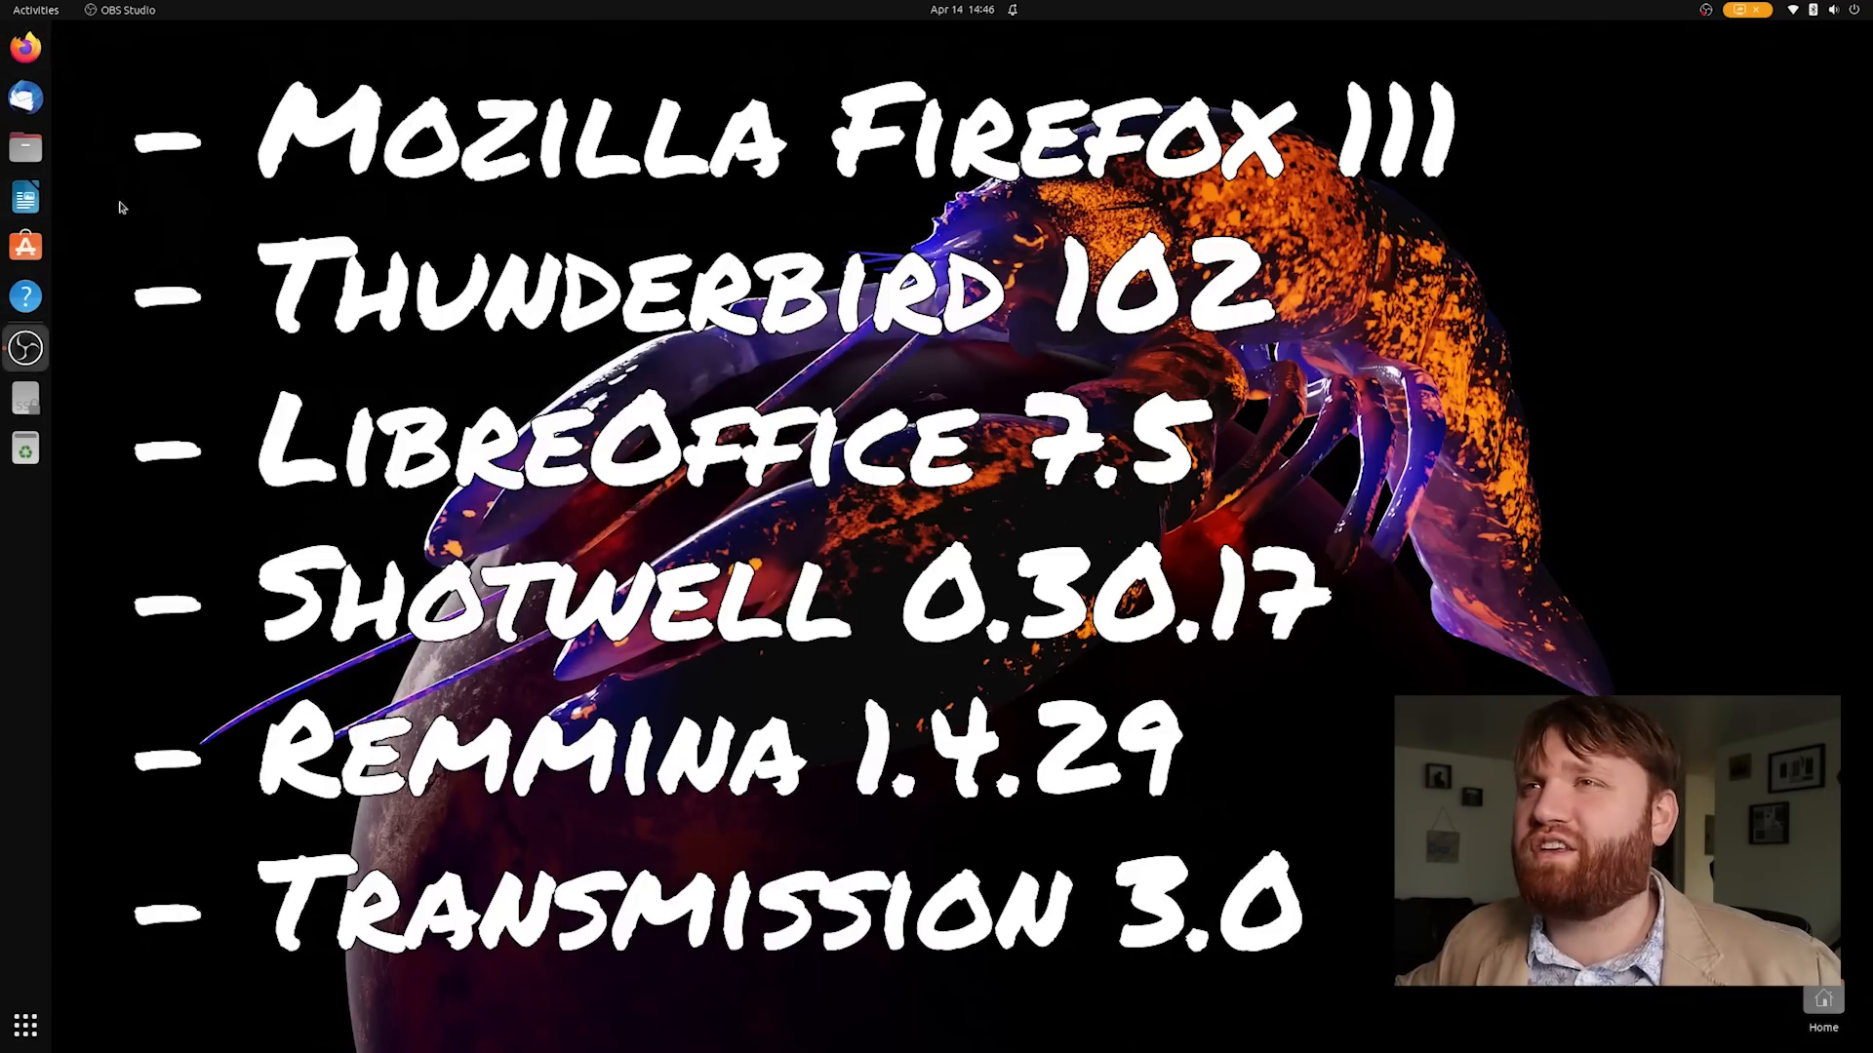
{"action": "mouse_move", "coordinate": [26, 195]}
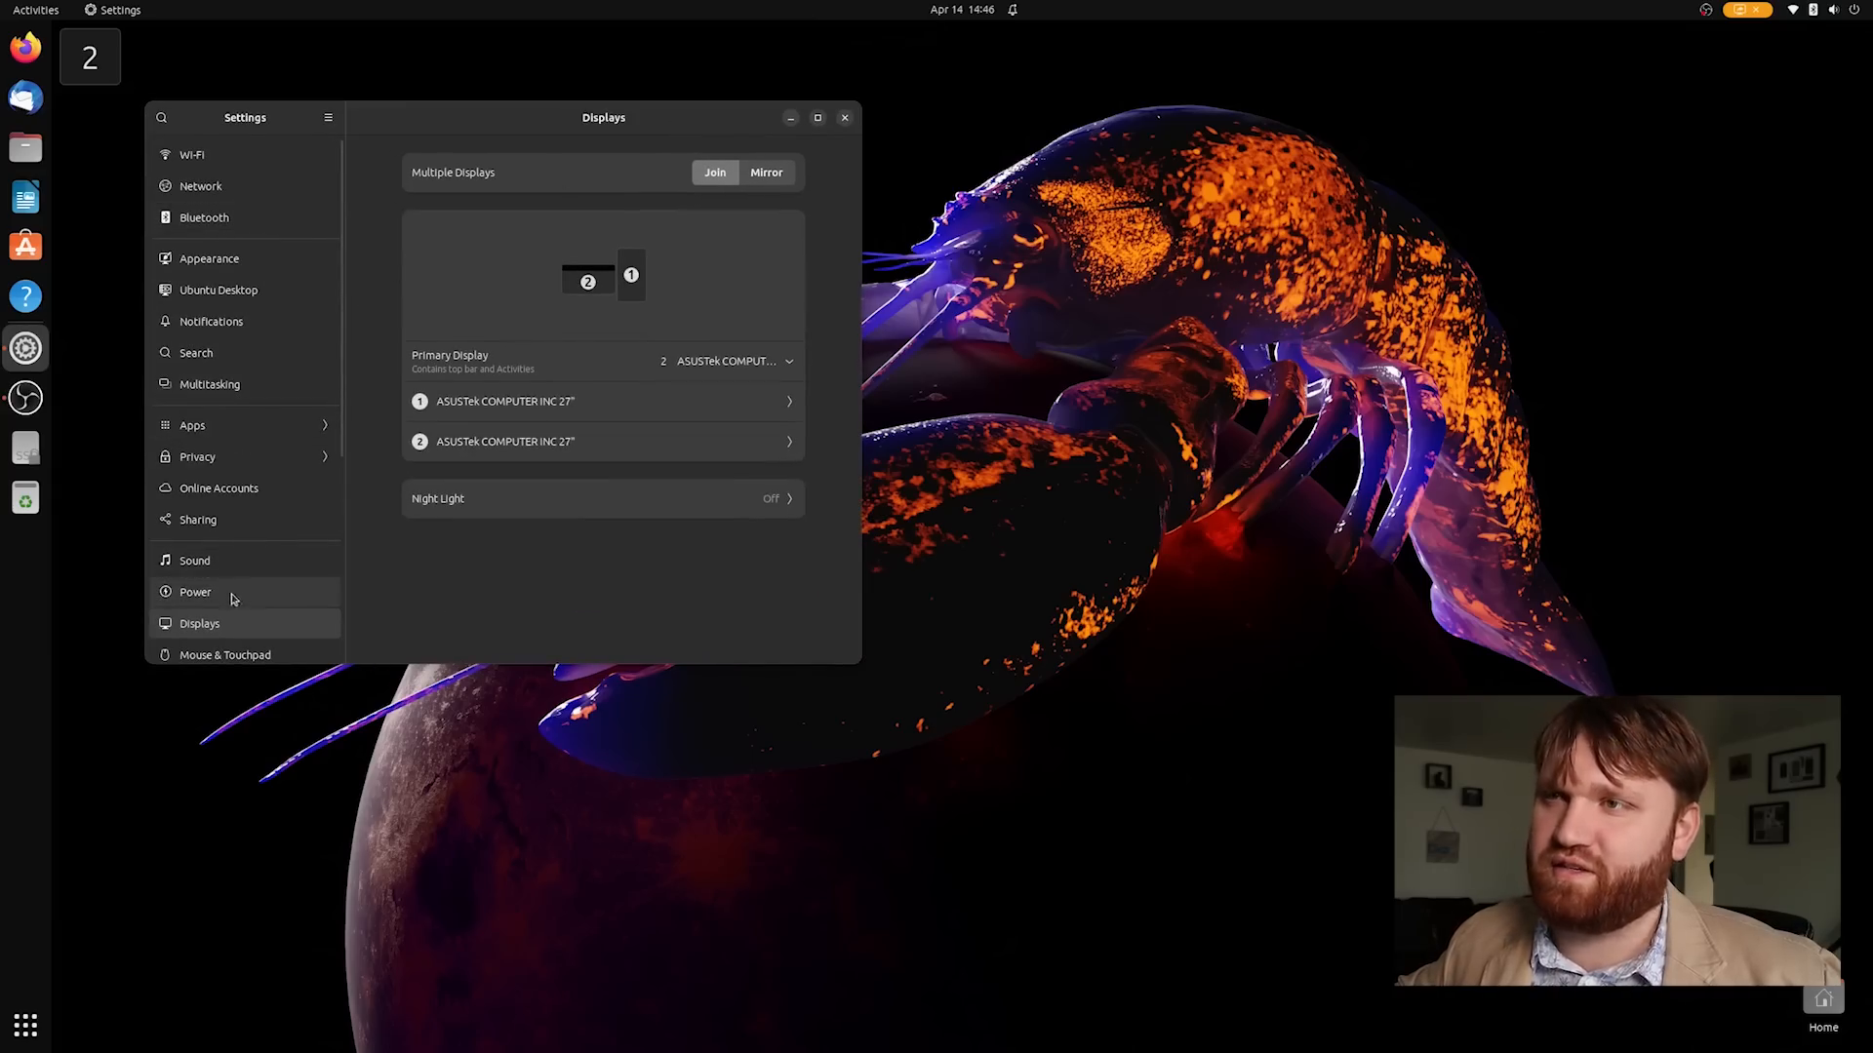
{"action": "mouse_move", "coordinate": [242, 390]}
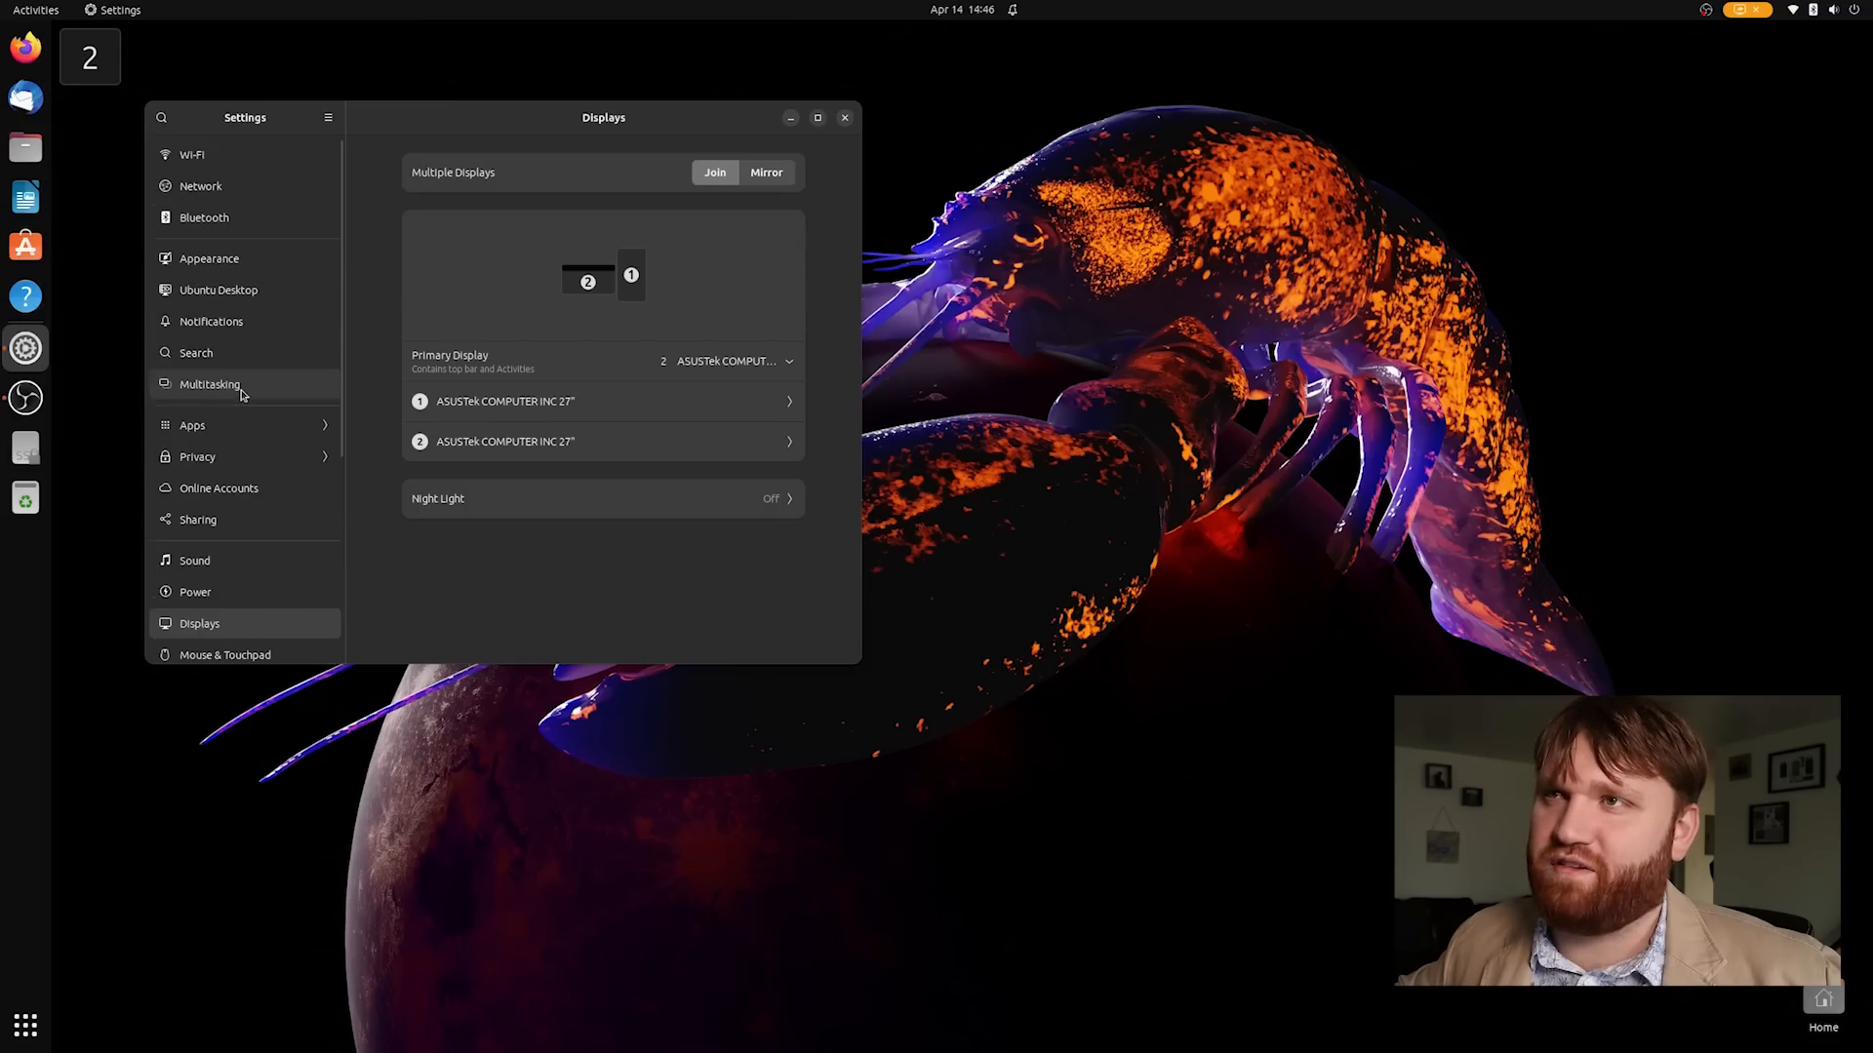
In Appearance, set the pink lobster constellation wallpaper and close Settings
{"action": "left_click", "coordinate": [209, 257]}
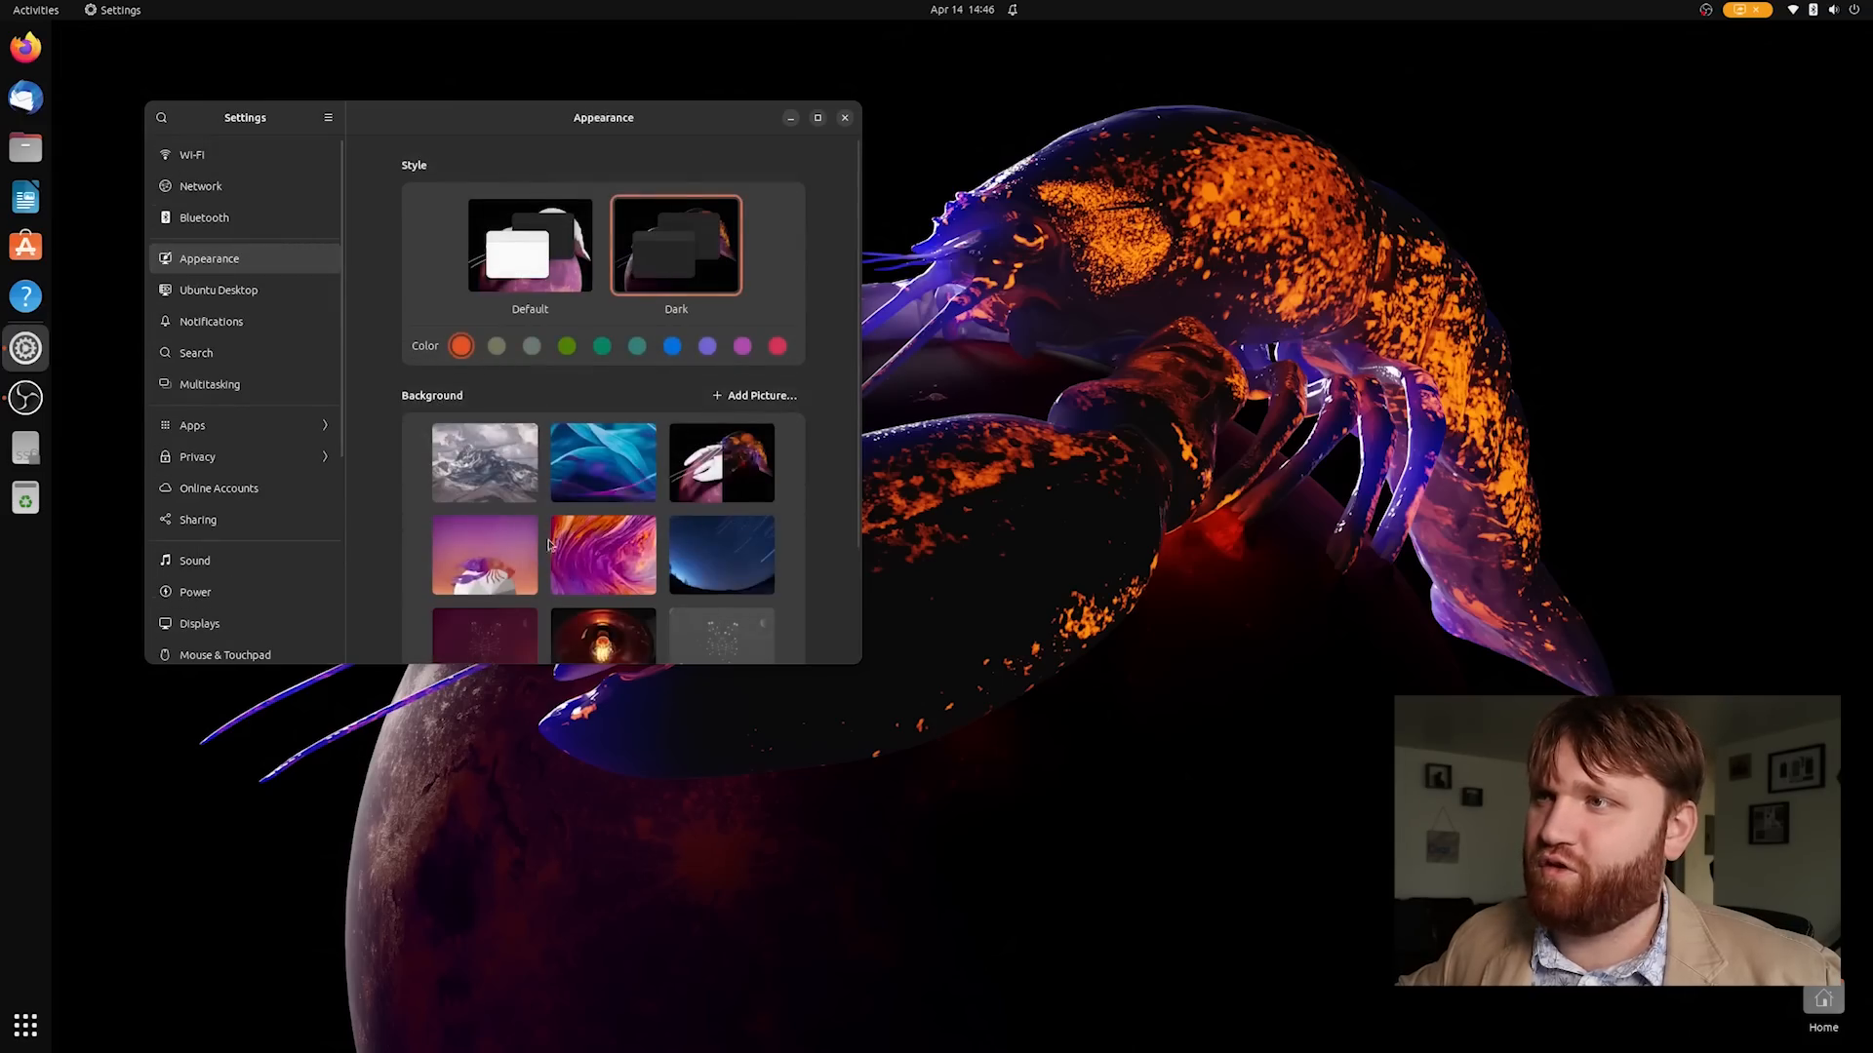
{"action": "left_click", "coordinate": [484, 556]}
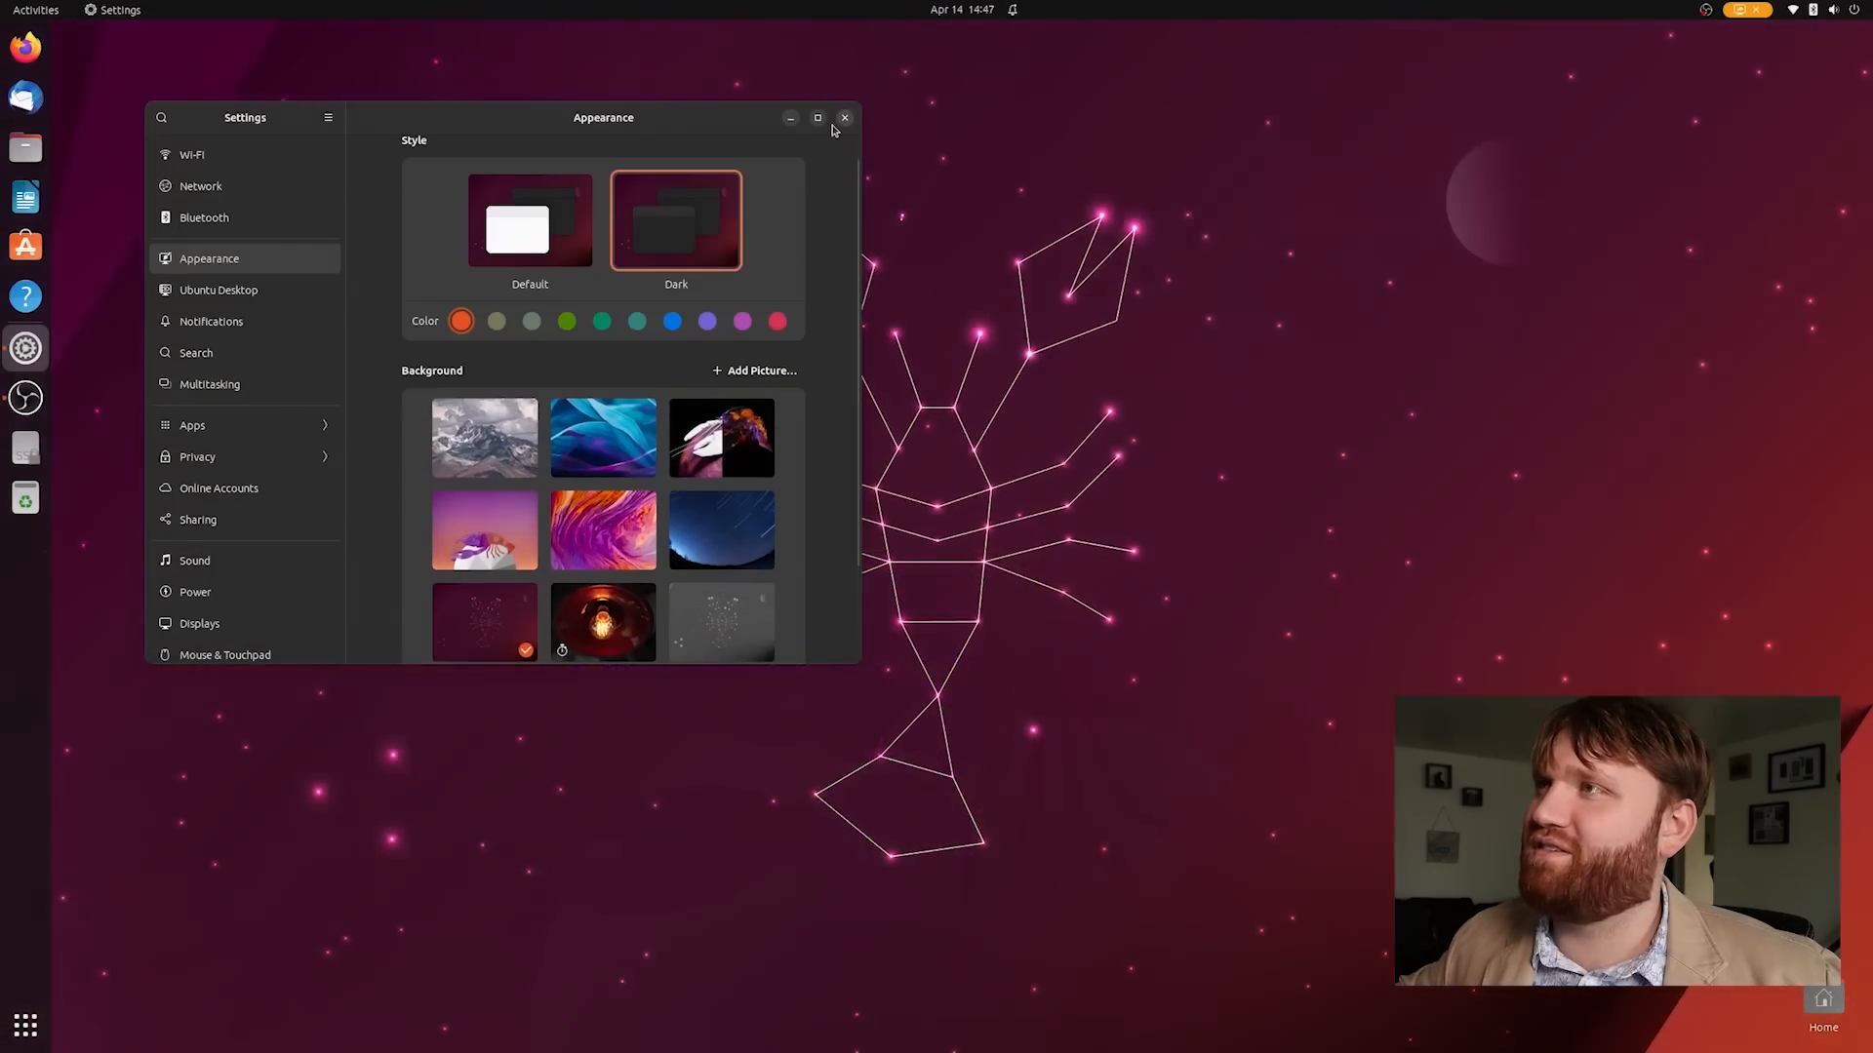
{"action": "left_click", "coordinate": [843, 117]}
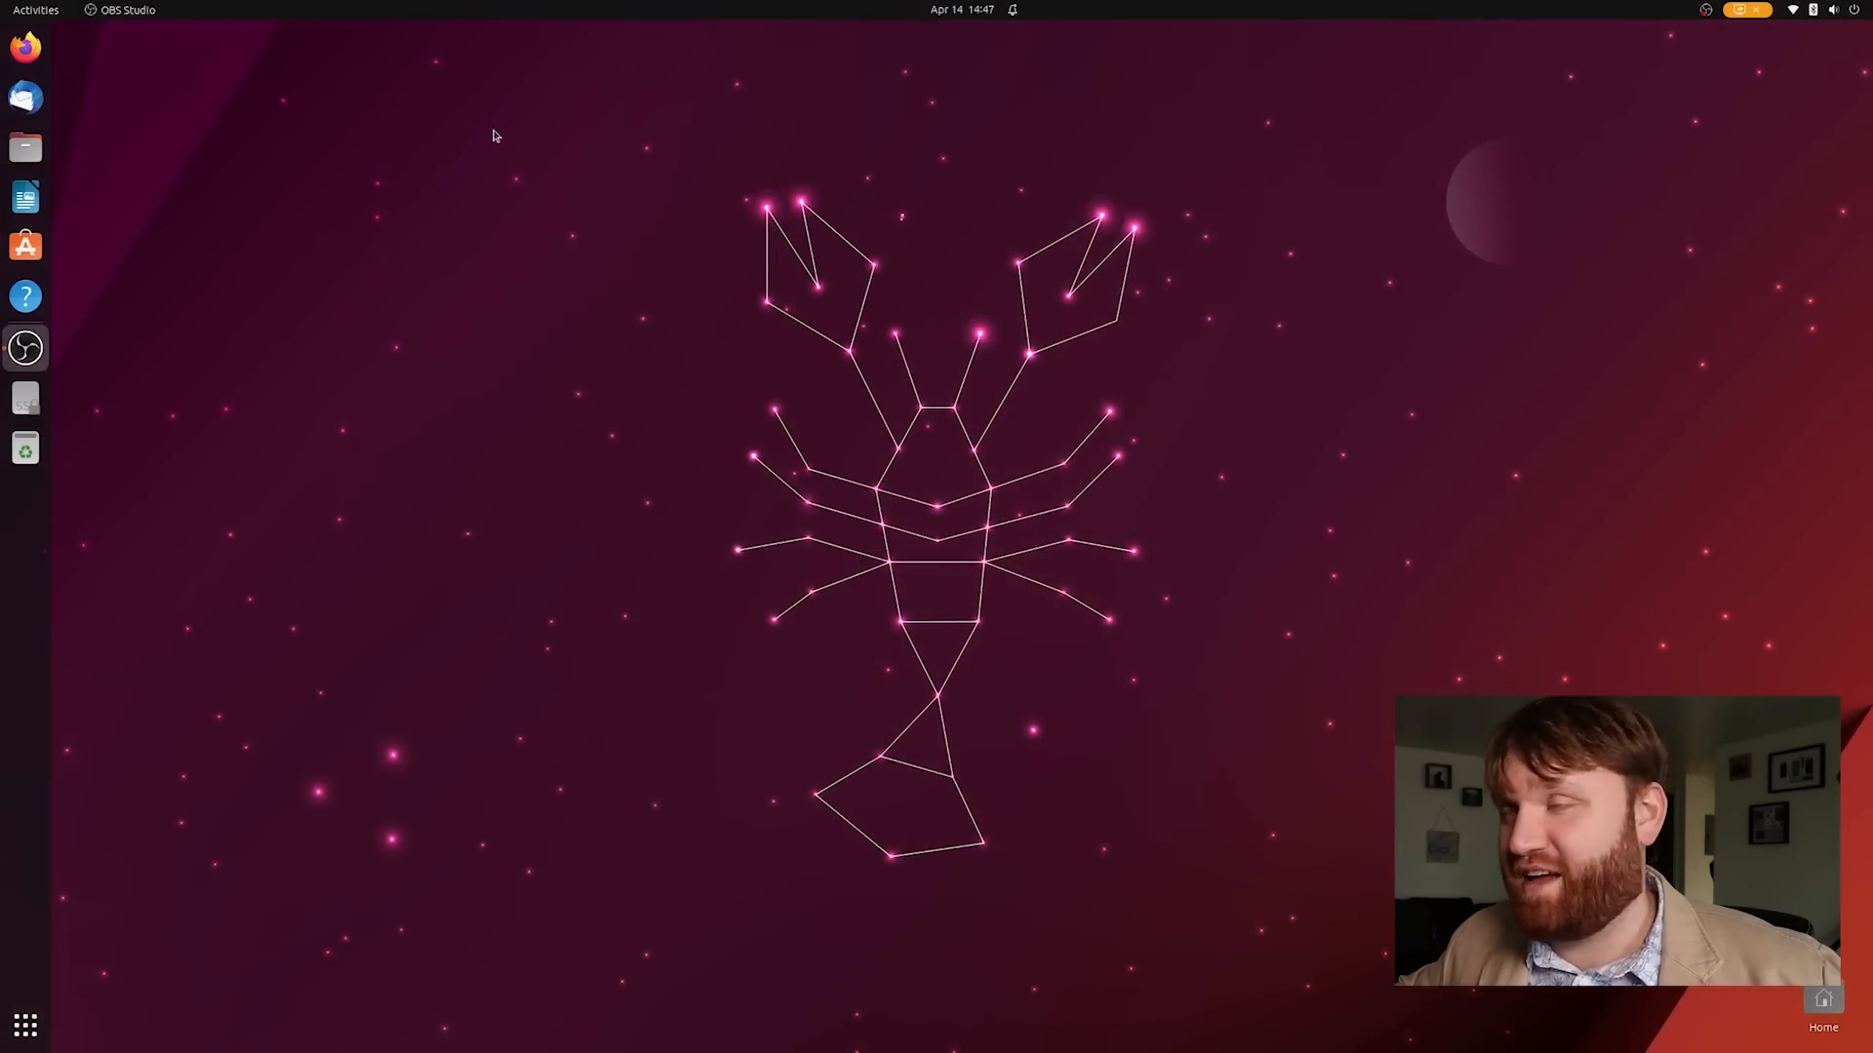